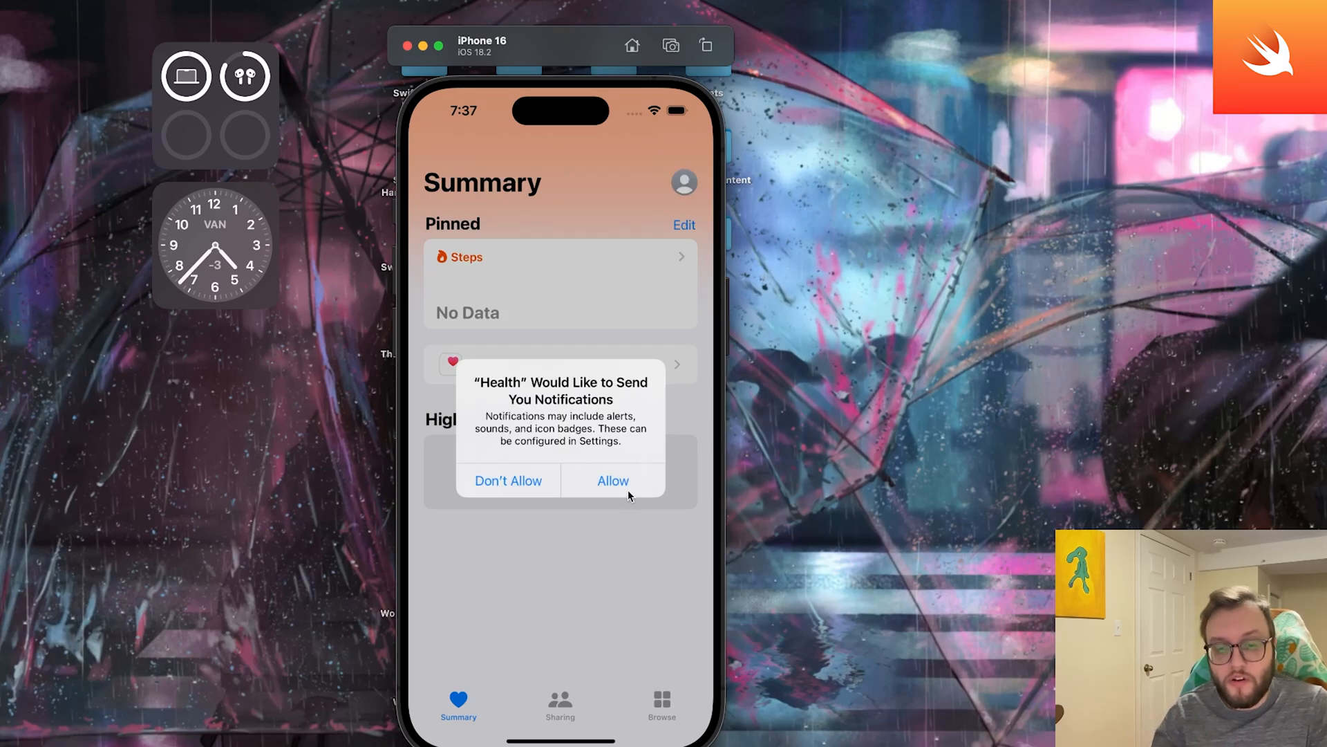
# - Allow Health notifications and view the Steps detail page, which has no data yet
pyautogui.click(613, 480)
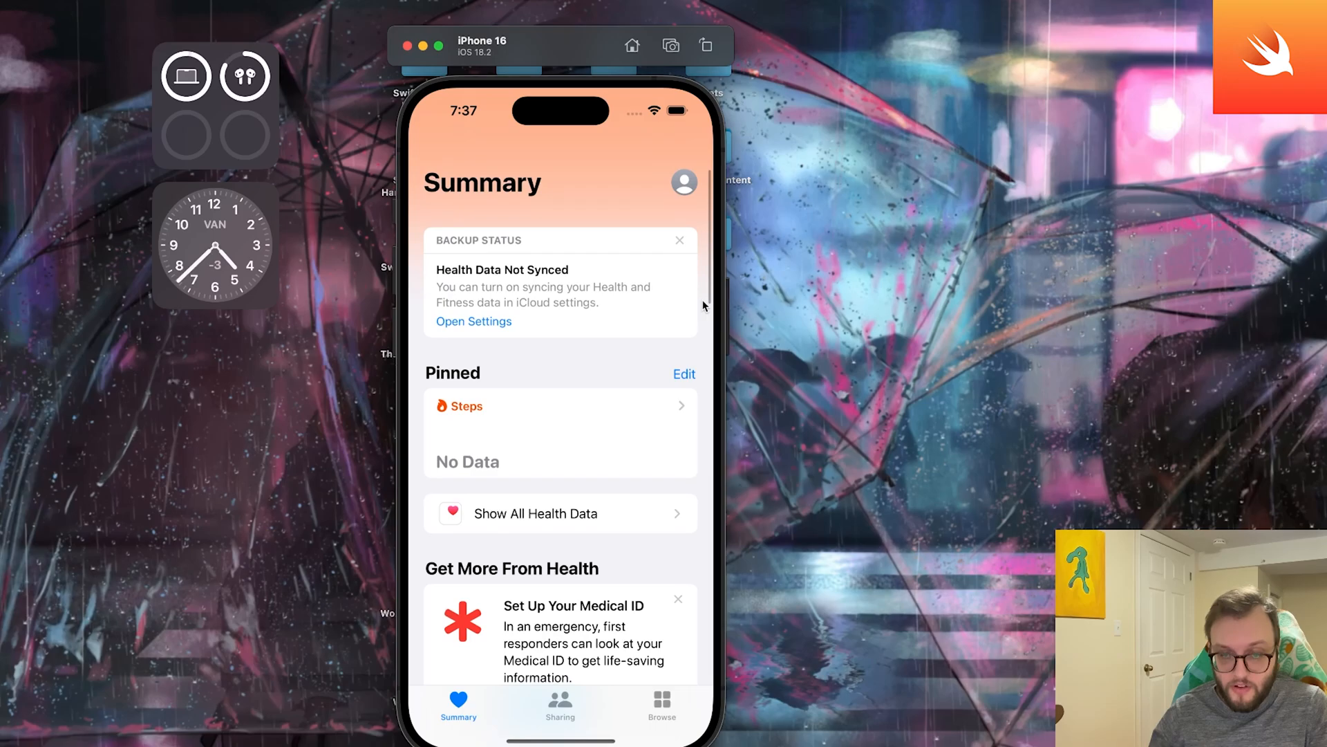
pyautogui.click(466, 405)
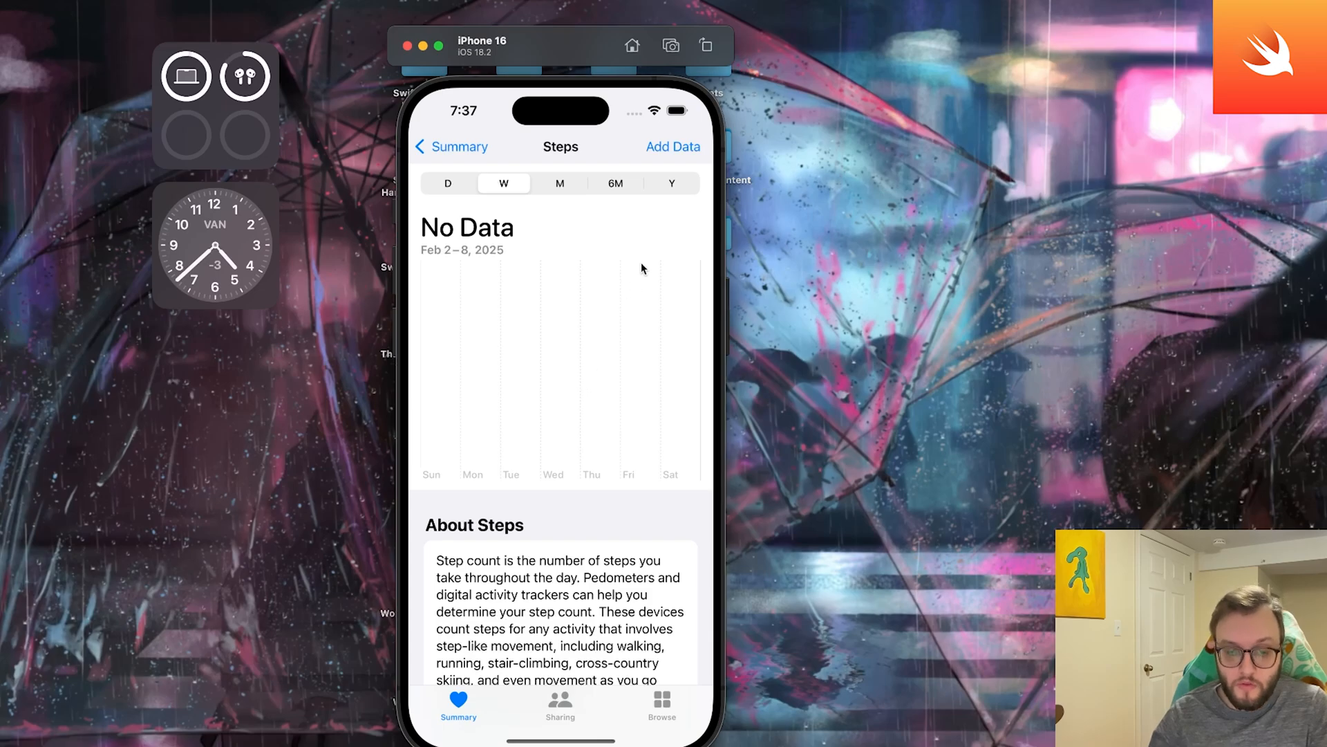
pyautogui.moveTo(686, 157)
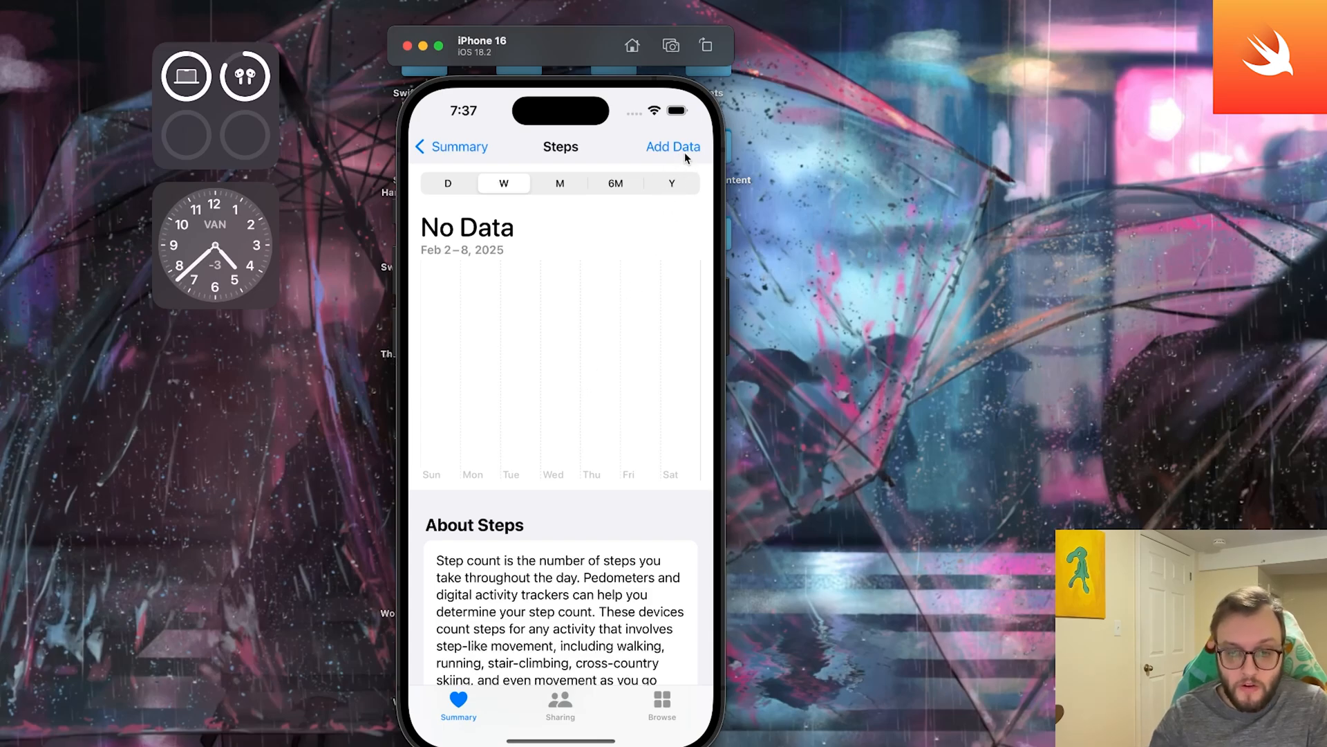
# - Log a manual 20000-step entry, then start another entry dated Feb 4
pyautogui.click(673, 145)
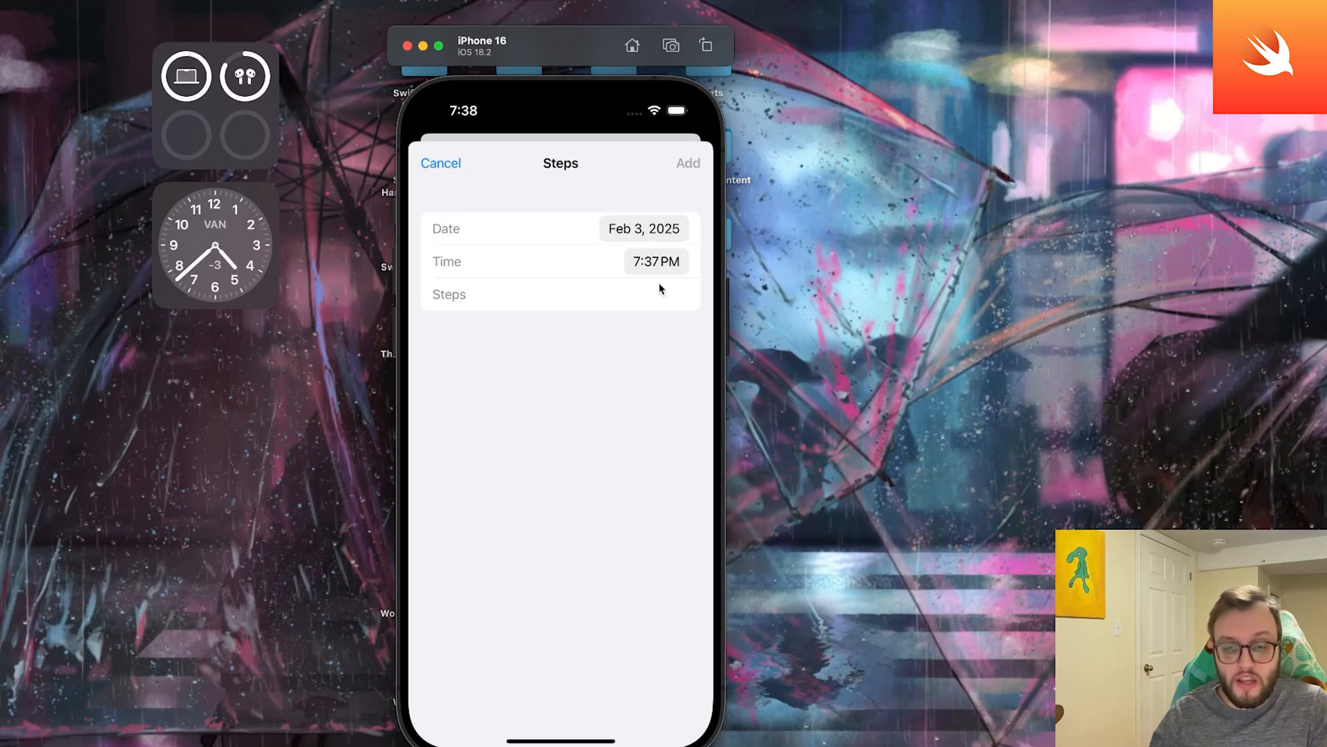
pyautogui.click(678, 293)
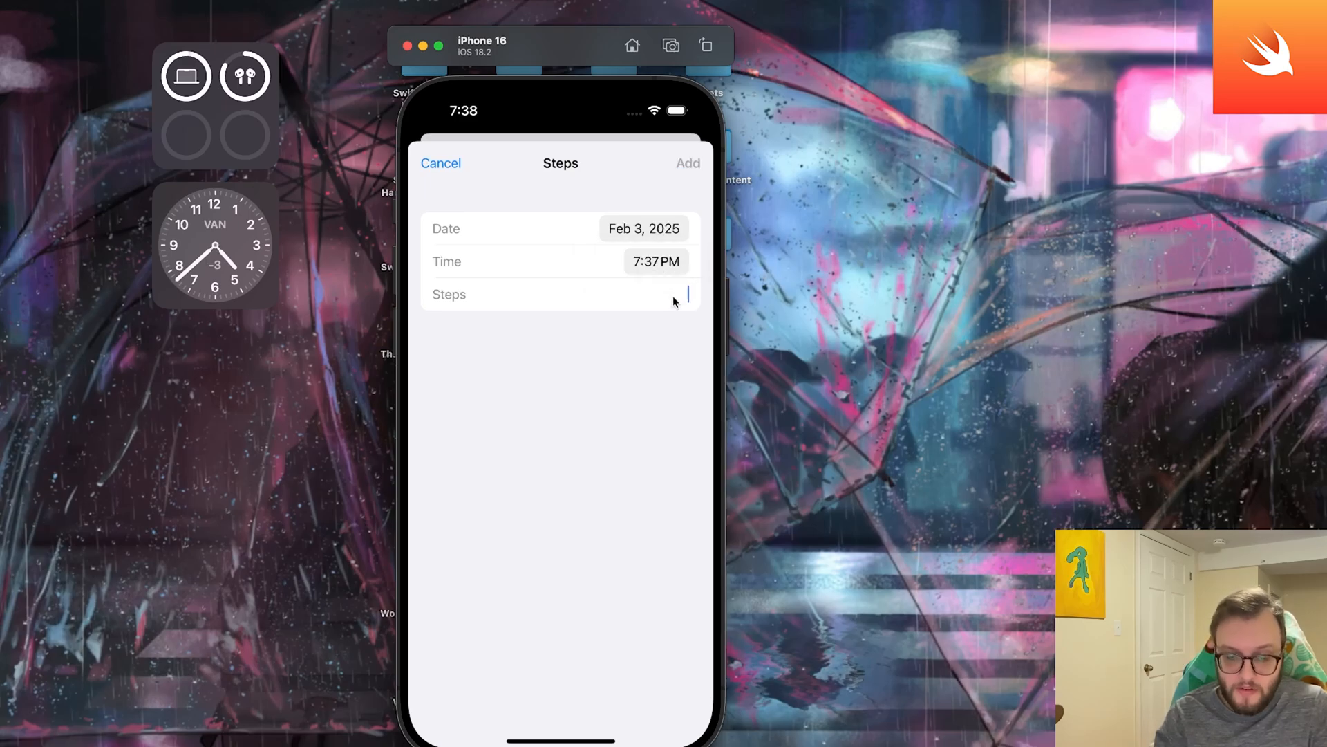
pyautogui.write('20000')
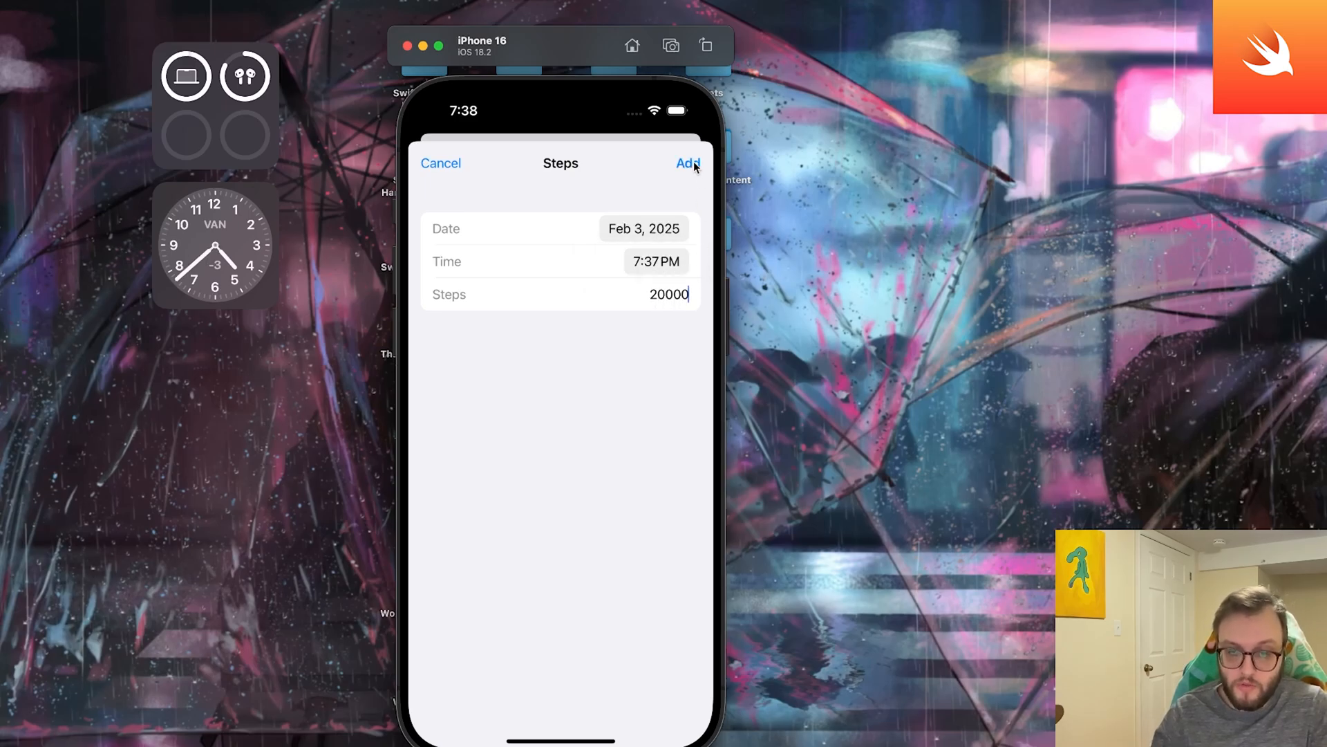
pyautogui.click(687, 163)
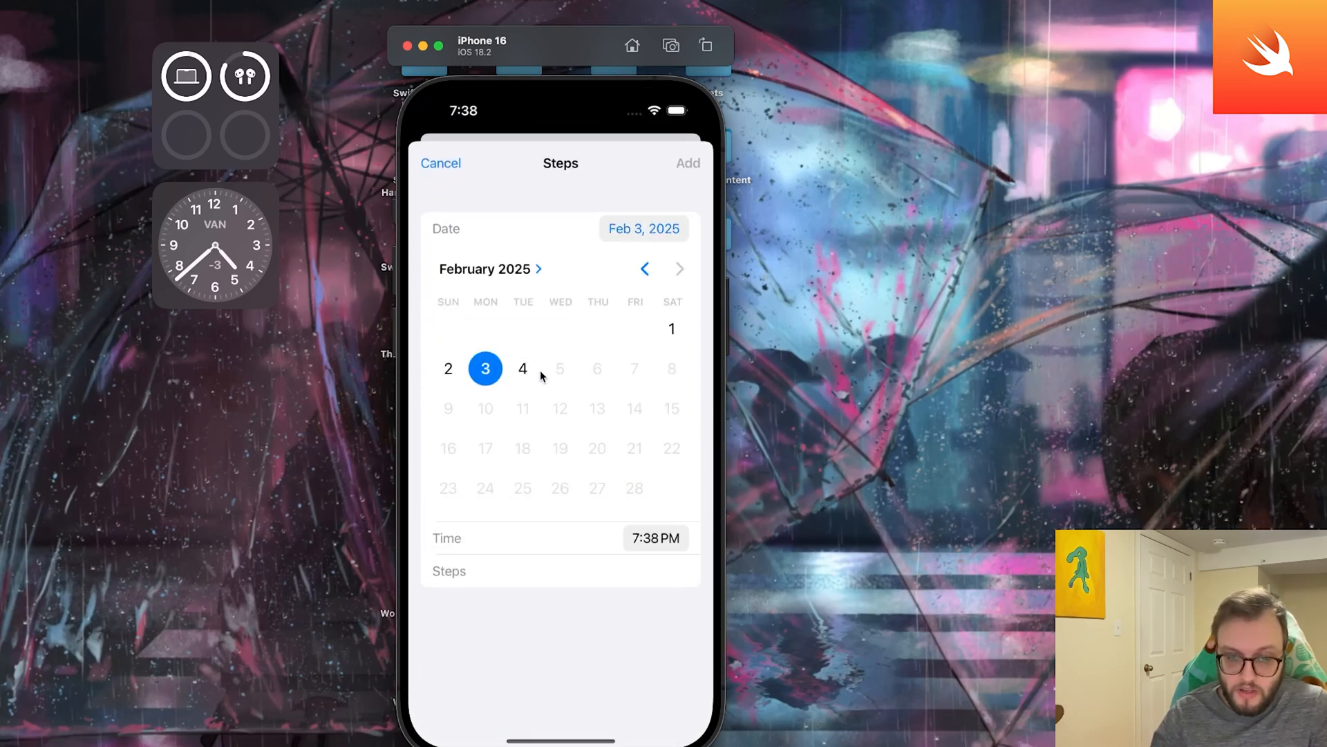
pyautogui.click(523, 368)
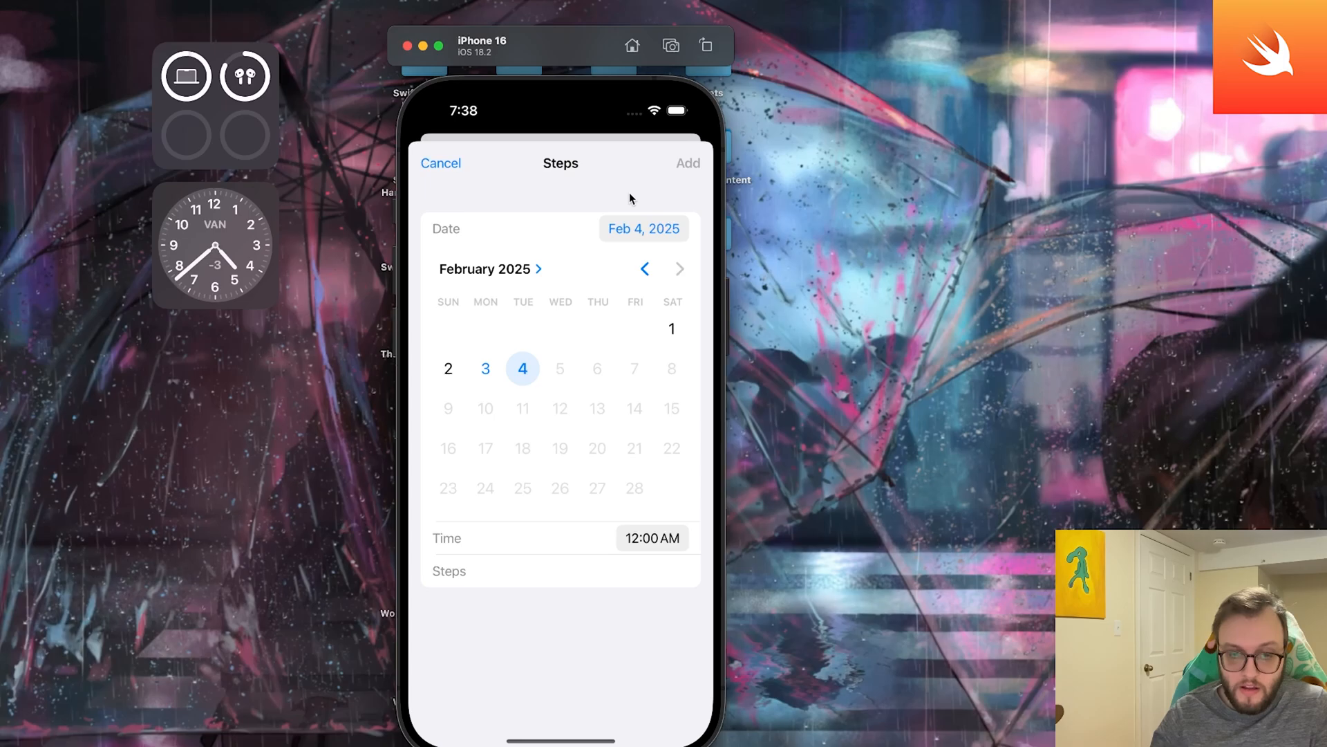
pyautogui.moveTo(651, 554)
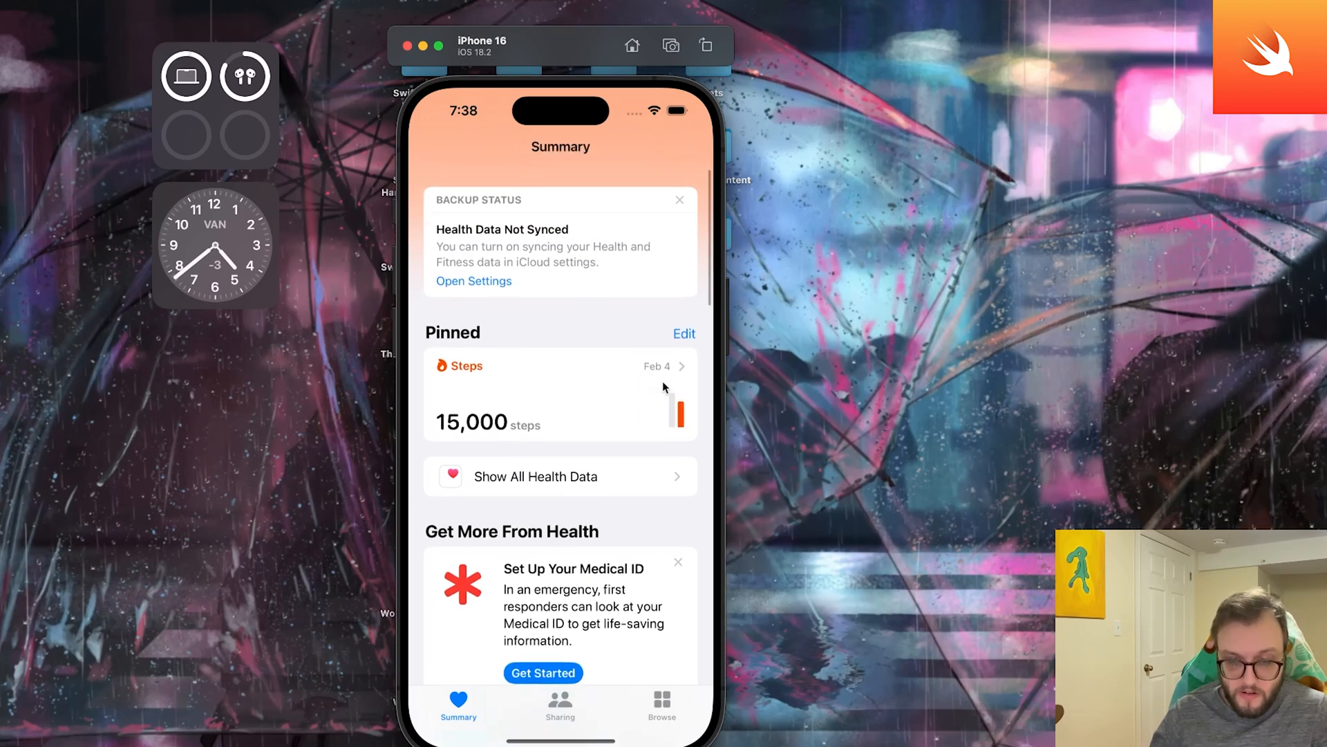
# - Pin Physical Effort to the Health summary and begin a Physical Effort entry of 10
pyautogui.click(683, 333)
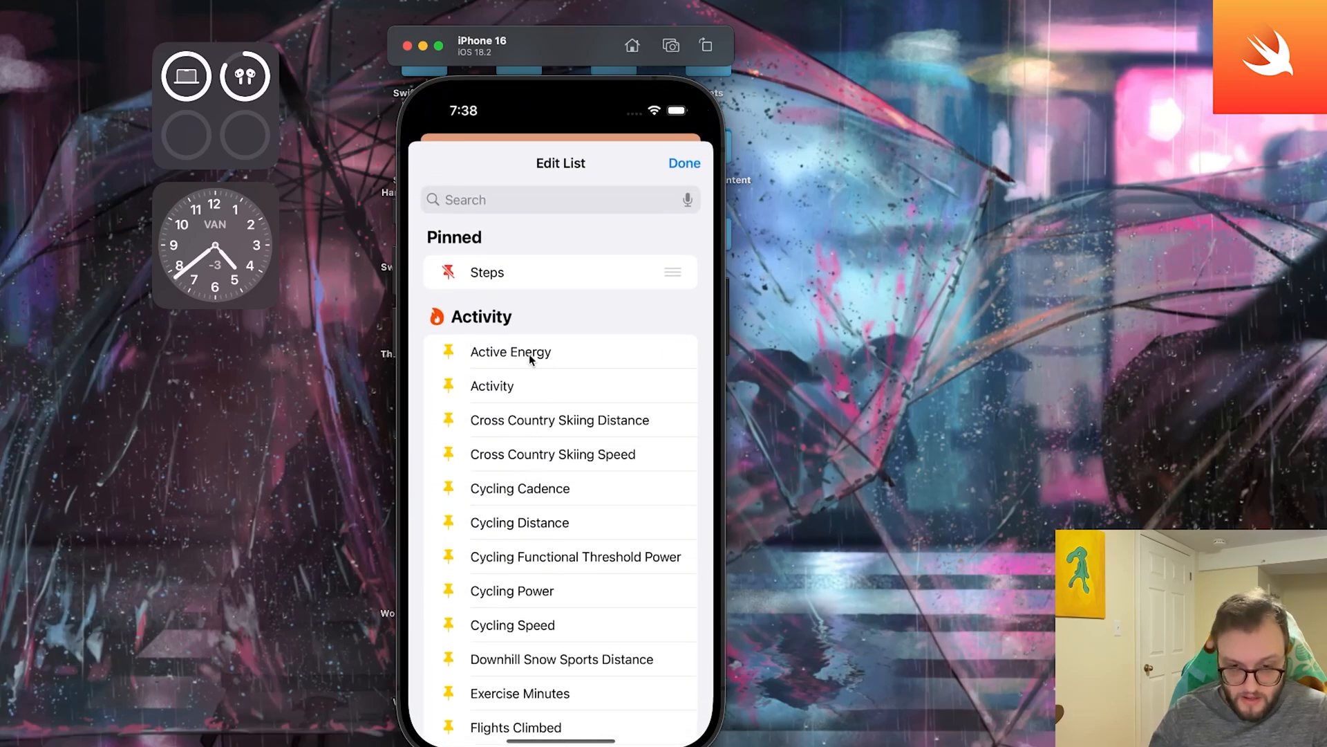
pyautogui.moveTo(455, 689)
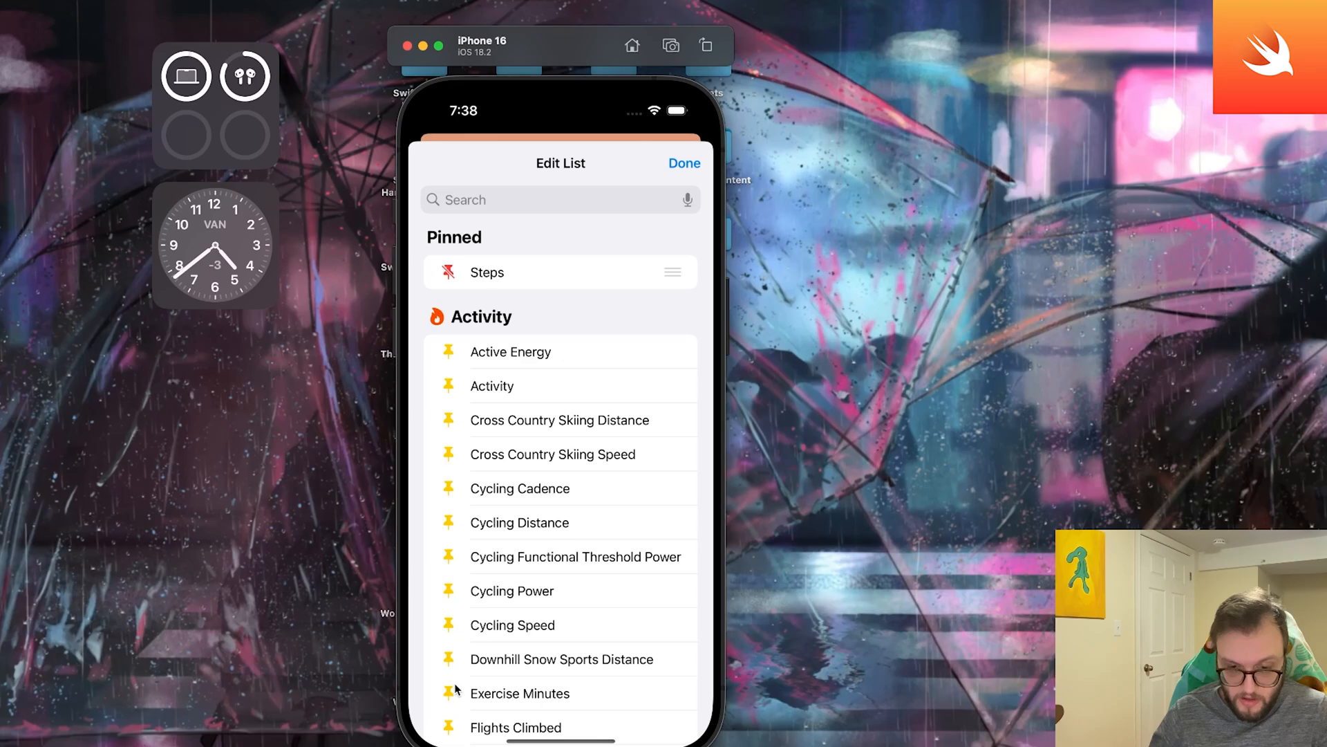
pyautogui.scroll(-3)
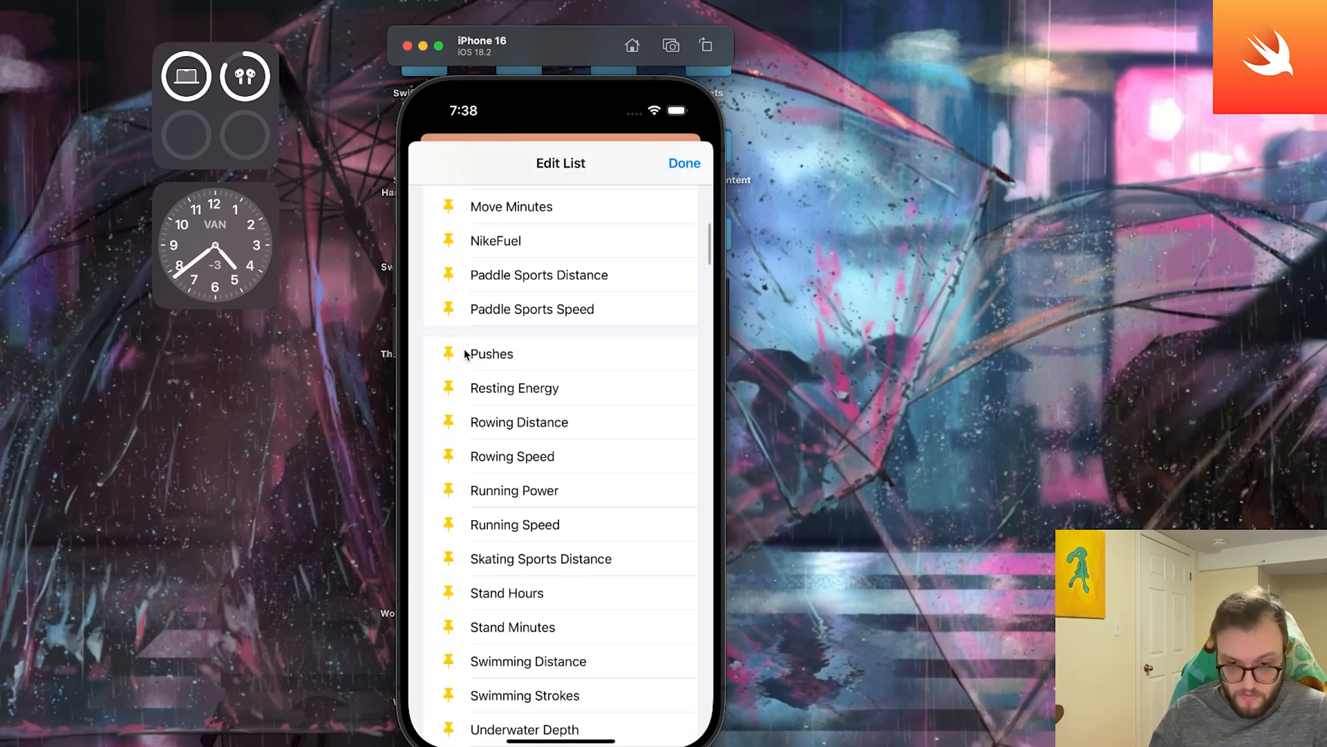
pyautogui.click(684, 163)
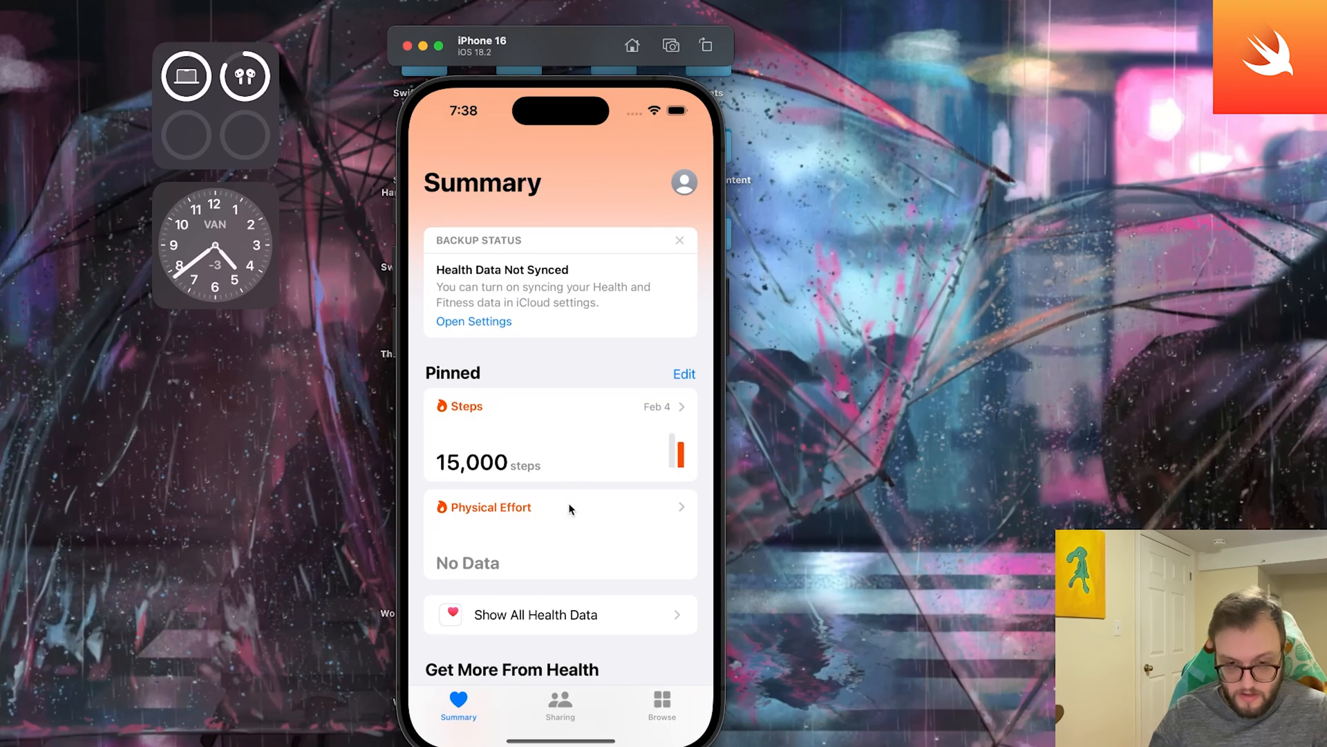
pyautogui.click(558, 508)
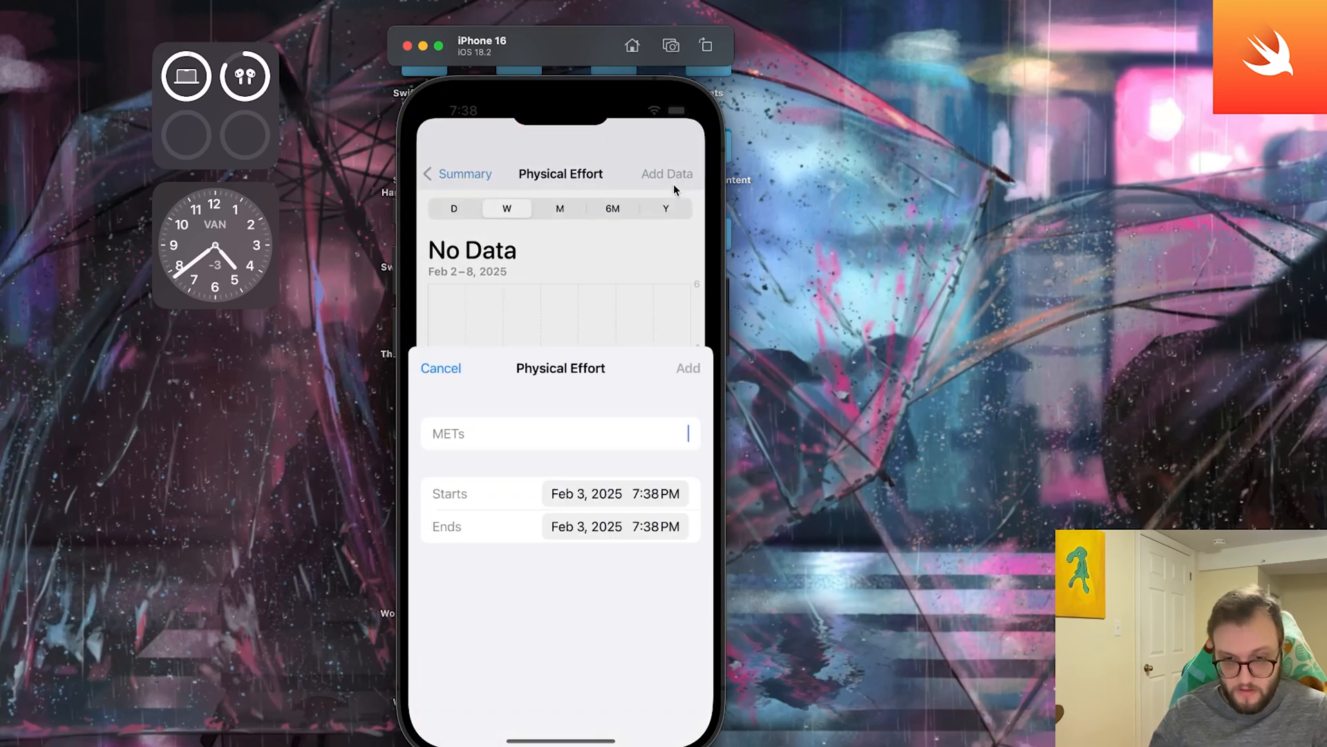
pyautogui.write('10')
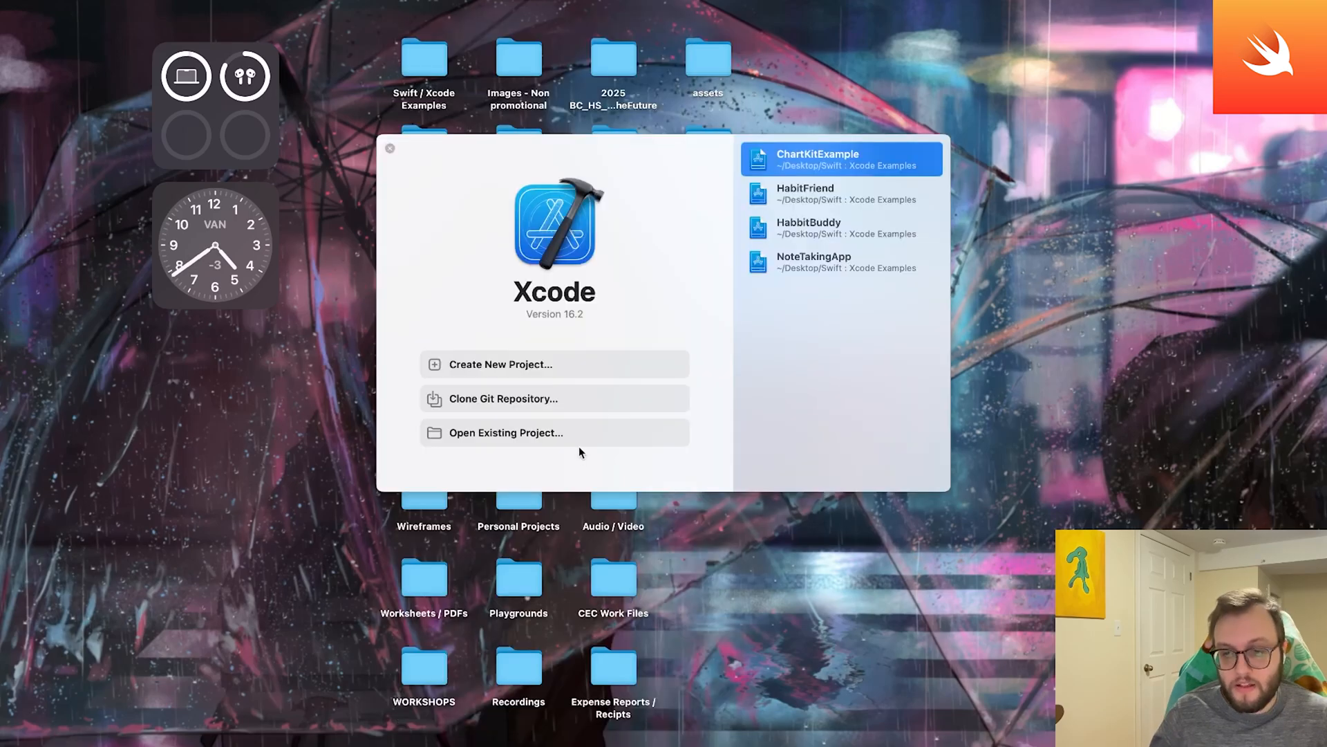
# - Create a new iOS App project named HealthKitExample with a SwiftUI interface
pyautogui.click(499, 363)
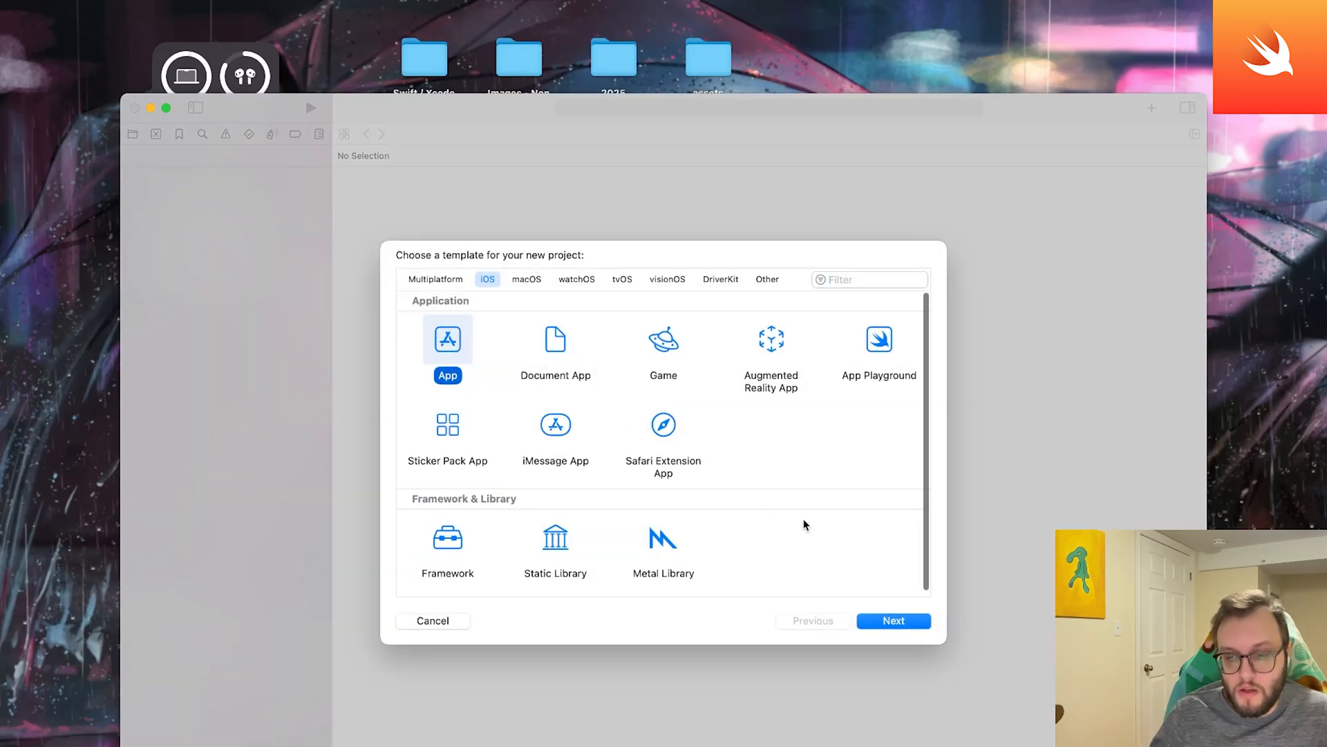
pyautogui.click(892, 621)
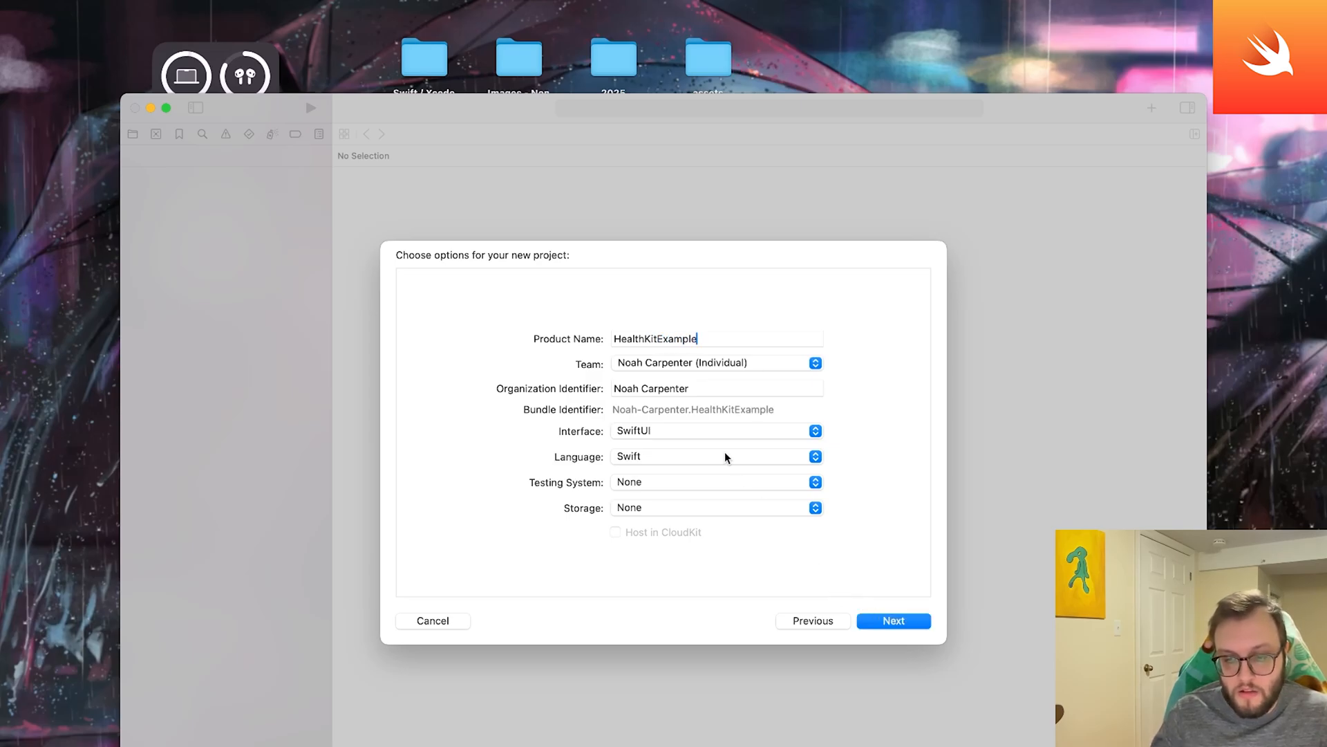
pyautogui.moveTo(730, 411)
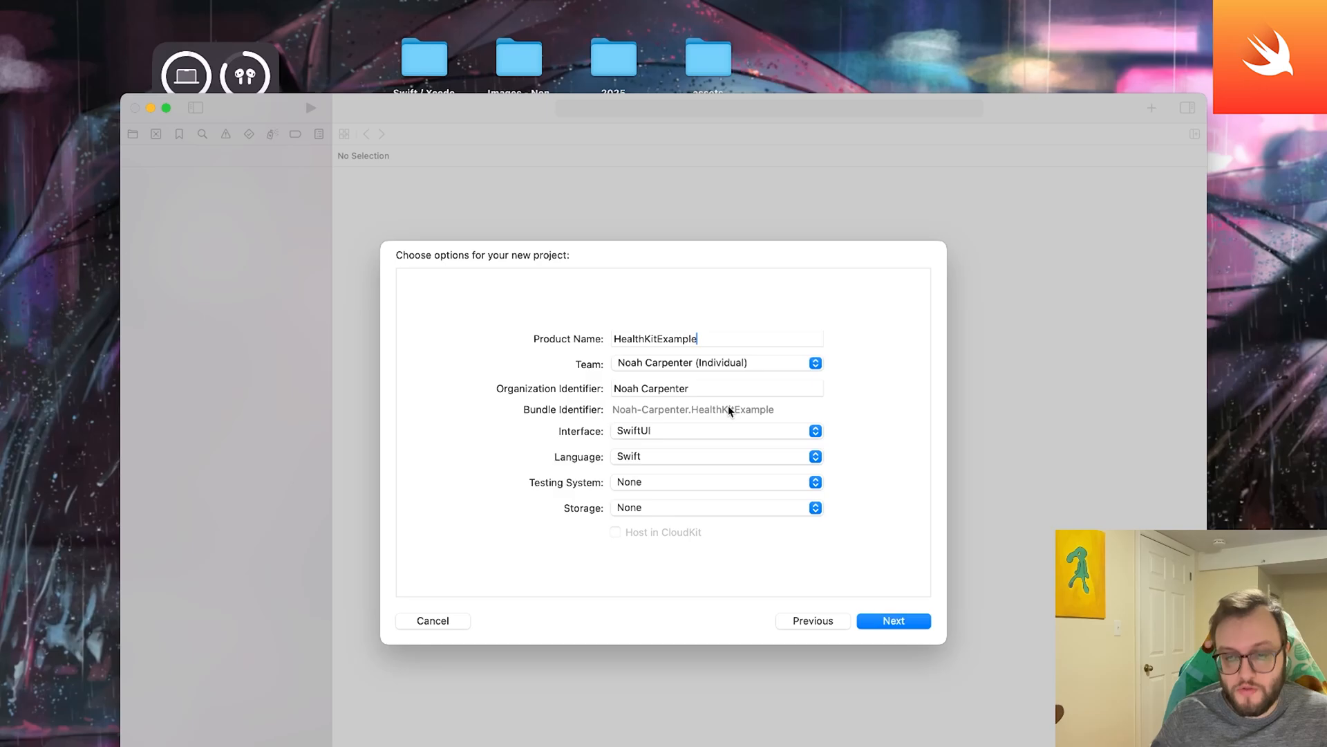
pyautogui.moveTo(897, 593)
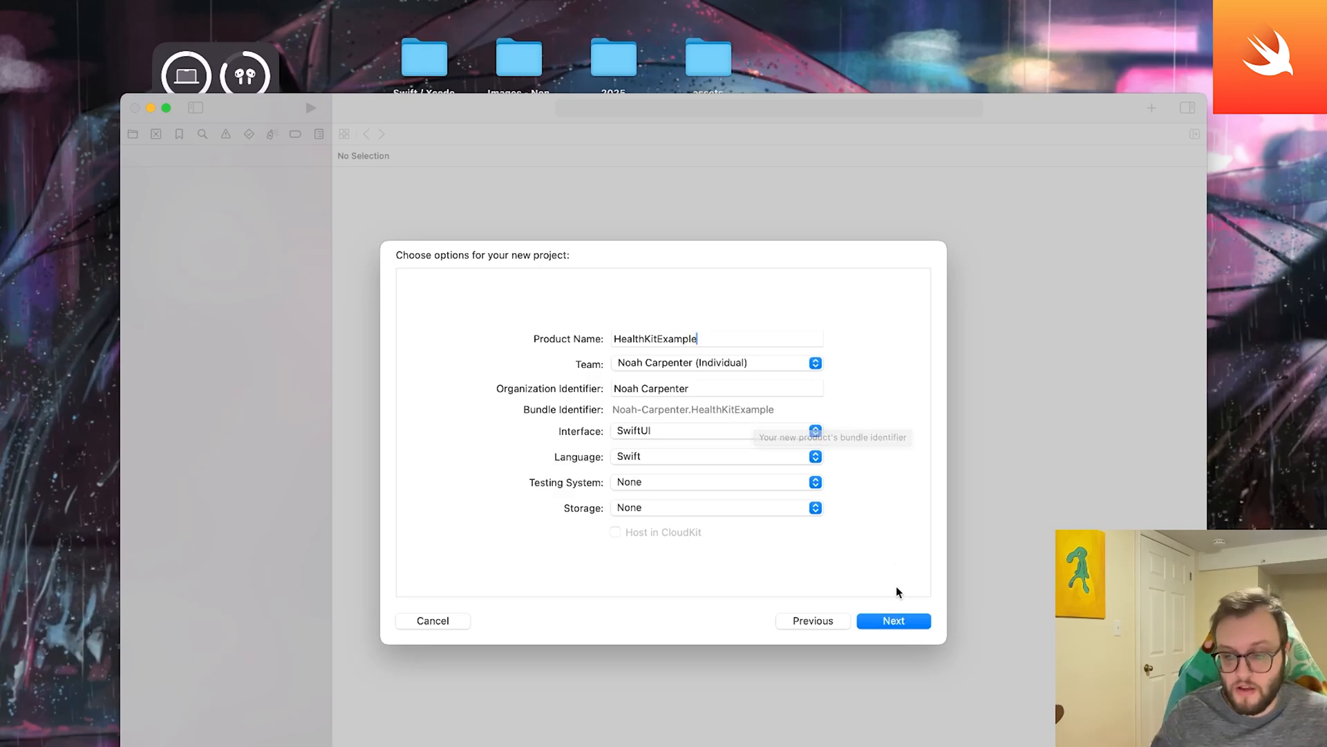
pyautogui.click(892, 621)
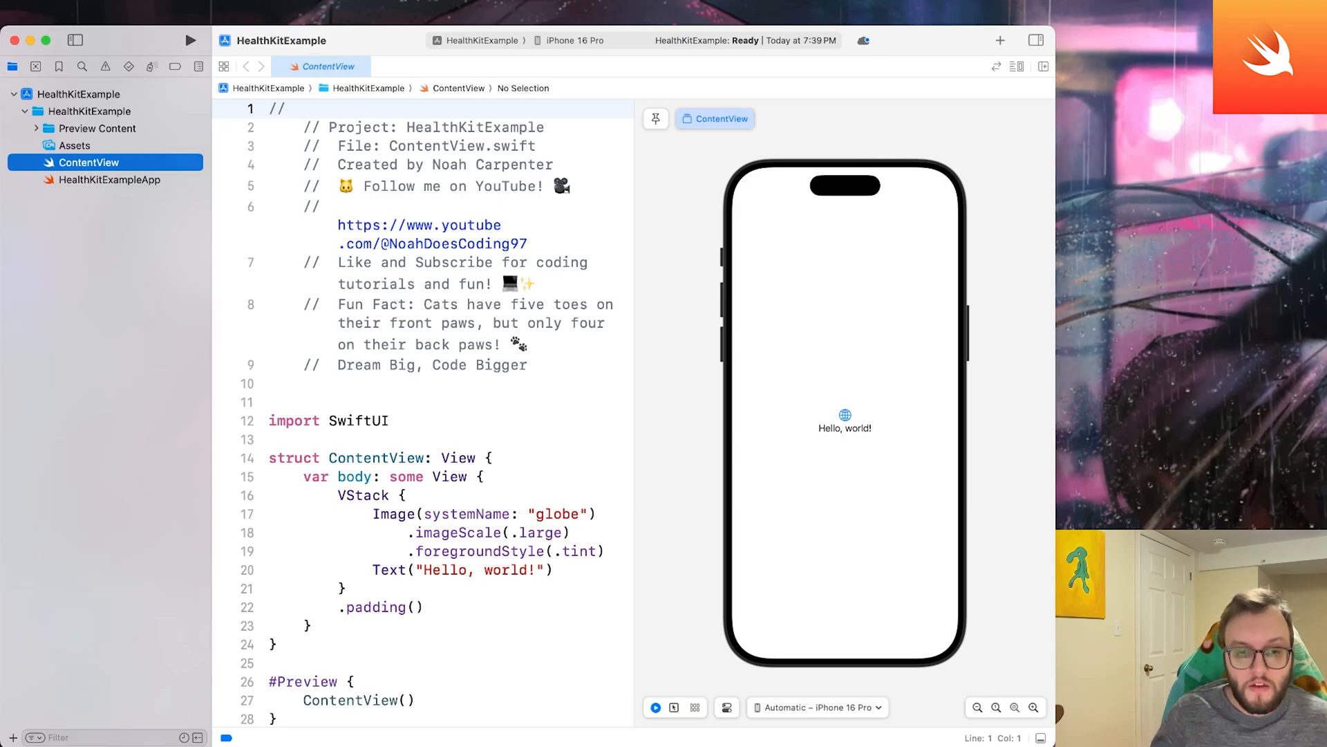
# - Add the HealthKit capability to the target with Clinical Health Records and Background Delivery enabled
pyautogui.click(82, 94)
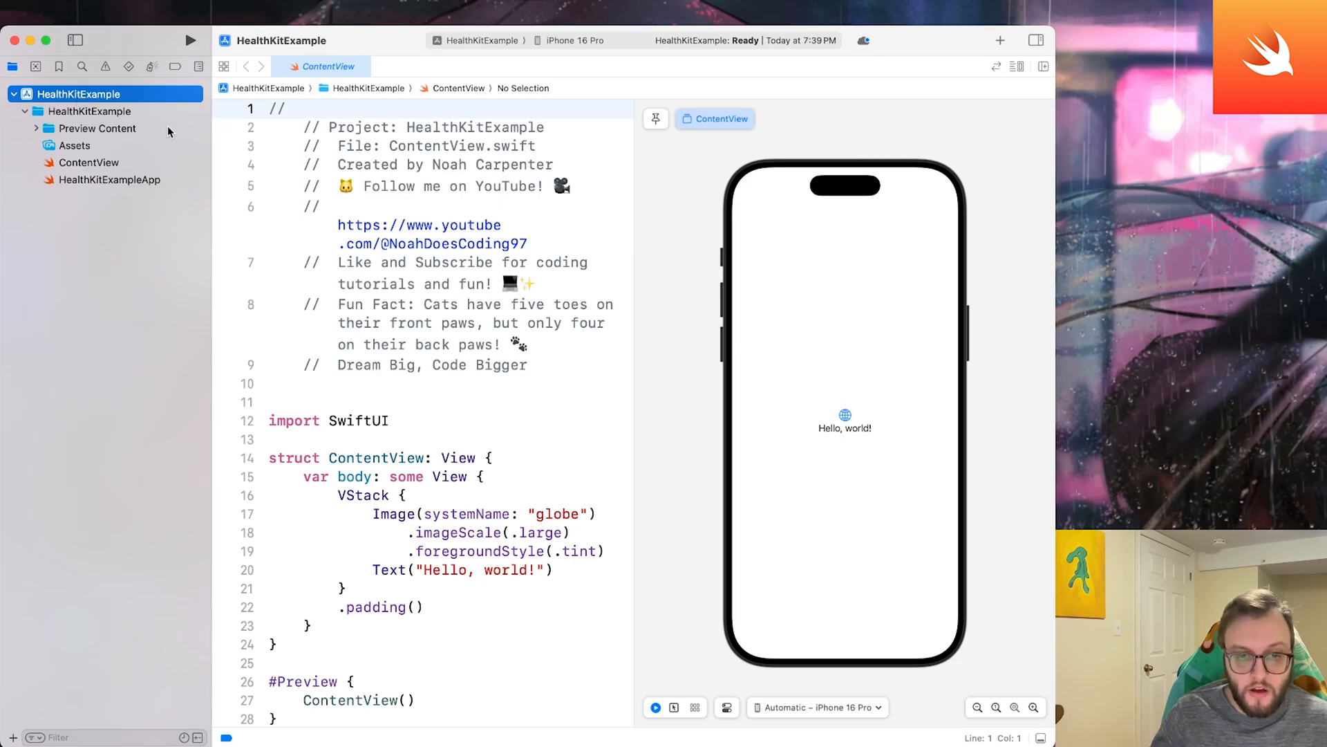
pyautogui.click(80, 94)
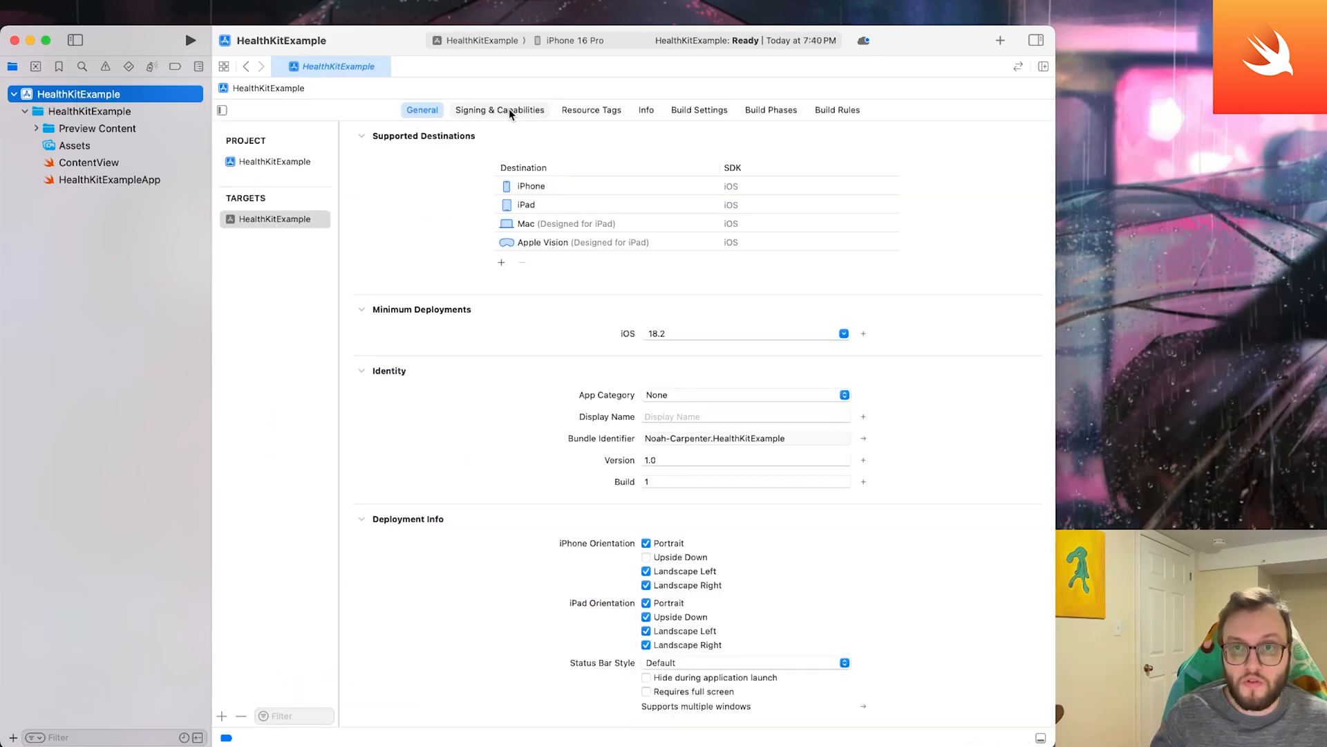
pyautogui.click(499, 109)
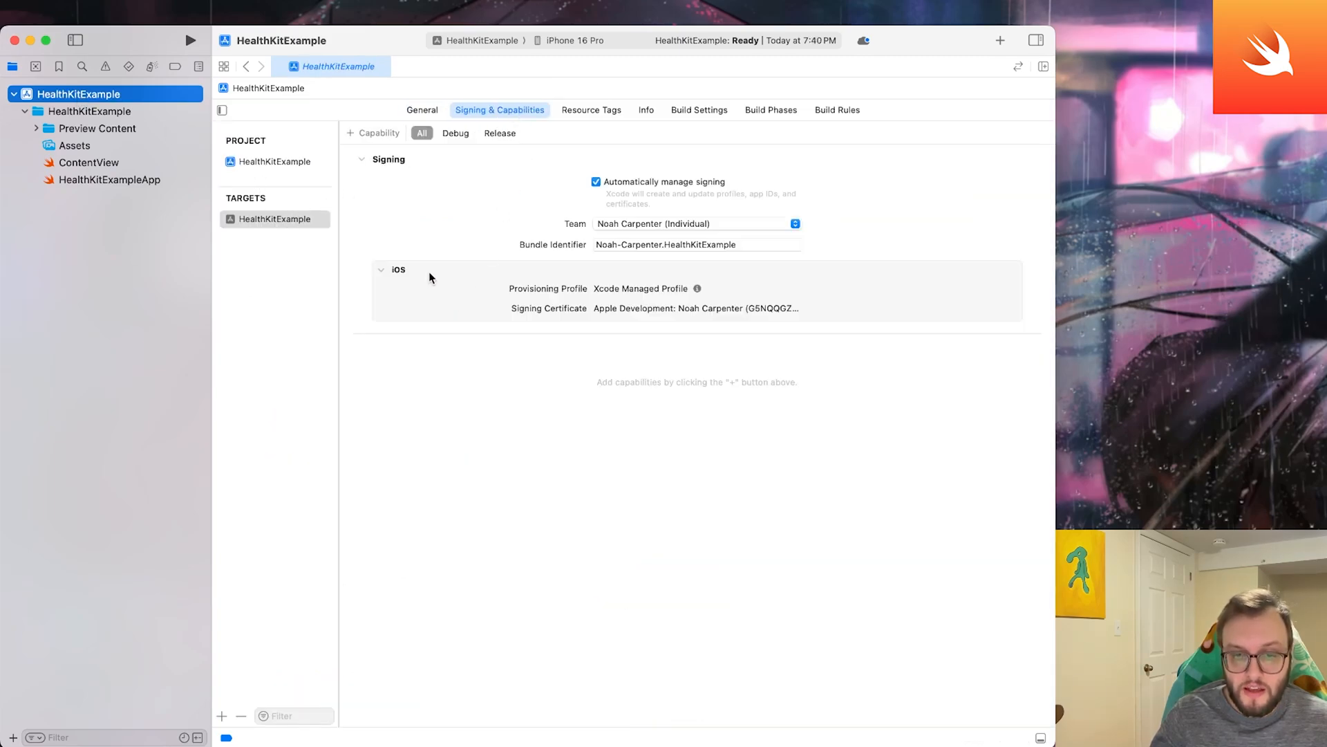
pyautogui.moveTo(359, 138)
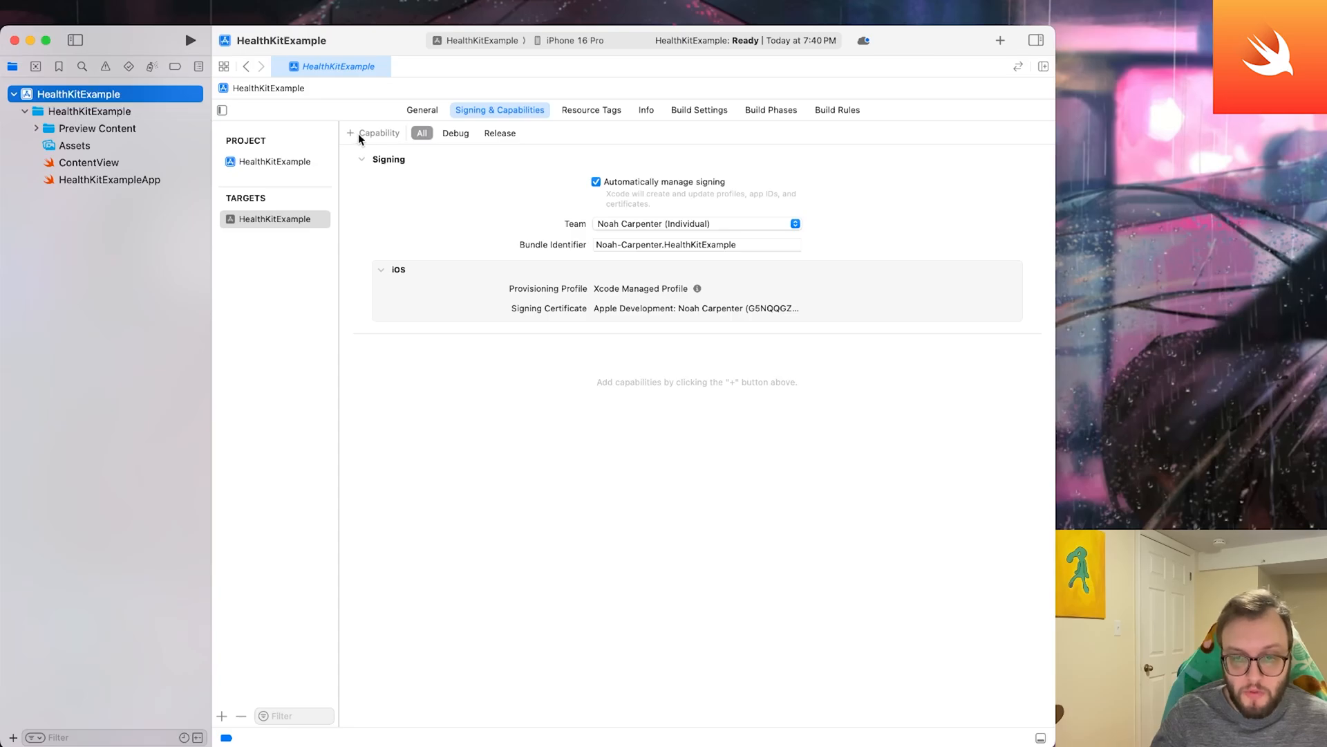
pyautogui.click(350, 133)
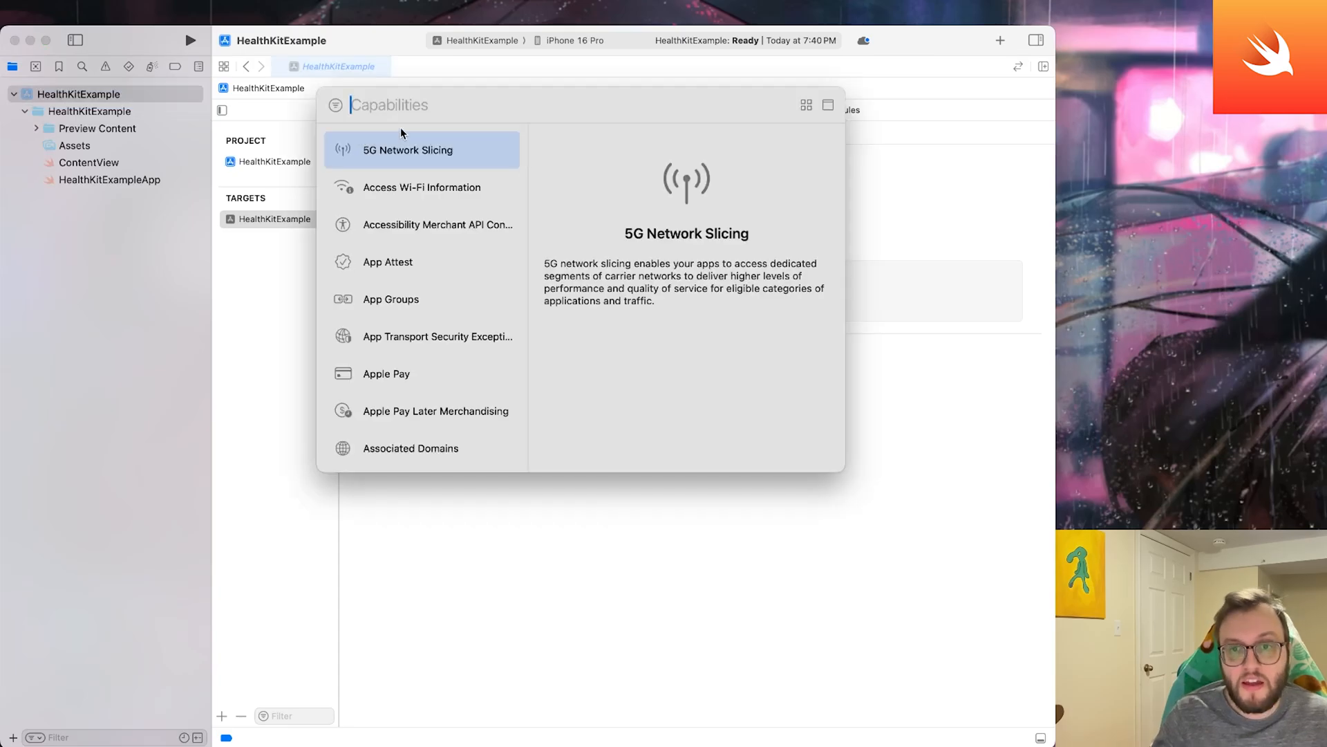
pyautogui.write('Healt')
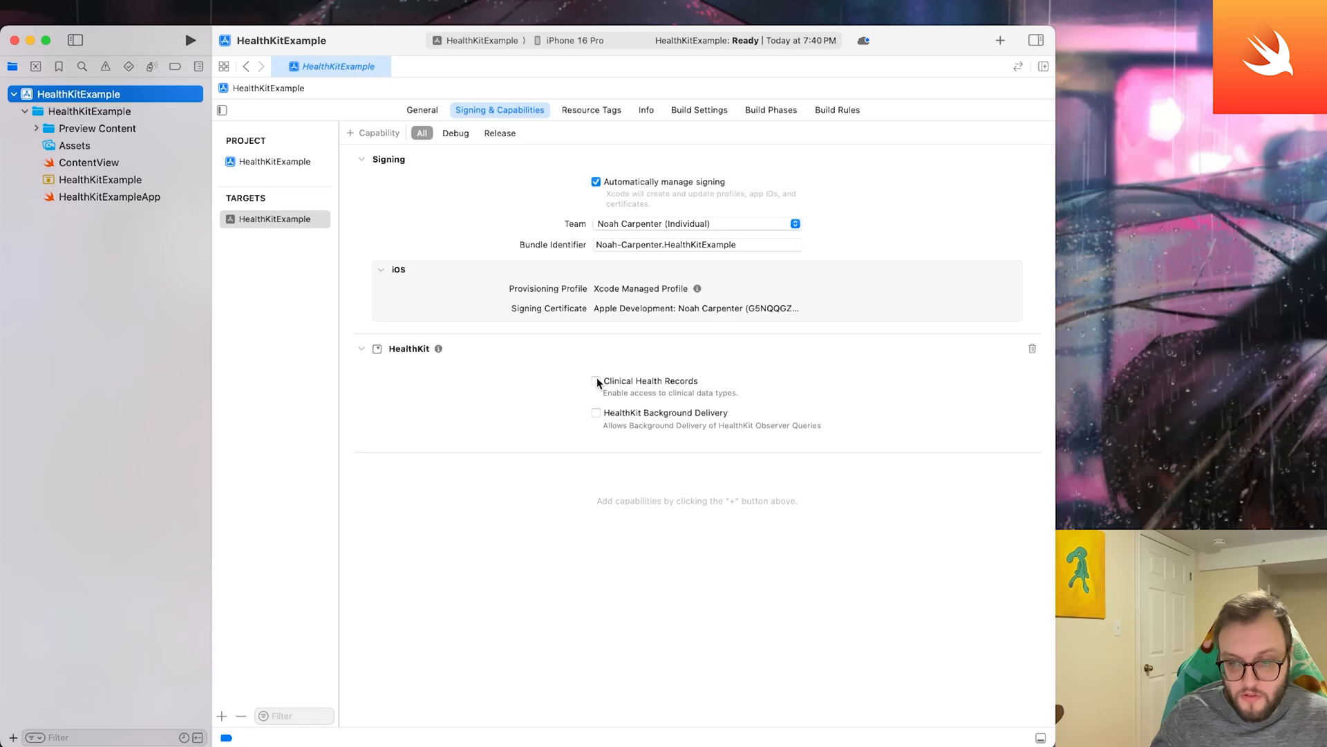
pyautogui.moveTo(573, 416)
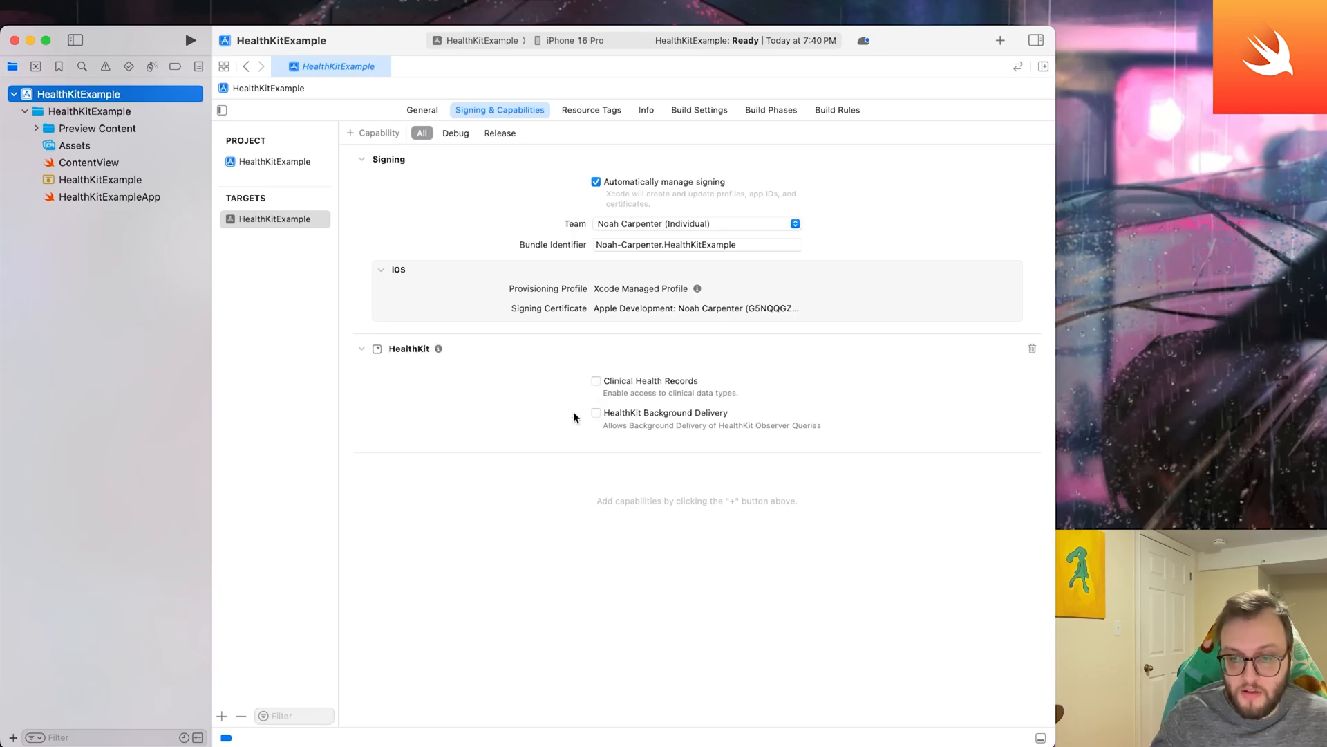
pyautogui.click(596, 412)
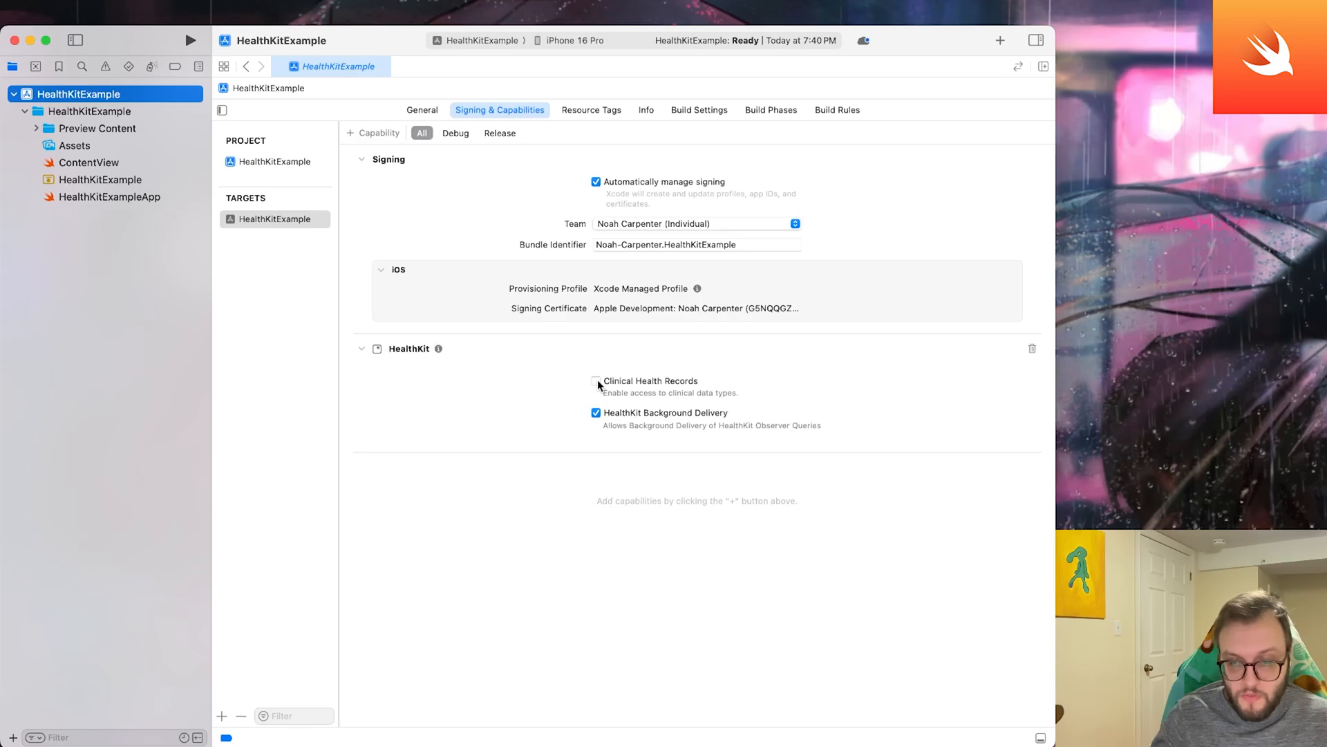
pyautogui.click(596, 380)
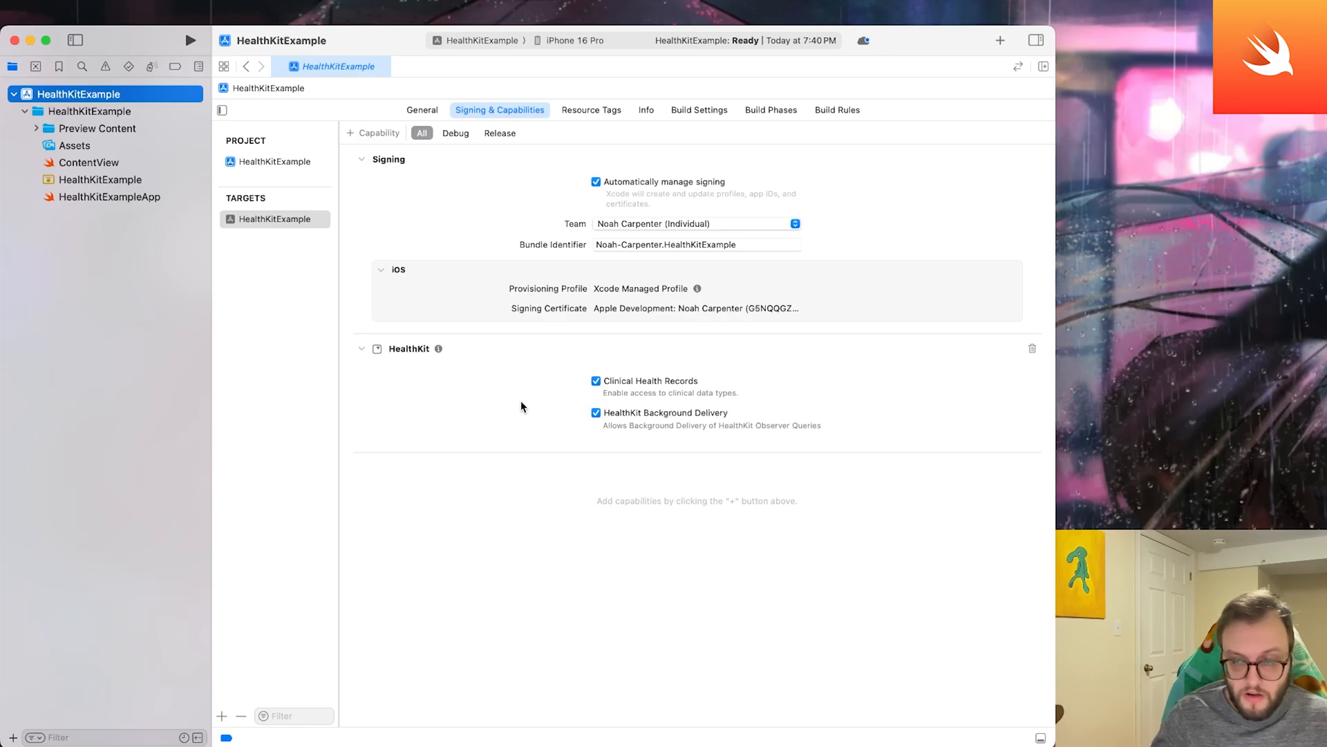
pyautogui.moveTo(486, 337)
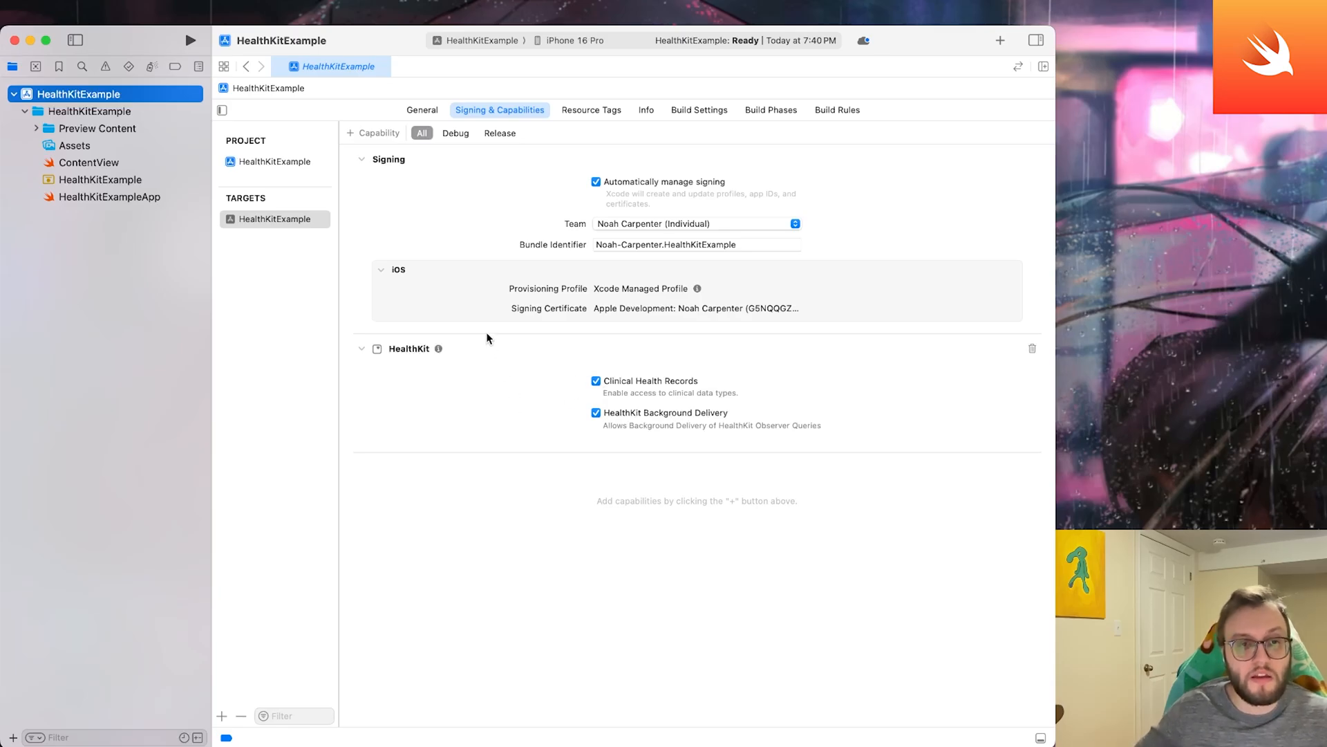
pyautogui.moveTo(115, 180)
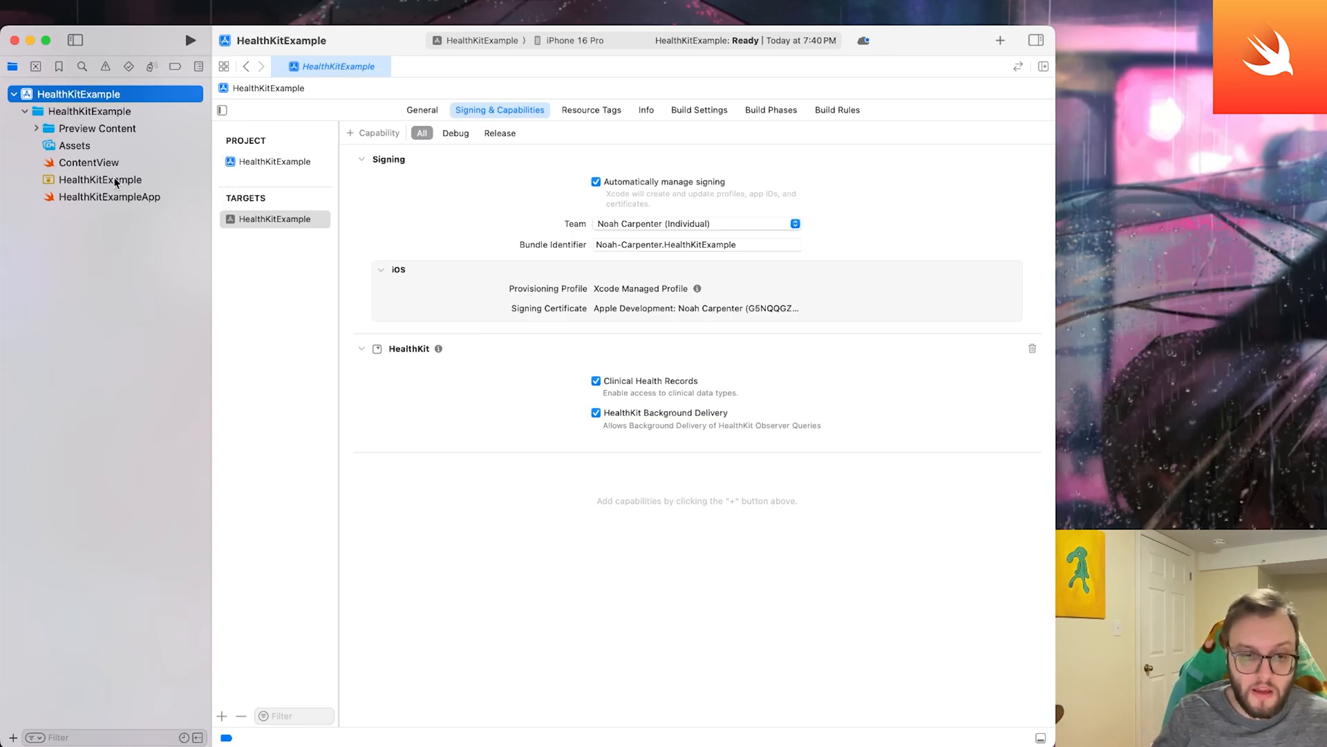
# - Create a new empty Swift file named HealthStore in the project group
pyautogui.rightClick(98, 179)
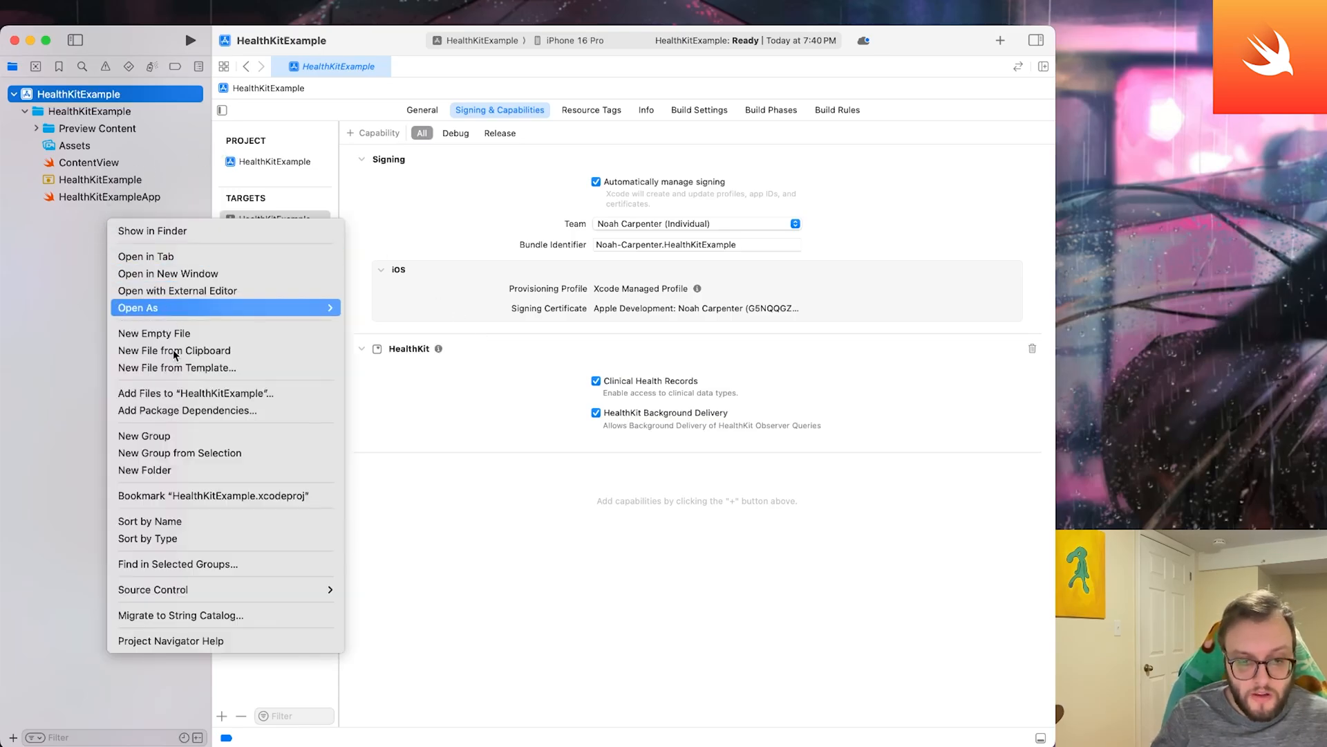
pyautogui.click(154, 333)
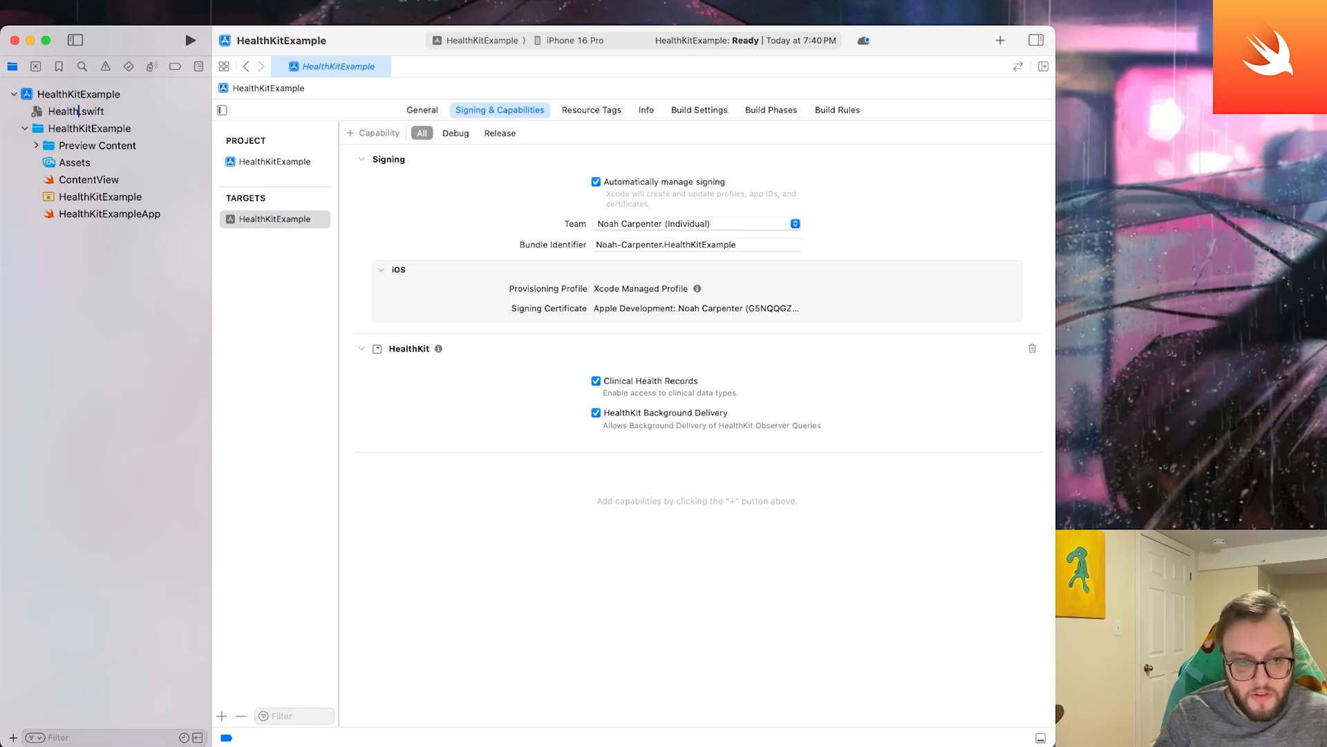
pyautogui.click(75, 111)
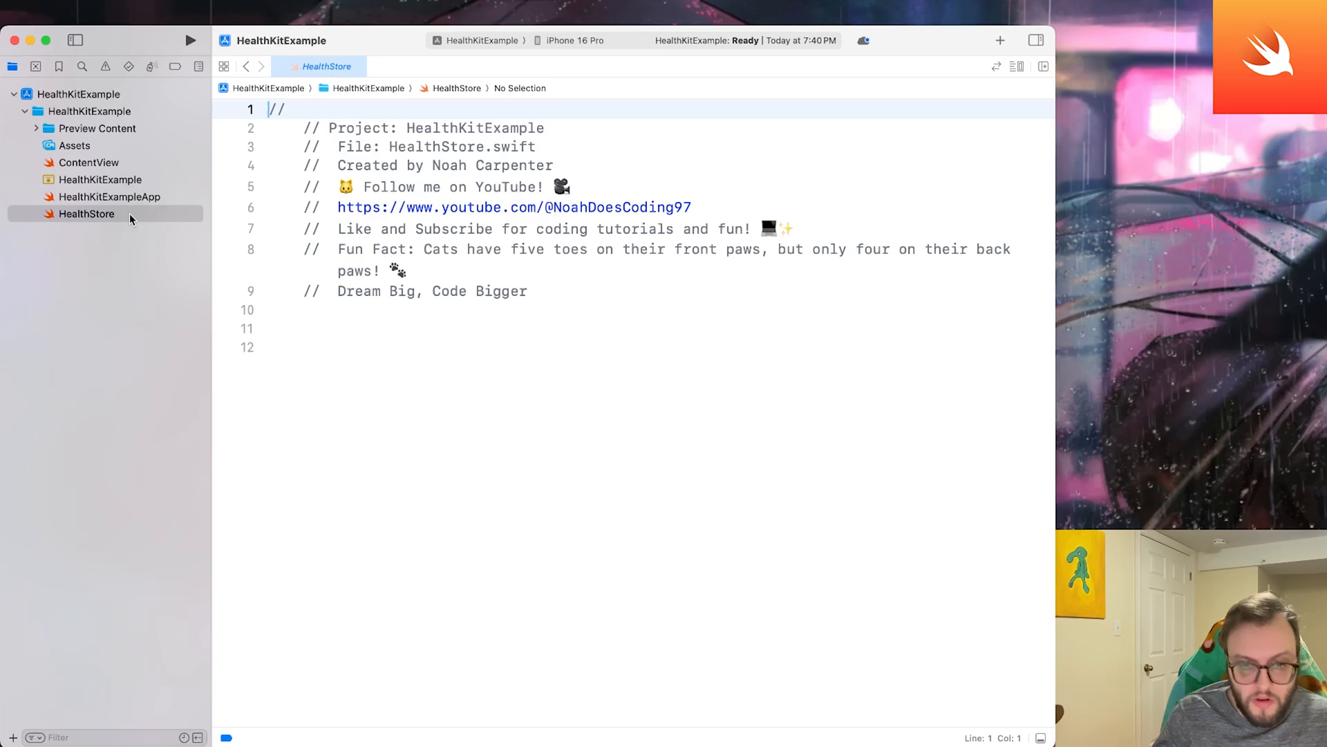
# - Import HealthKit and define a HealthStore class holding an HKHealthStore instance
pyautogui.click(474, 346)
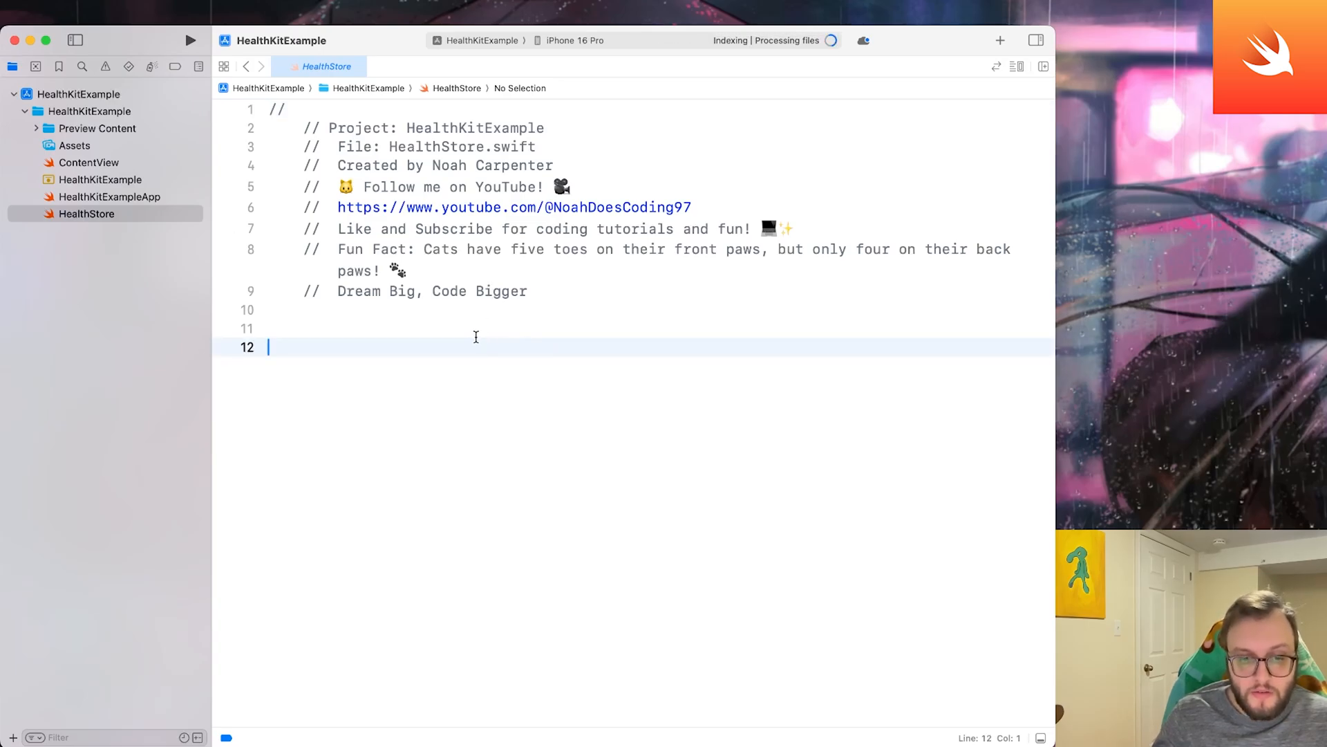
pyautogui.write('import HealthKit')
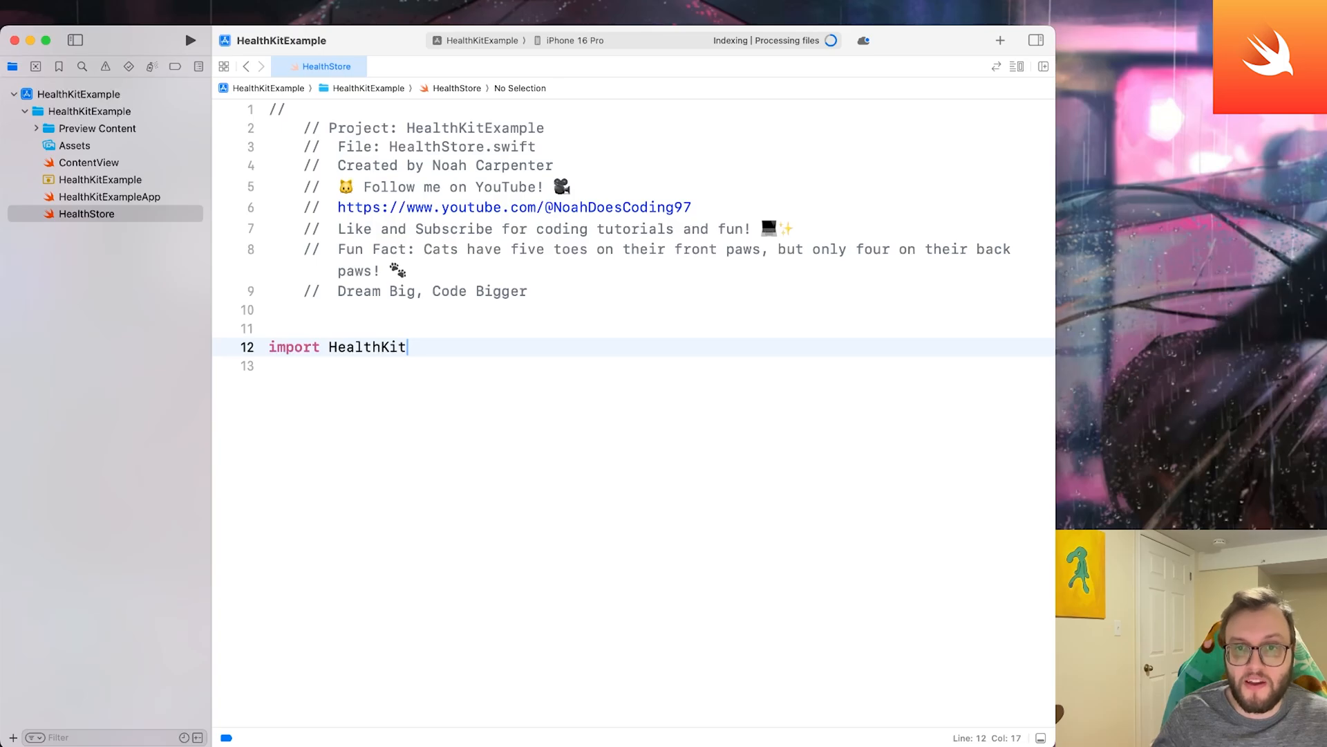
pyautogui.write('class')
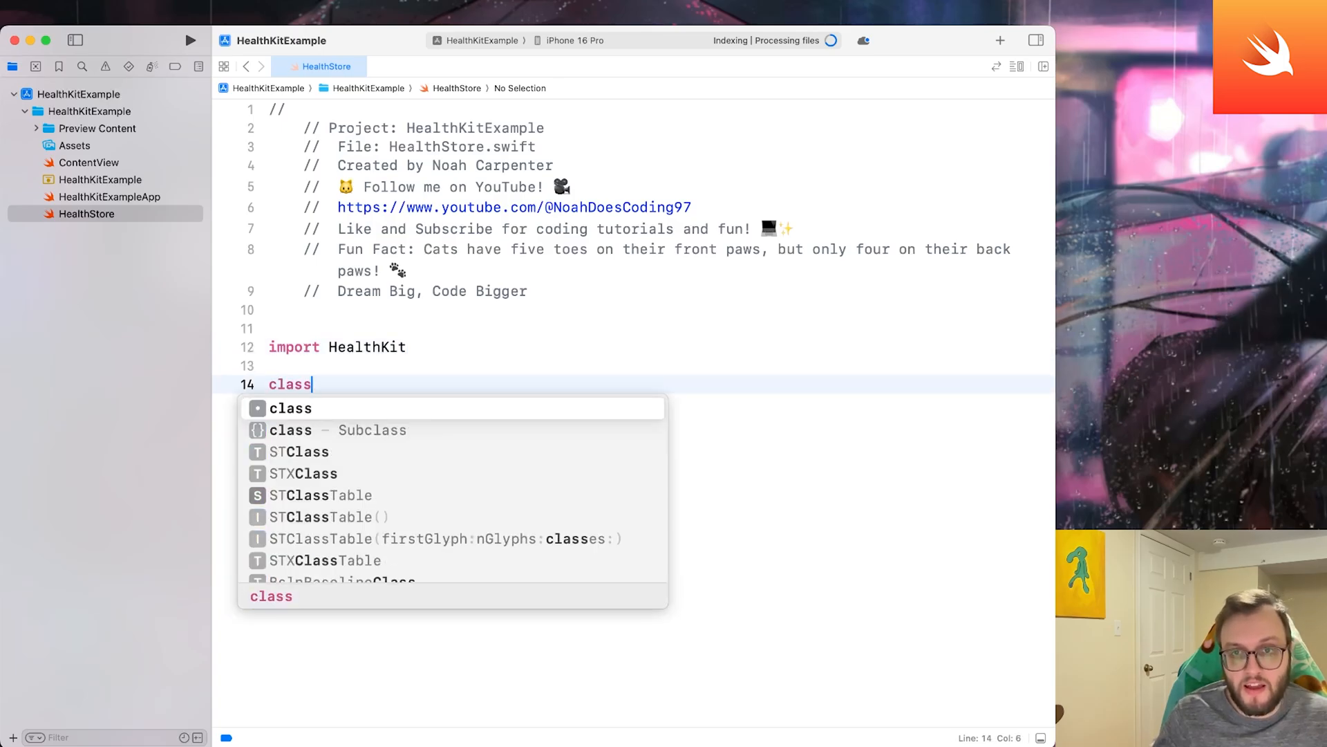
pyautogui.press('space')
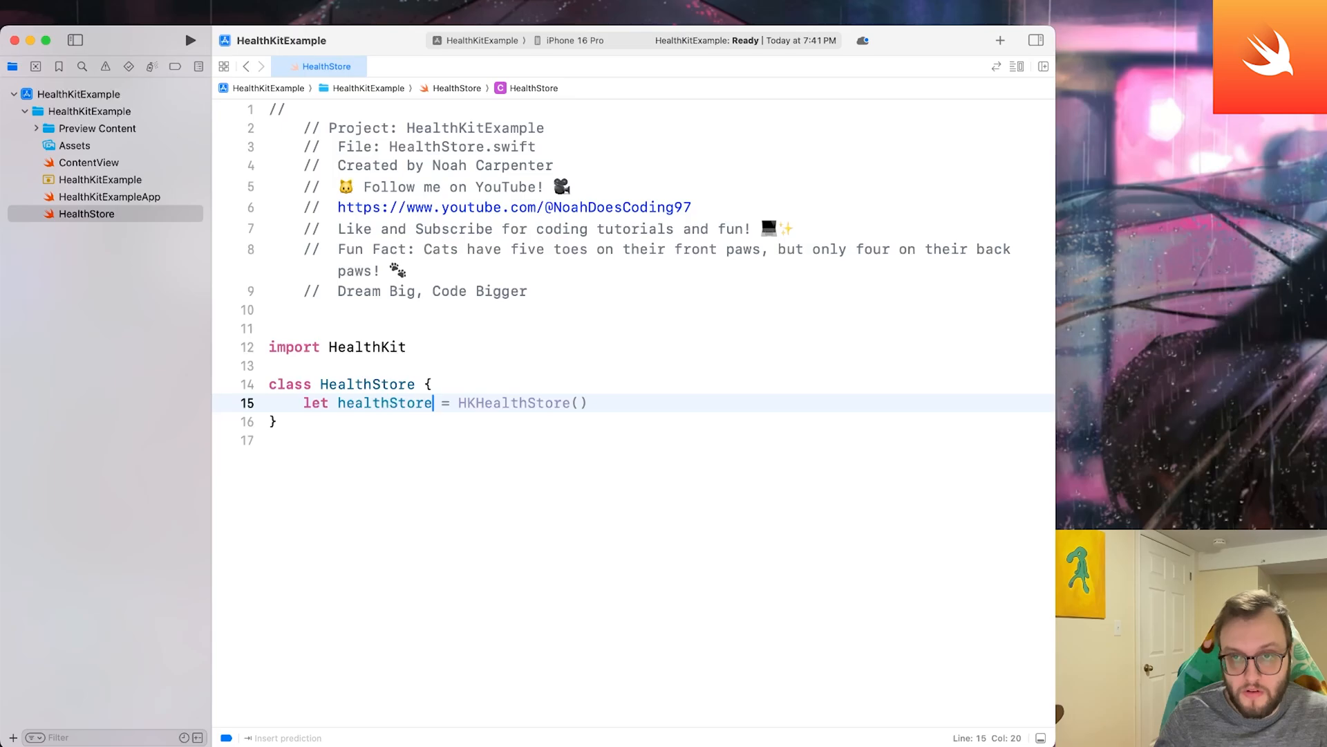
pyautogui.write('KHealthStore(')
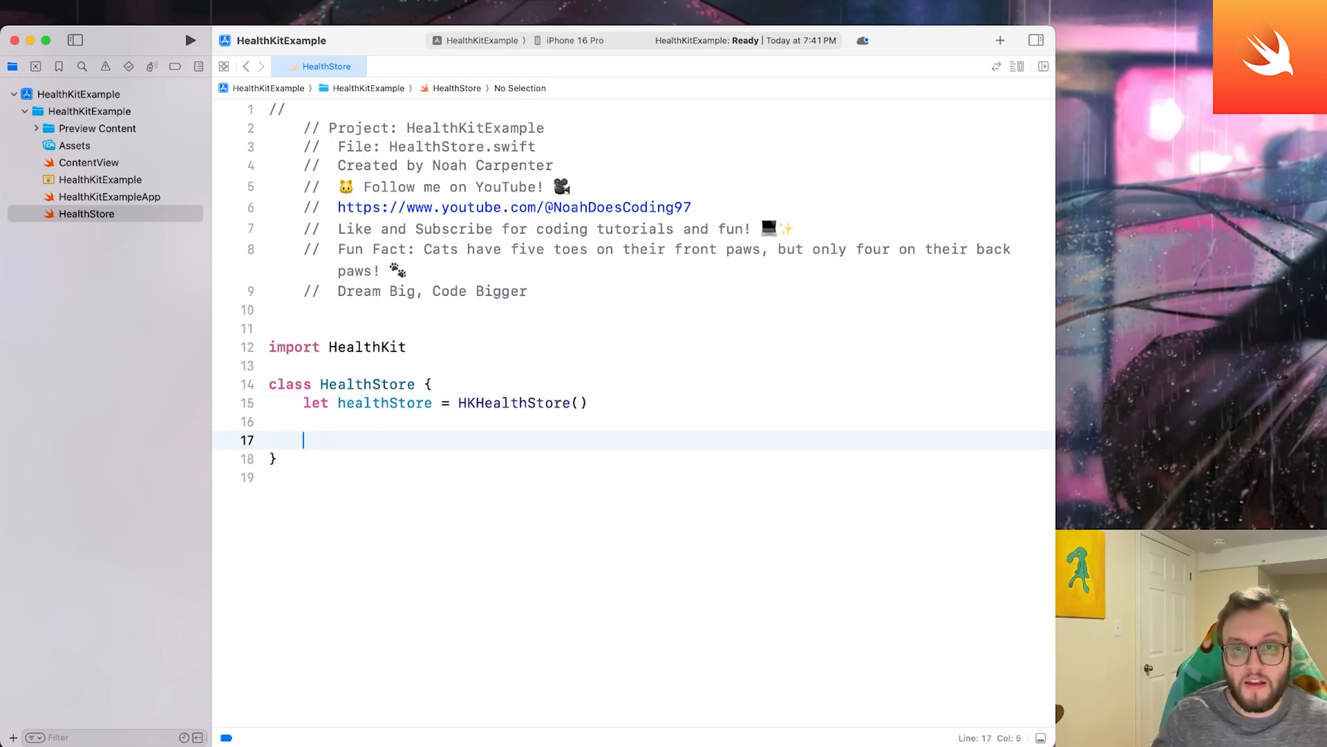
pyautogui.write('// request pe')
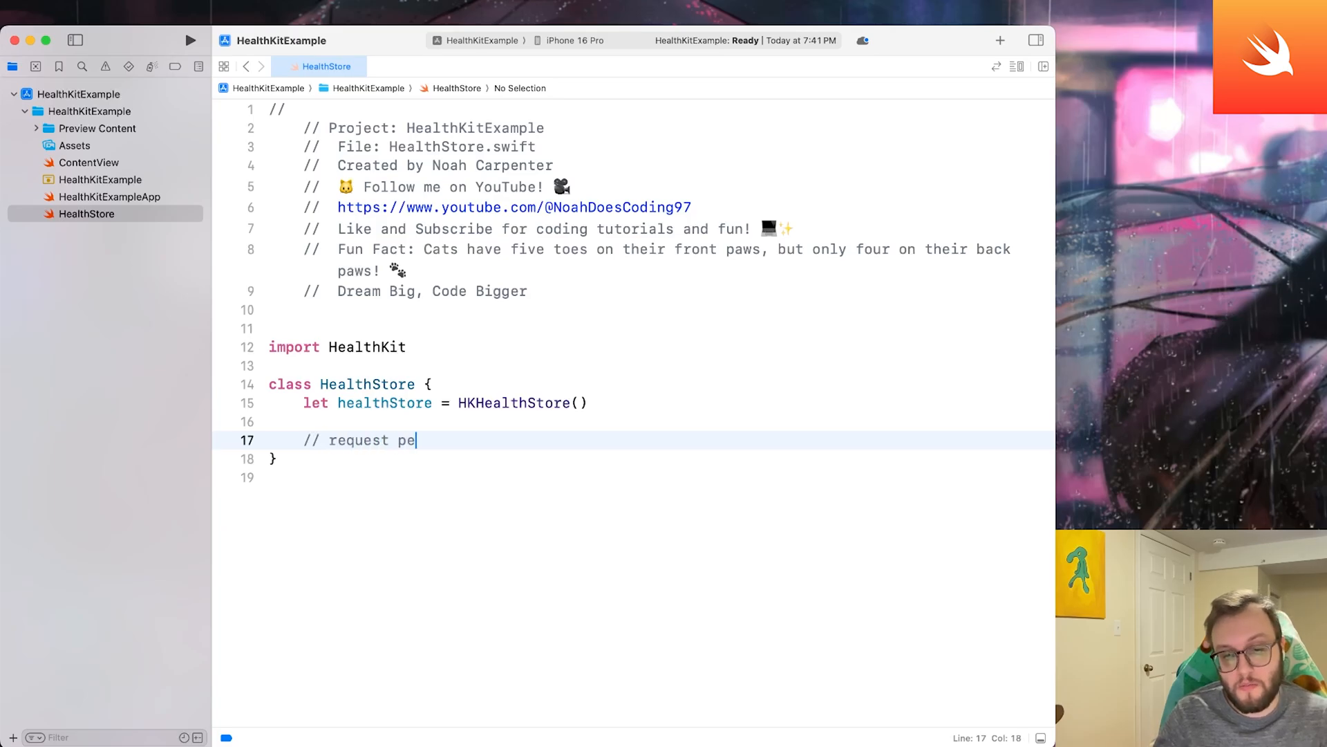
pyautogui.write('rmissions')
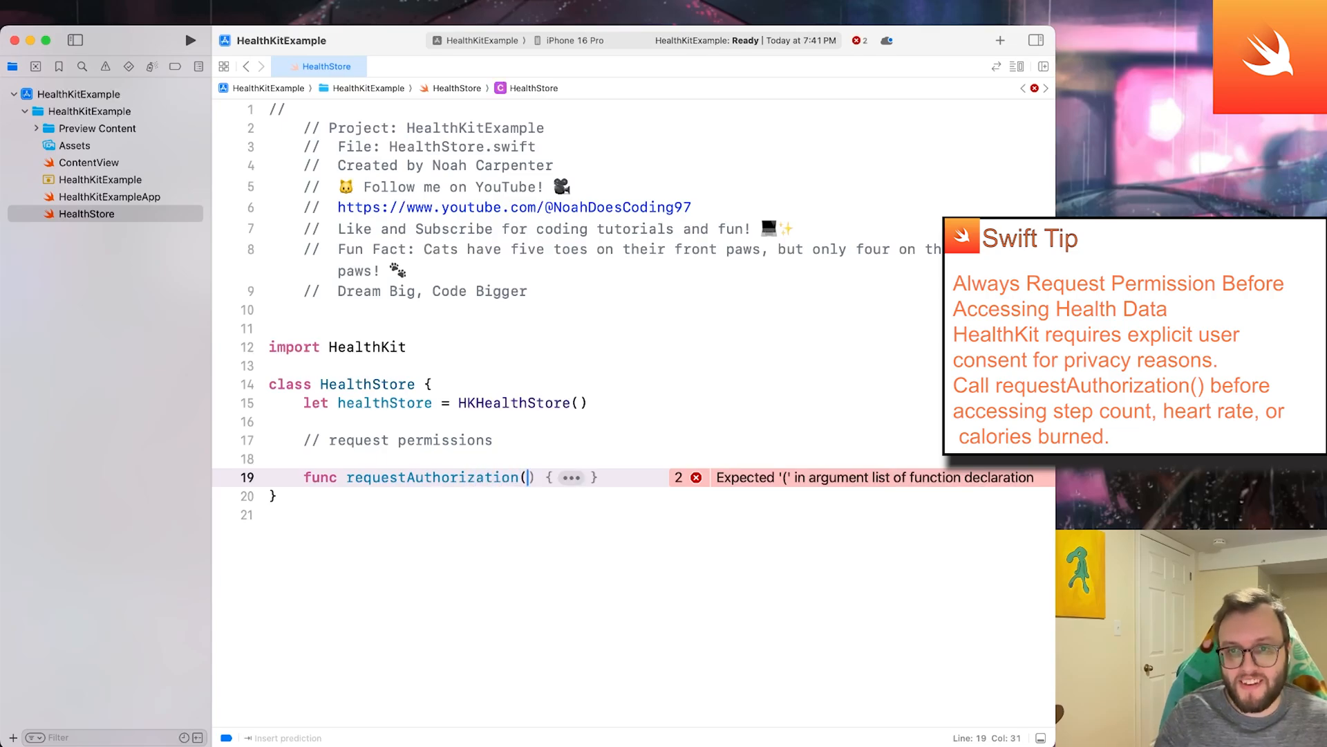
pyautogui.write('completion: @escaping (Bool) -> Void')
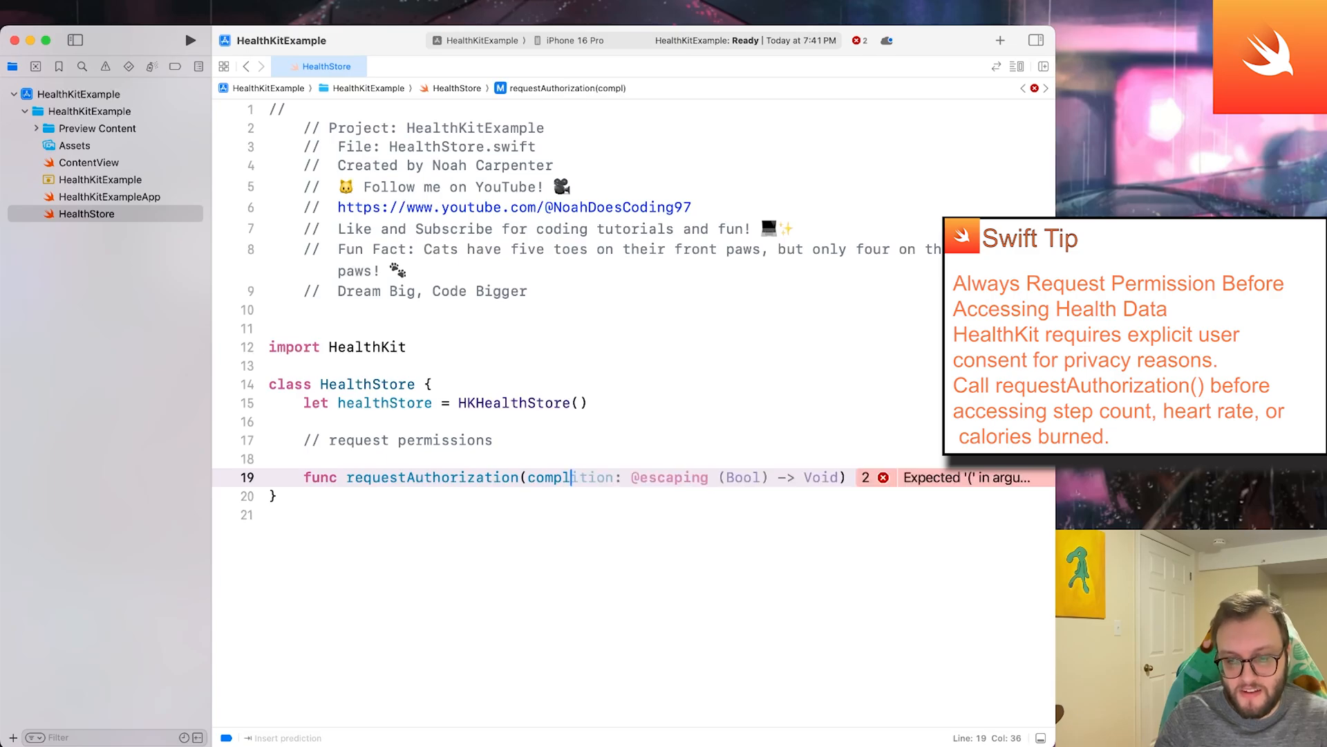
pyautogui.press('backspace')
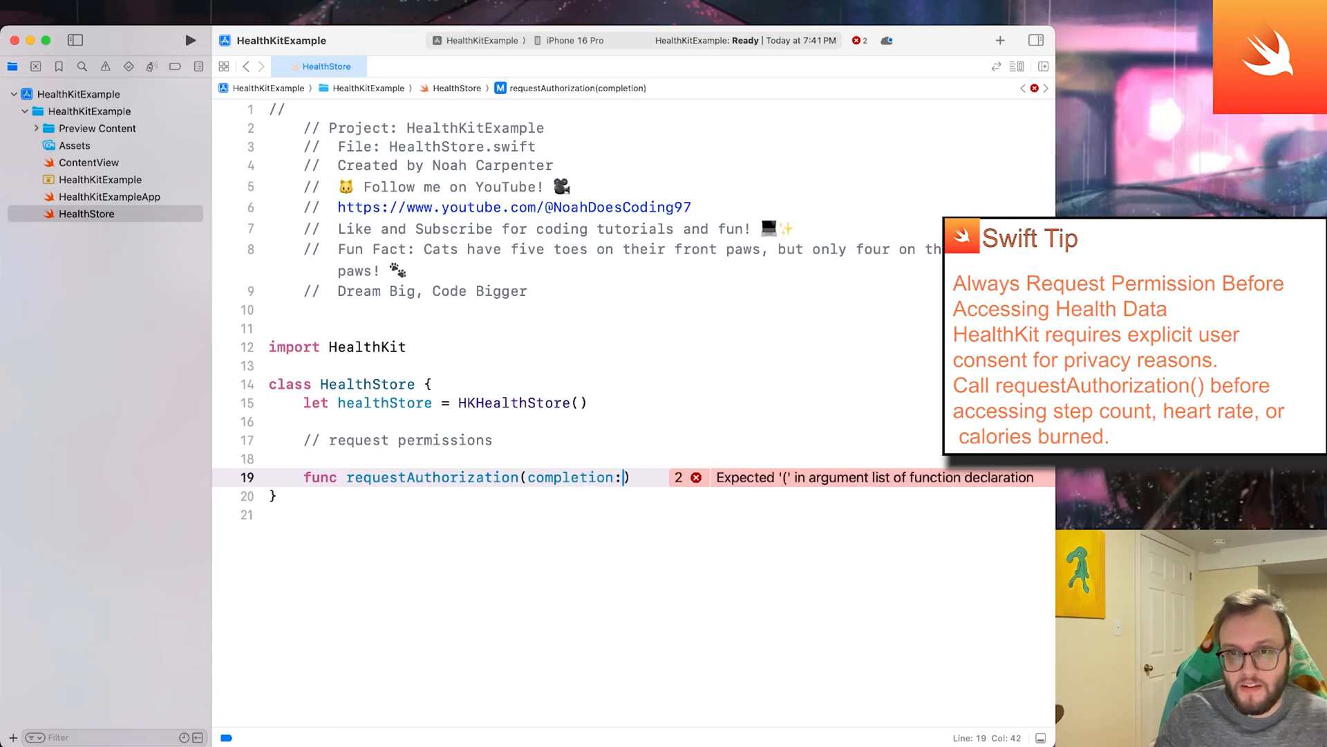
pyautogui.write('@escaping')
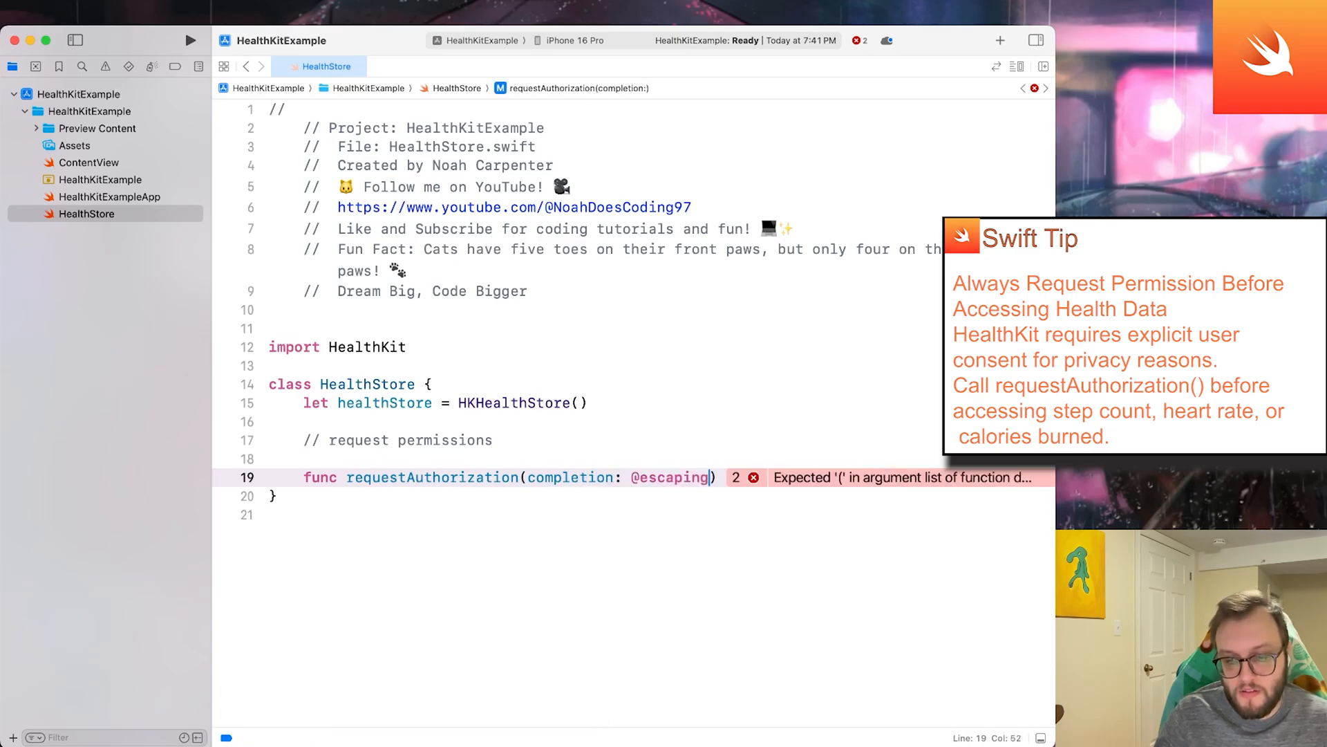
pyautogui.write('(')
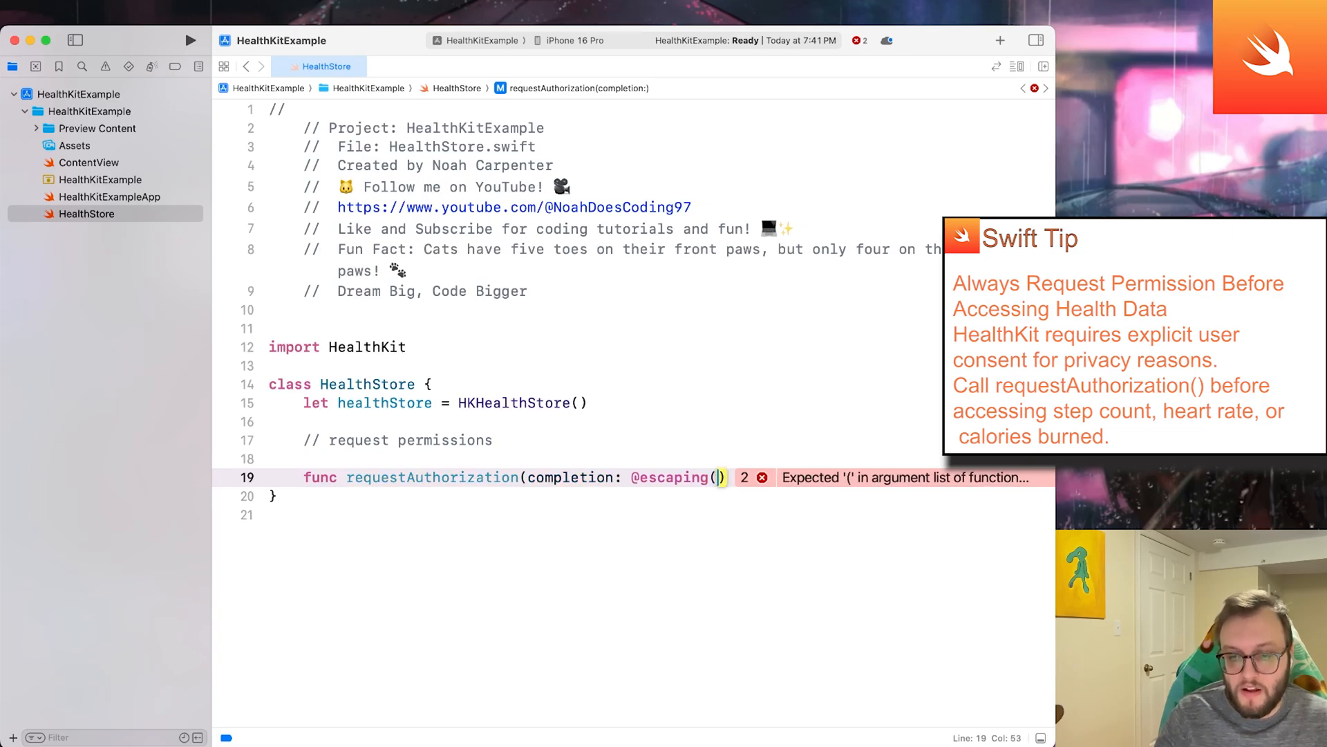
pyautogui.write('Bool,')
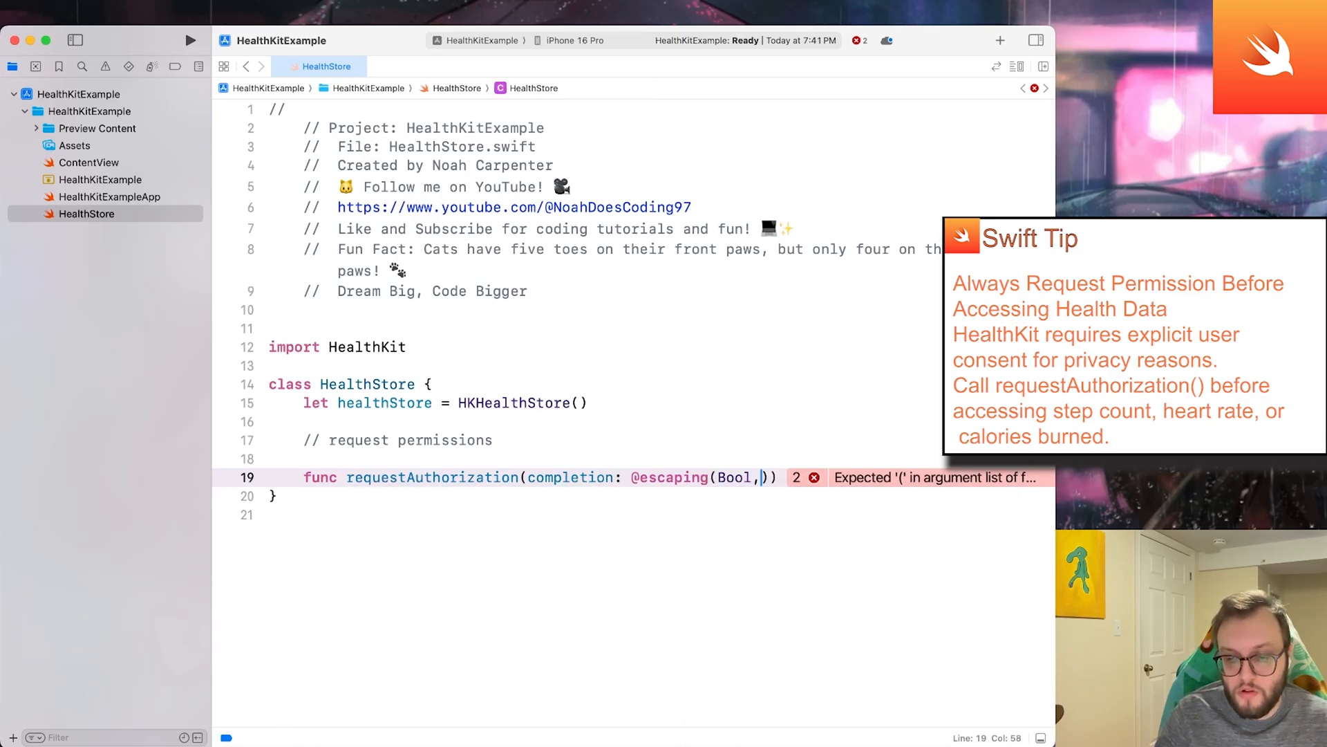
pyautogui.write('Error?')
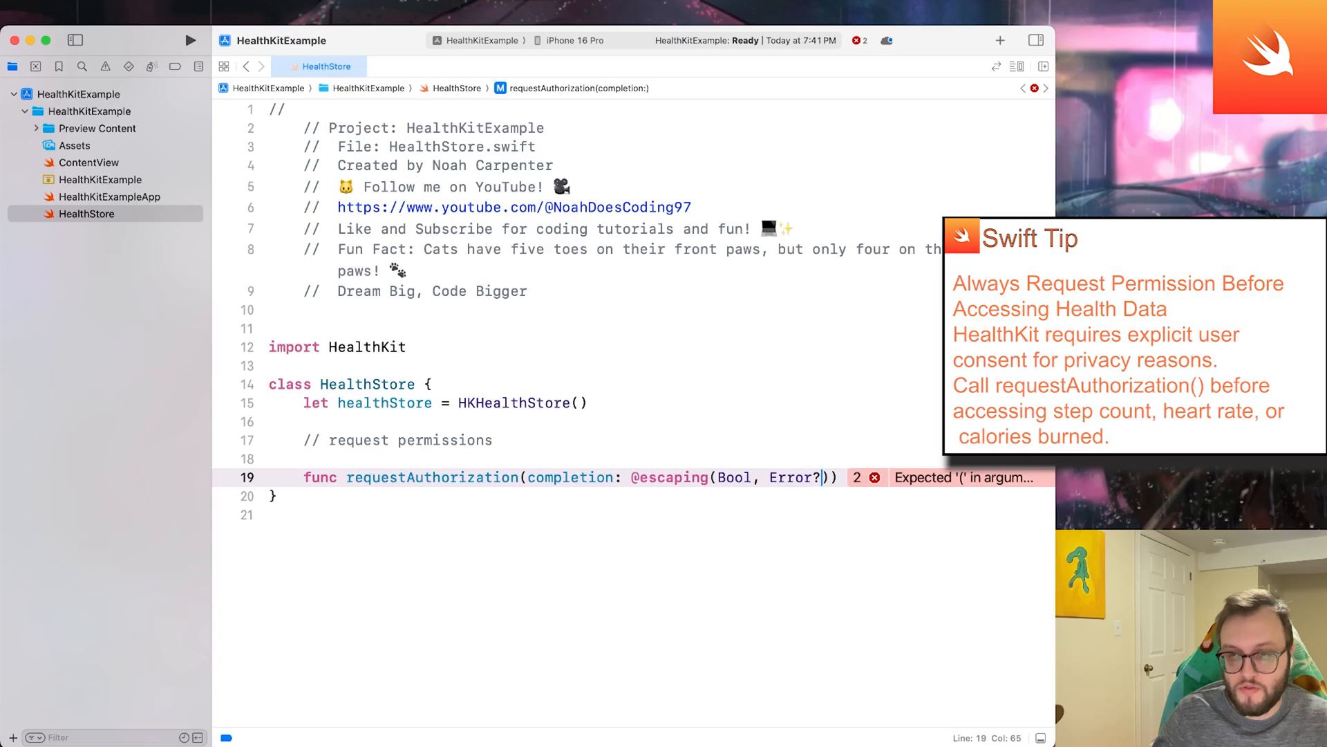
pyautogui.write('->')
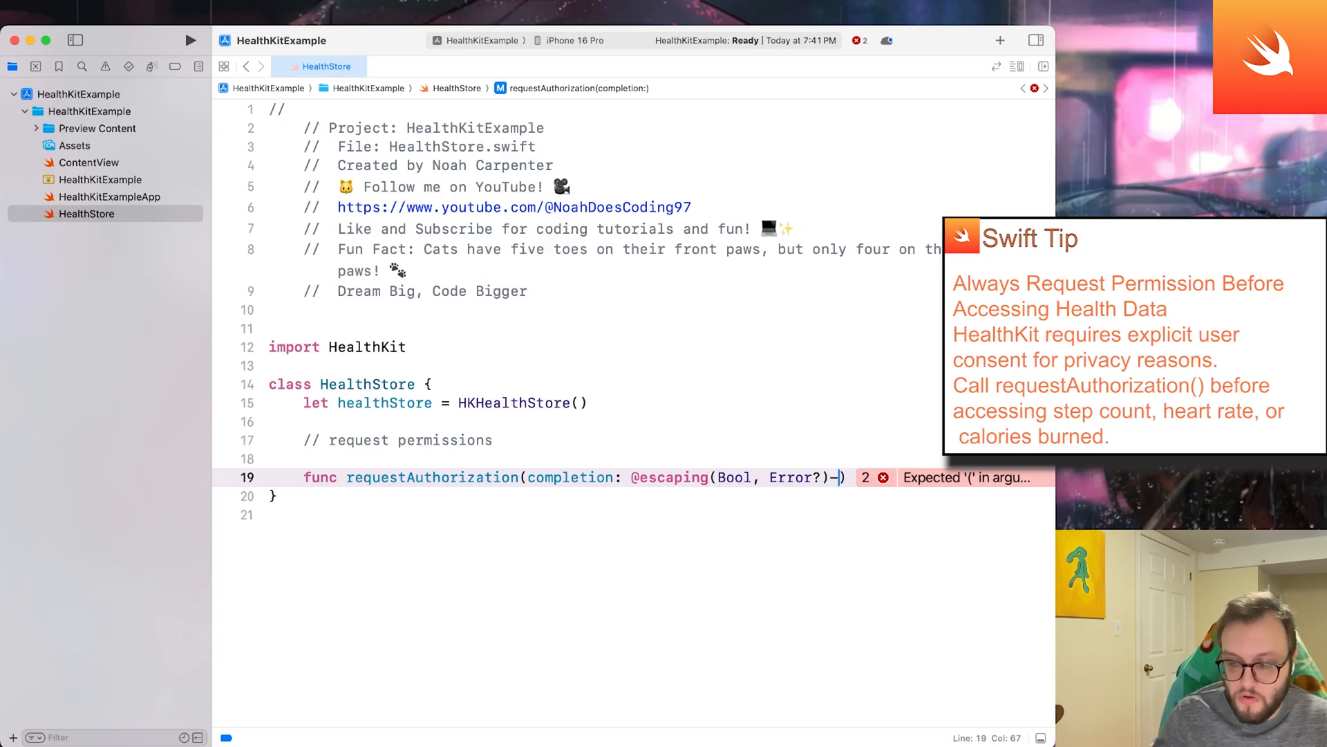
pyautogui.write('-> Vo')
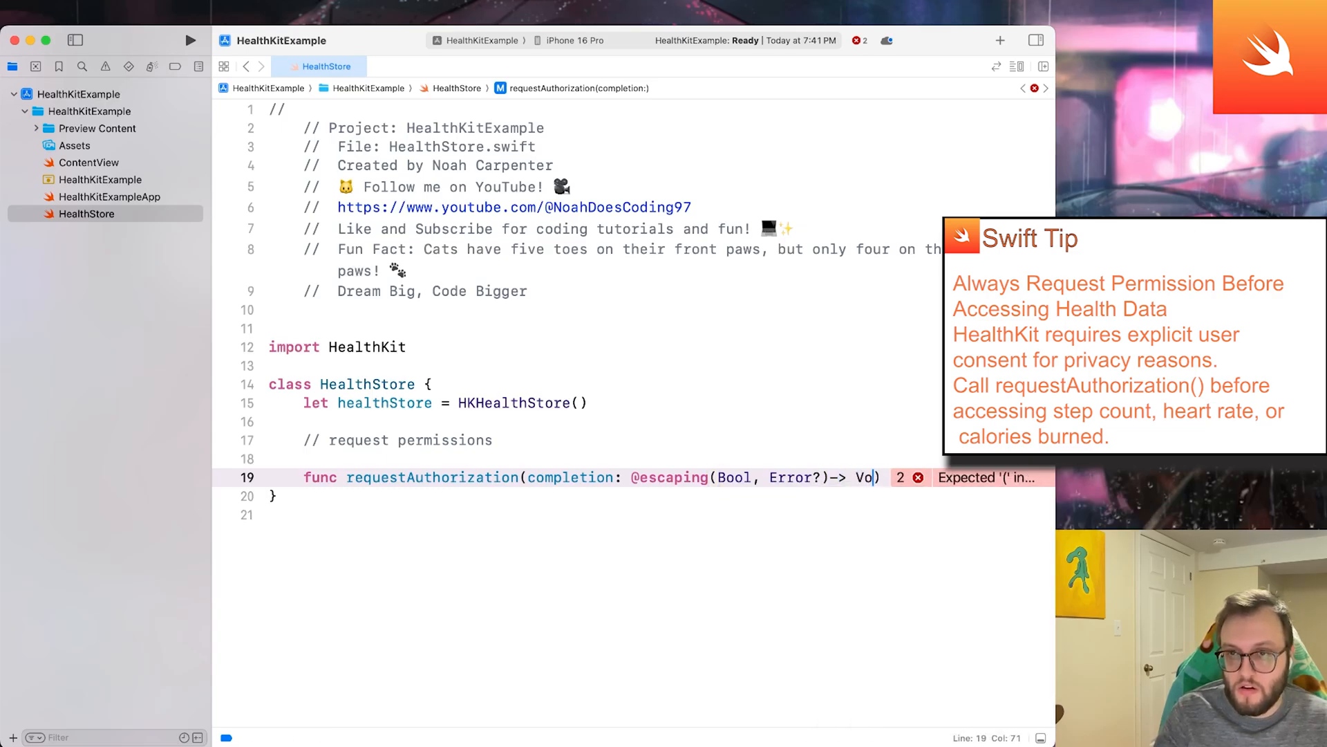
pyautogui.write('id){')
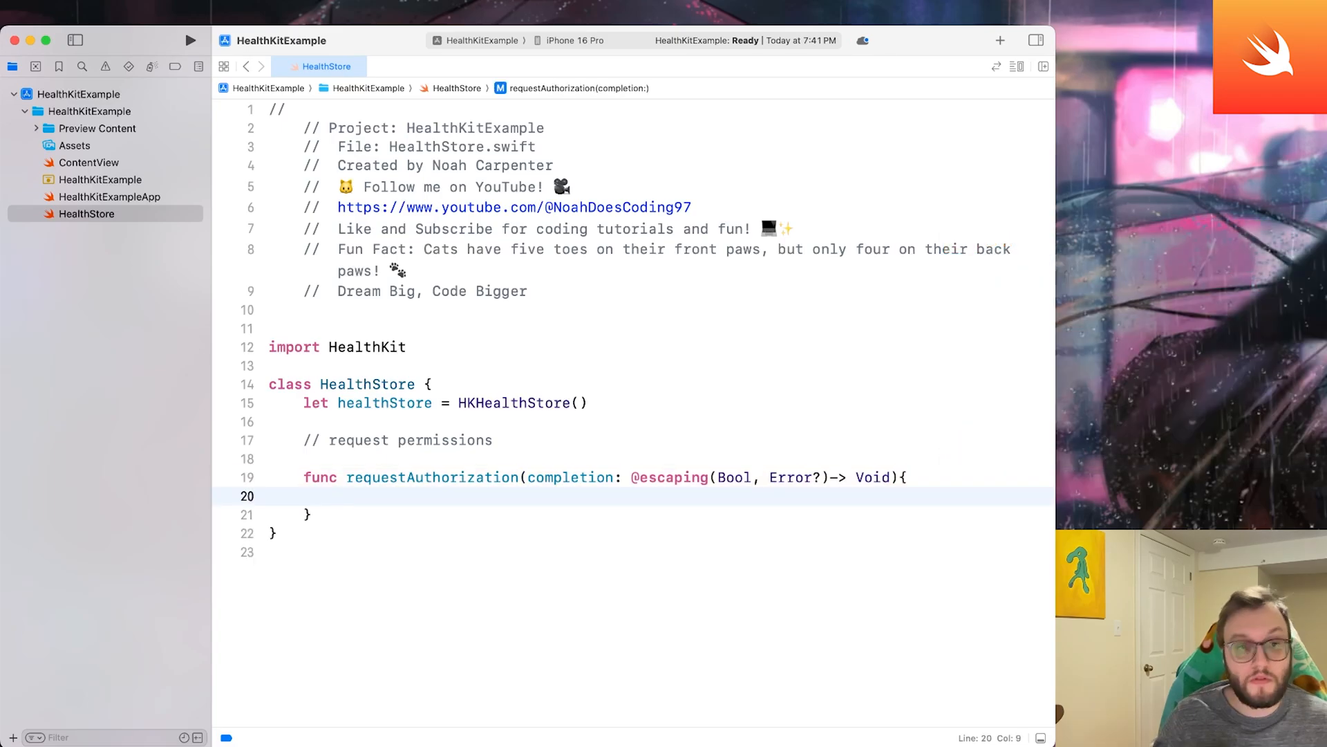
# - Declare stepCountType as HKQuantityType.quantityType(forIdentifier: .stepCount)
pyautogui.write('let stet')
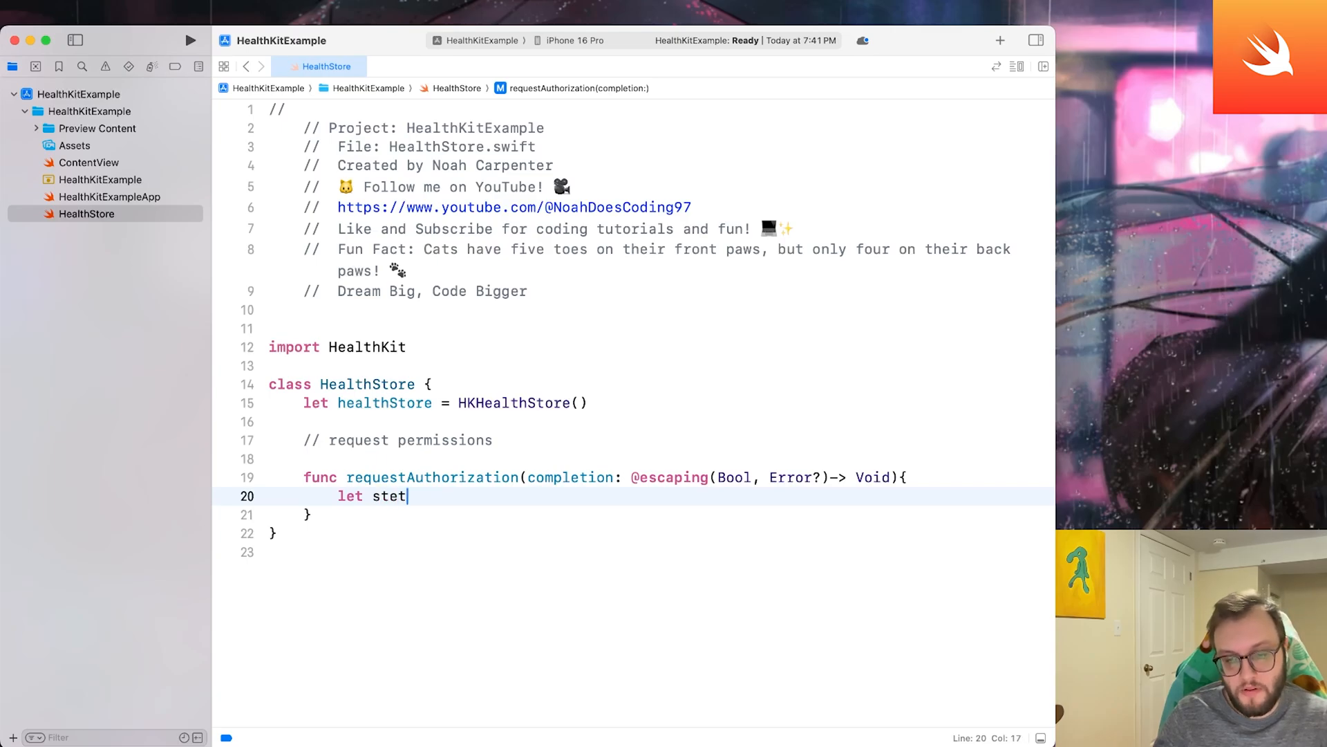
pyautogui.write('pCountType')
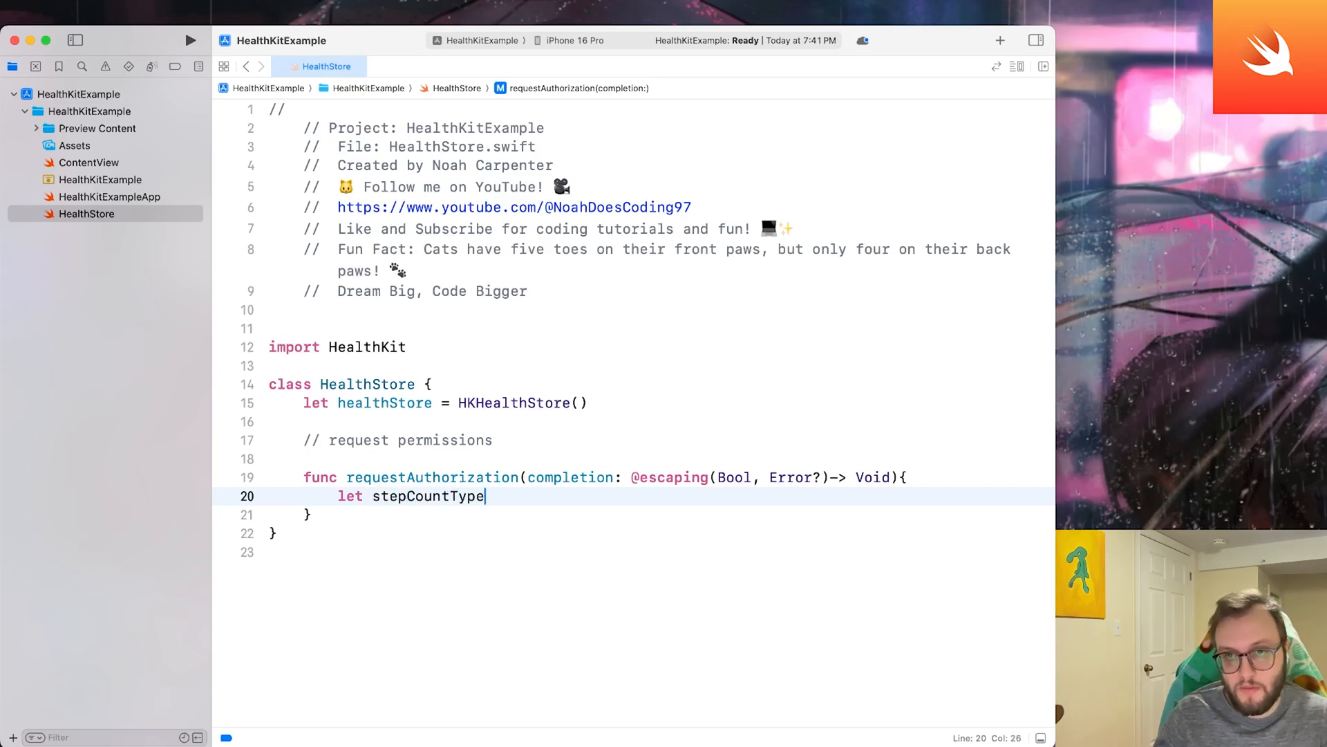
pyautogui.write('= HK')
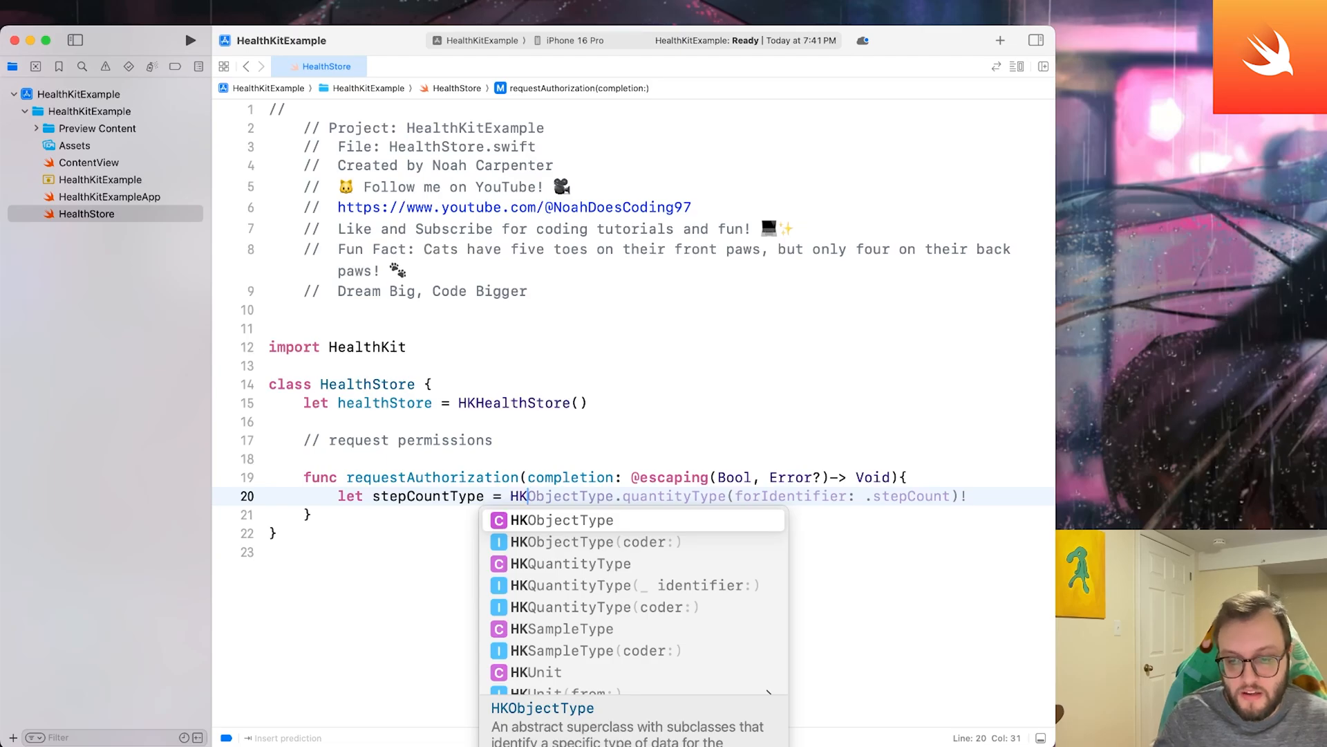
pyautogui.write('QuantityType.qu')
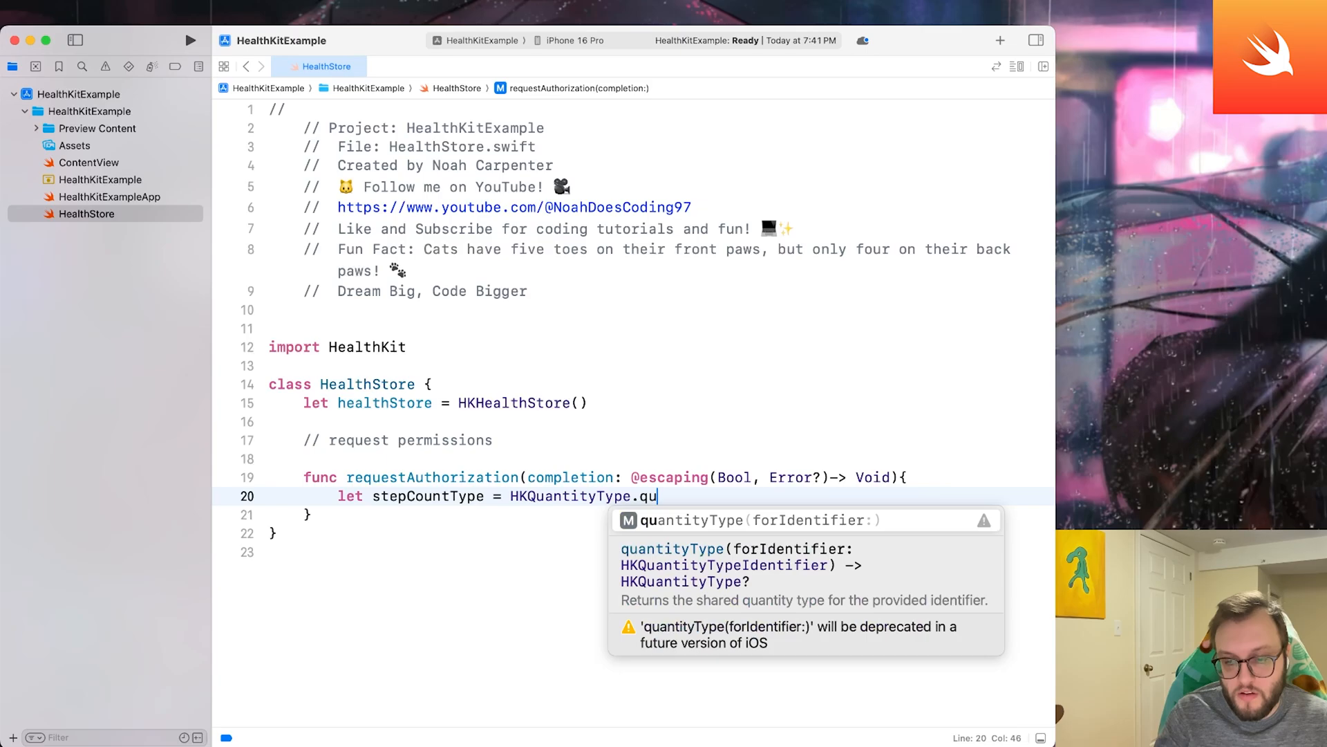
pyautogui.press('return')
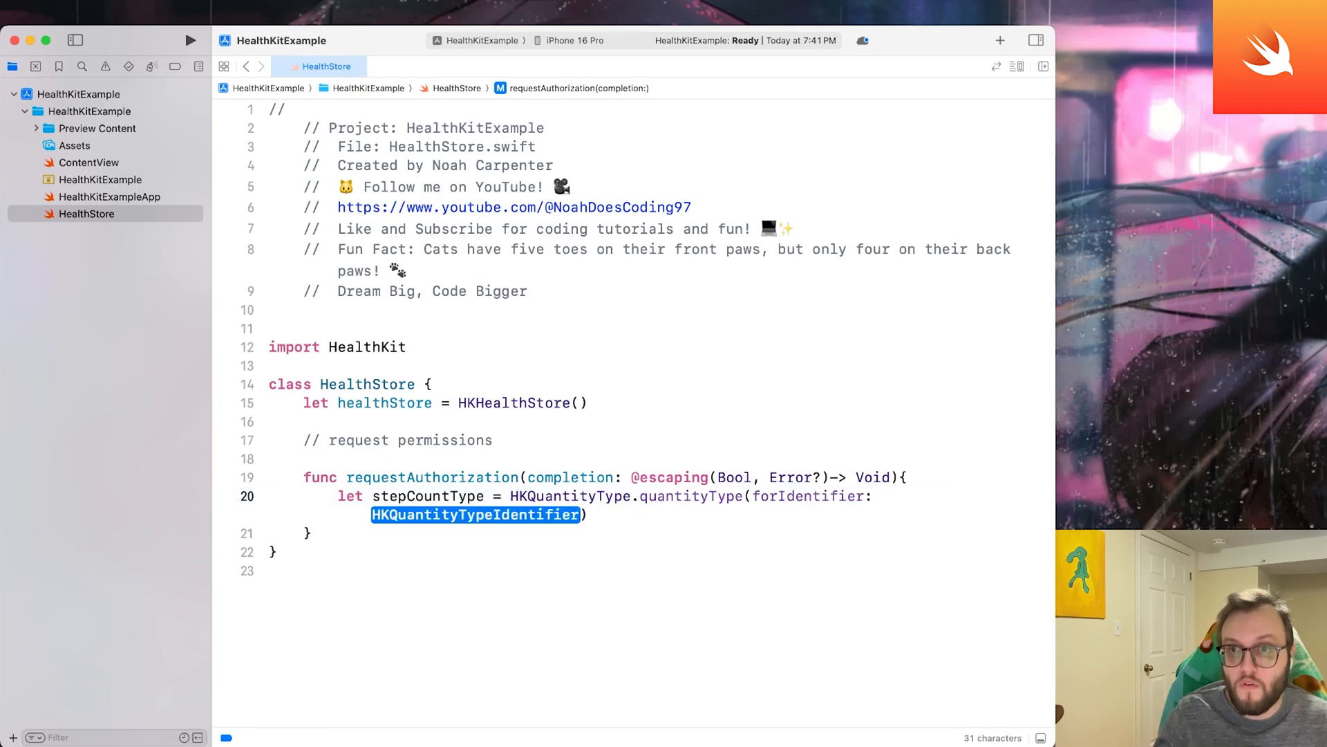
pyautogui.write('.')
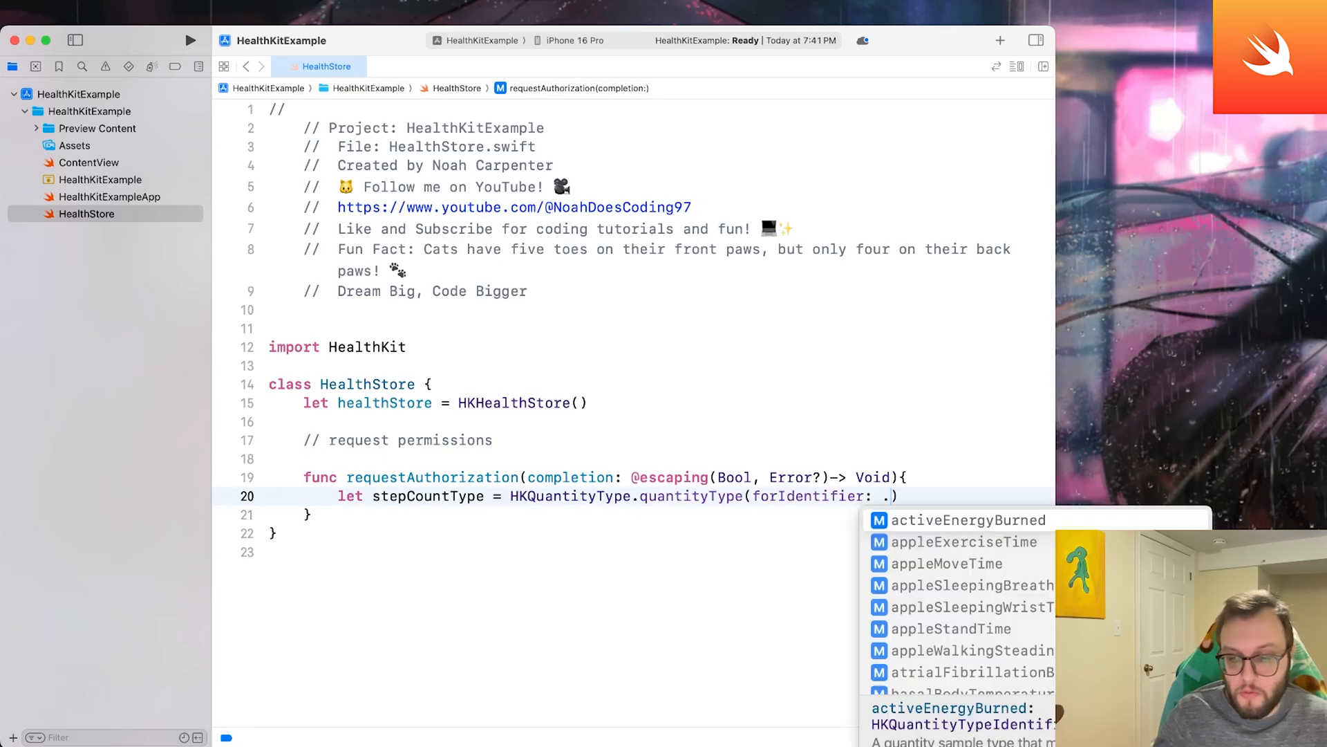
pyautogui.write('stepCount')
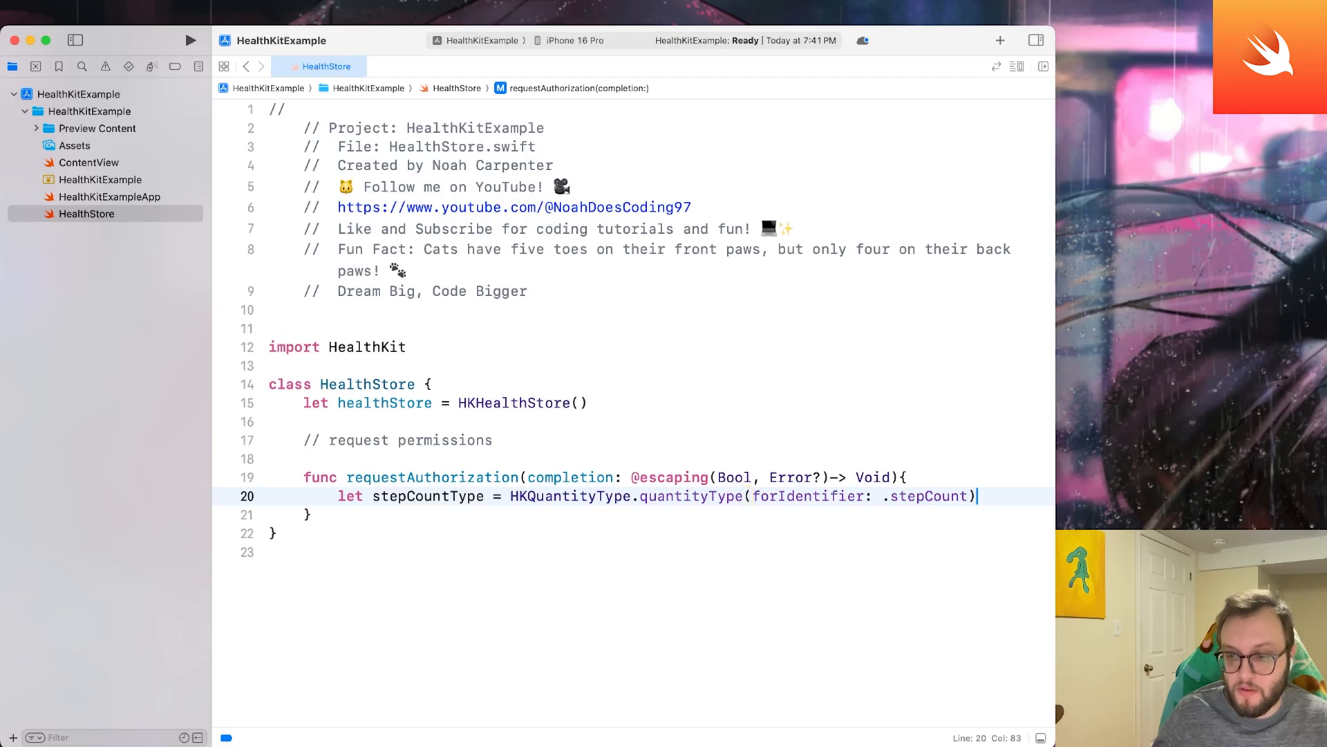
pyautogui.press('Return')
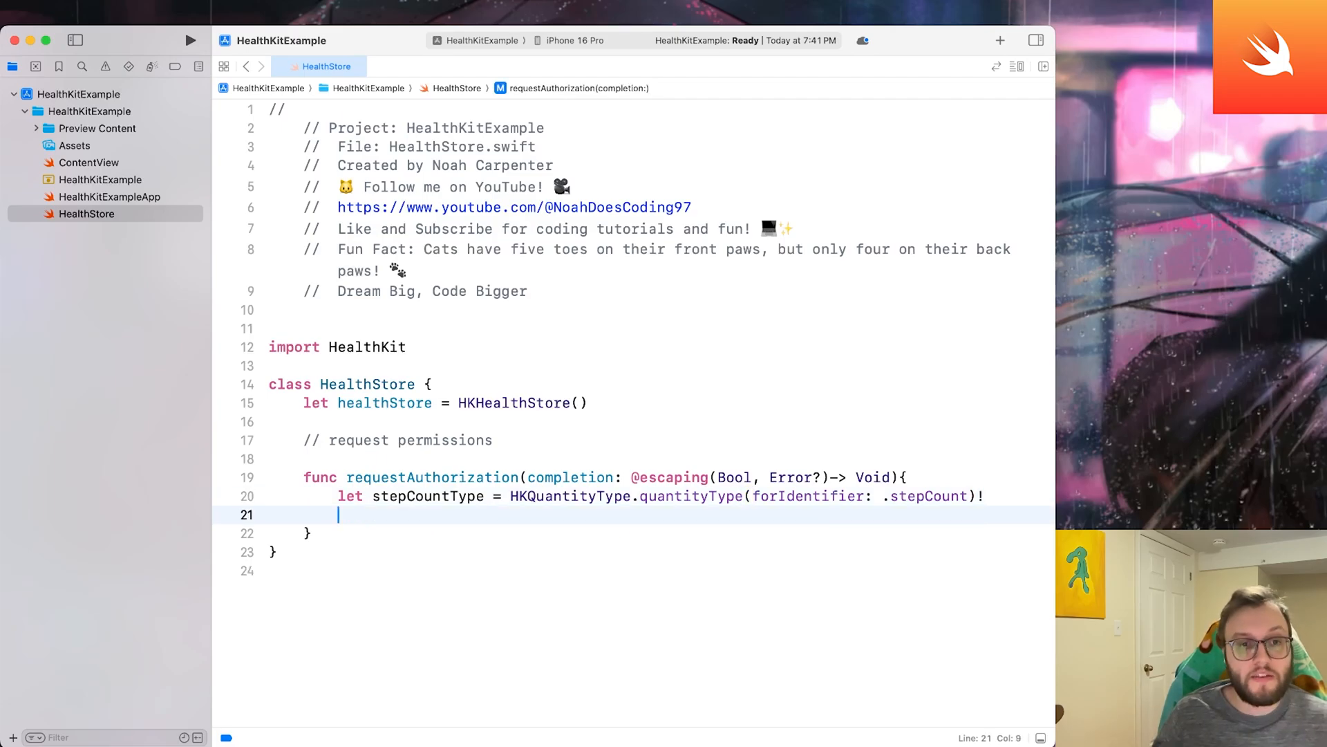
# - Declare heartRateType with the .heartRate identifier and begin the calorieType declaration
pyautogui.write('let')
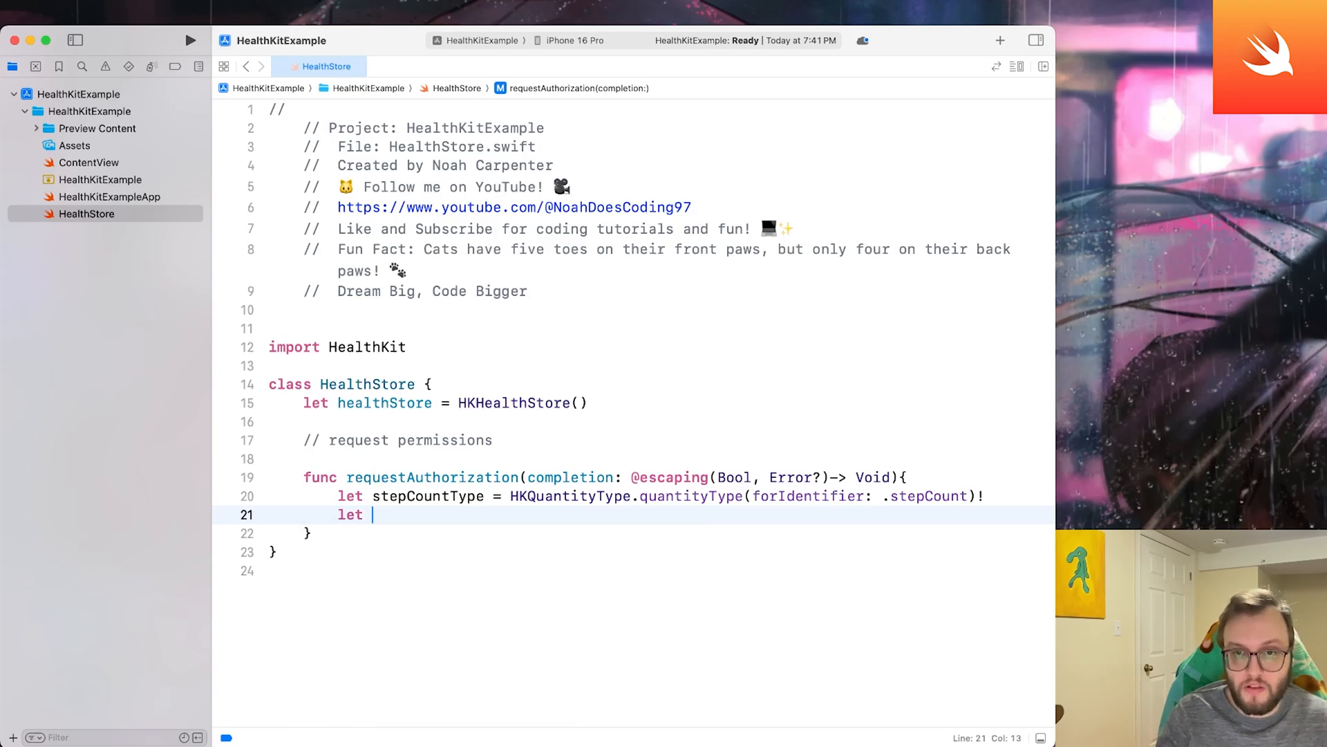
pyautogui.write('heartRateT')
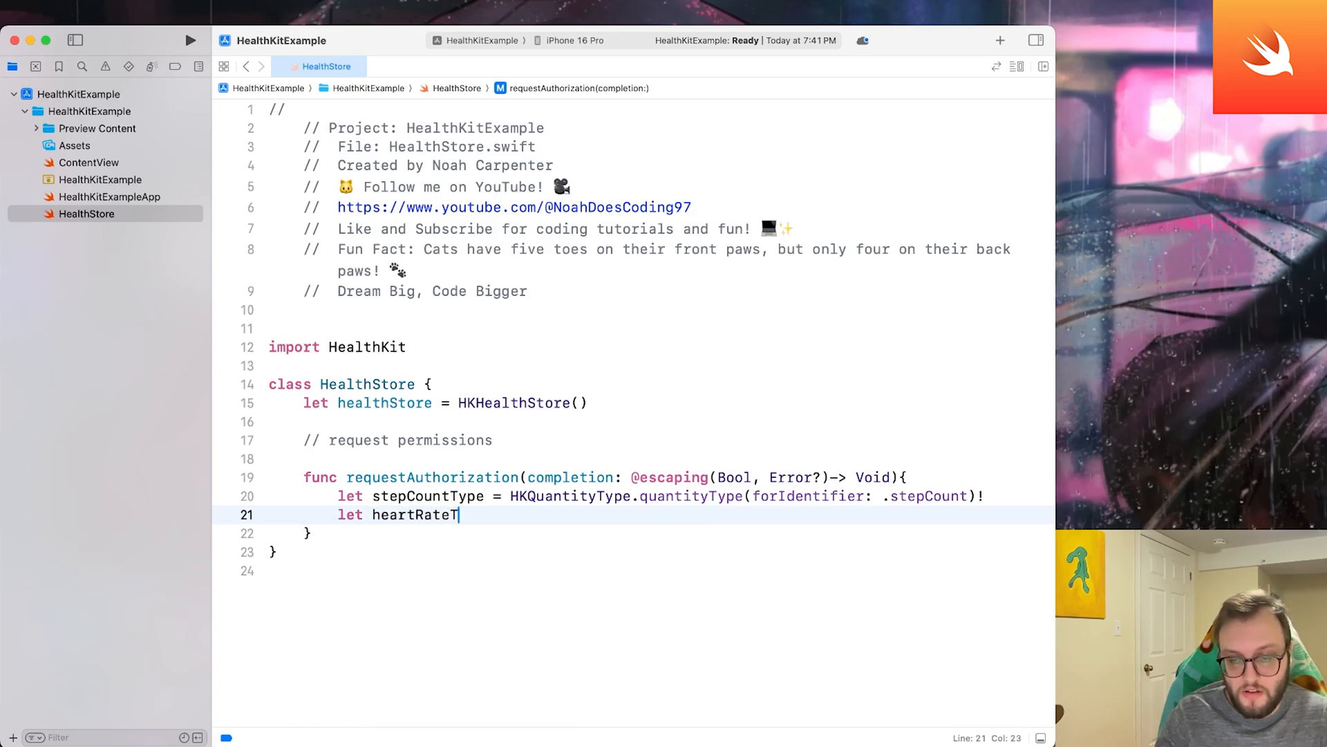
pyautogui.write('ype = HK')
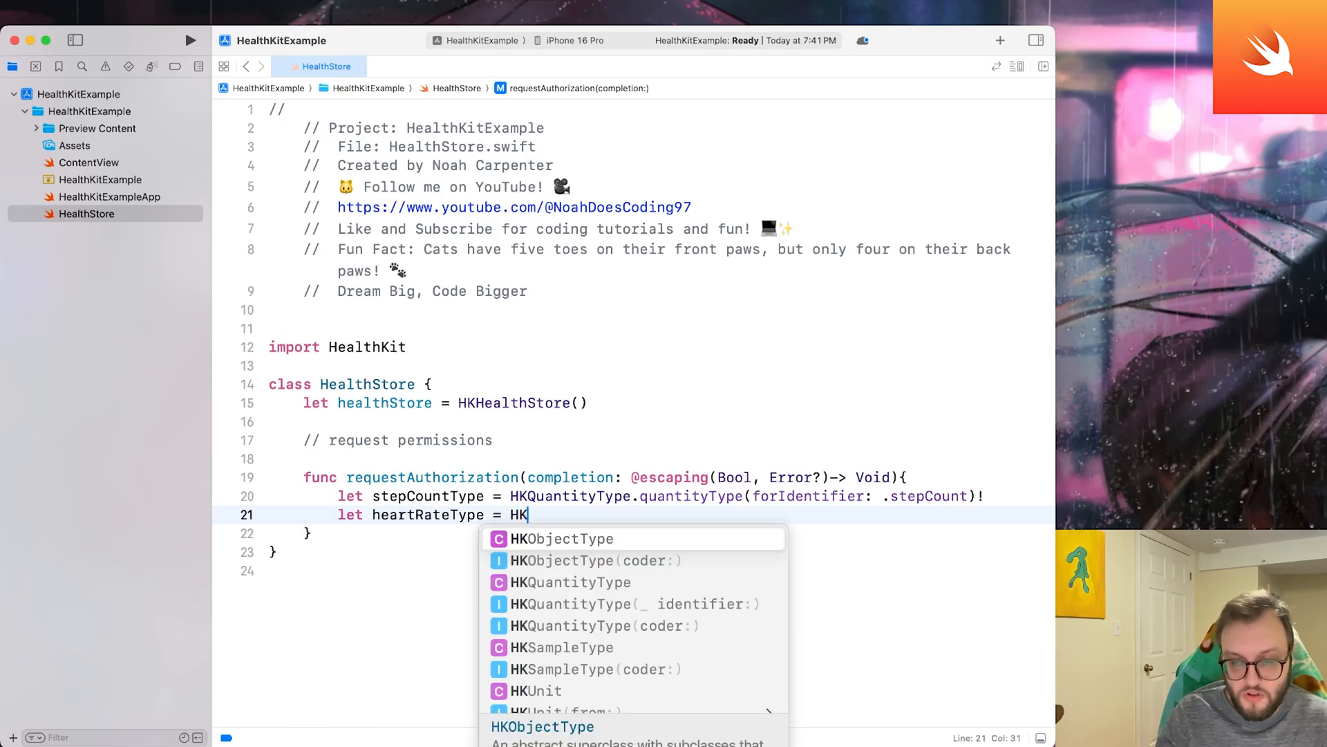
pyautogui.write('Qua')
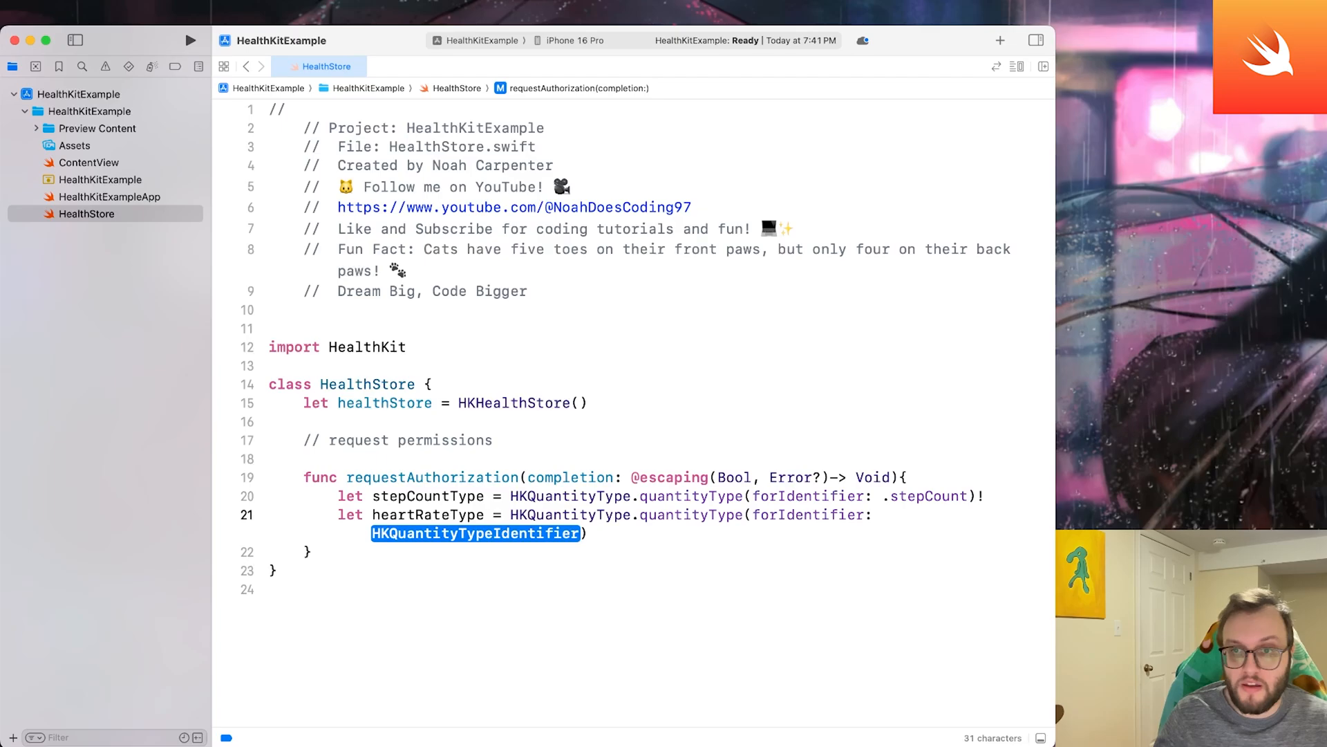
pyautogui.write('.heartRa')
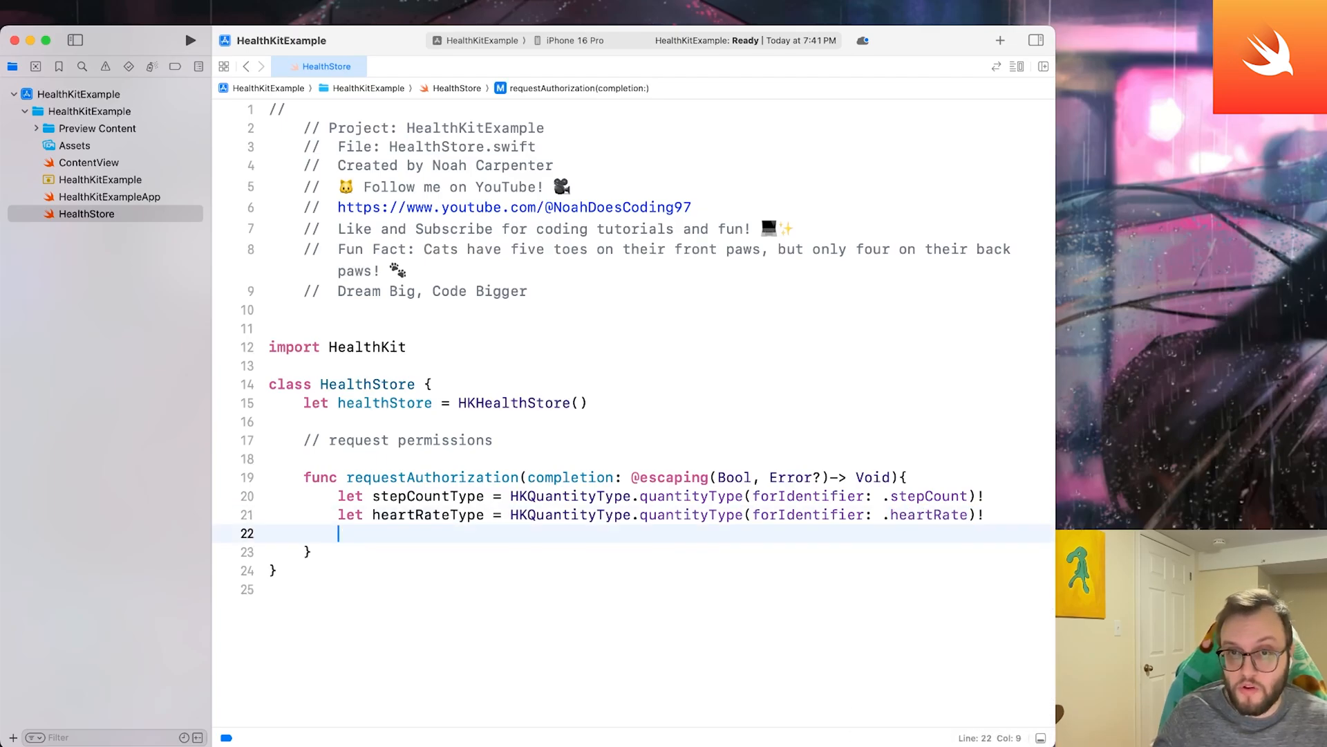
pyautogui.write('let ca')
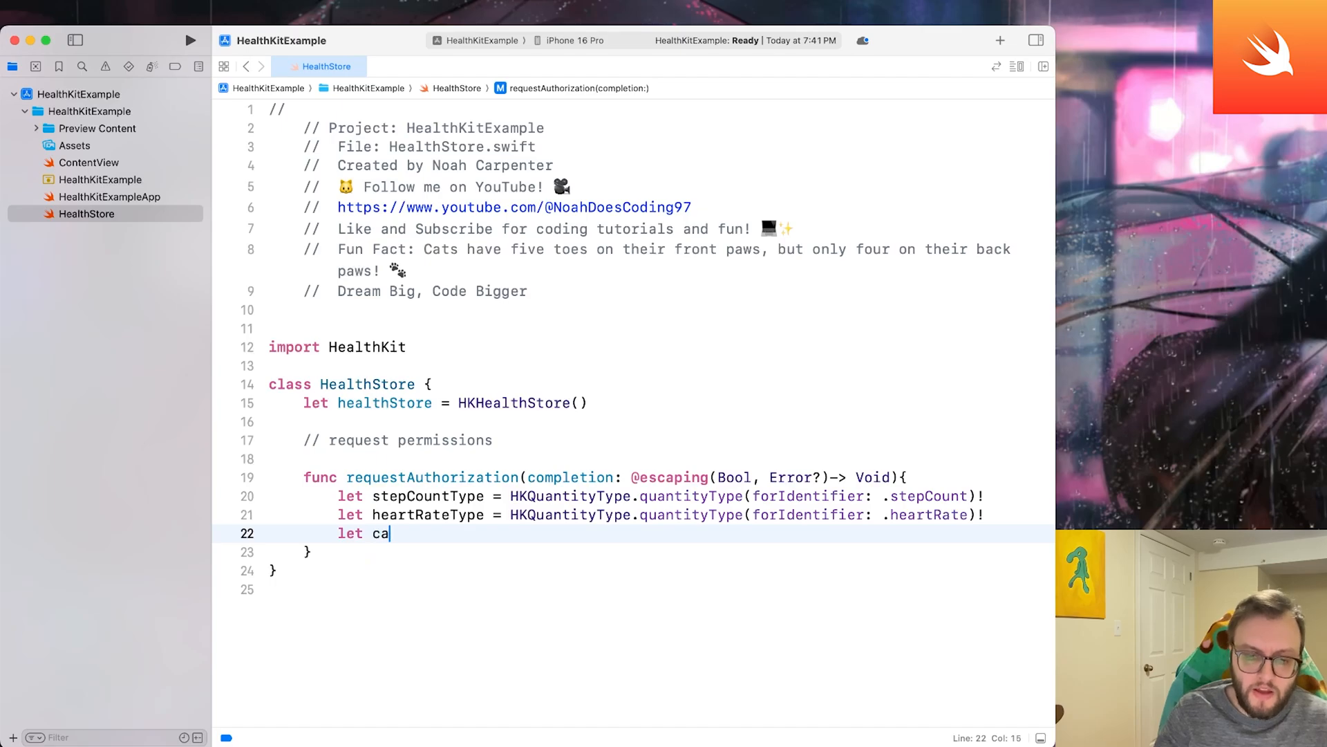
pyautogui.write('lorieType = HKQuantityType.quantityType(forIdentifier: .')
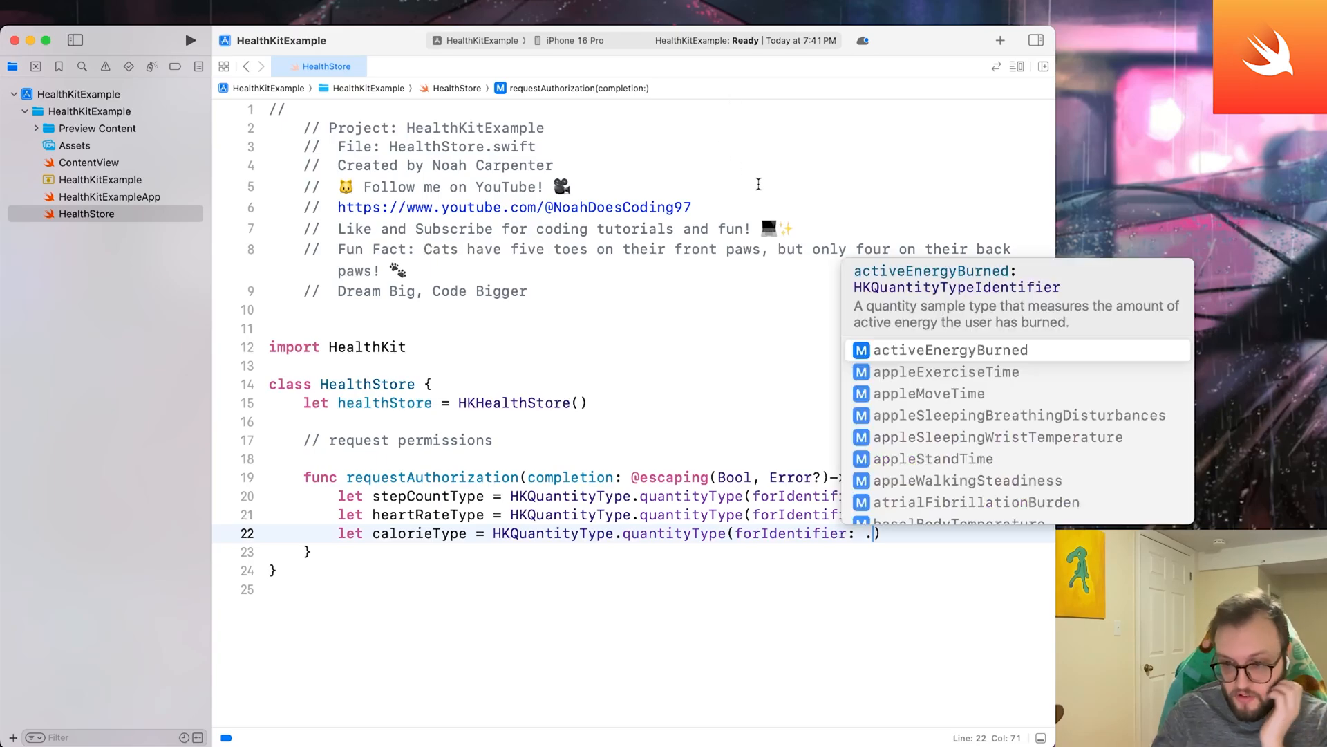
pyautogui.moveTo(1012, 356)
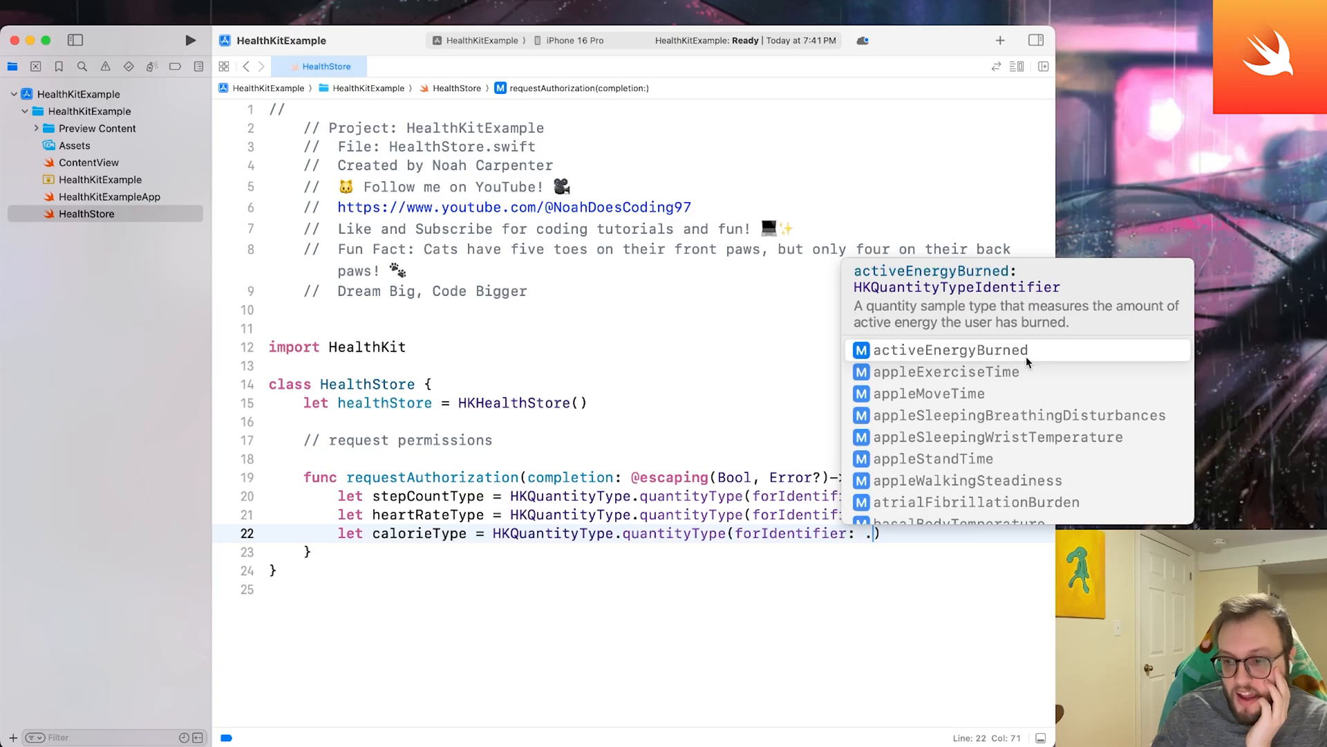
# - Browse the quantity type identifiers and give calorieType the activeEnergyBurned identifier
pyautogui.scroll(-3)
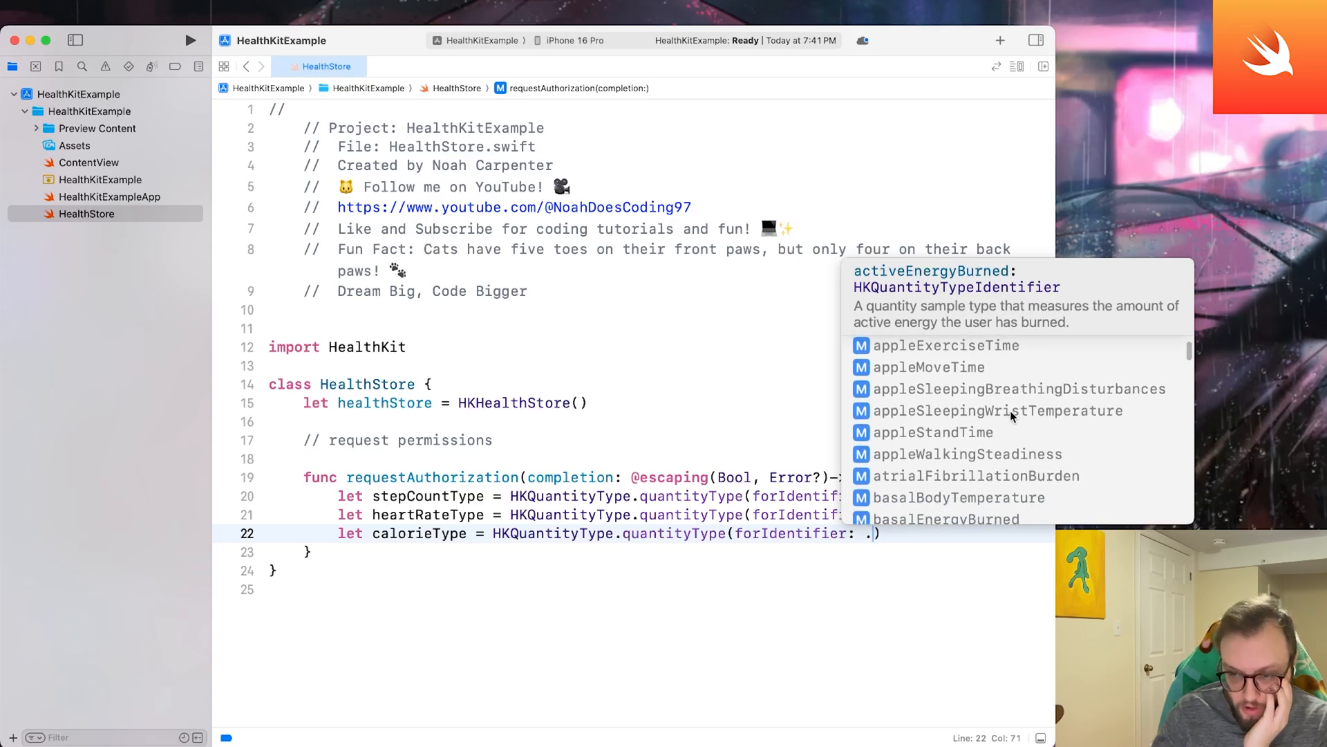
pyautogui.scroll(-3)
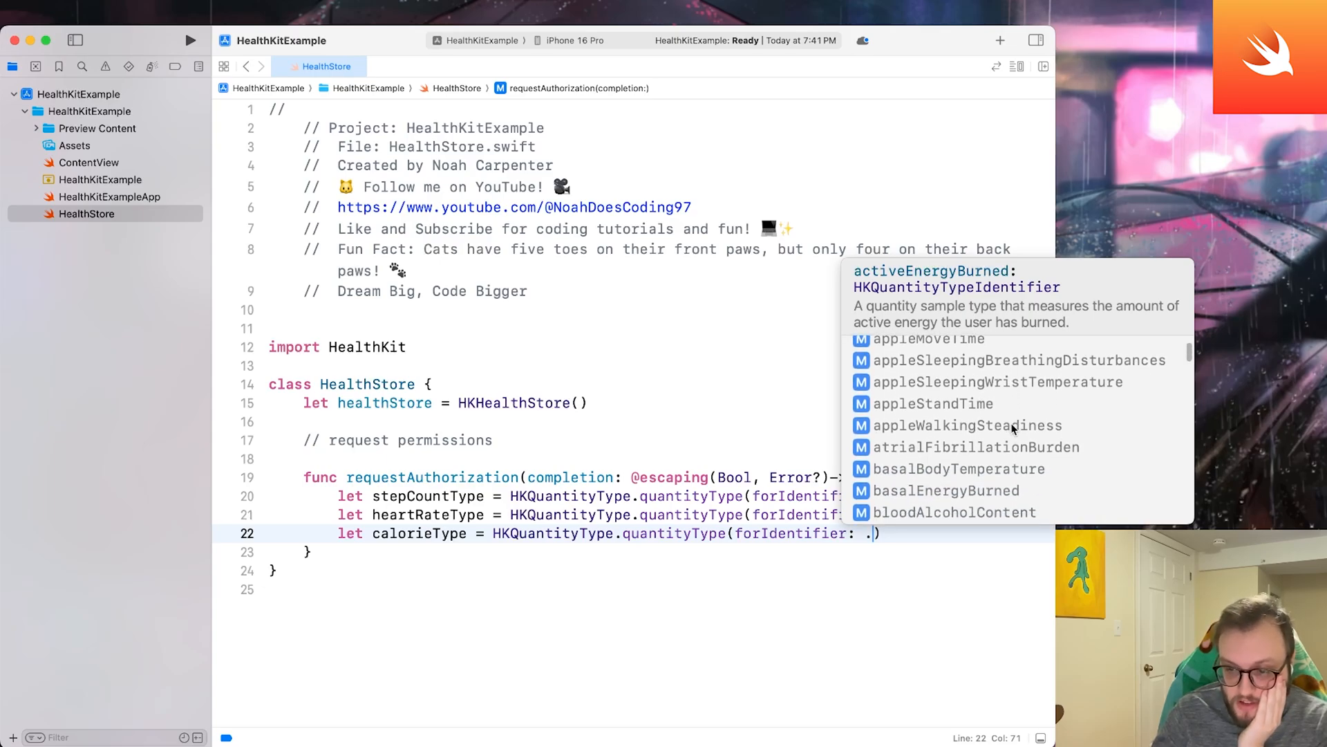
pyautogui.scroll(-3)
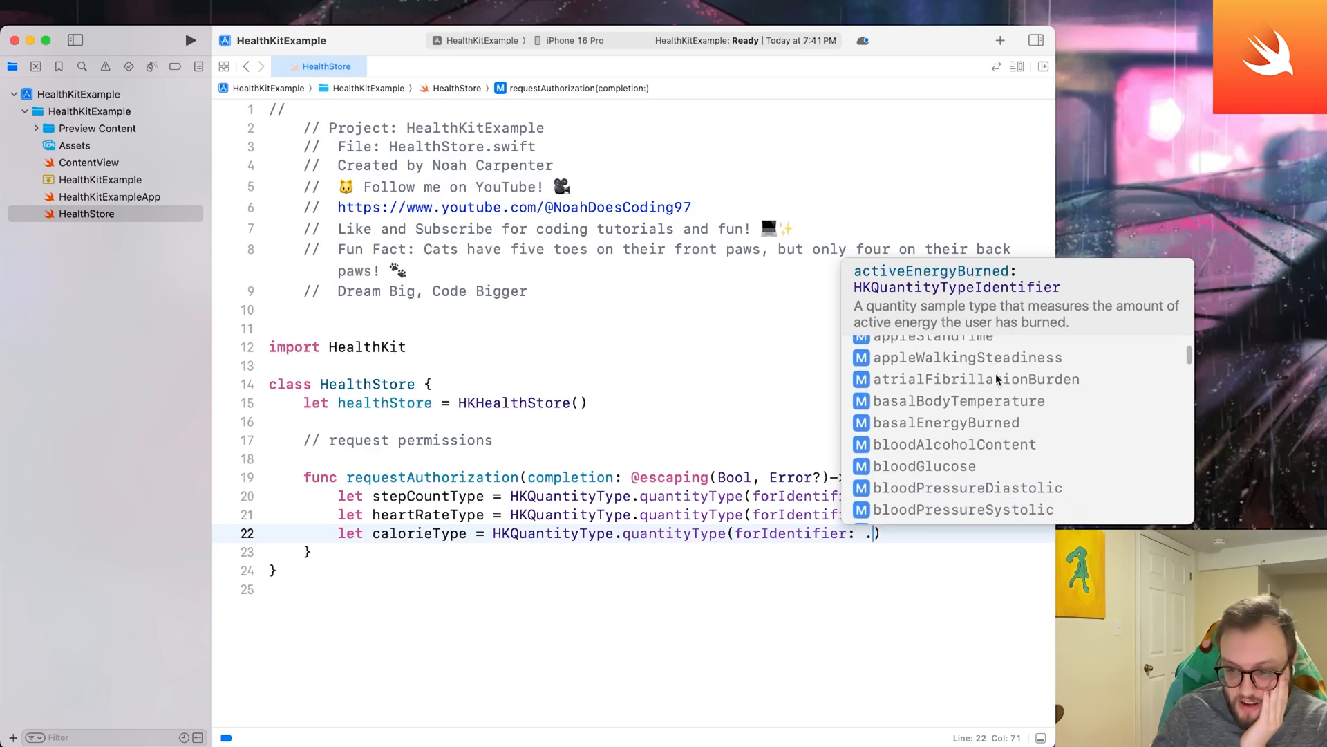
pyautogui.scroll(-3)
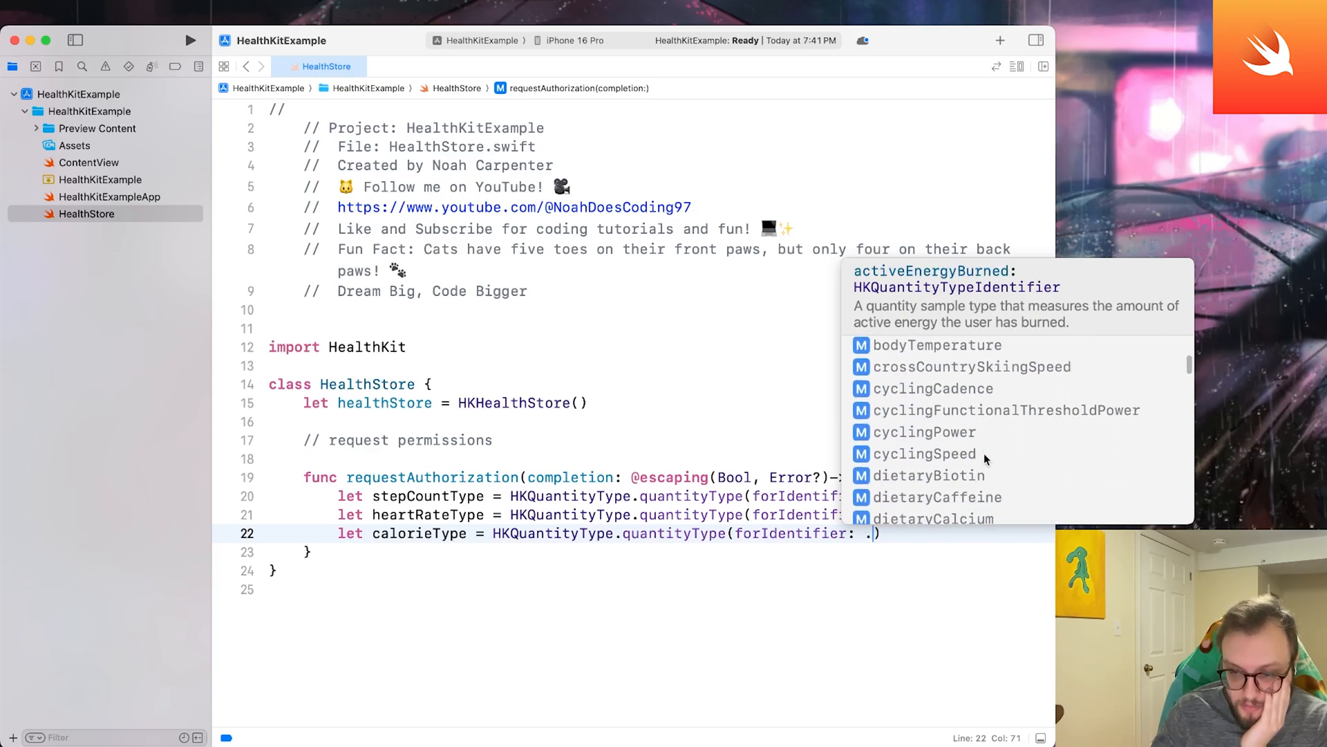
pyautogui.scroll(-3)
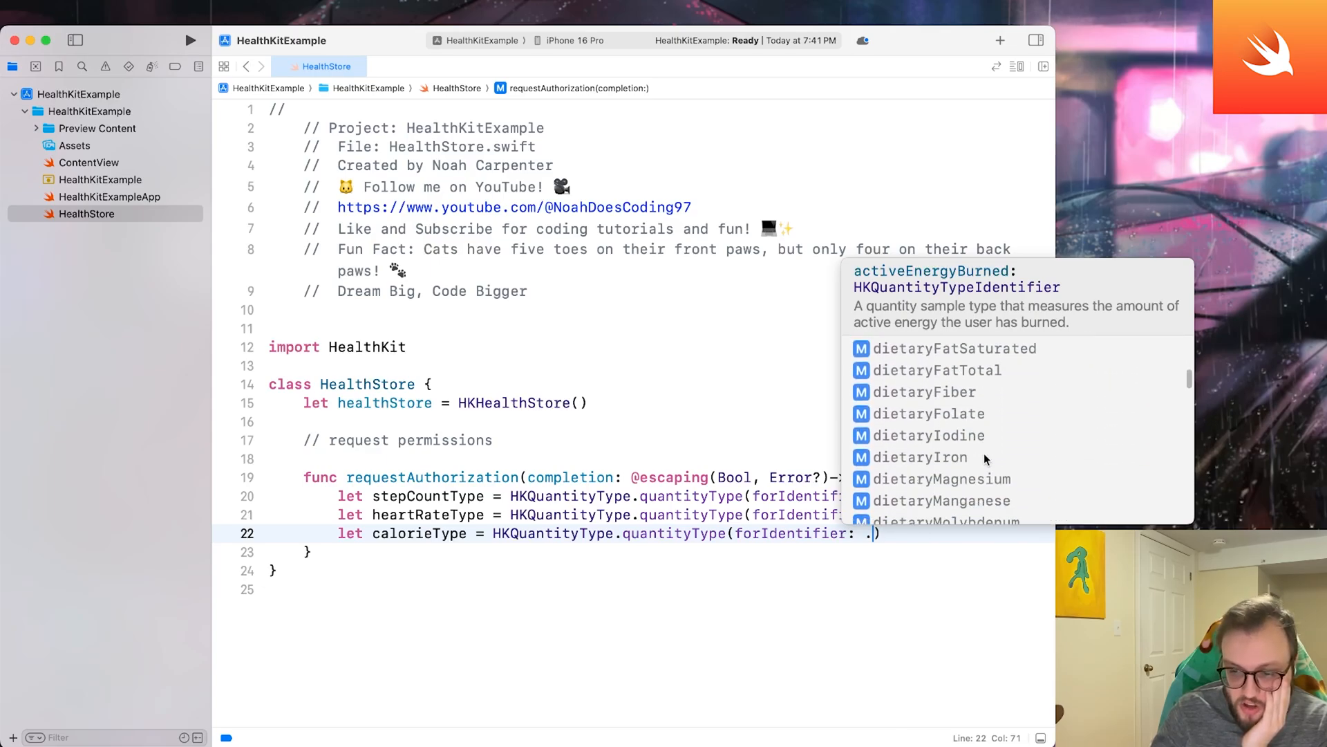
pyautogui.scroll(-3)
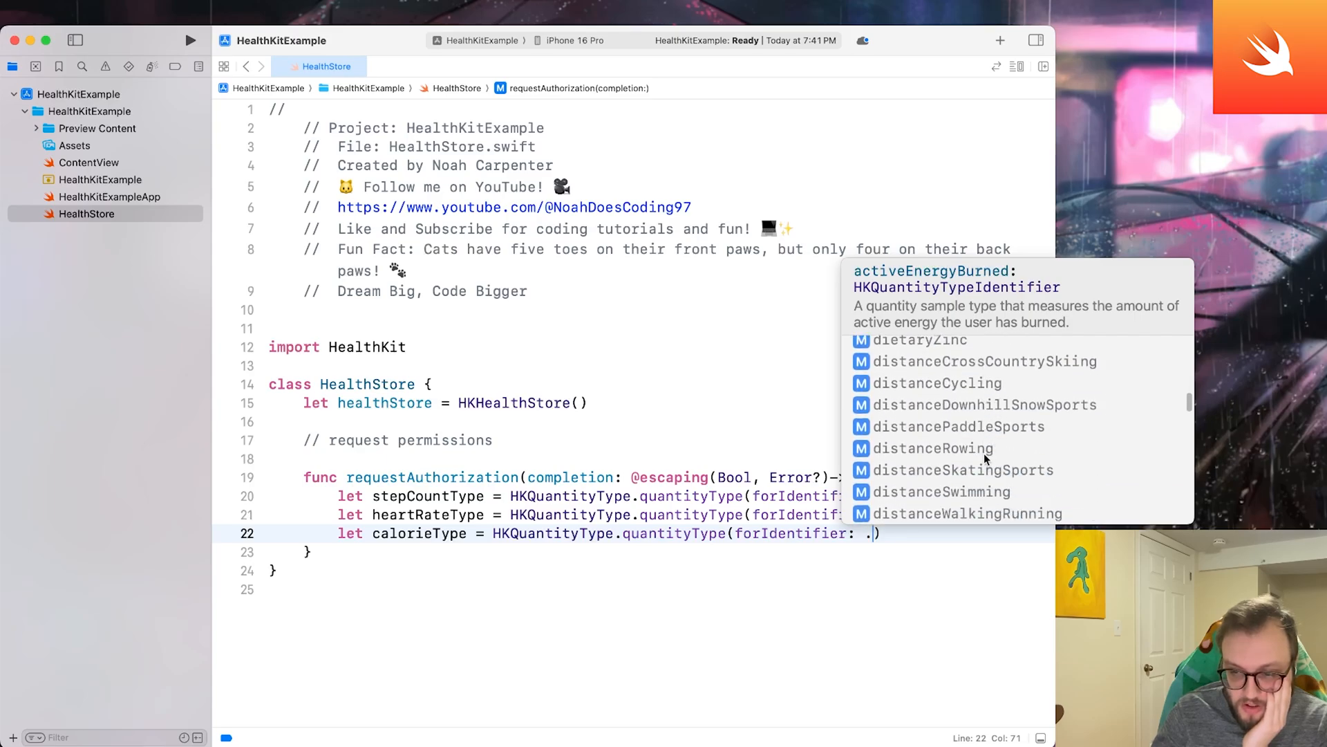
pyautogui.scroll(-3)
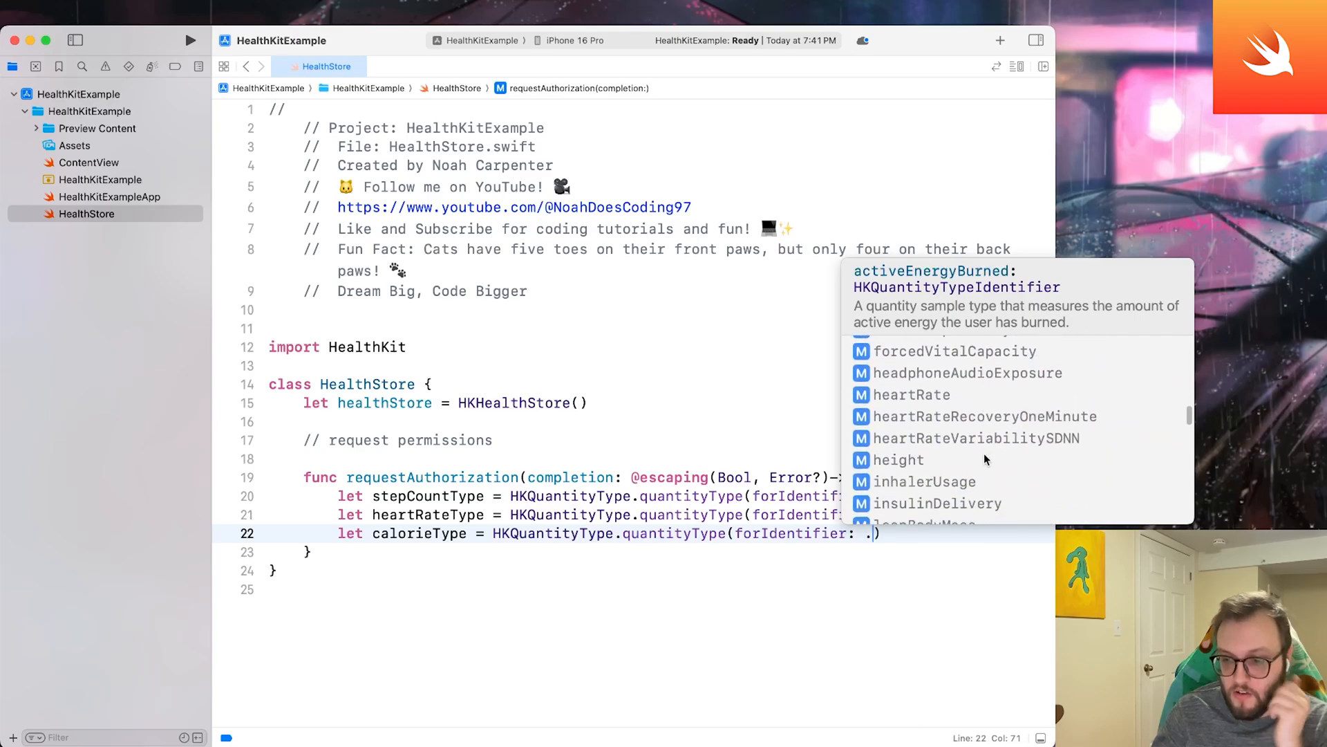
pyautogui.scroll(-3)
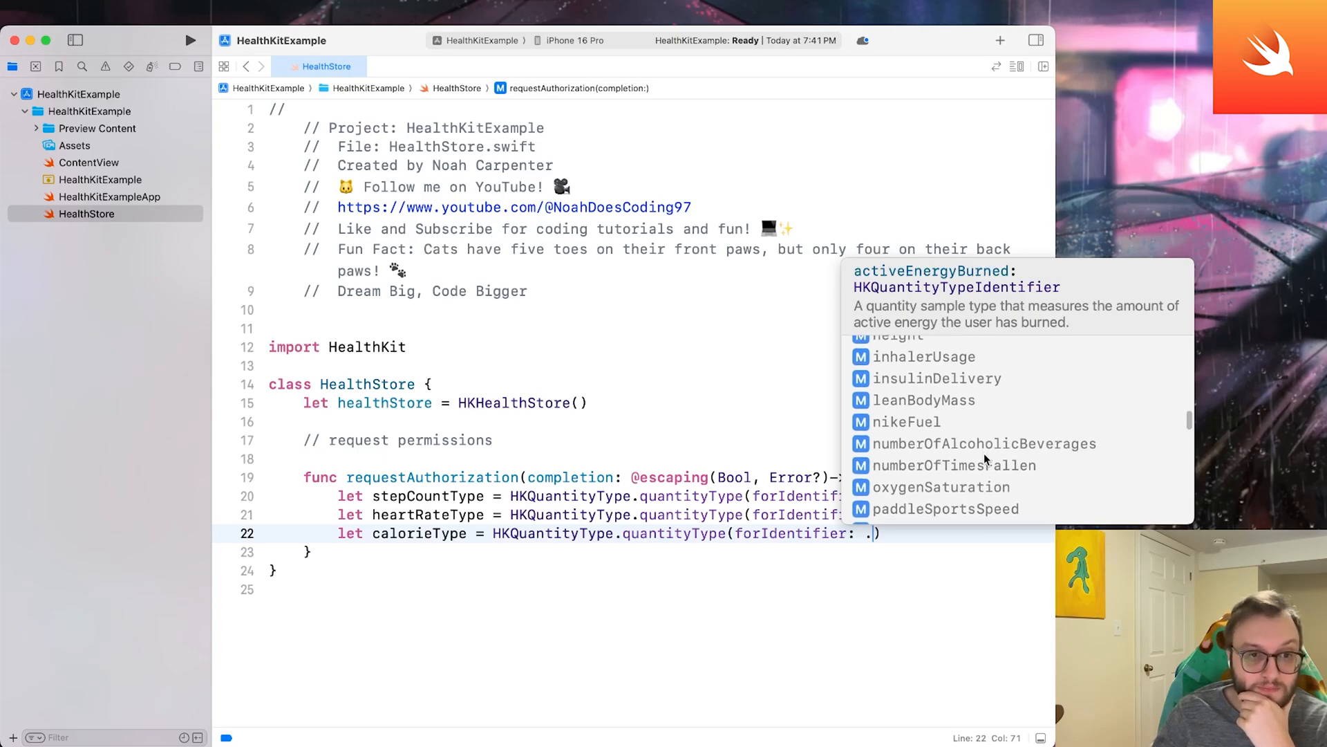
pyautogui.scroll(-3)
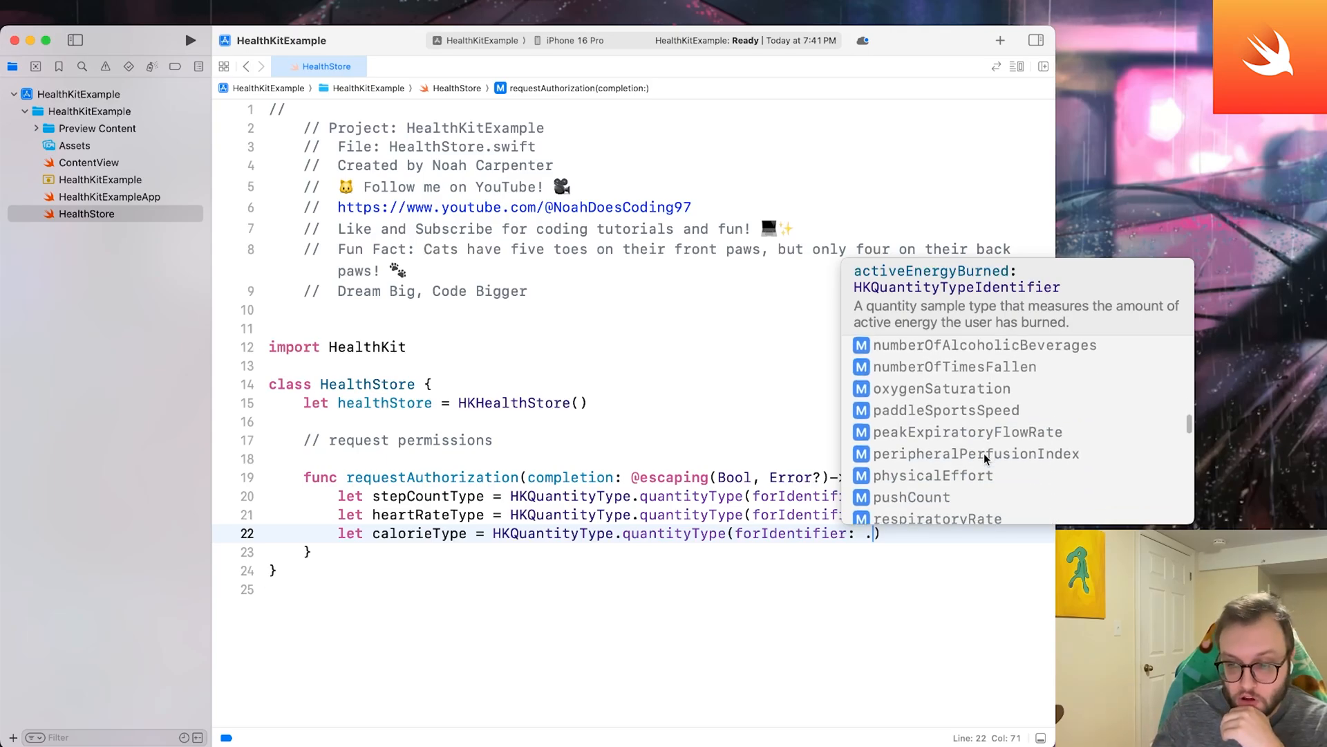
pyautogui.scroll(-3)
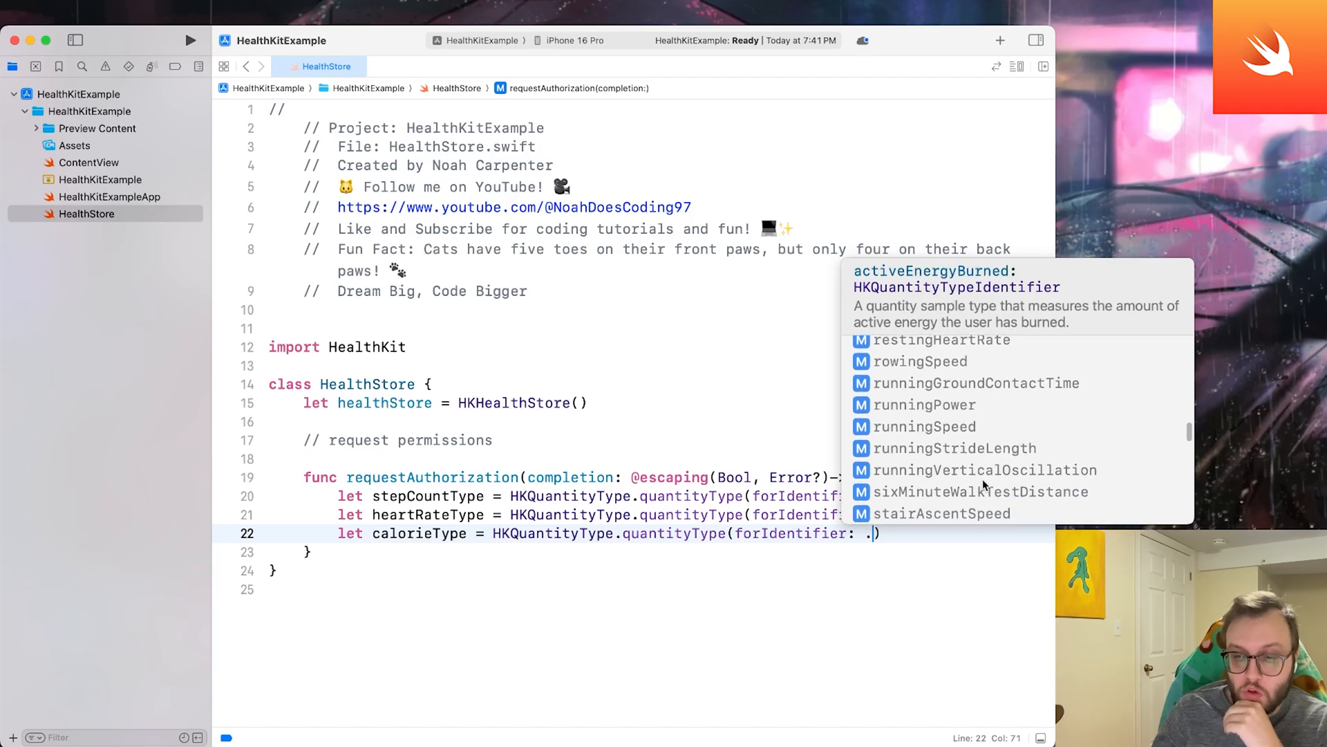
pyautogui.scroll(-3)
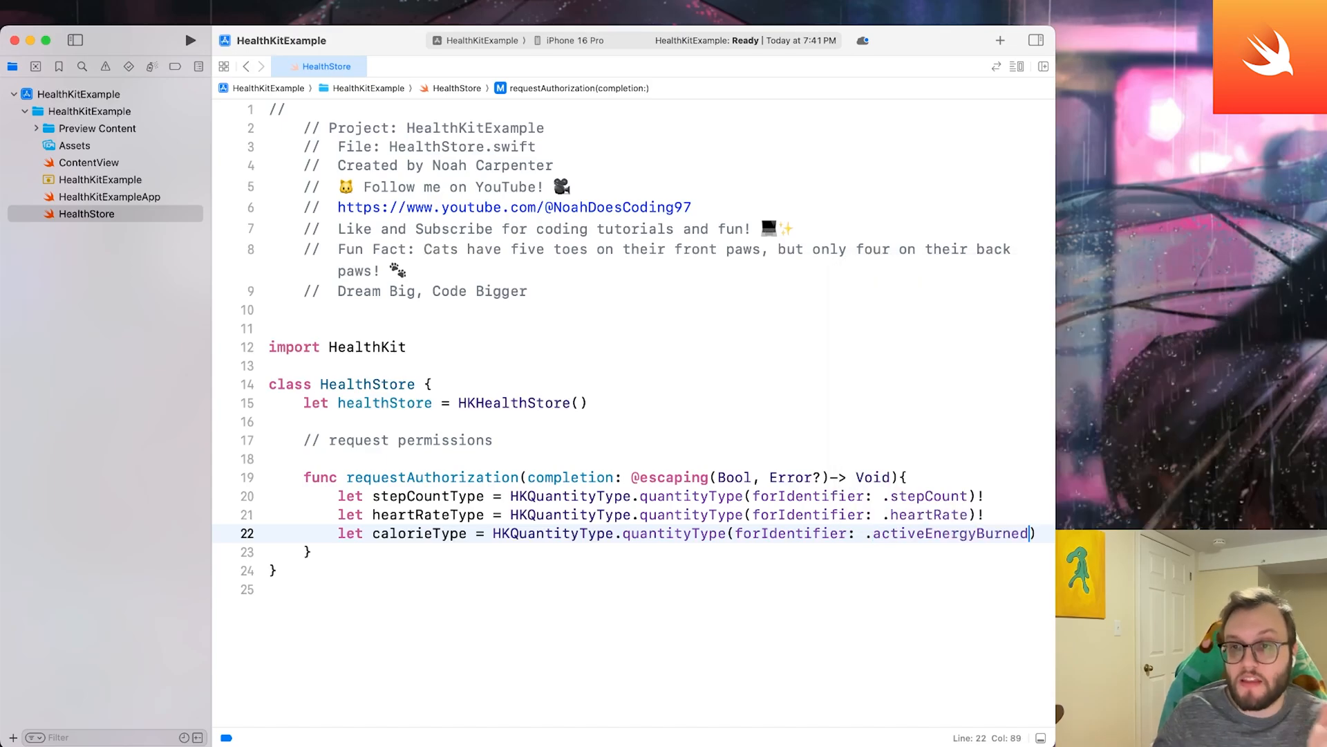
# - Force-unwrap calorieType and define typesToRead as a Set of the three types, then start a healthStore call
pyautogui.write(')!')
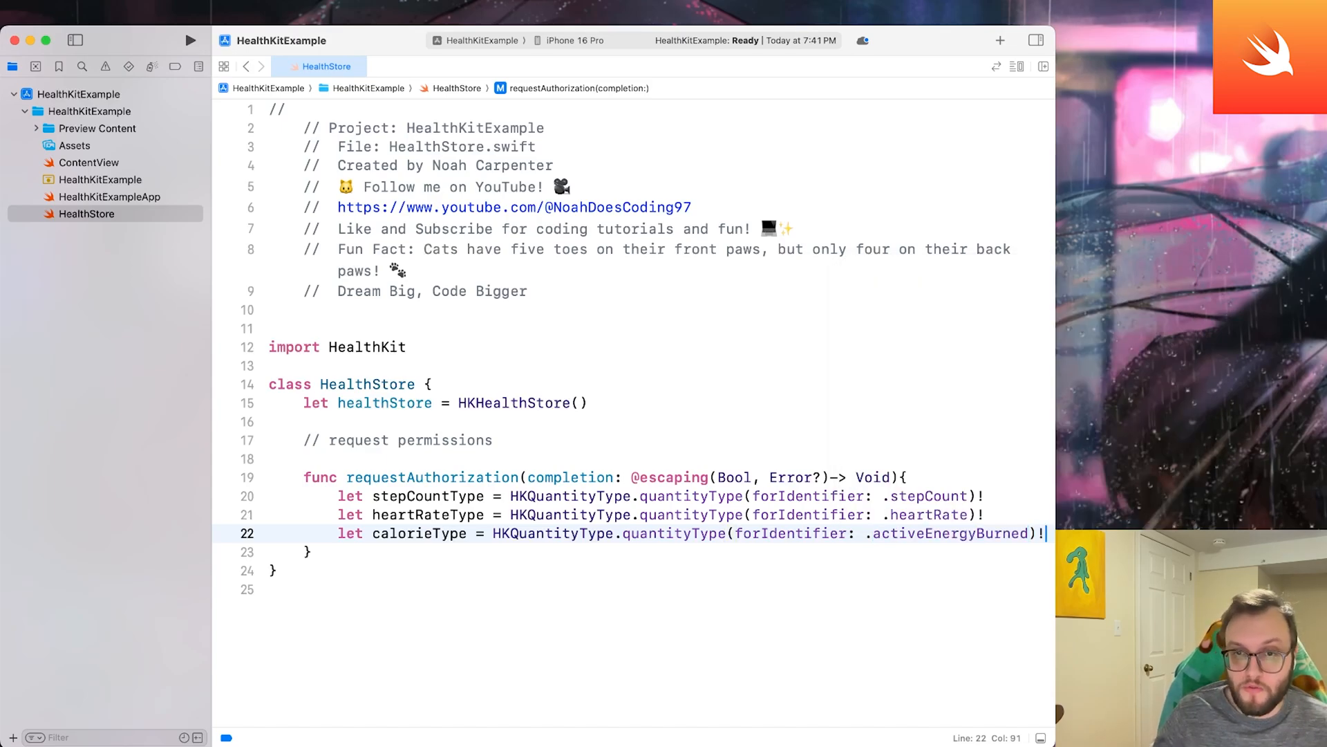
pyautogui.write('let')
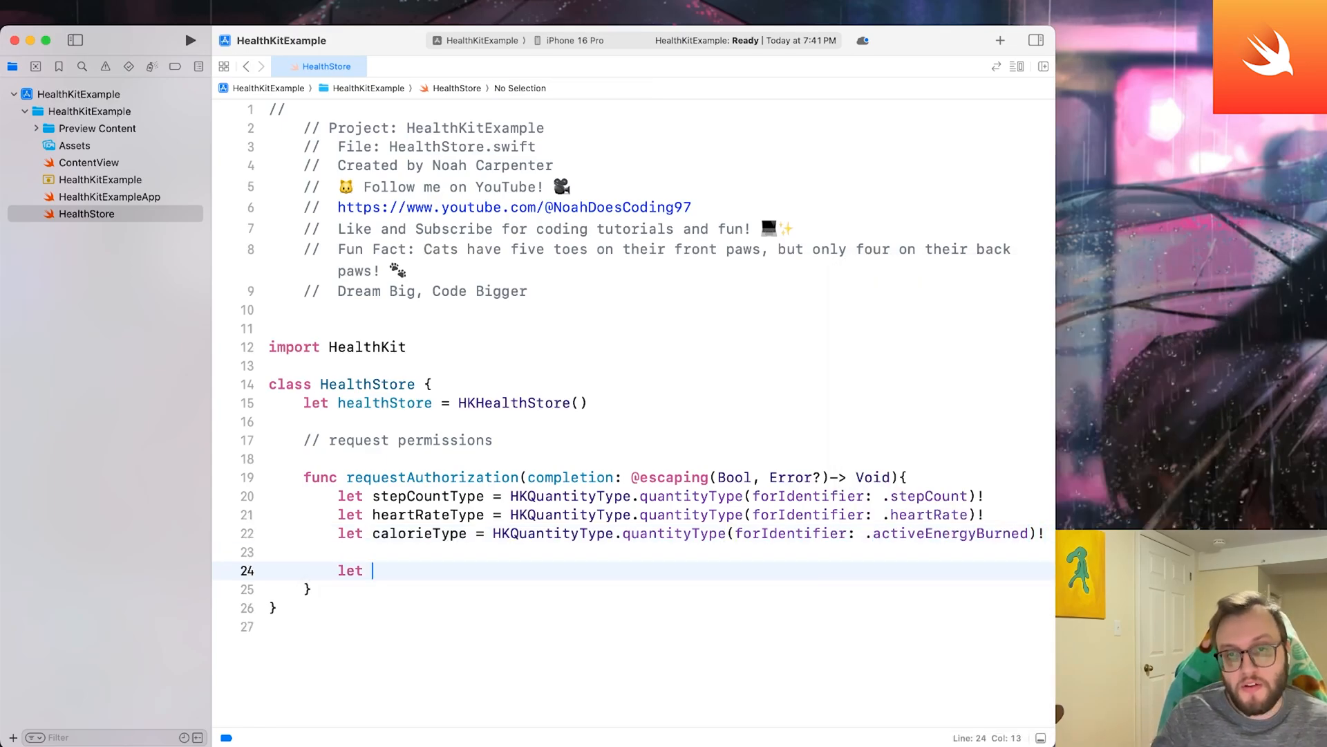
pyautogui.write('typesTo')
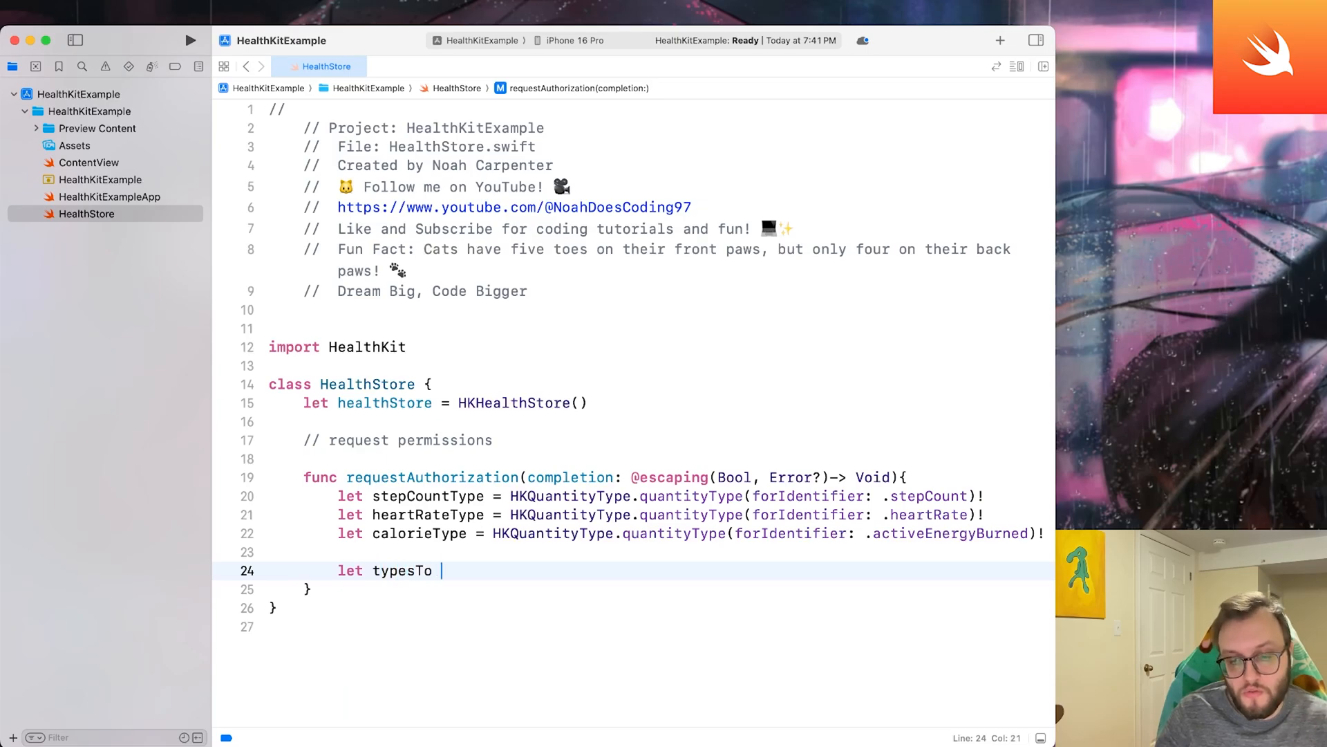
pyautogui.write('Read: s')
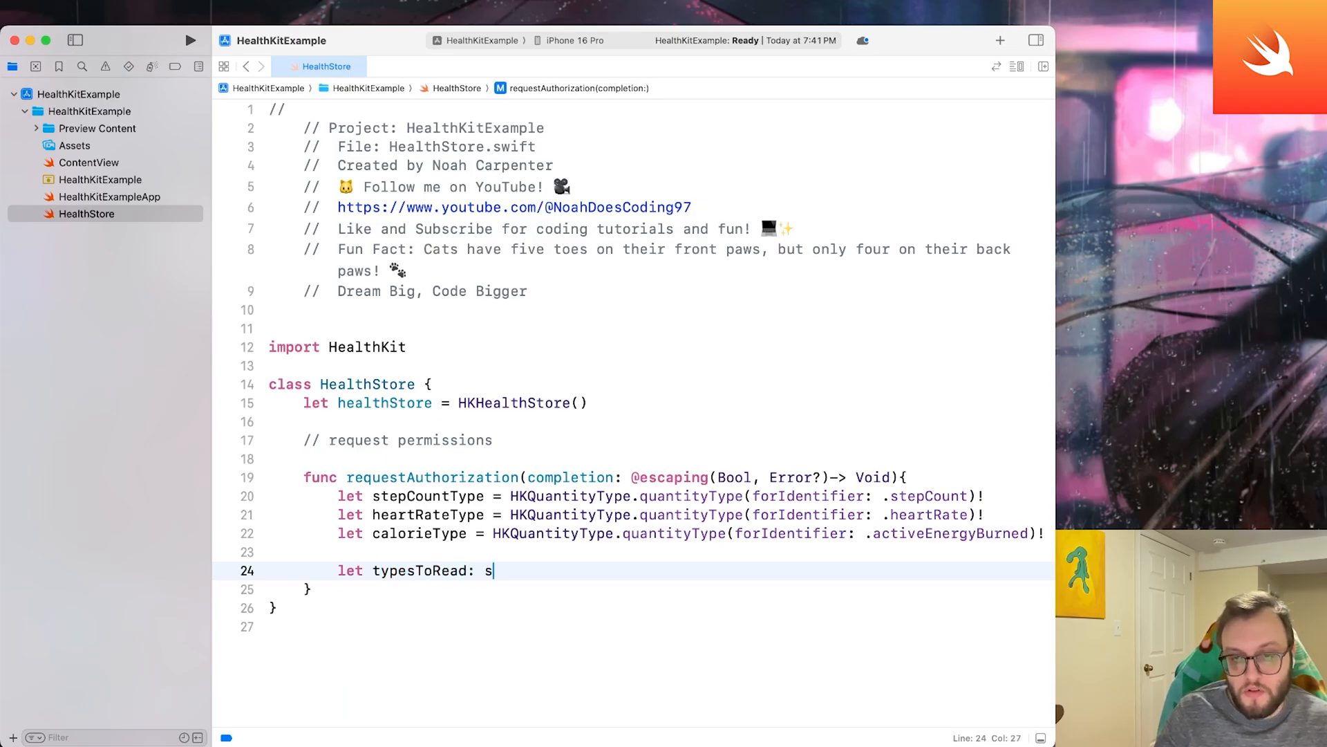
pyautogui.write('Set = [stepCountType, heartRateType, calorieType')
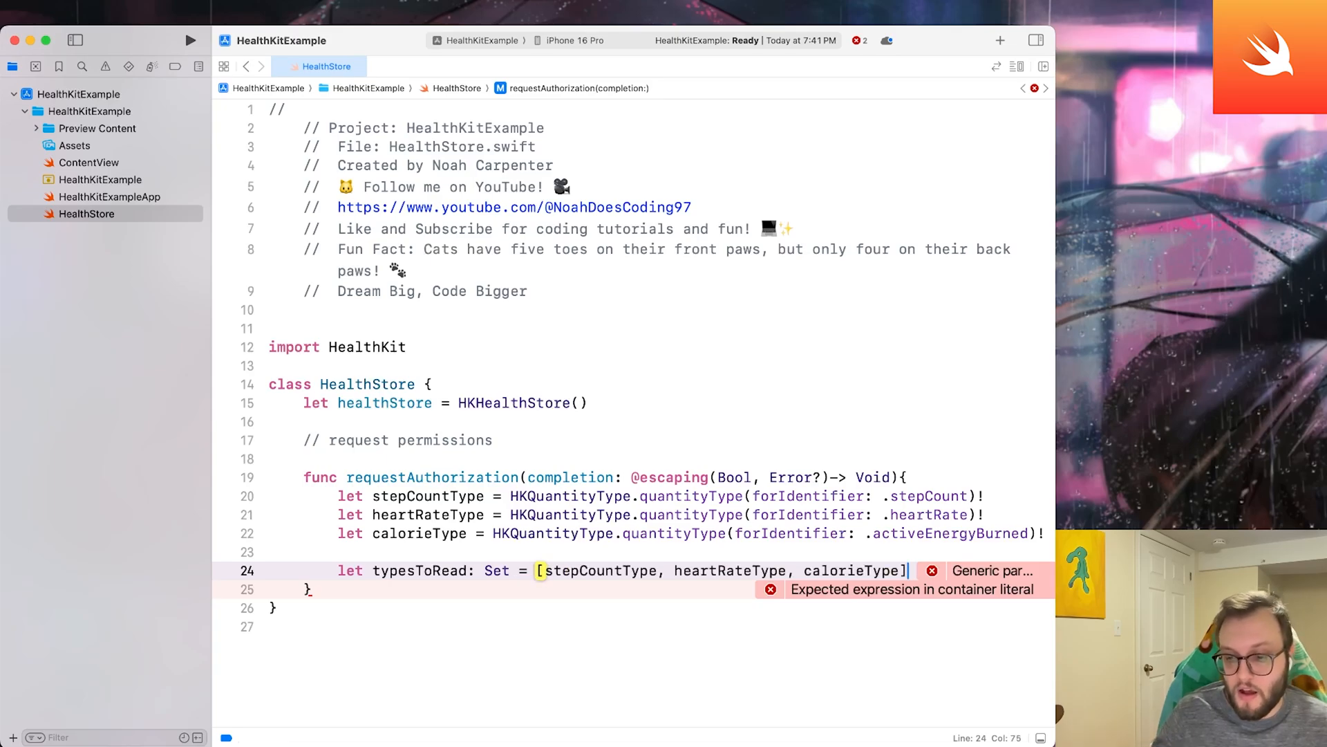
pyautogui.press('return')
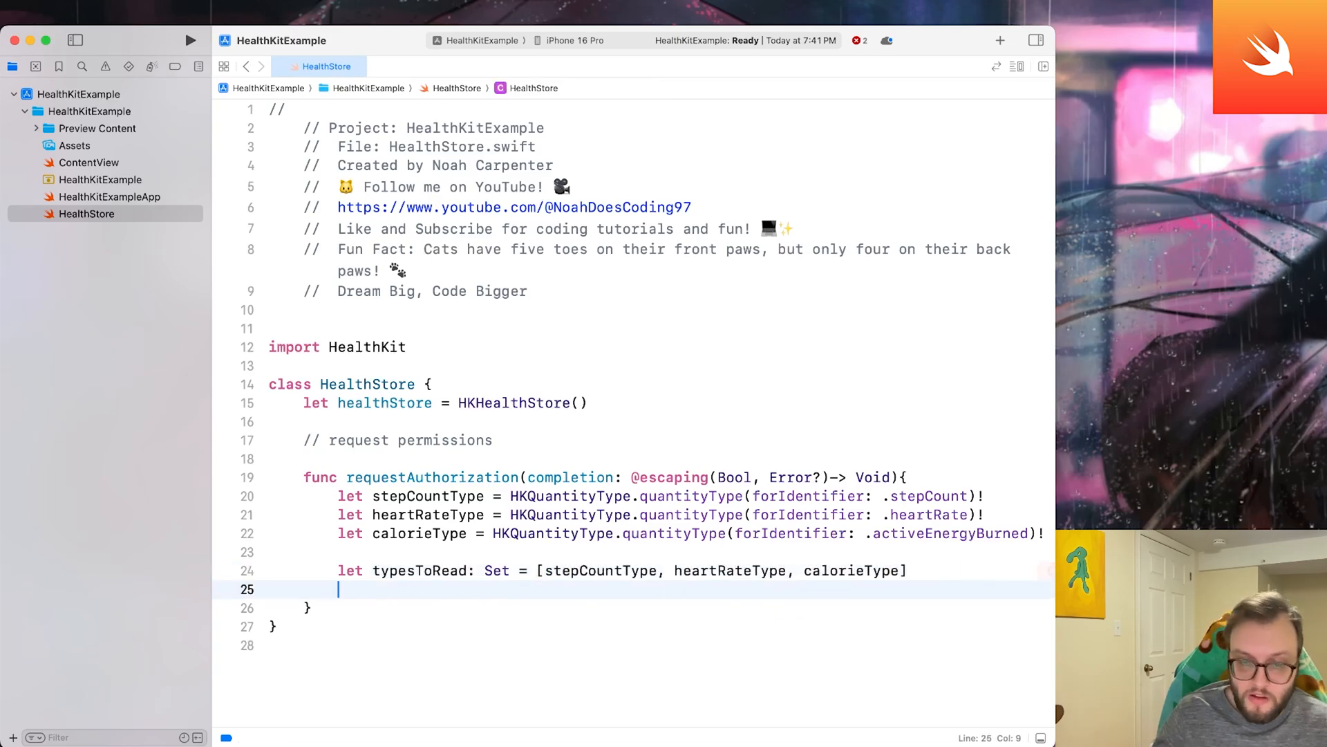
pyautogui.write('heathStor')
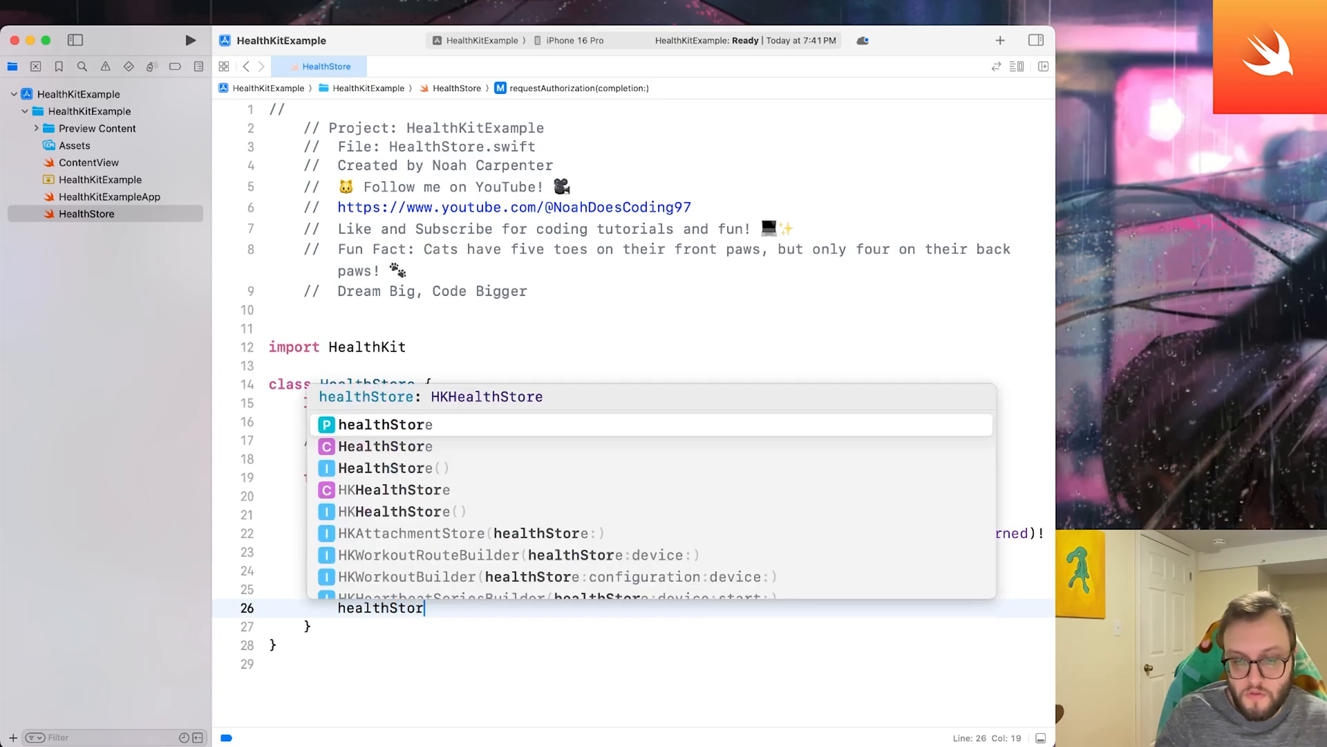
# - Call healthStore.requestAuthorization with typesToRead and a closure passing success and error to completion
pyautogui.write('.requestAuthorization(toShare: [], read: Set<HKObjectType>')
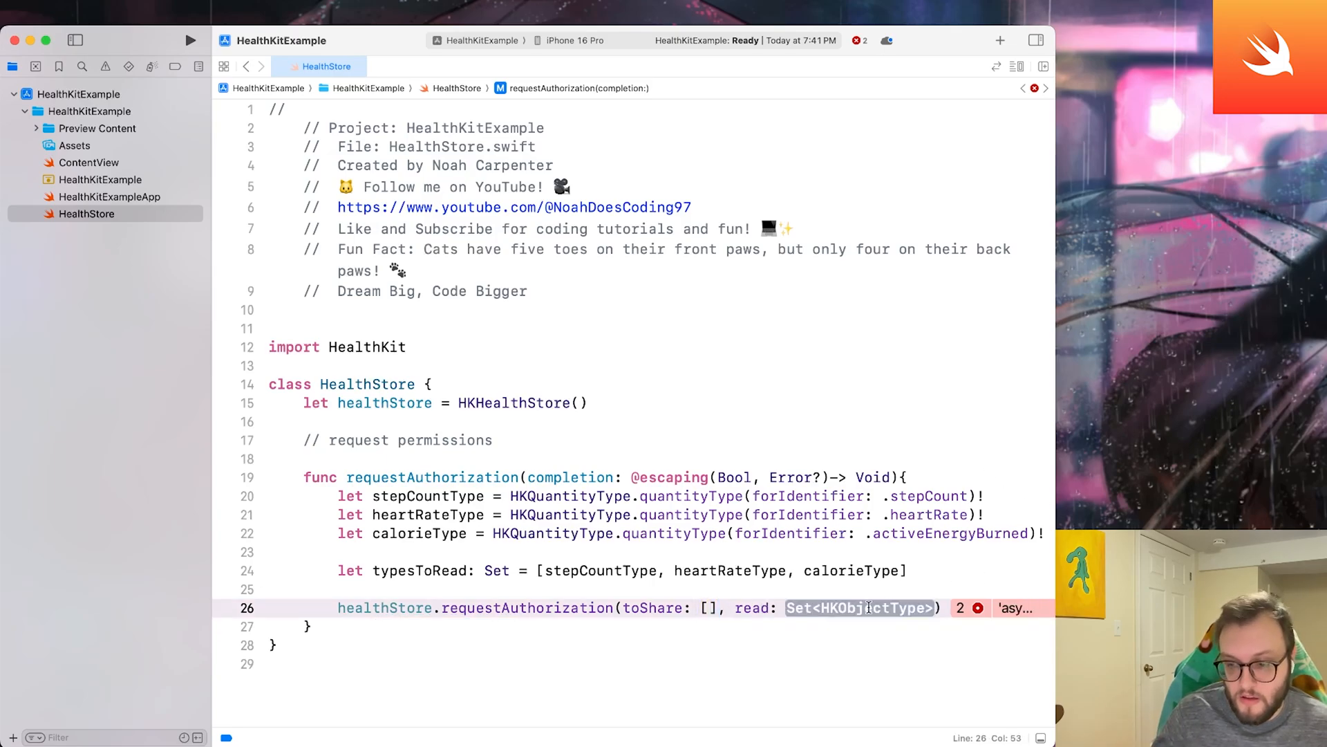
pyautogui.doubleClick(862, 607)
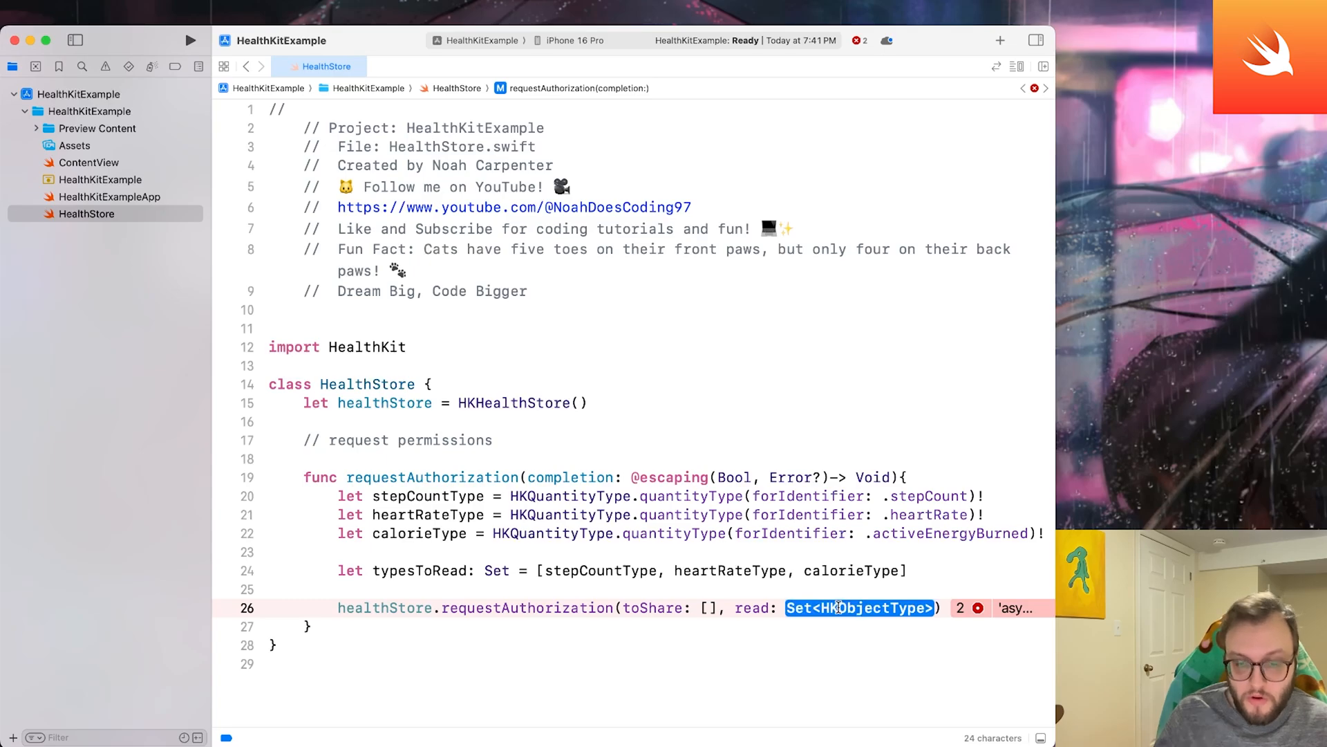
pyautogui.write('typesToRead')
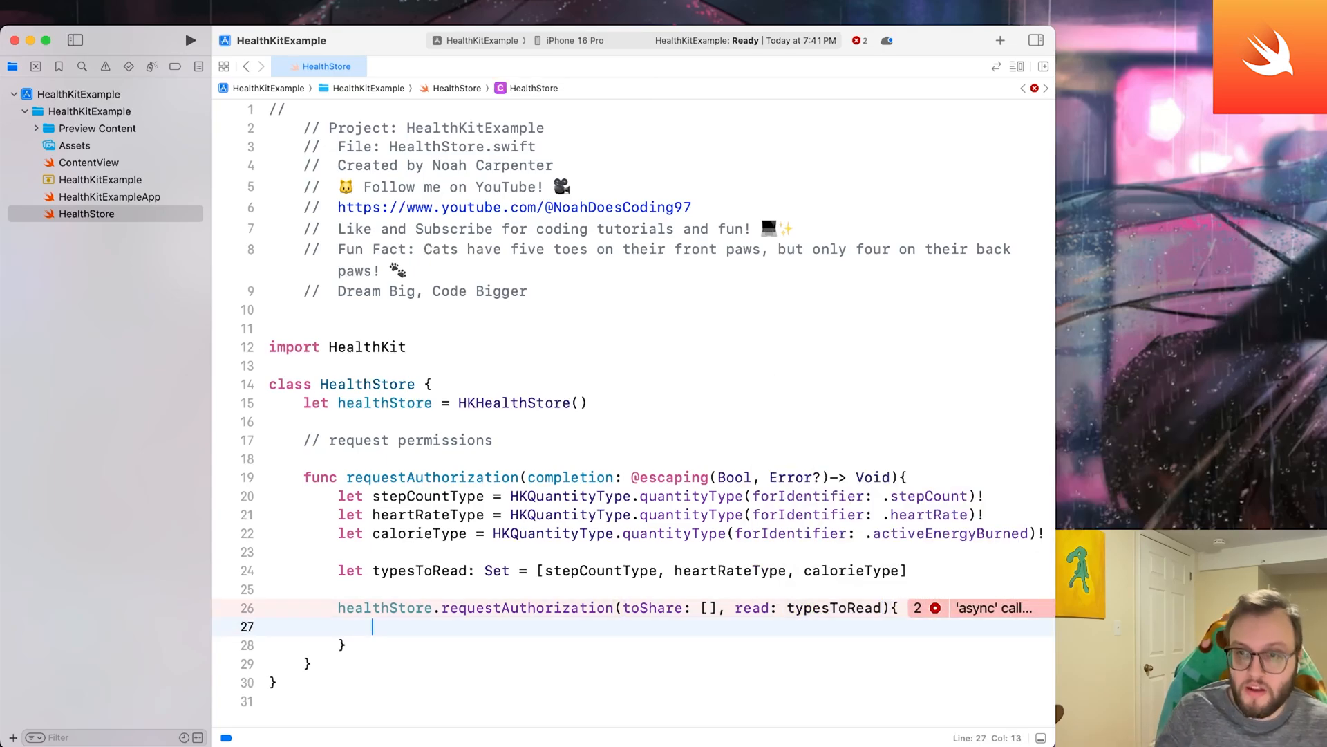
pyautogui.write('success, error in')
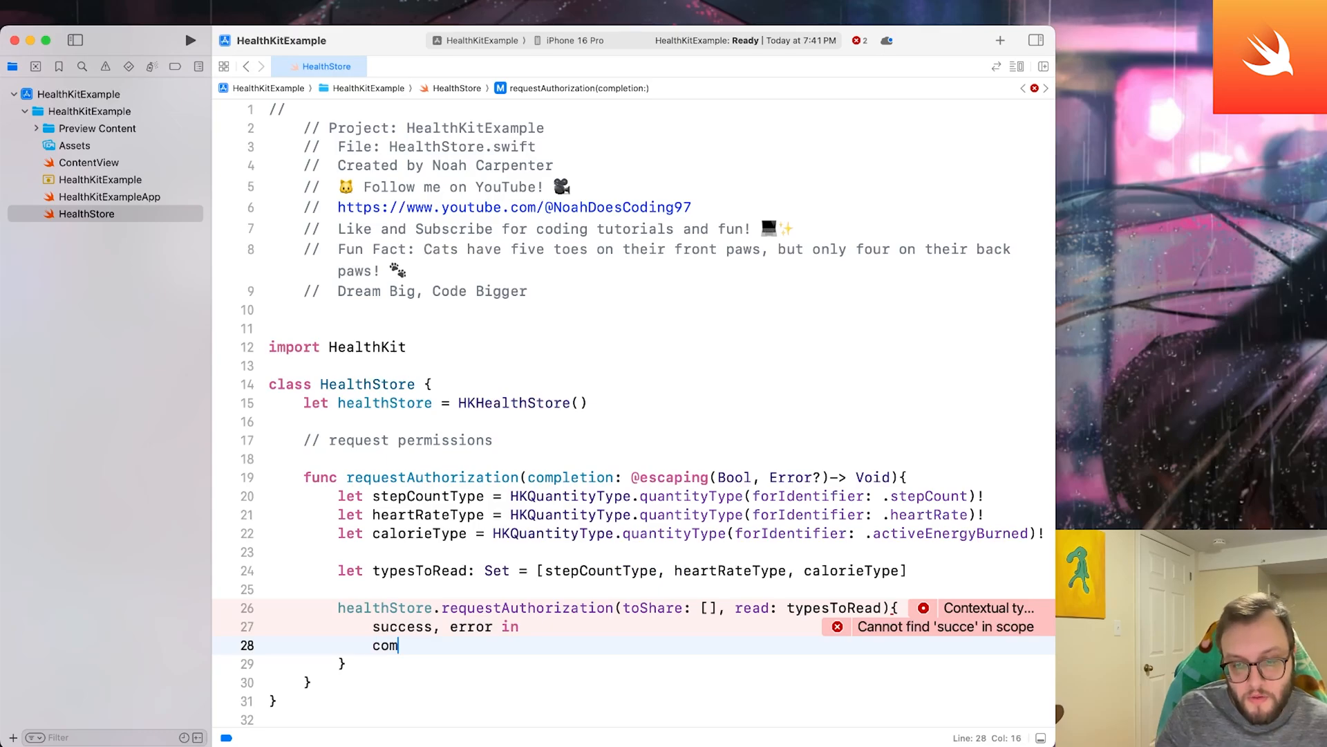
pyautogui.write('pletion(success, error')
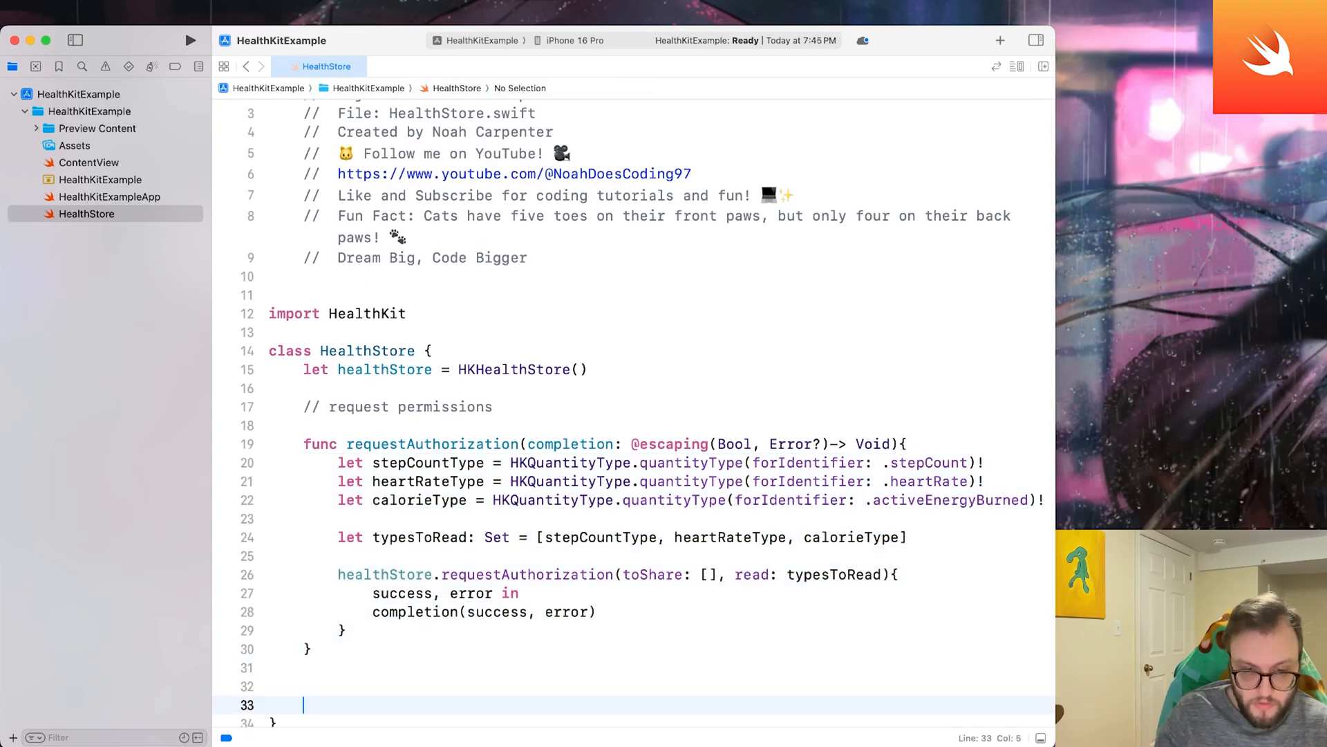
# - Add the comment '//Fetch Step count data from healthkit' below requestAuthorization
pyautogui.scroll(-3)
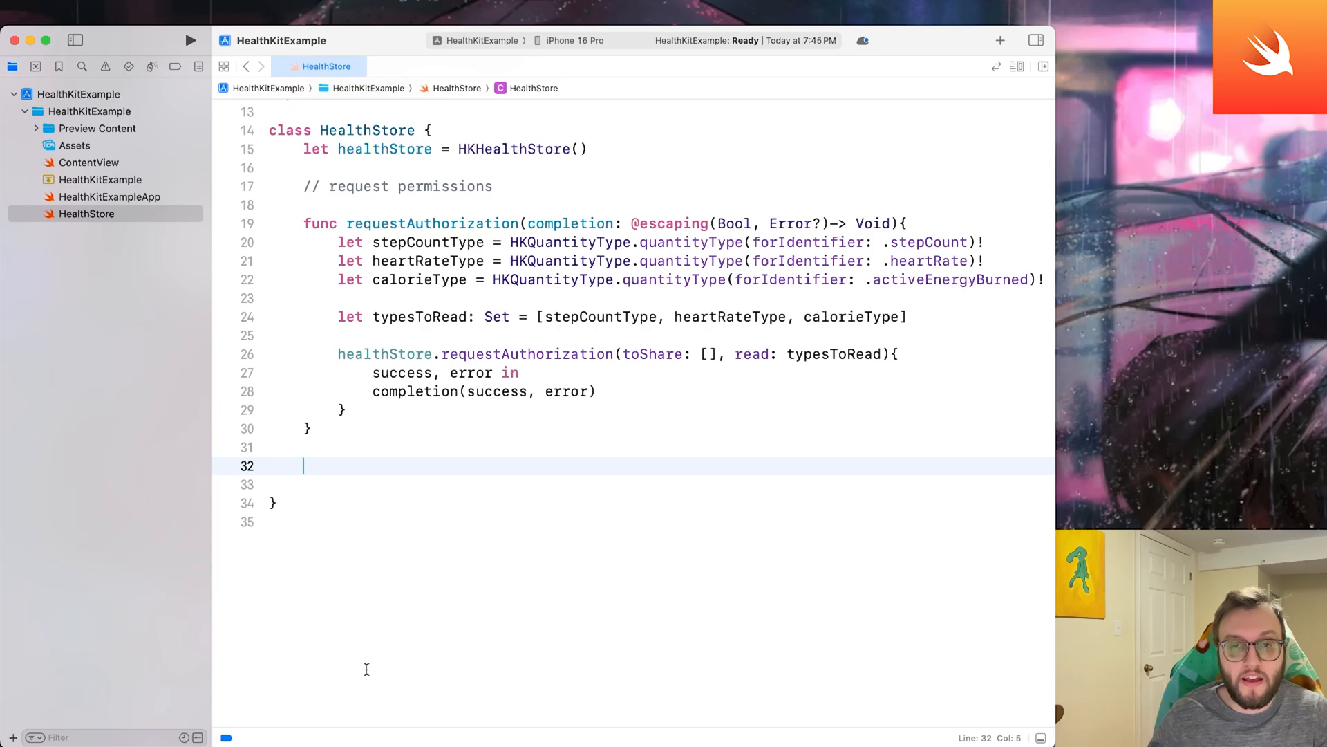
pyautogui.write('//')
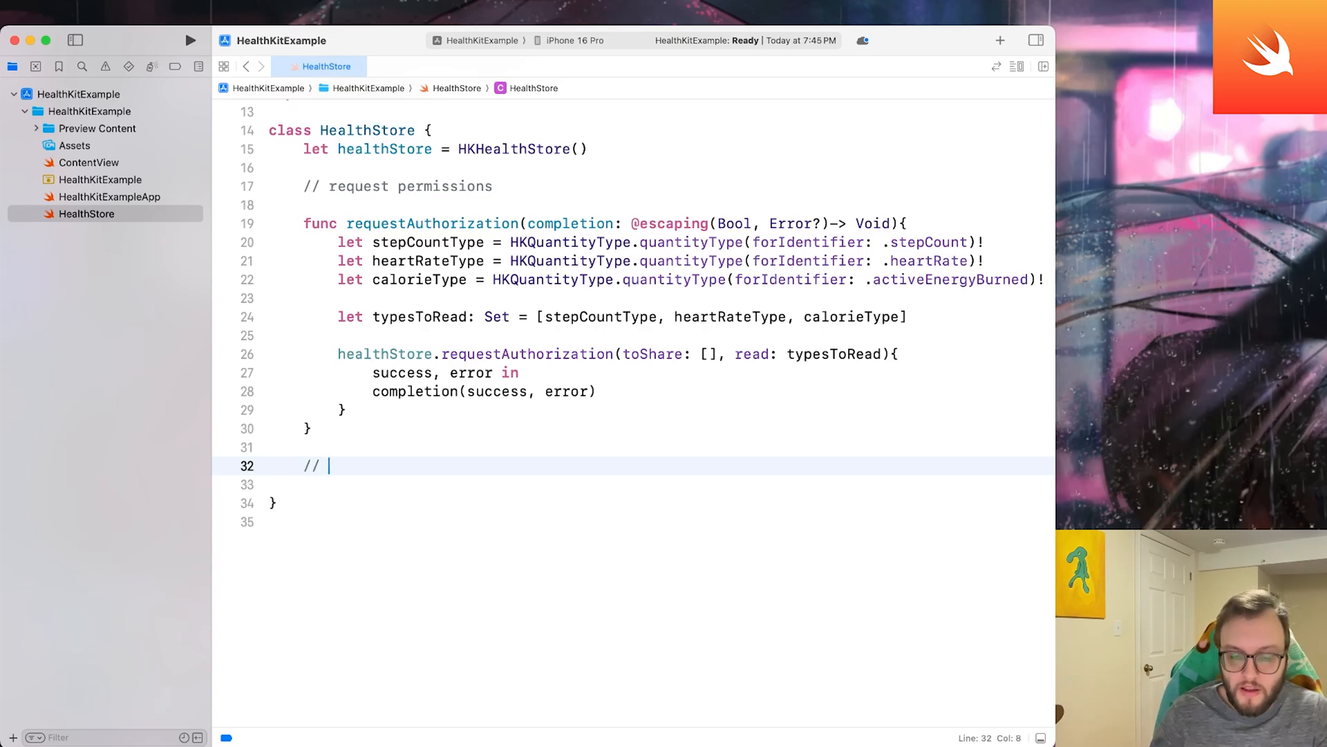
pyautogui.write('Fetch Hea')
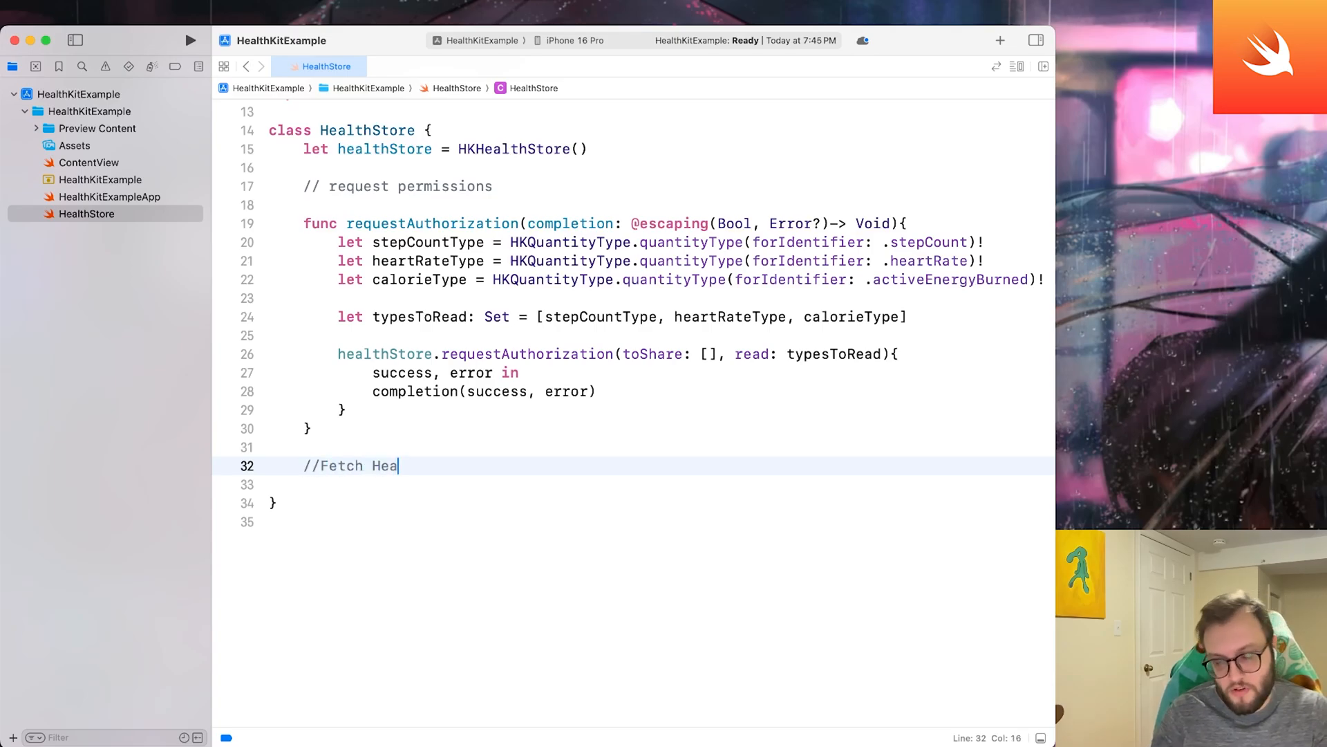
pyautogui.write('Step')
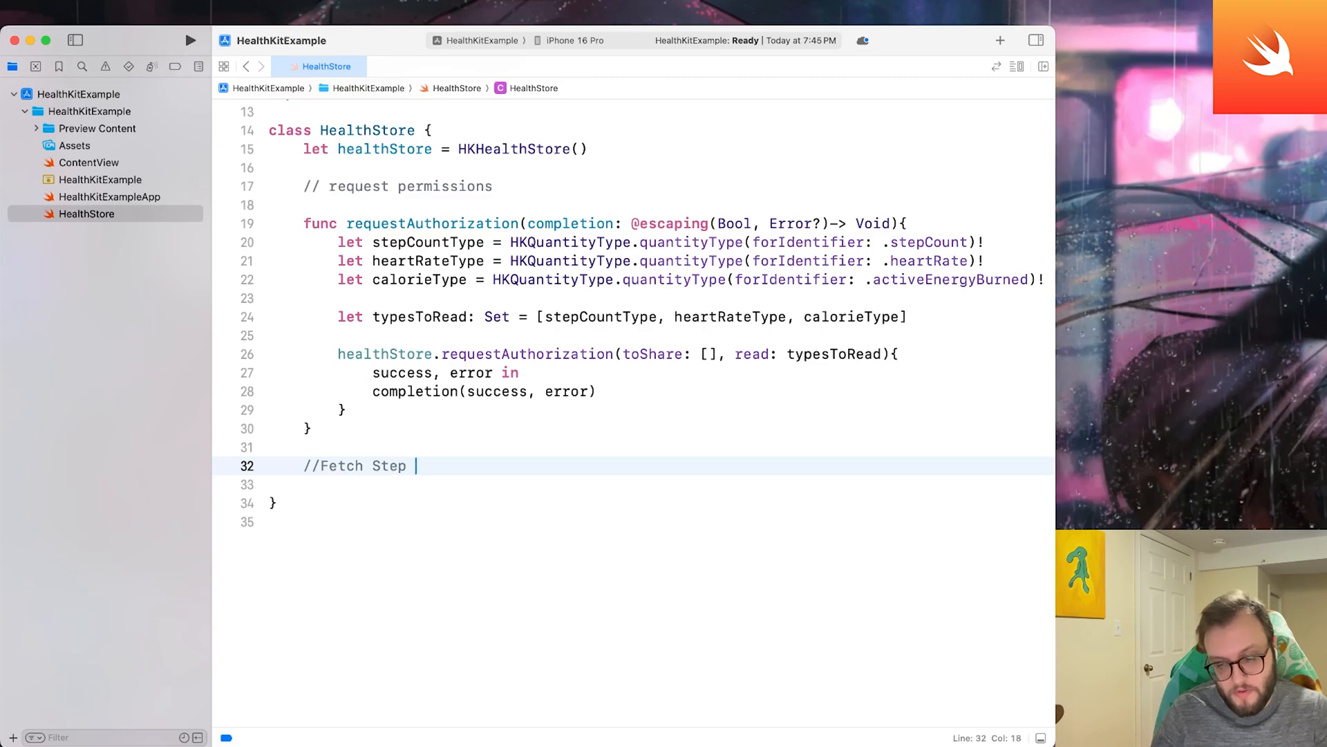
pyautogui.write('count data from healthkit')
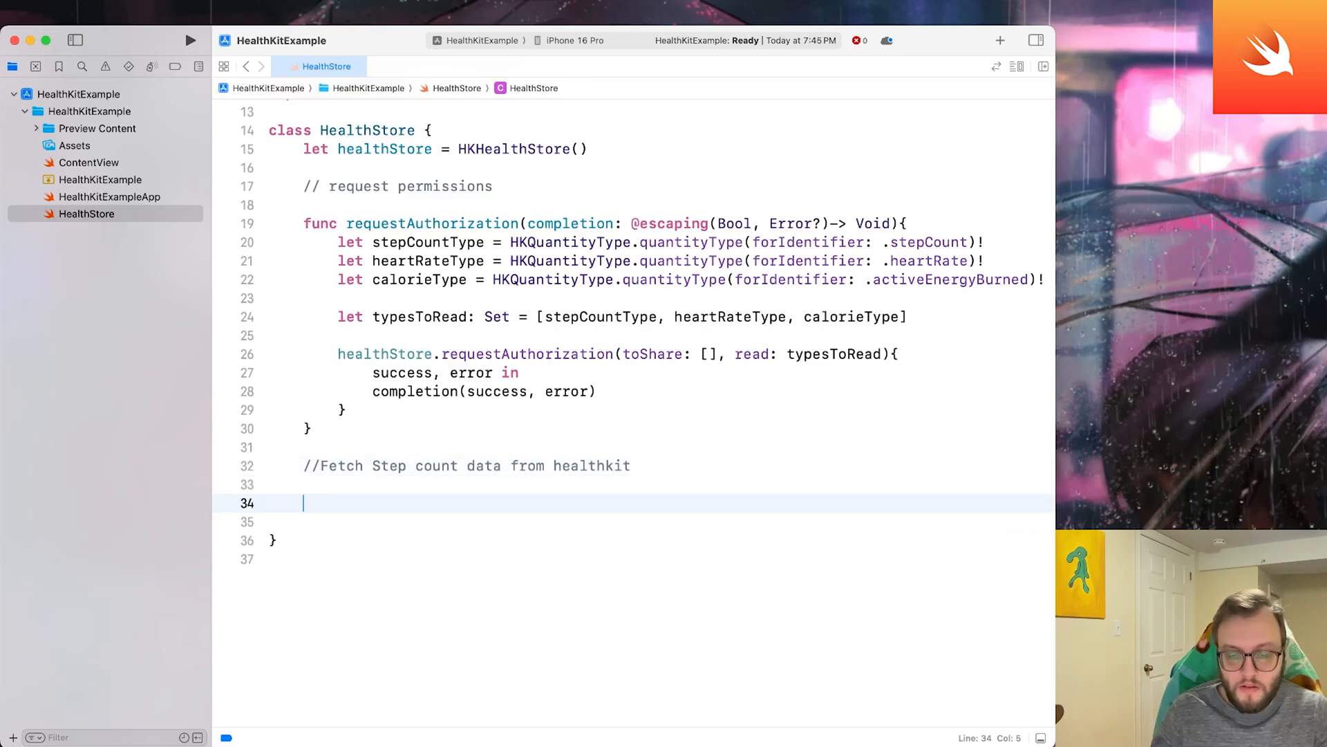
pyautogui.write('func fet')
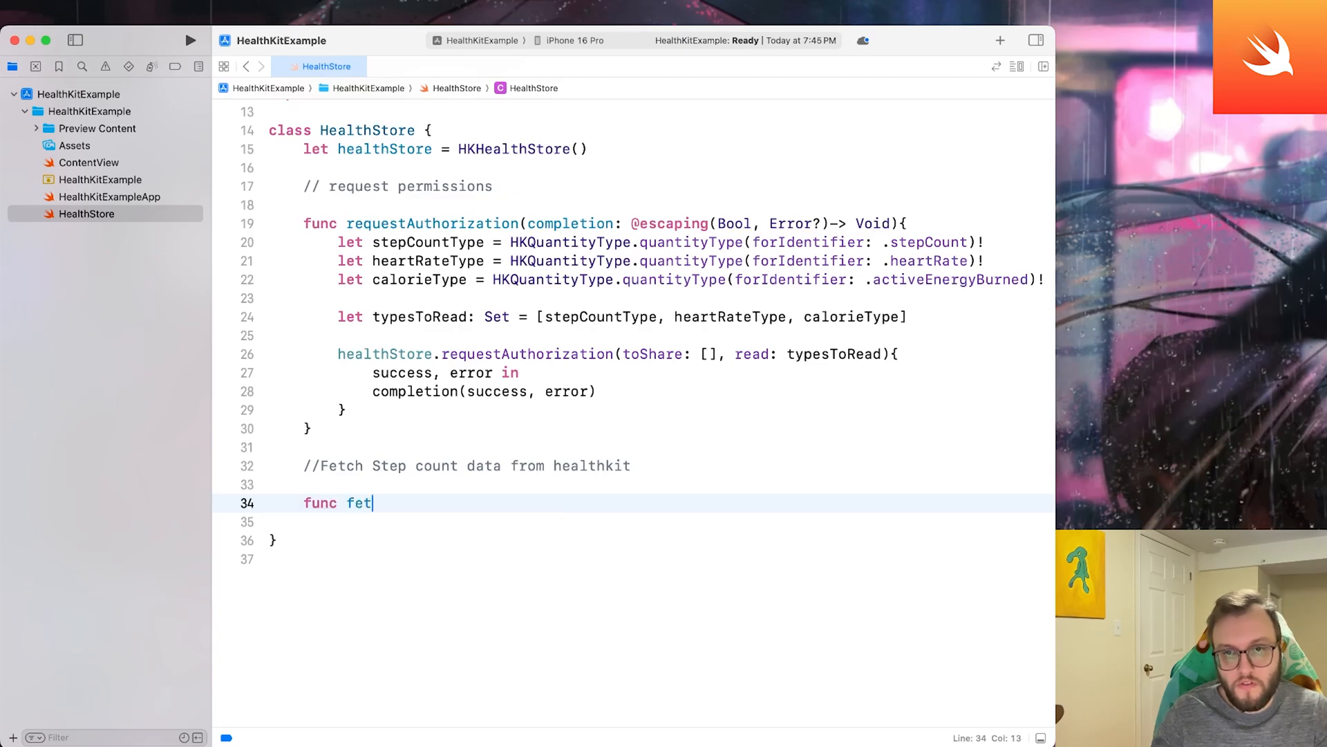
pyautogui.write('chStepCo')
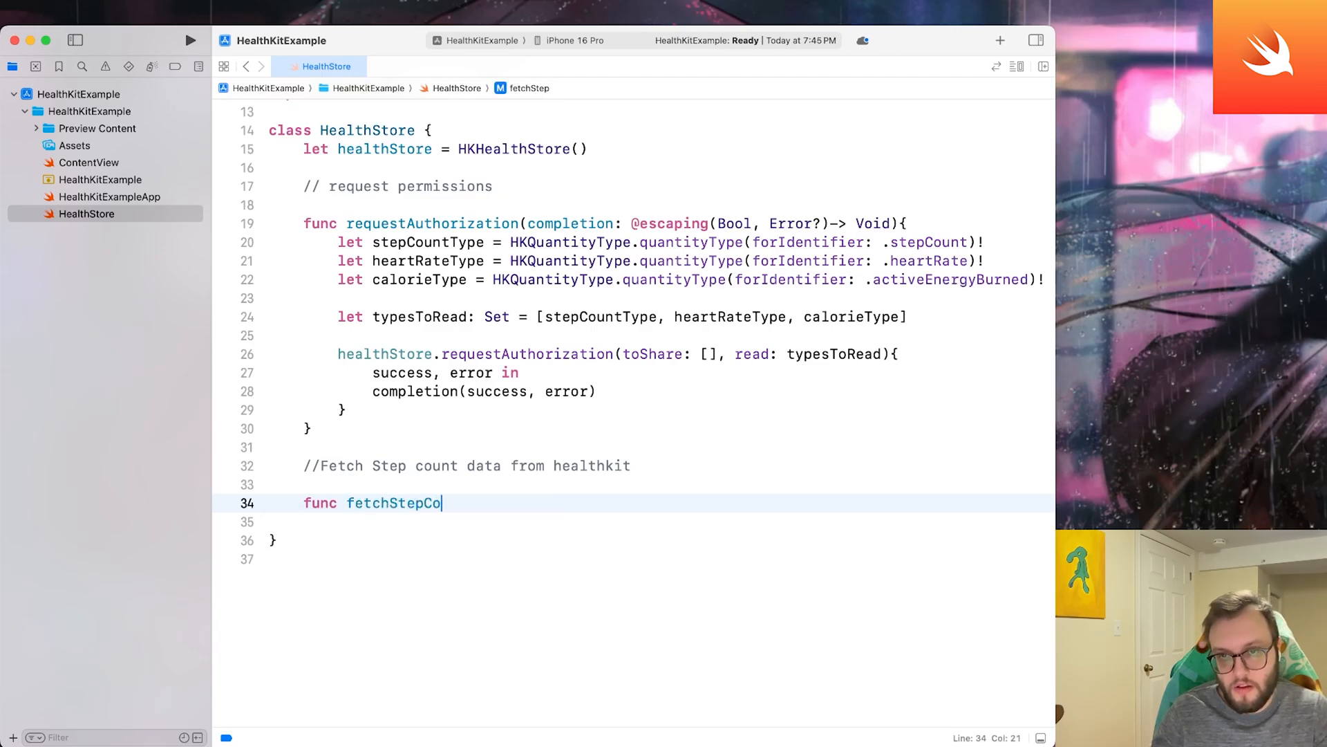
pyautogui.write('unt(completion: @')
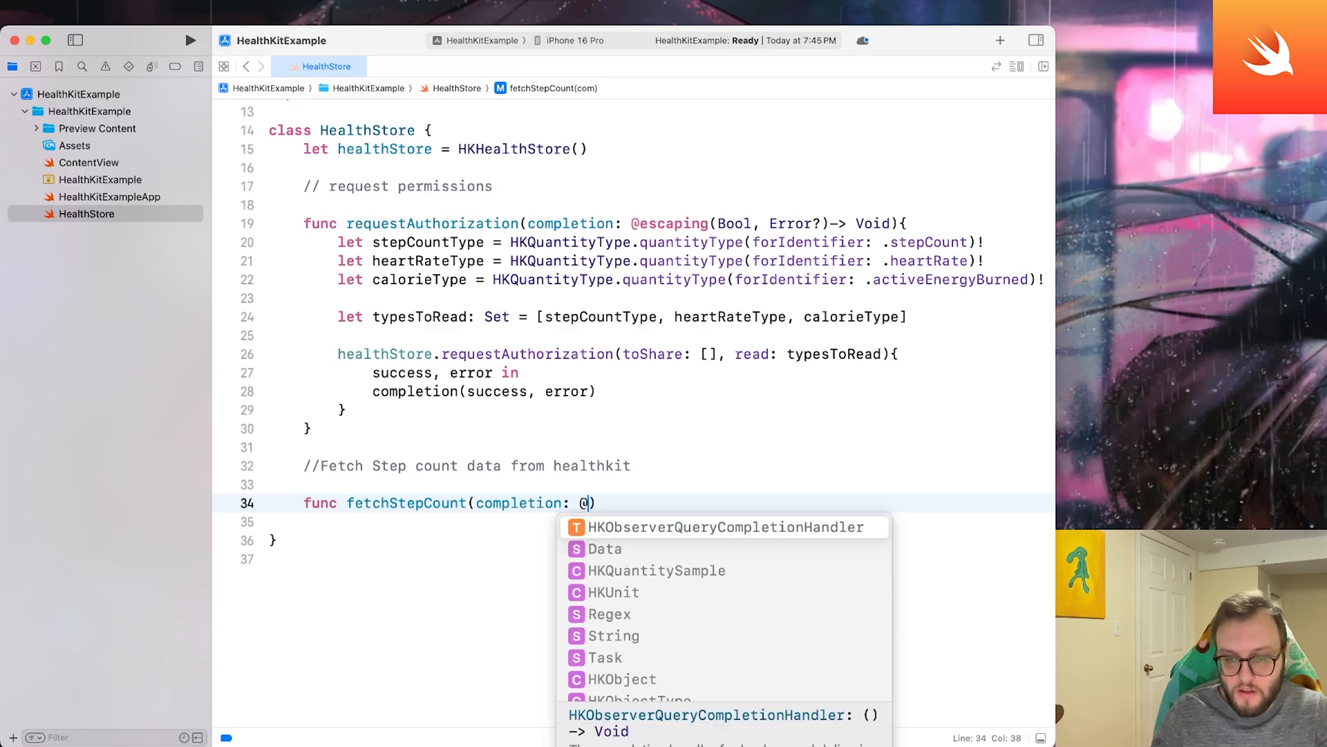
pyautogui.write('escaping')
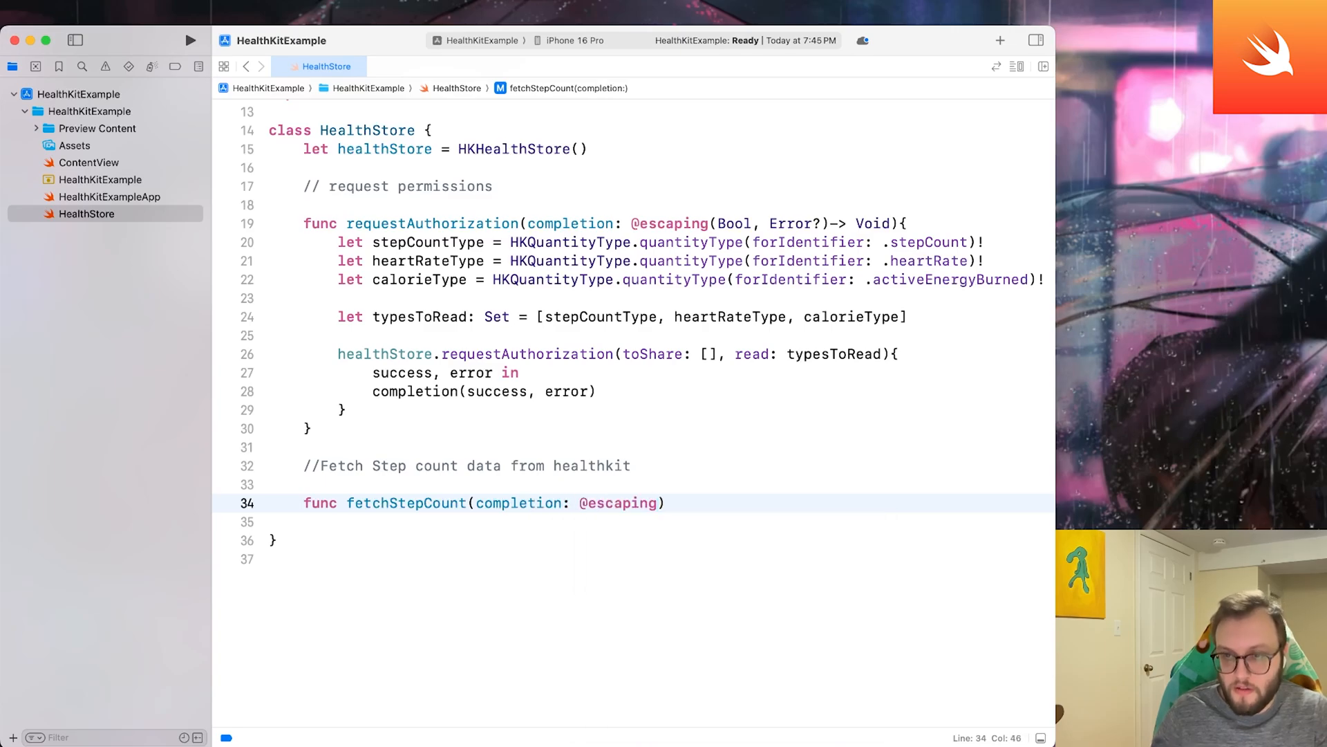
pyautogui.write('Double')
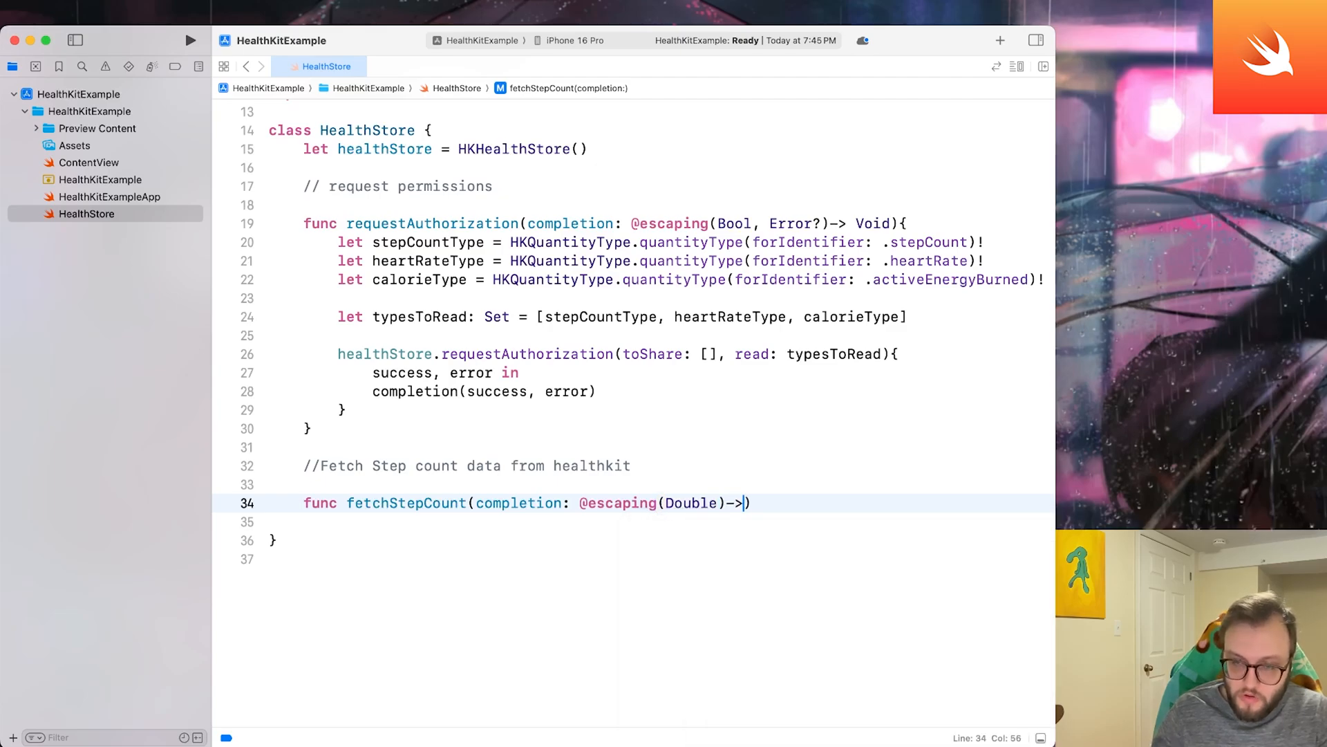
pyautogui.write('Void)')
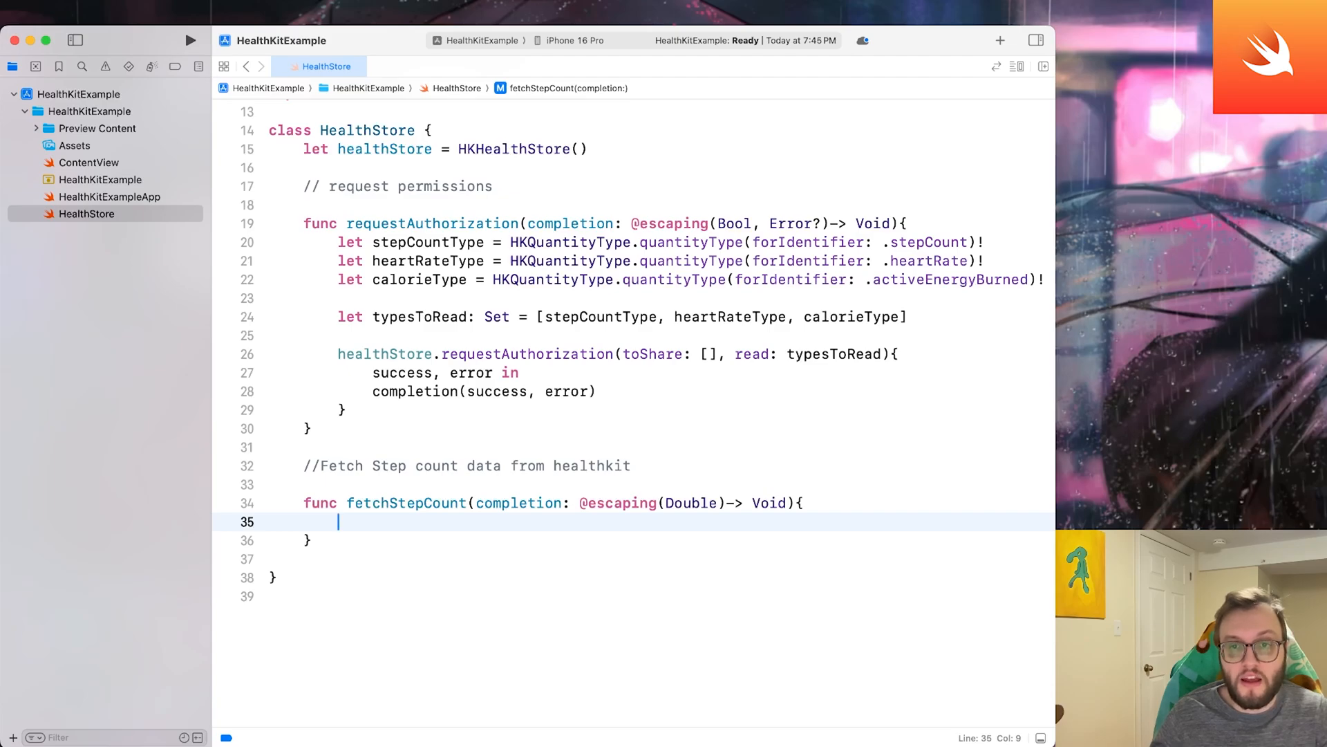
# - Declare stepType as HKQuantityType.quantityType(forIdentifier: .stepCount)!
pyautogui.write('letr')
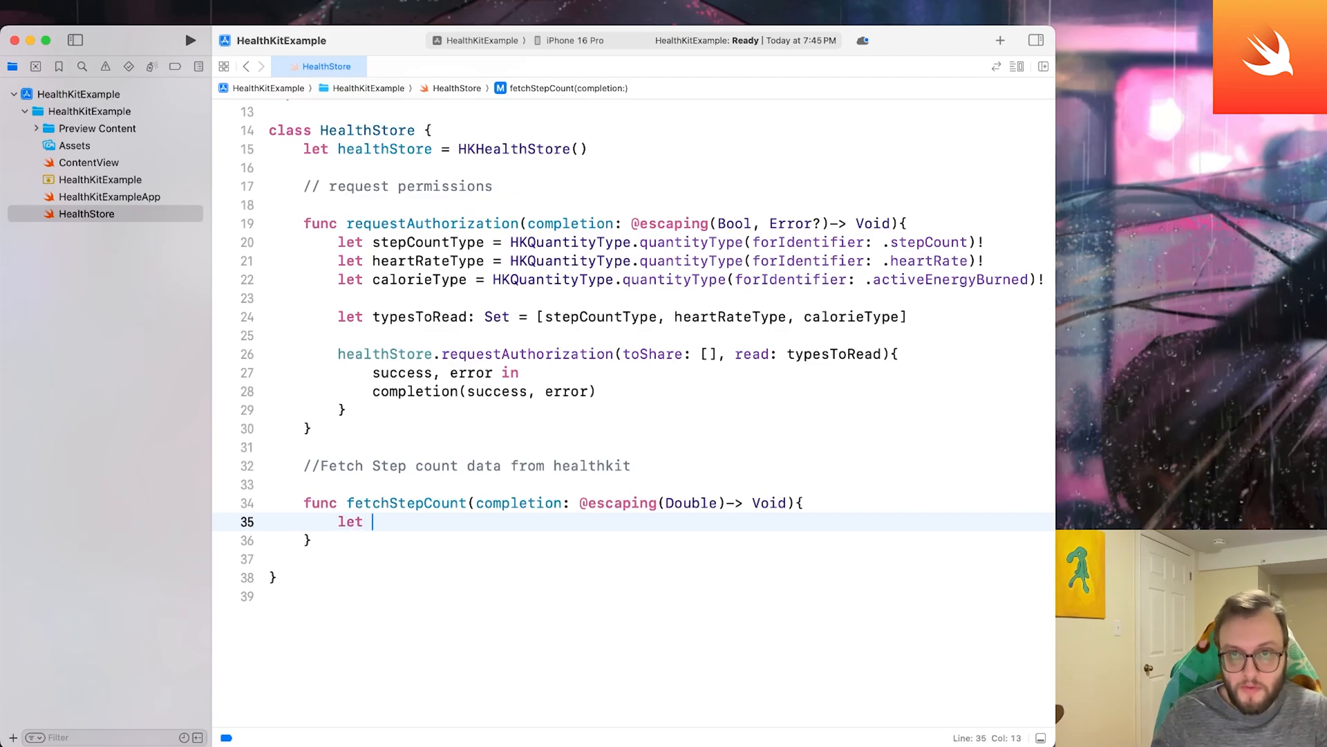
pyautogui.write('stepType =')
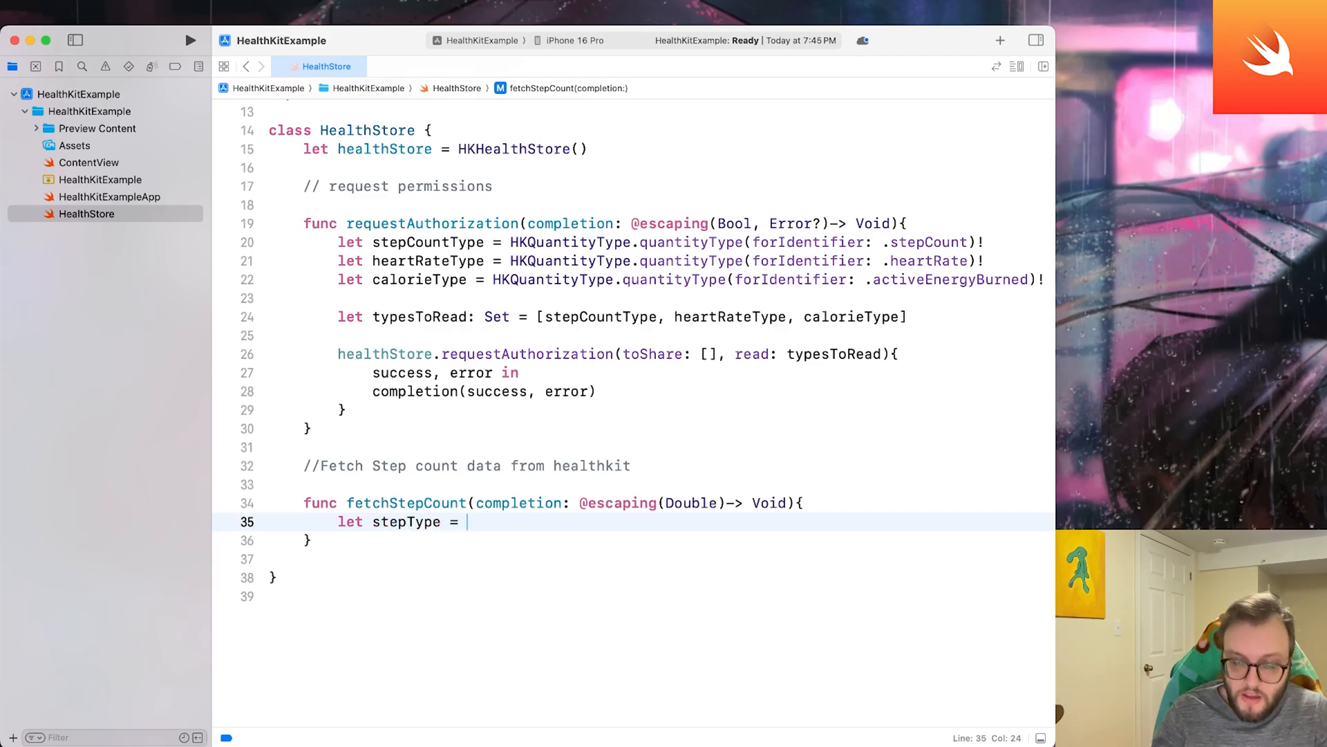
pyautogui.write('HKQuantityType.quantityType(forIdentifier: HKQuantityTypeIdentifier')
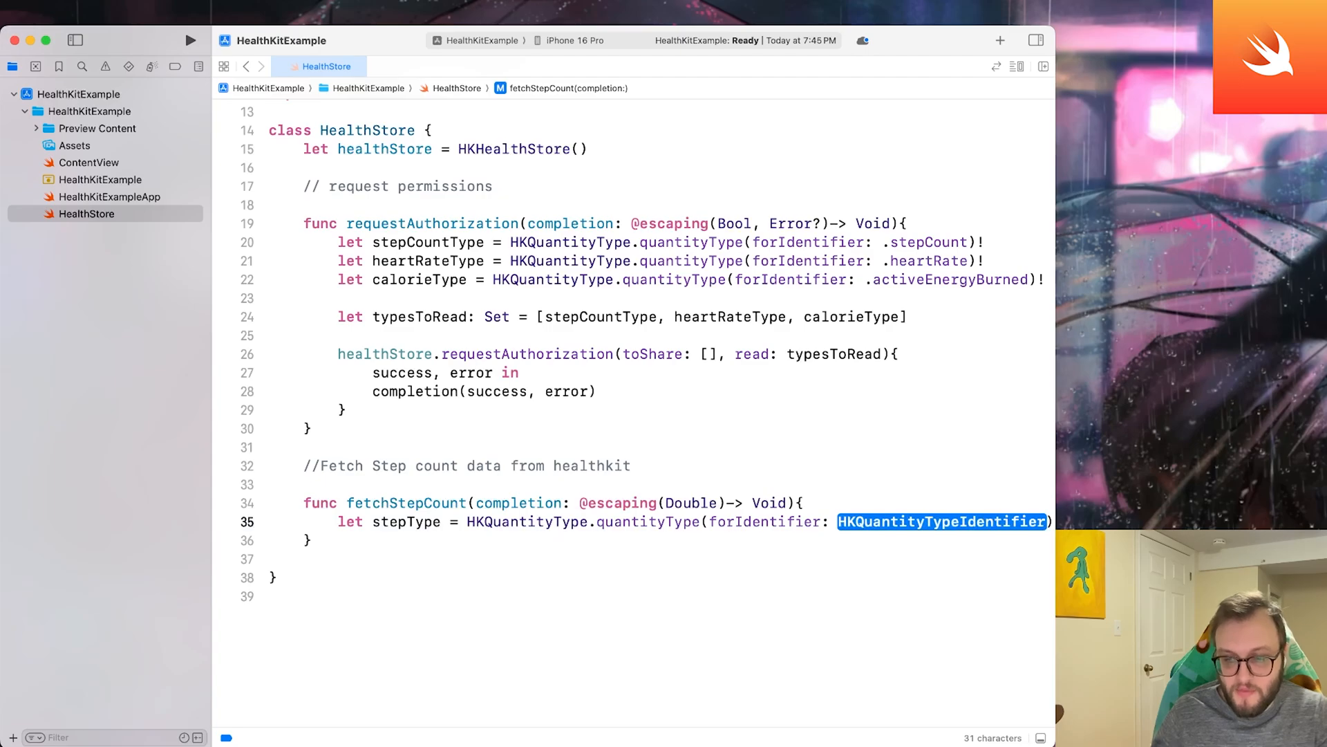
pyautogui.write('.stepCount')
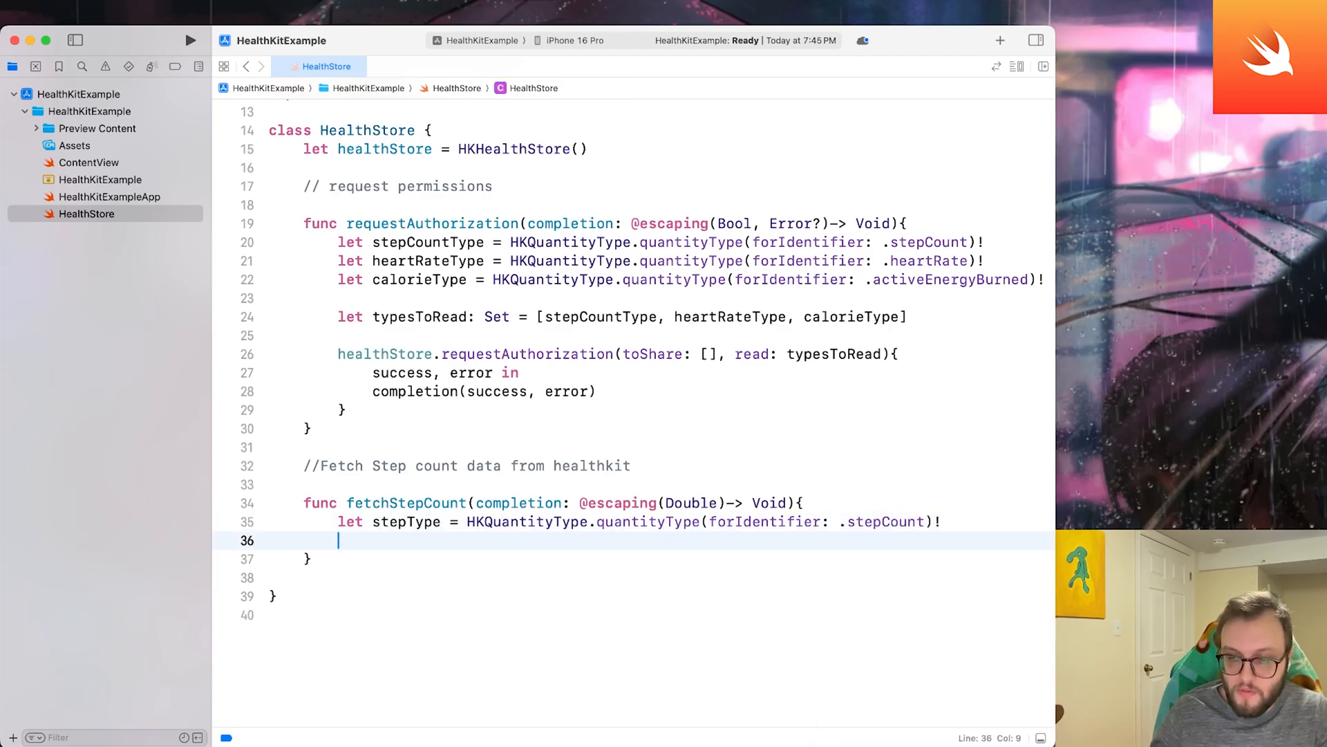
# - Declare startDate as Calendar.current.startOfDay(for: Date()) with a '// todays date' comment
pyautogui.write('let')
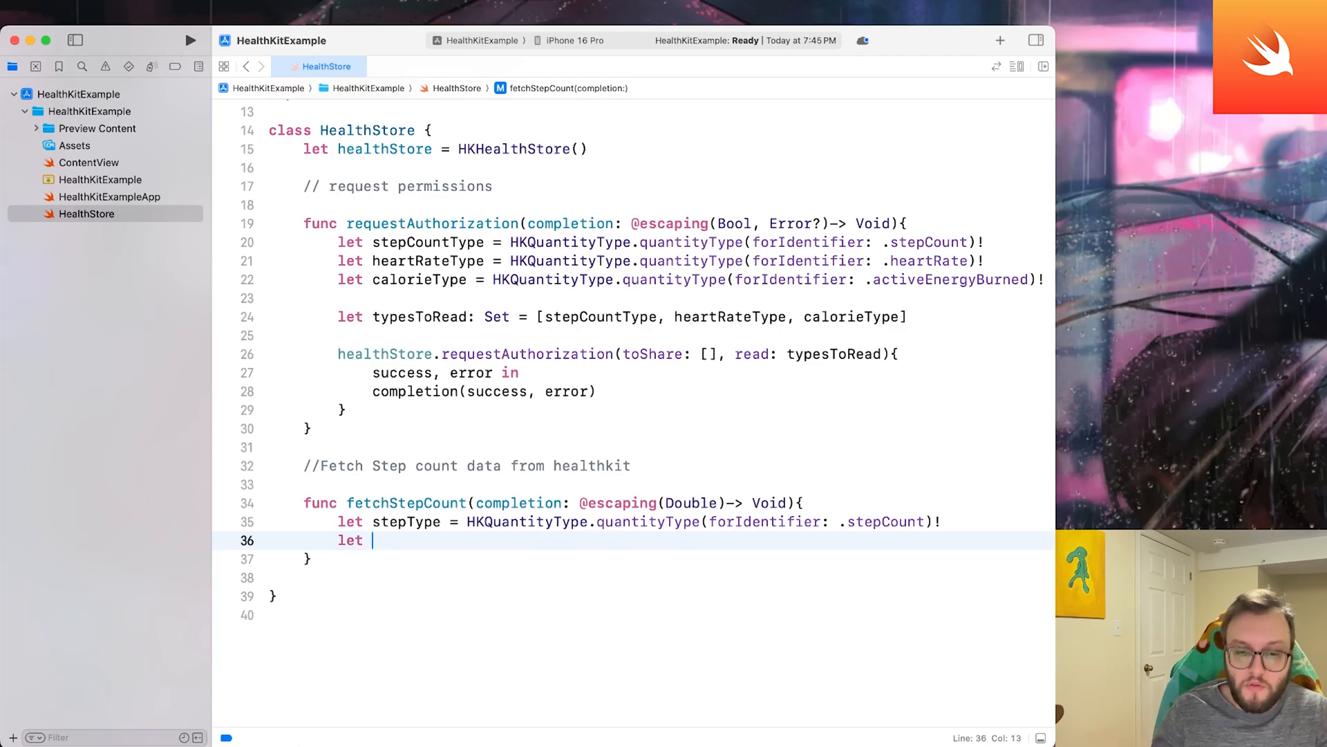
pyautogui.write('startDate = Calendar.current.startOfDay(for: Date')
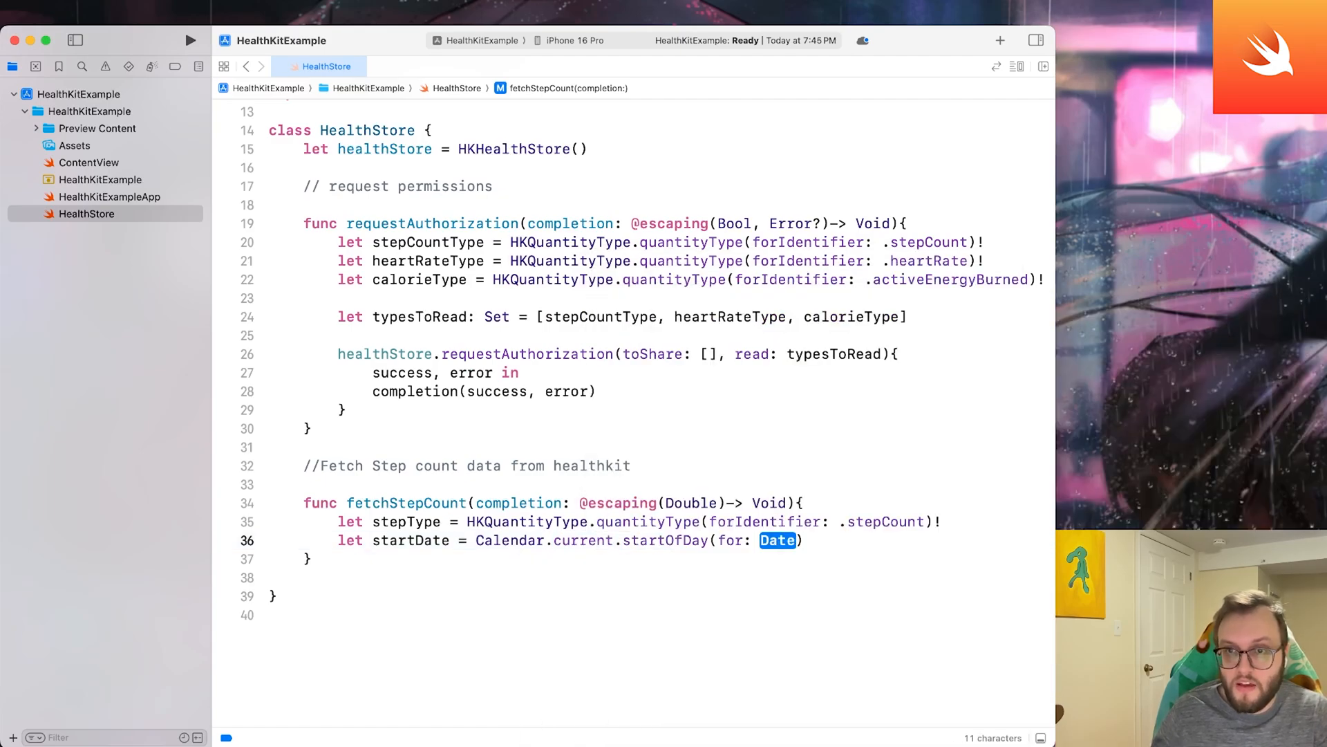
pyautogui.write('Date())')
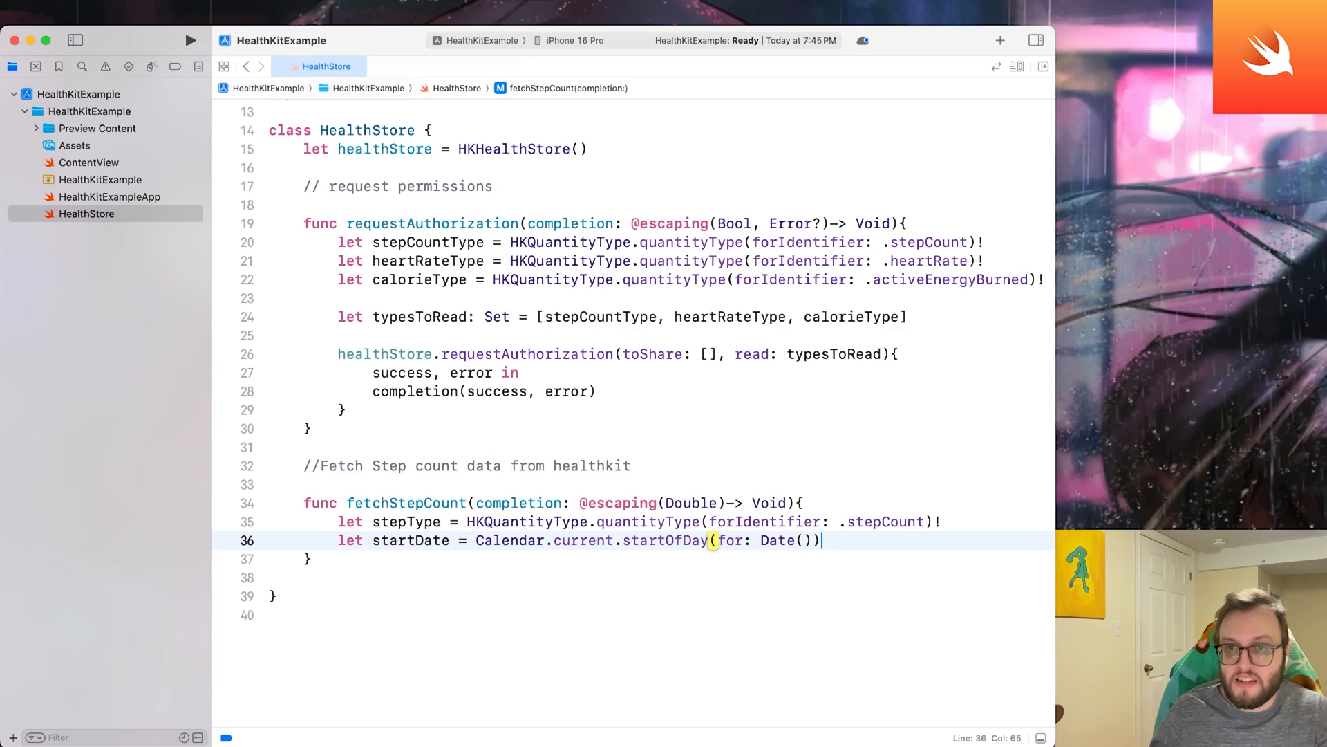
pyautogui.write('// todays date')
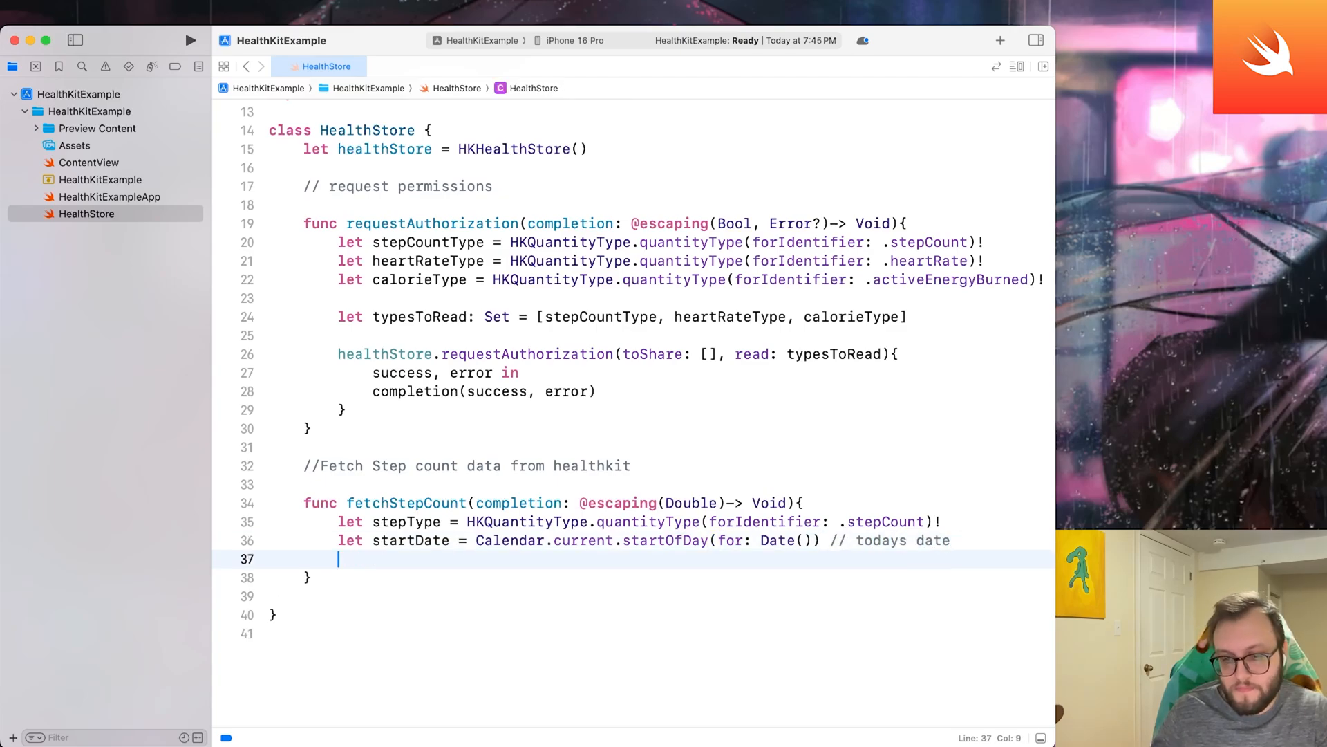
pyautogui.write('let predicate =')
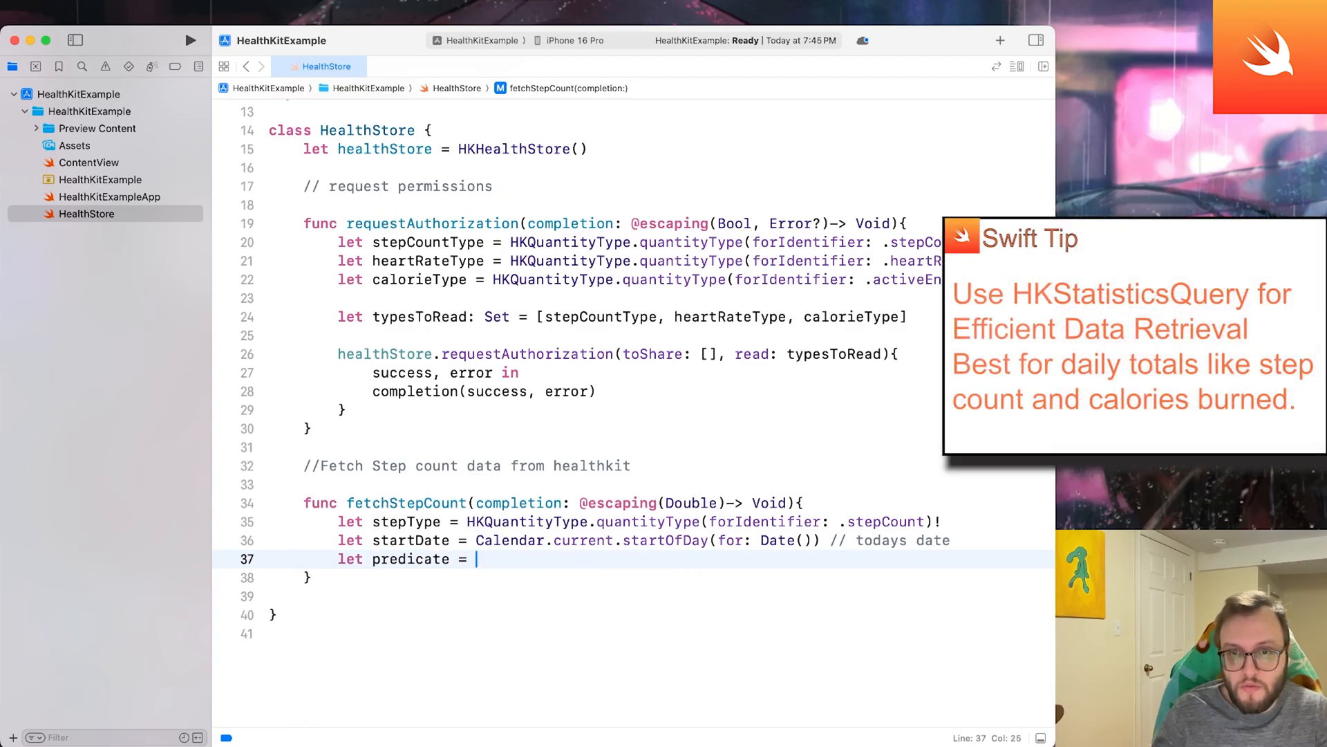
# - Set predicate to HKQuery.predicateForSamples(withStart: startDate, end: Date(), options: .strictStartDate)
pyautogui.write('HKQuery.predicateForSamples(withStart: s, end: Date?, options: HKQueryOptions)')
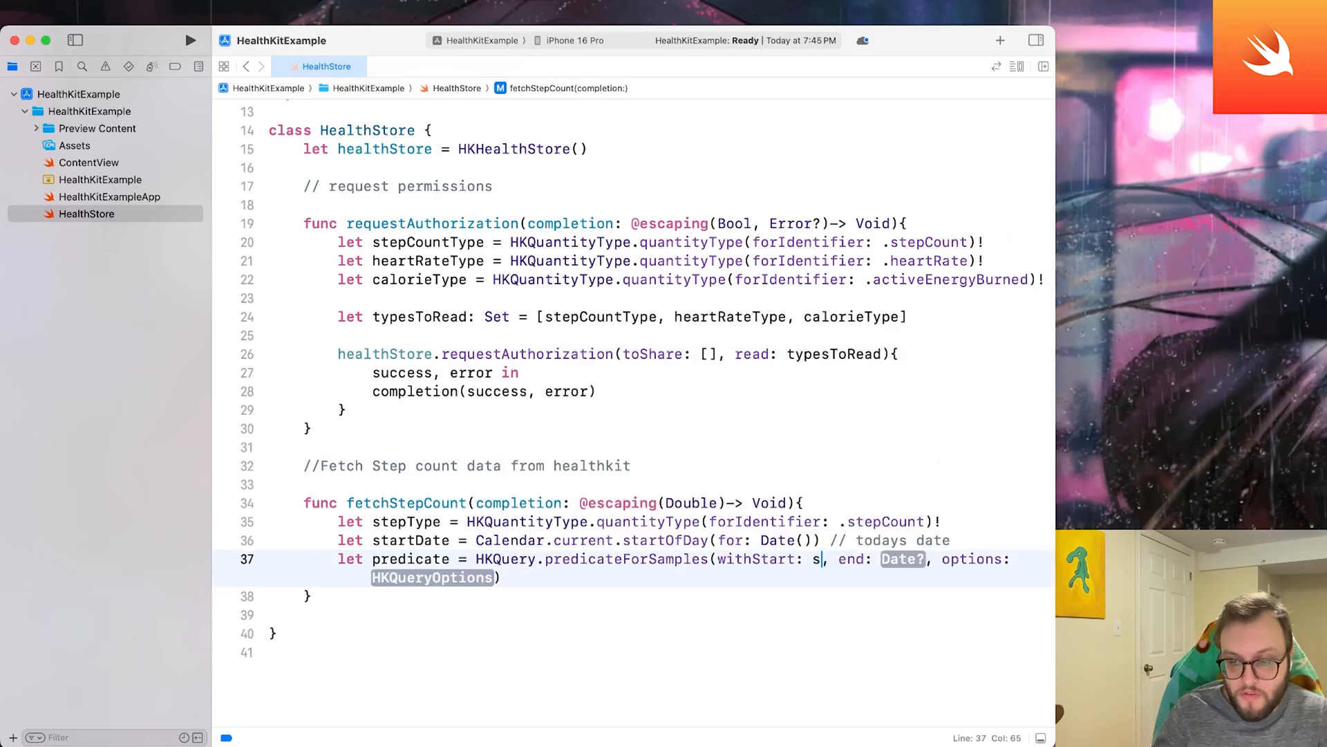
pyautogui.write('tartDate')
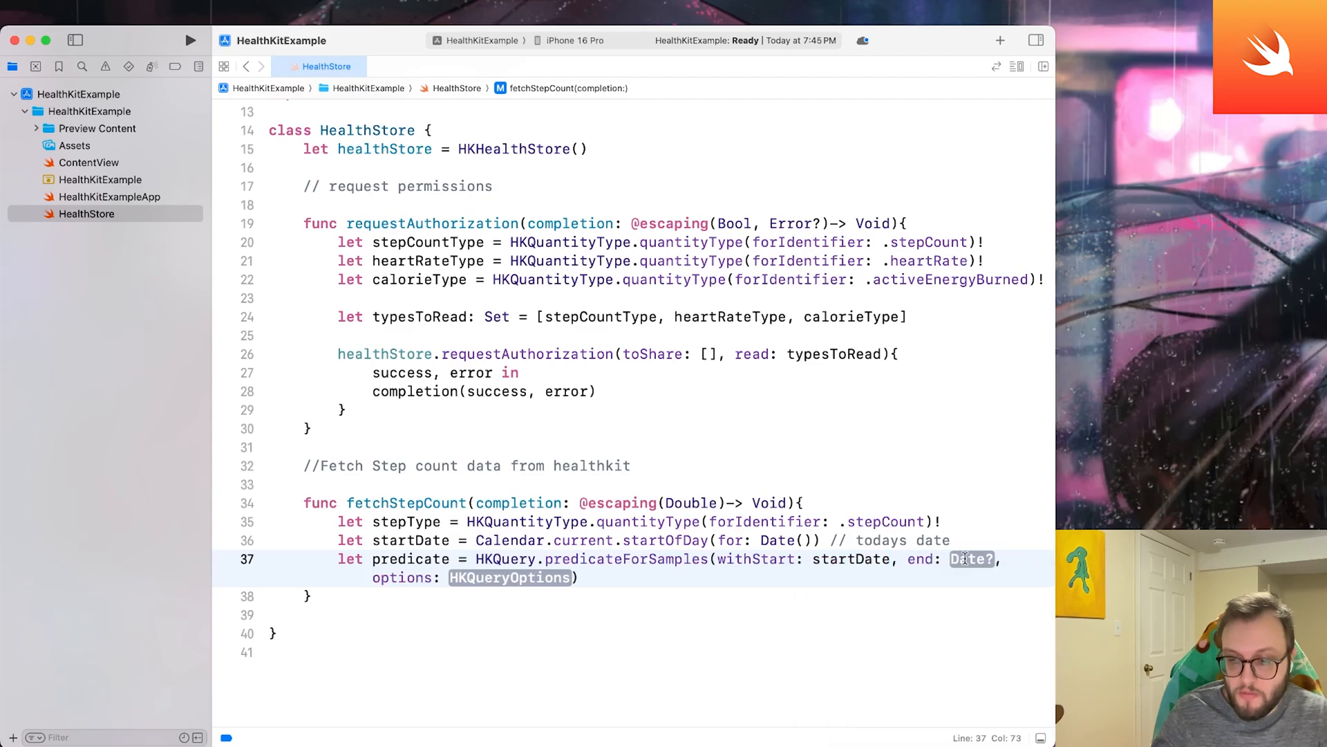
pyautogui.write('Date')
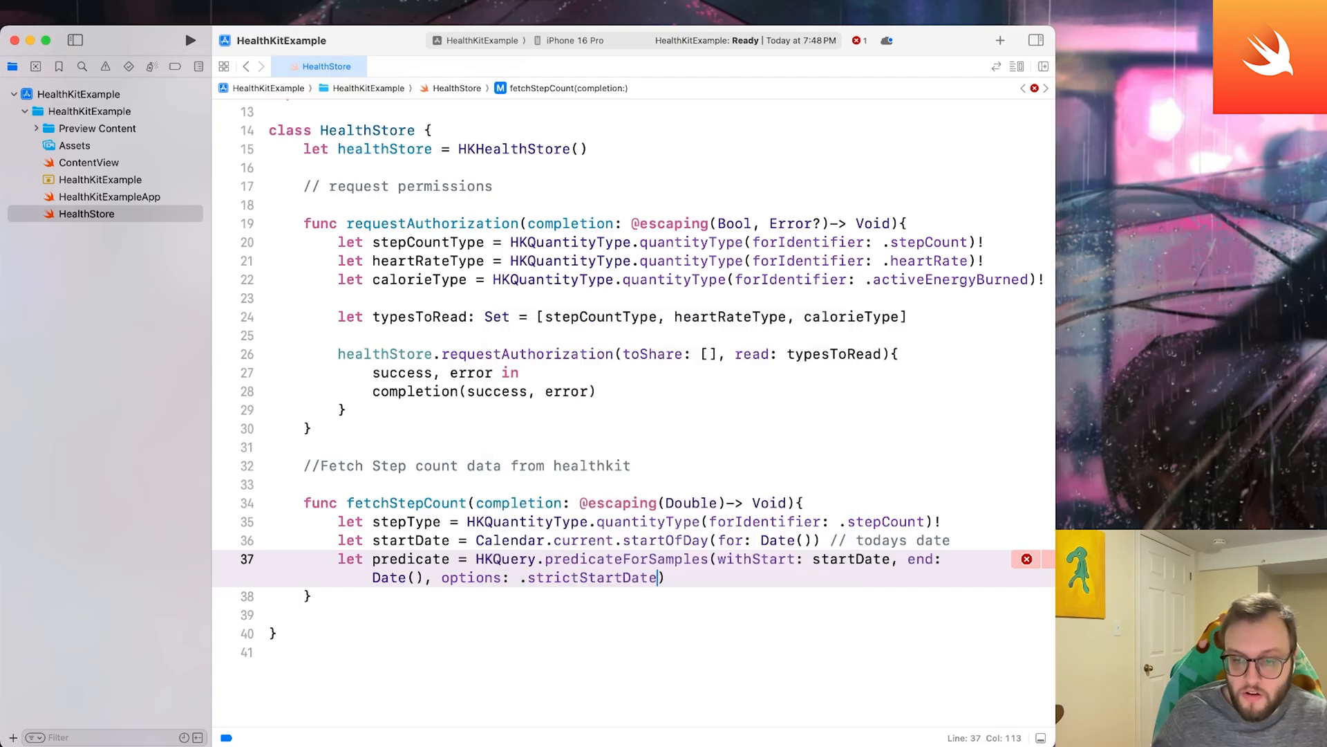
pyautogui.press('Return')
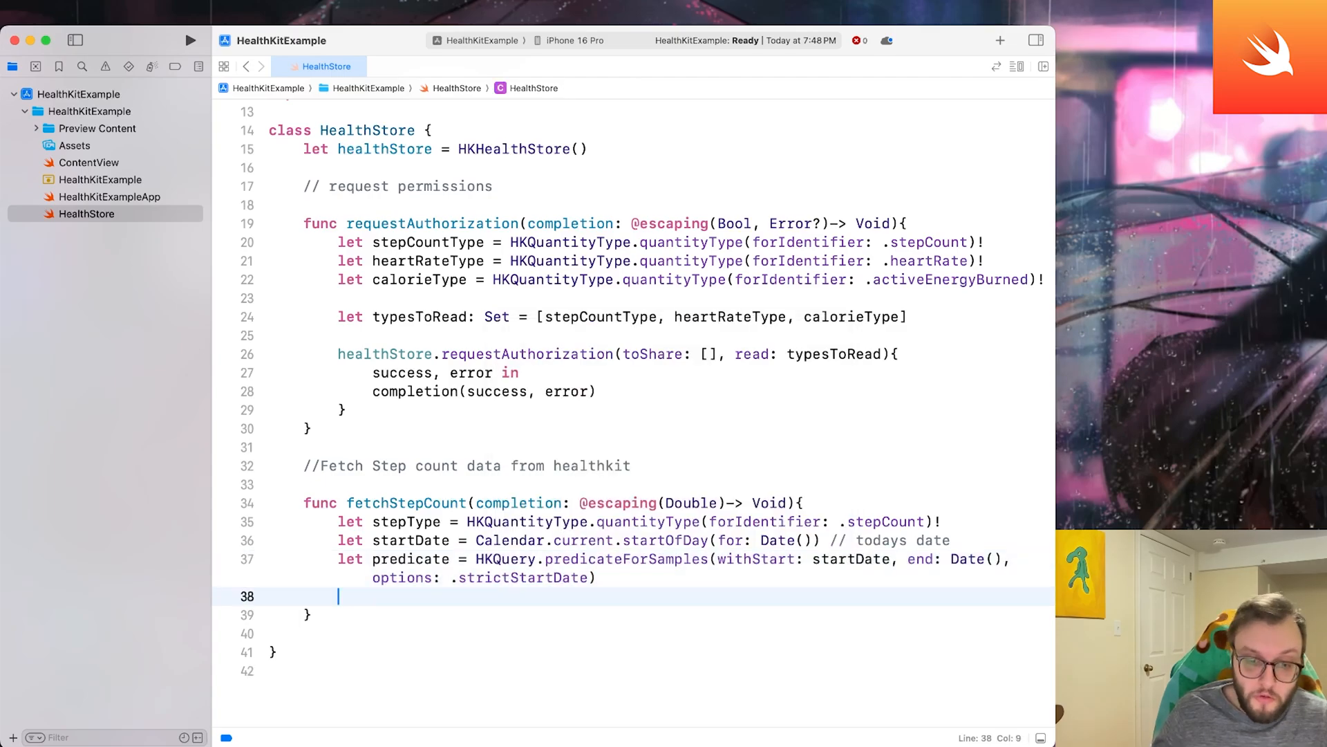
pyautogui.write('let')
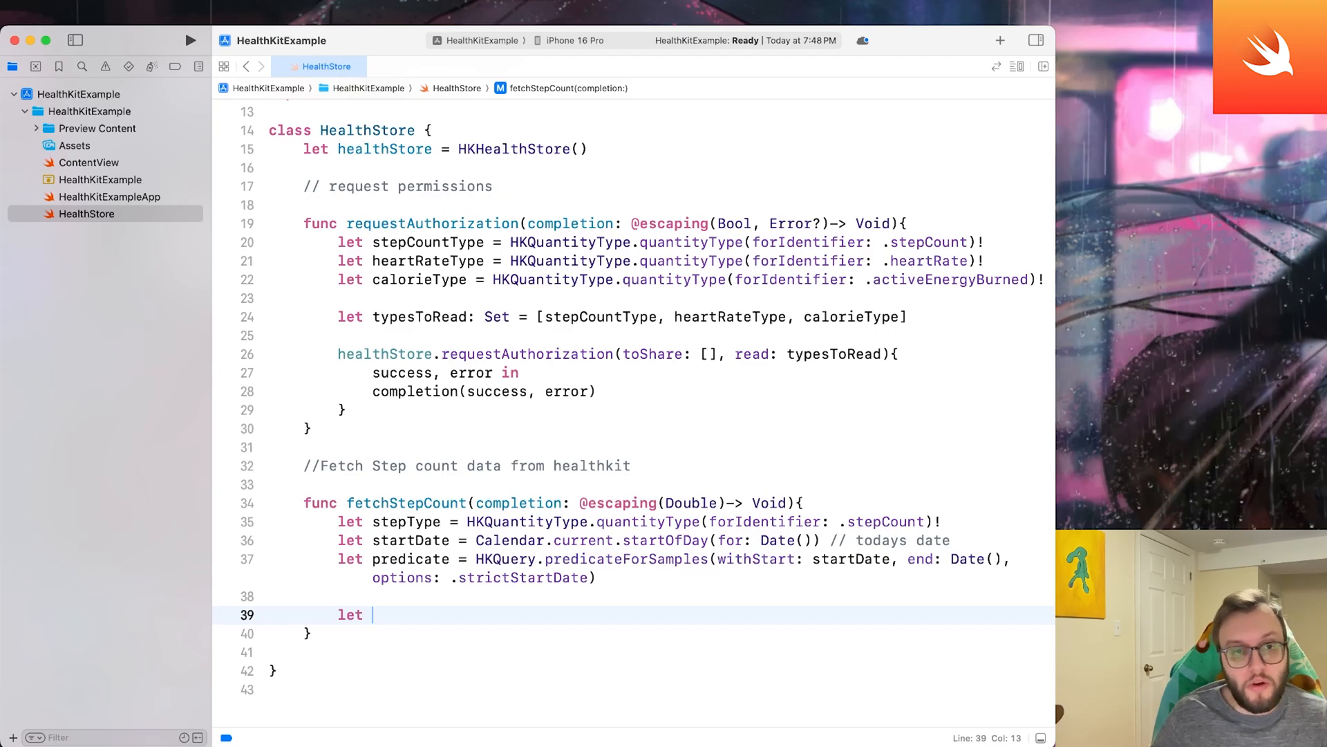
# - Declare query as HKStatisticsQuery with stepType, the predicate and .cumulativeSum options
pyautogui.write('query = HKSampleQuery(sampleType: stepType, predicate: predicate, limit: 1) {')
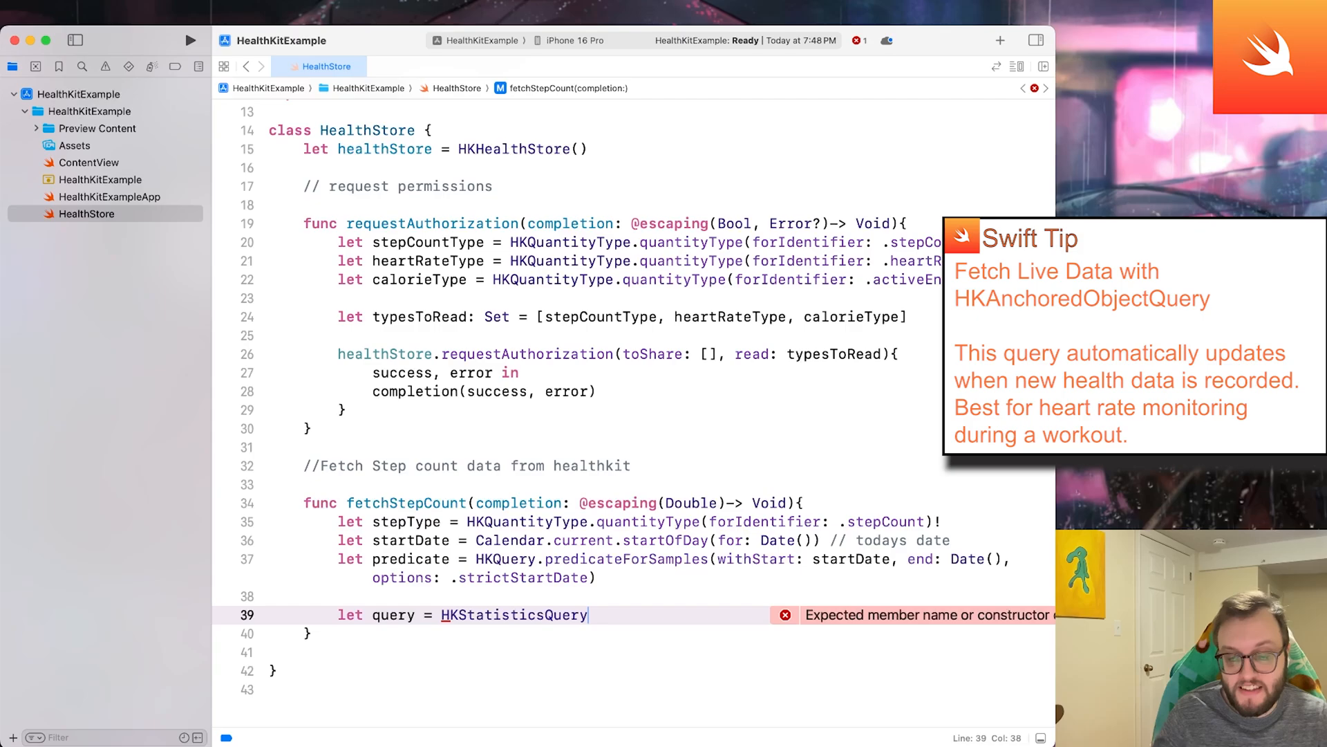
pyautogui.write('(quantityType:')
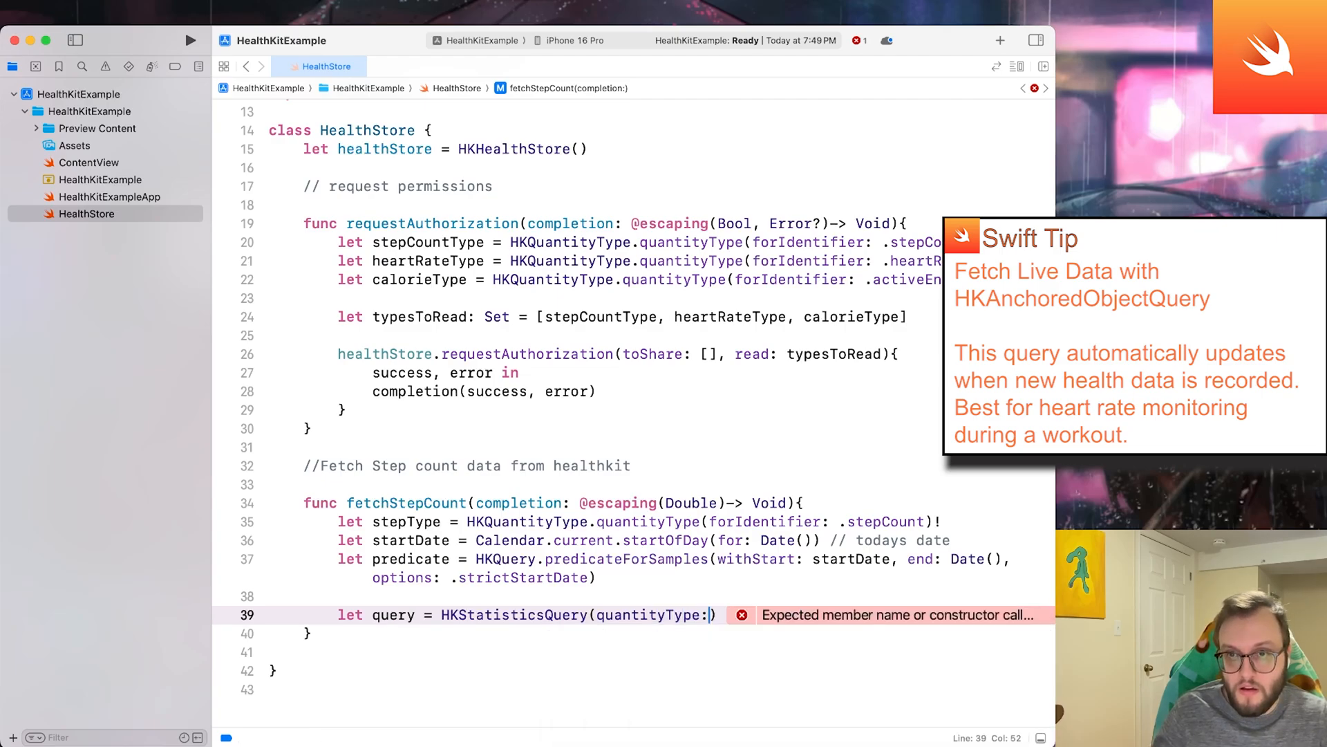
pyautogui.write('Ste')
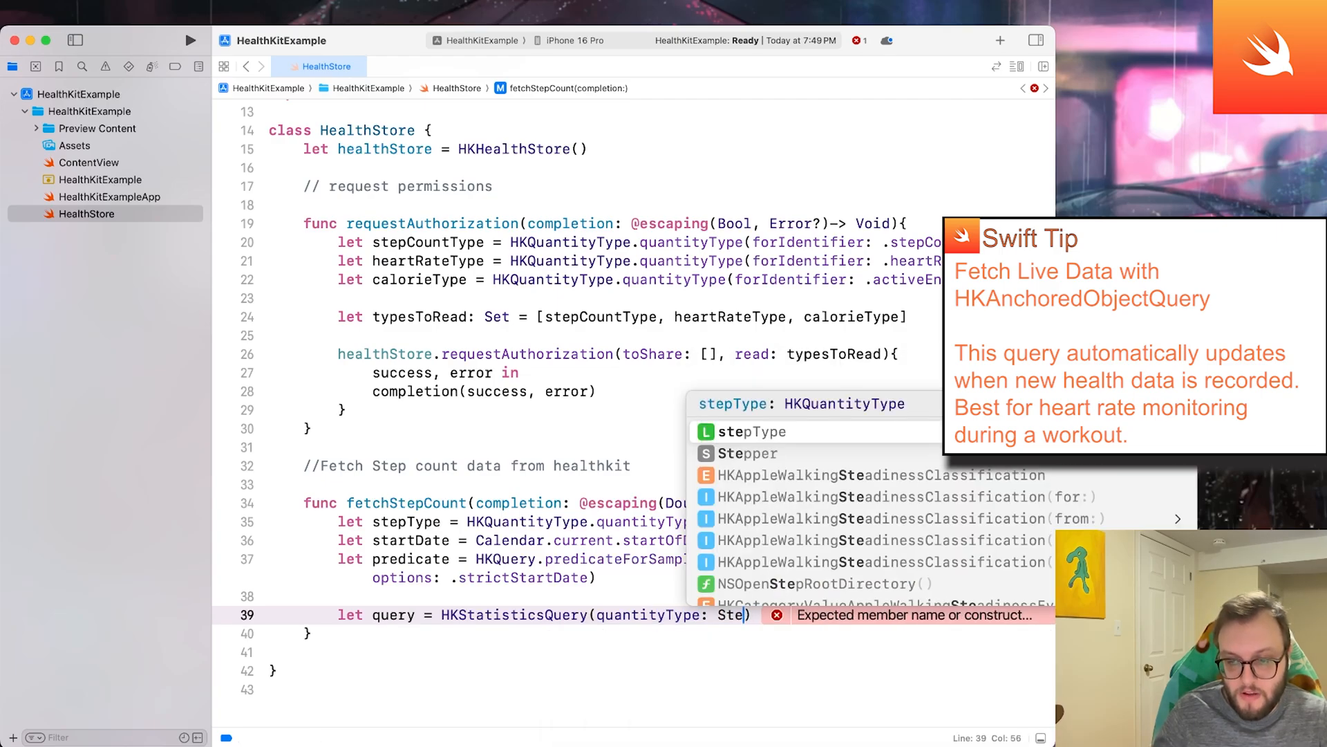
pyautogui.write('stepType, quantitySamplePredicate: NSPredicate?')
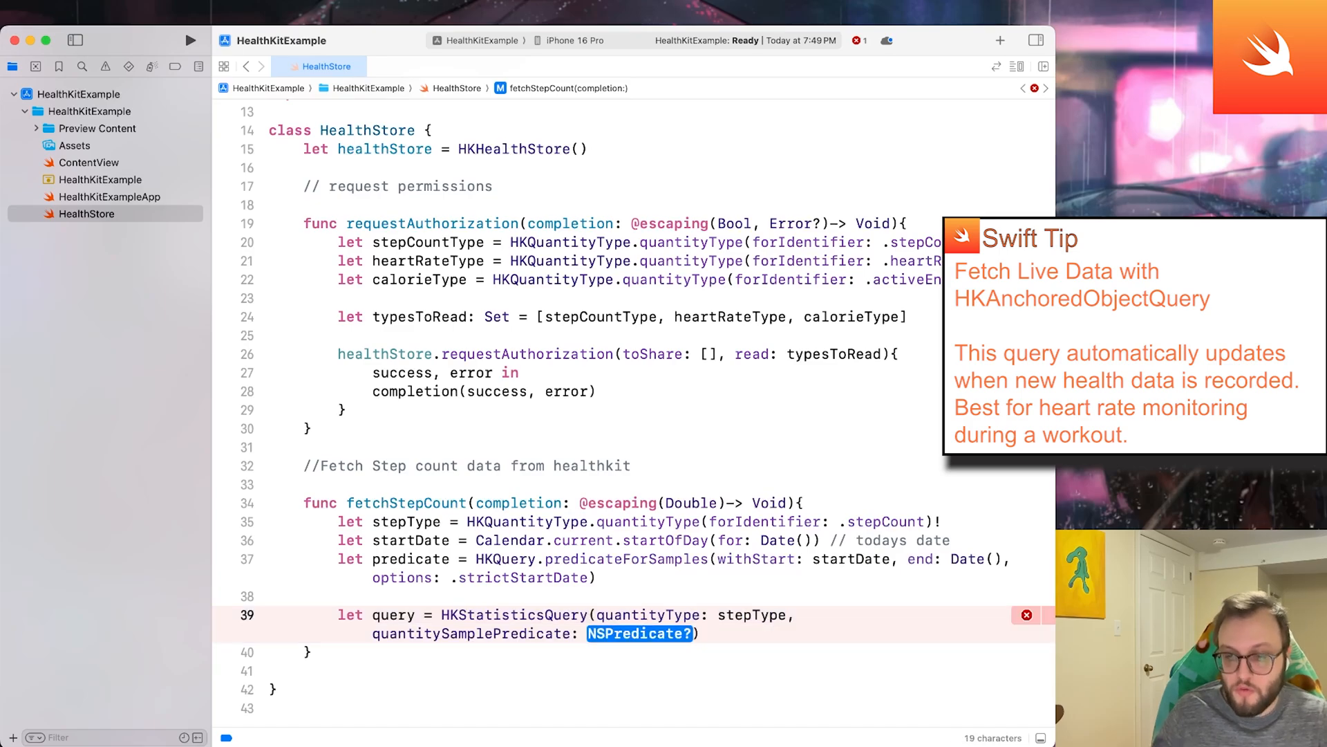
pyautogui.write('predicate,')
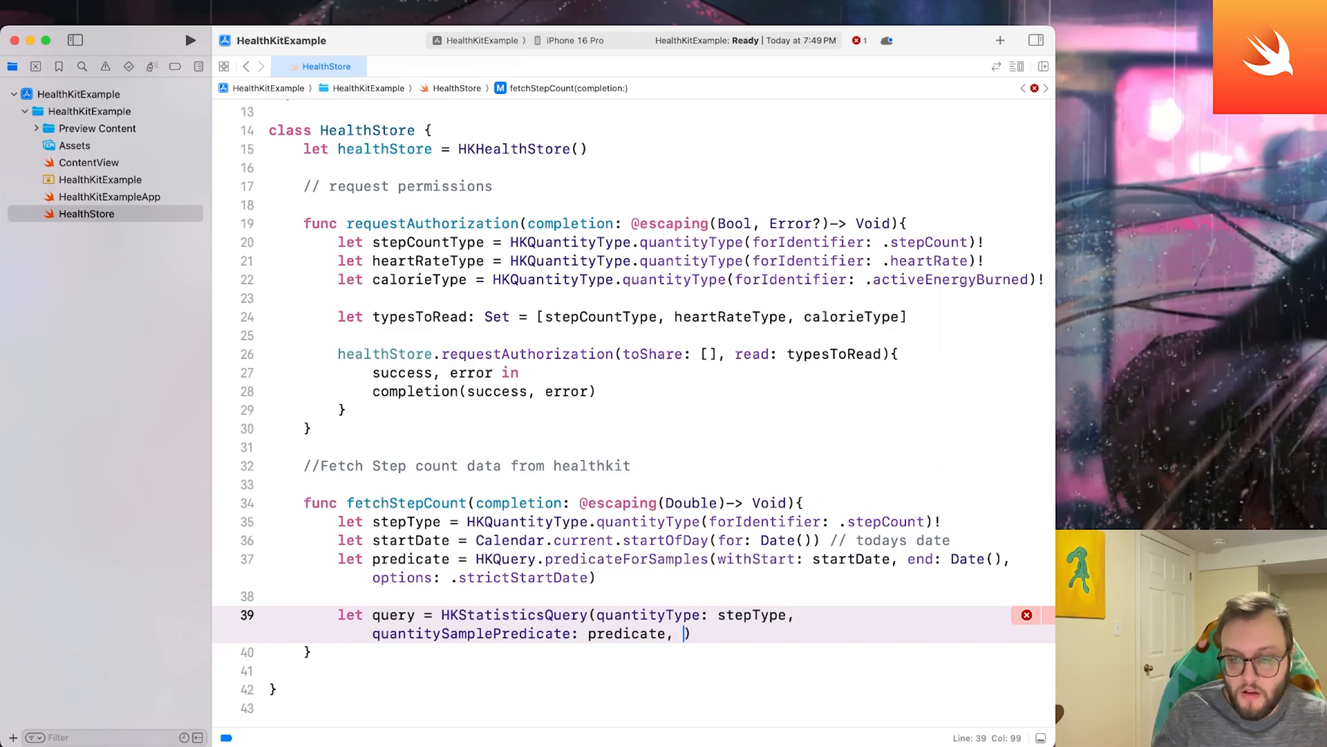
pyautogui.write('options: HKStatisticsOptions')
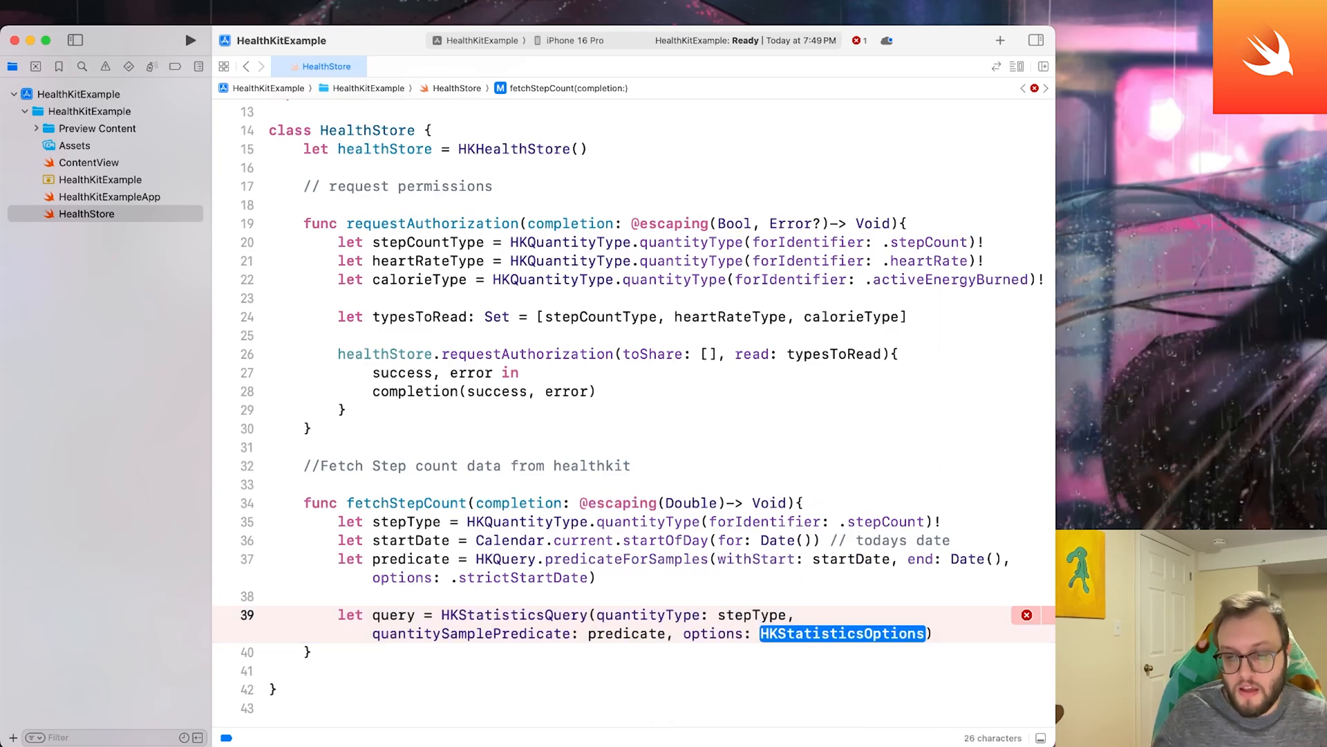
pyautogui.write('.cumul')
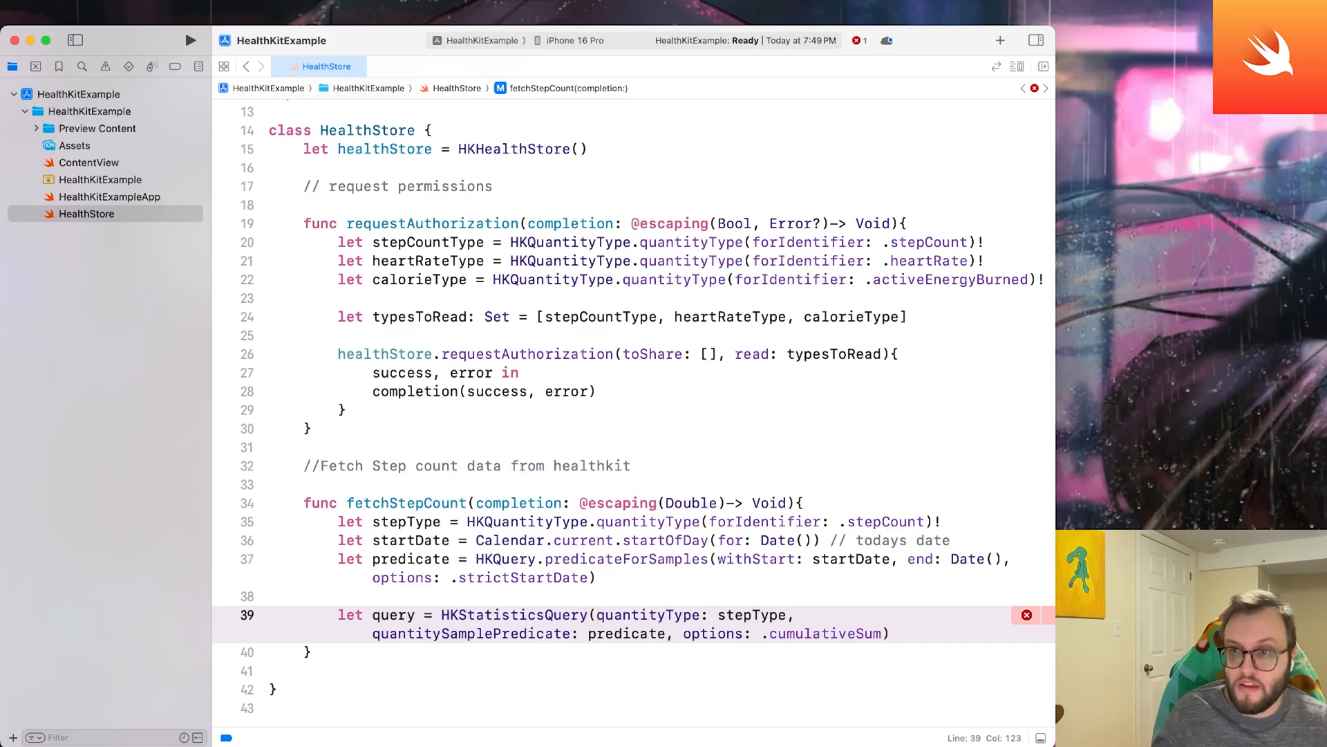
# - Begin the query's result closure as { _, result, _ in
pyautogui.write('{')
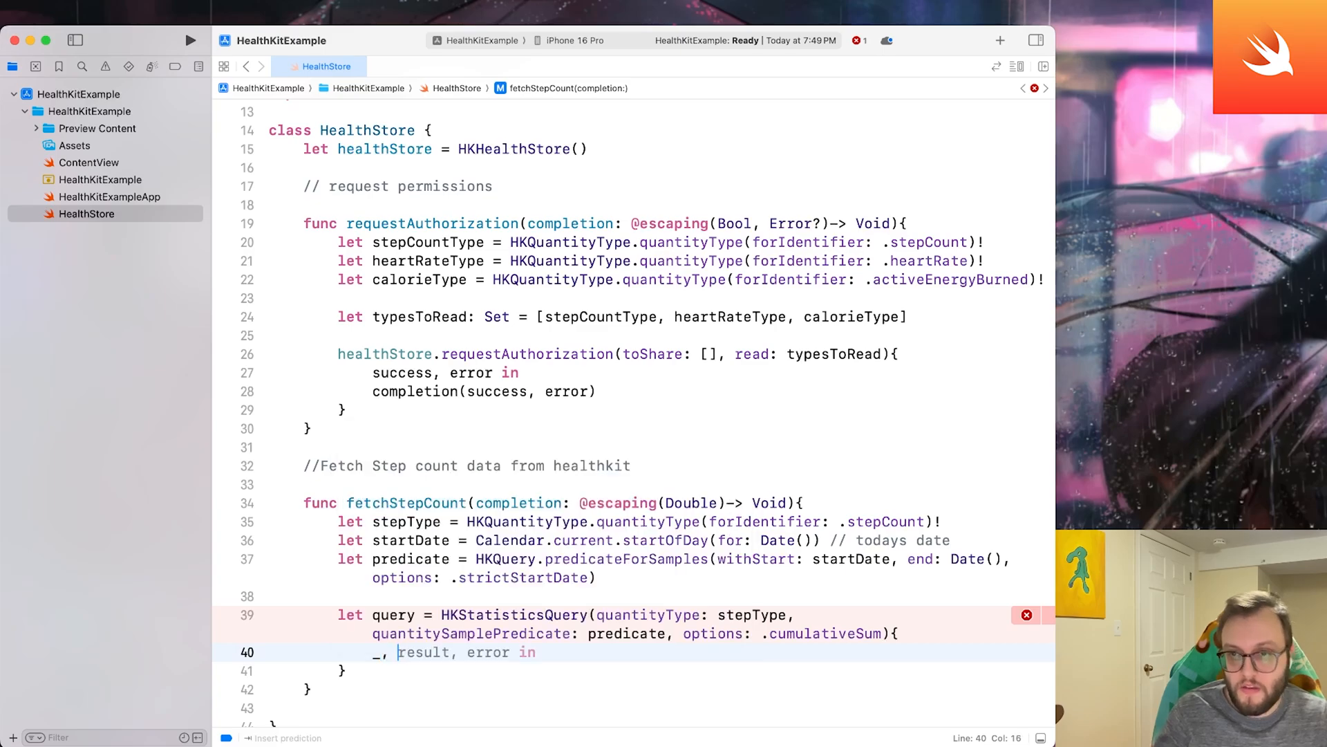
pyautogui.press('Backspace')
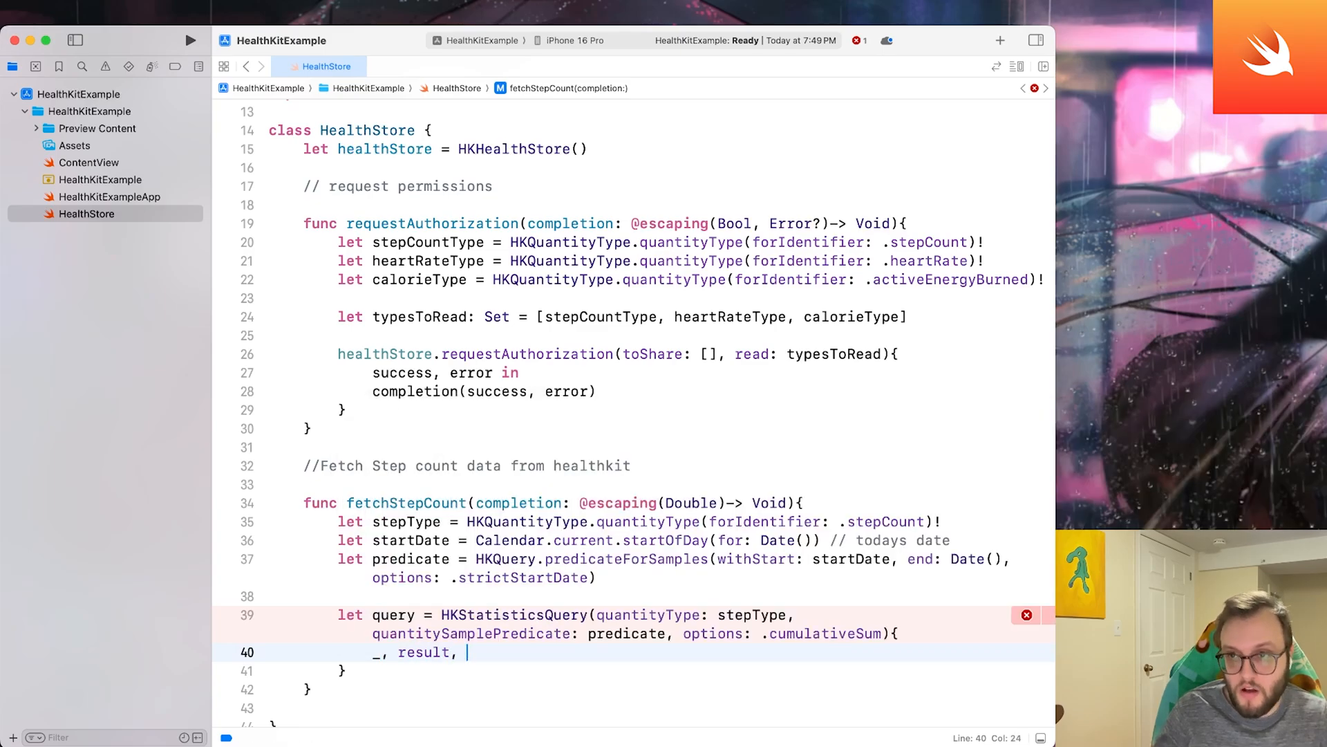
pyautogui.write('_ in')
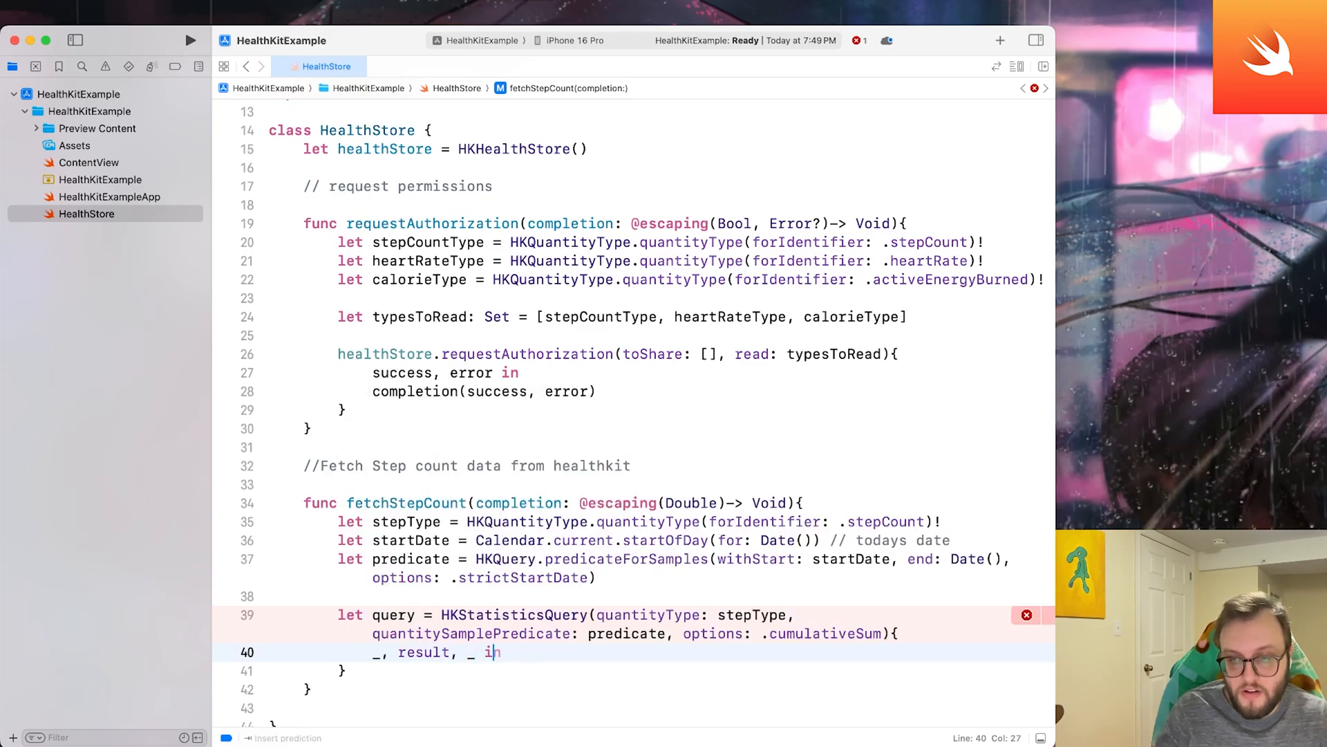
pyautogui.press('Return')
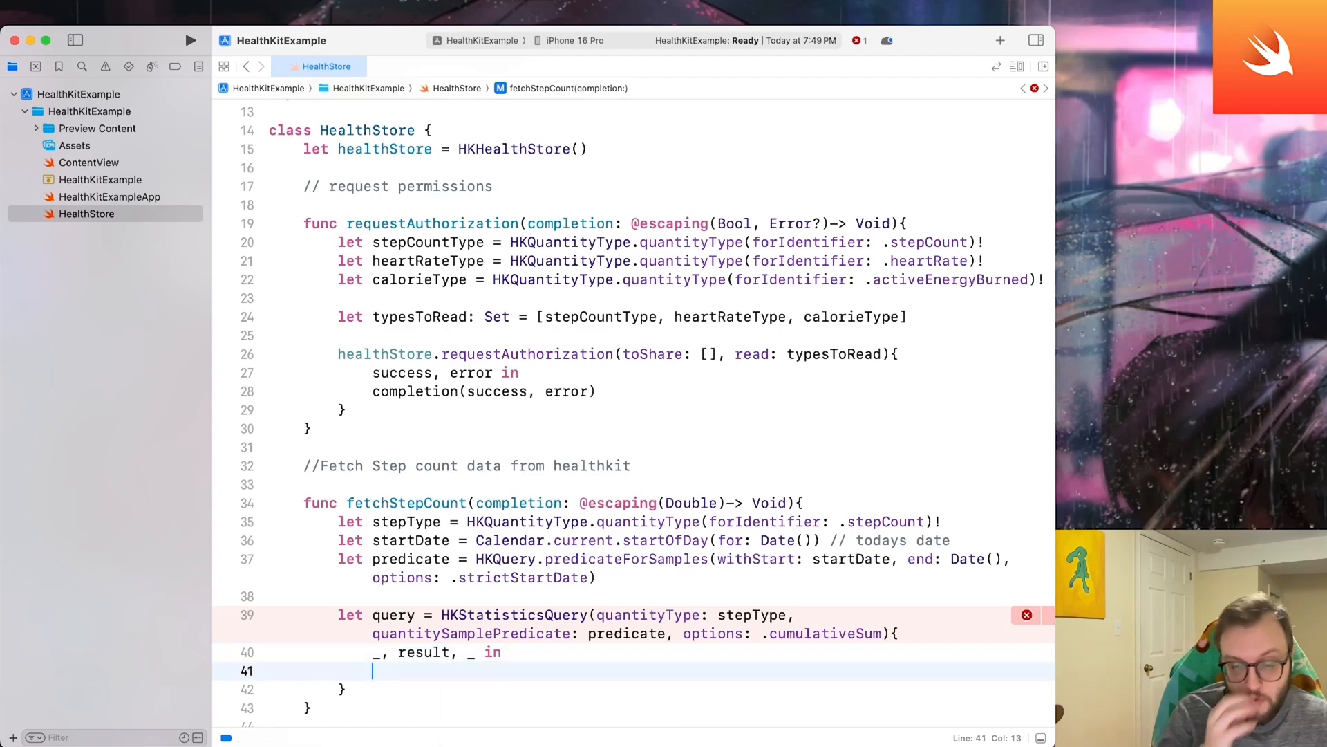
# - Compute the step total from result?.sumQuantity()?.doubleValue(for: .count()) defaulting to 0
pyautogui.write('let steps: Double')
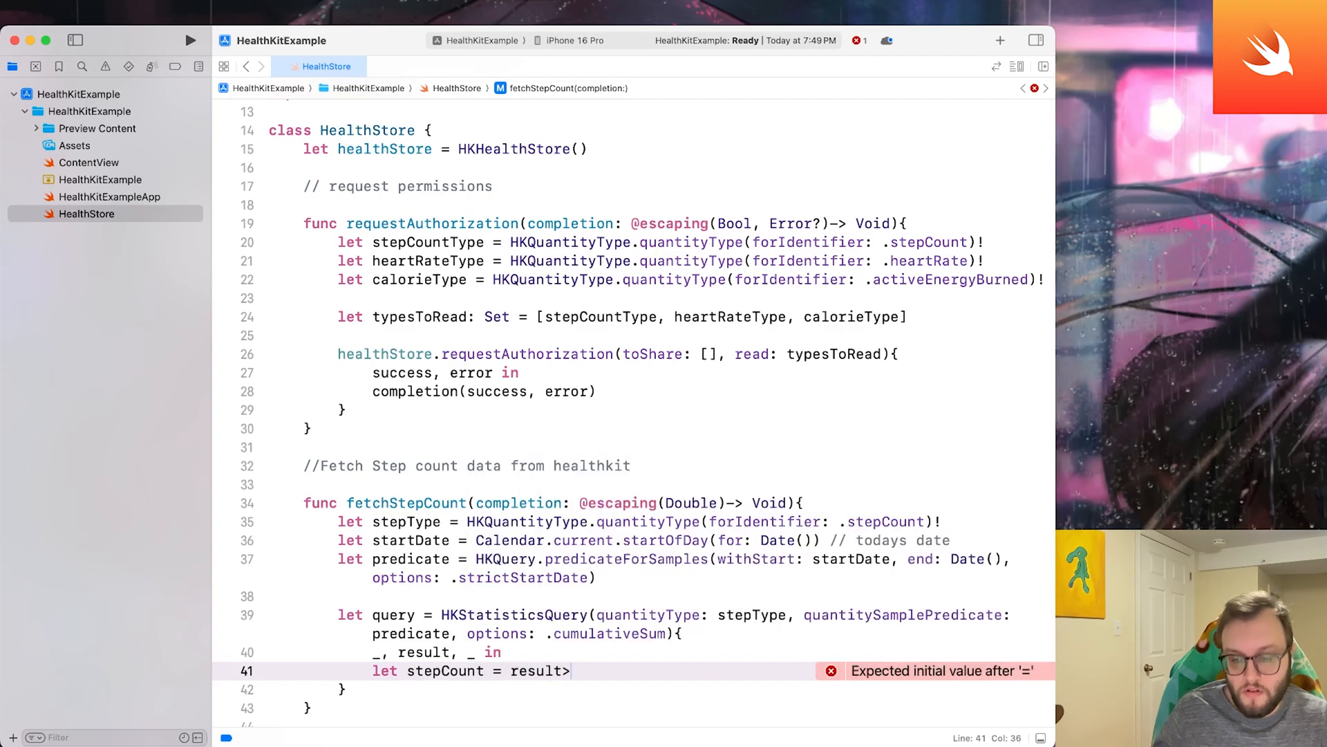
pyautogui.write('?.sum')
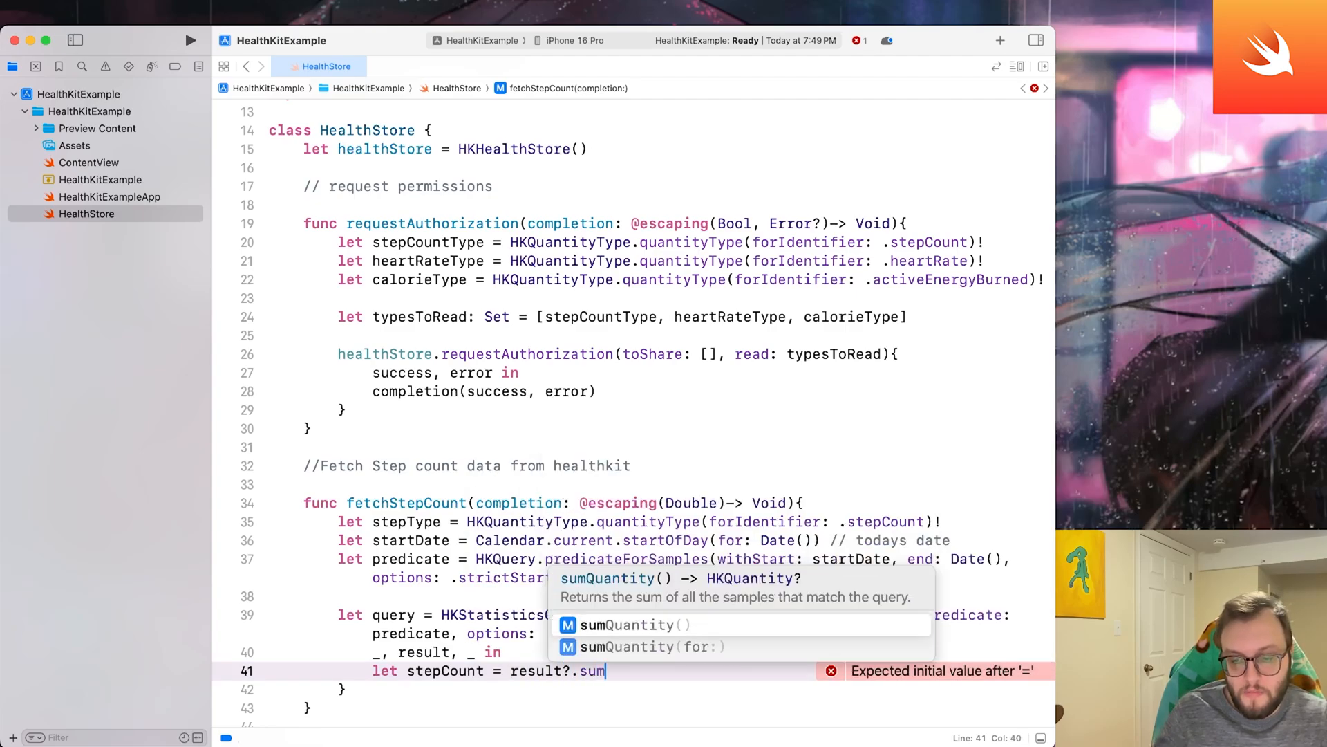
pyautogui.click(632, 624)
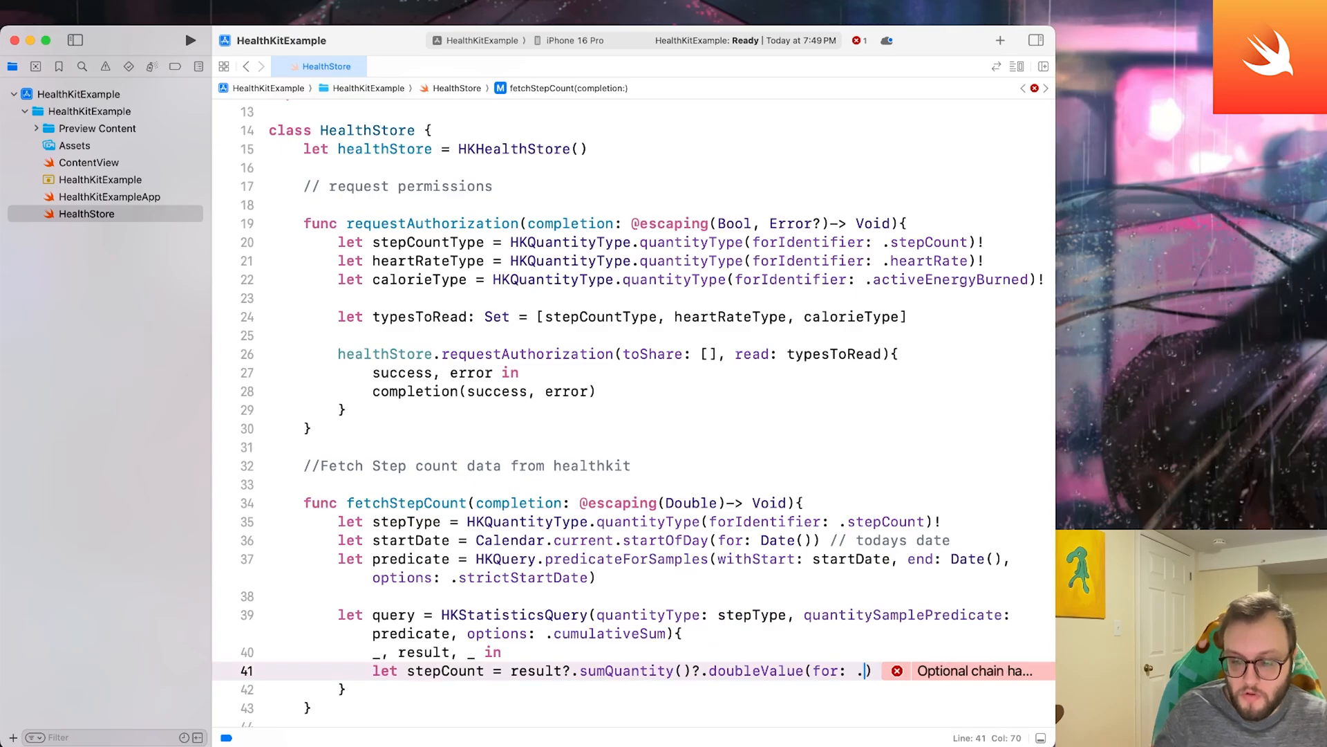
pyautogui.write('count(')
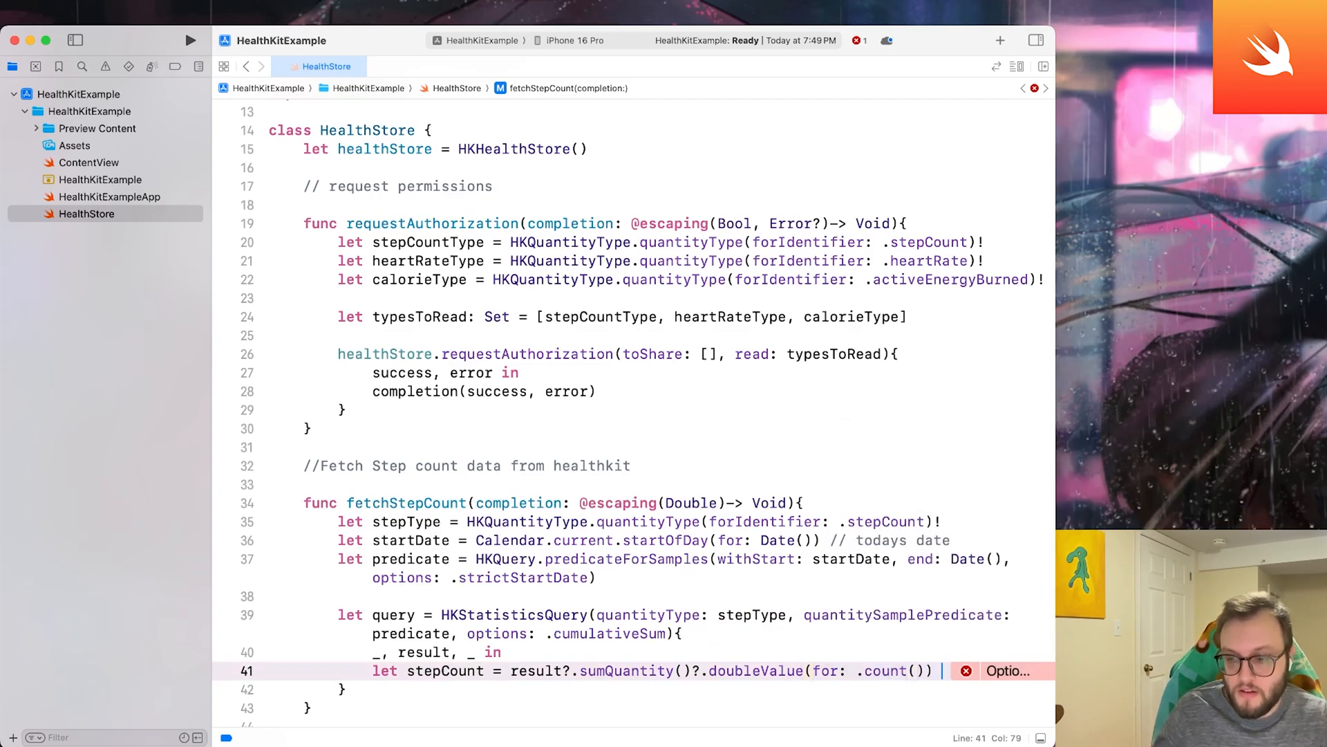
pyautogui.write('?? 0')
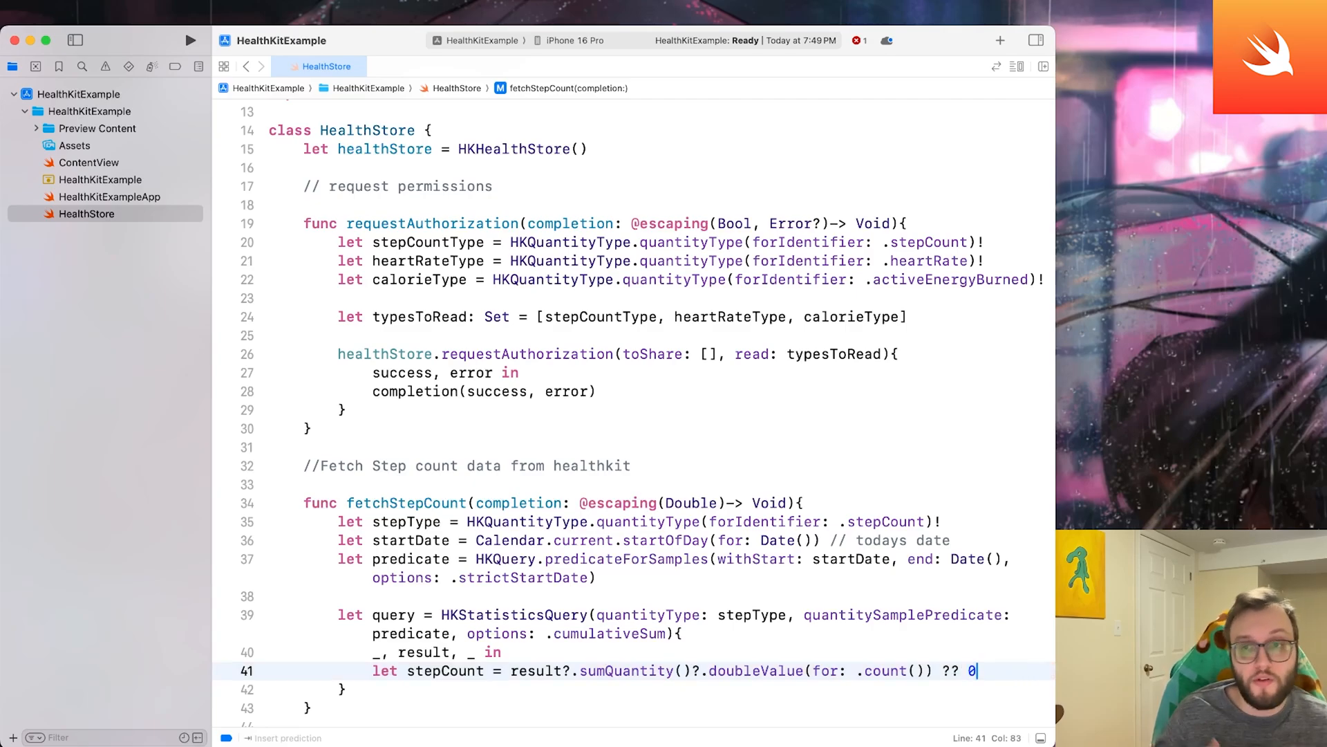
pyautogui.press('Return')
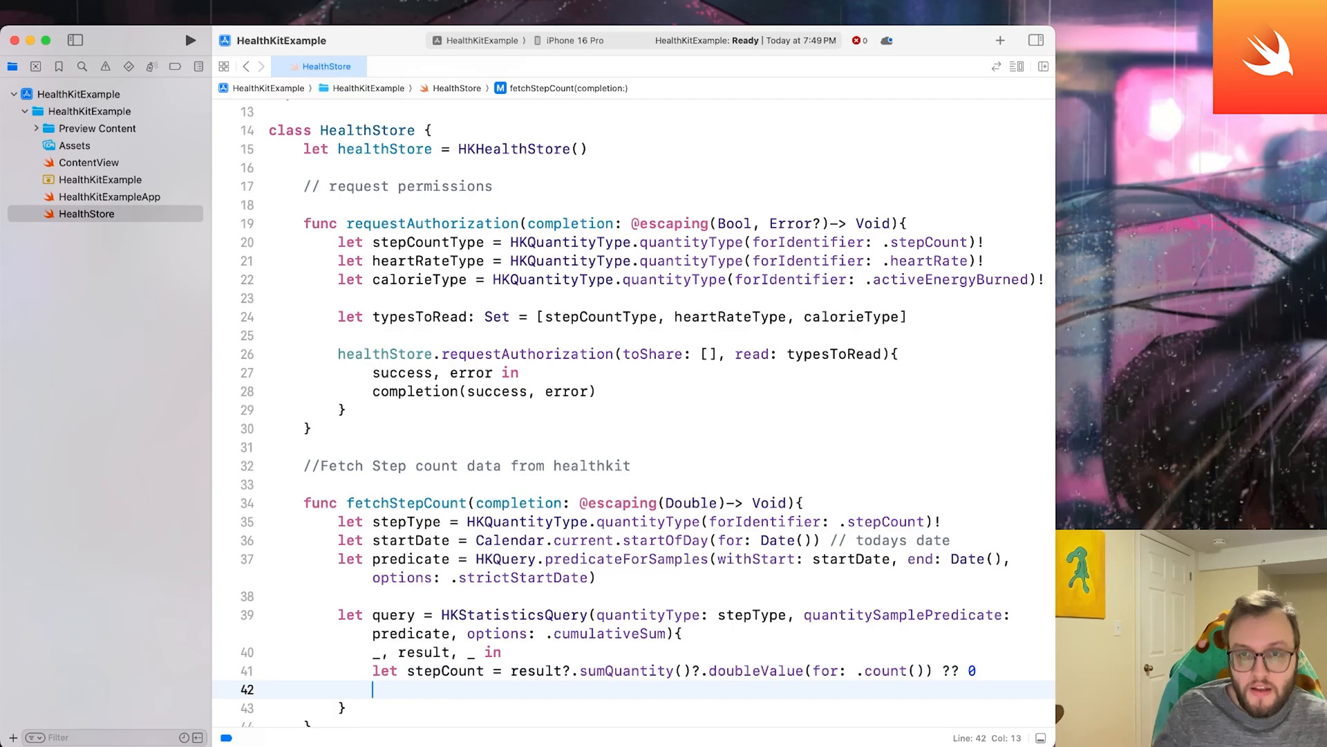
# - Pass the step count to completion on DispatchQueue.main and execute the query with healthStore
pyautogui.write('Disp')
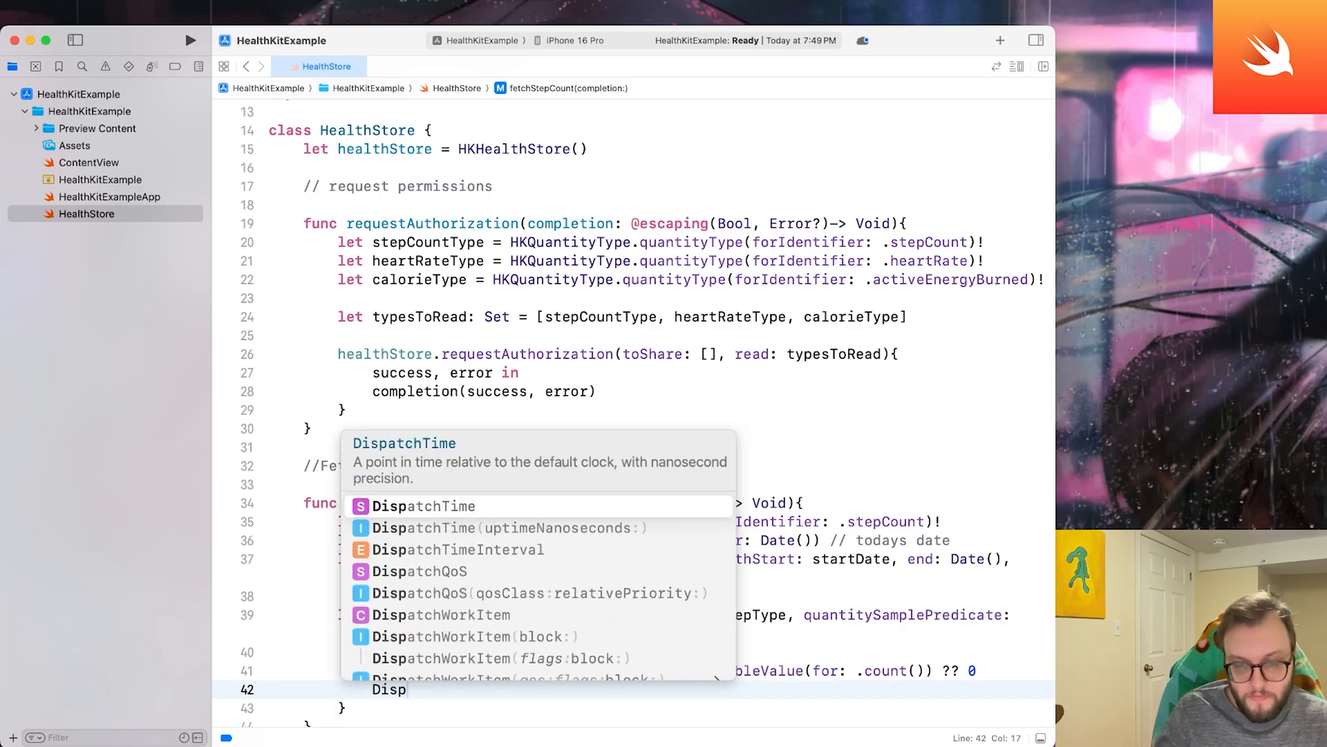
pyautogui.write('ueue.main.async {')
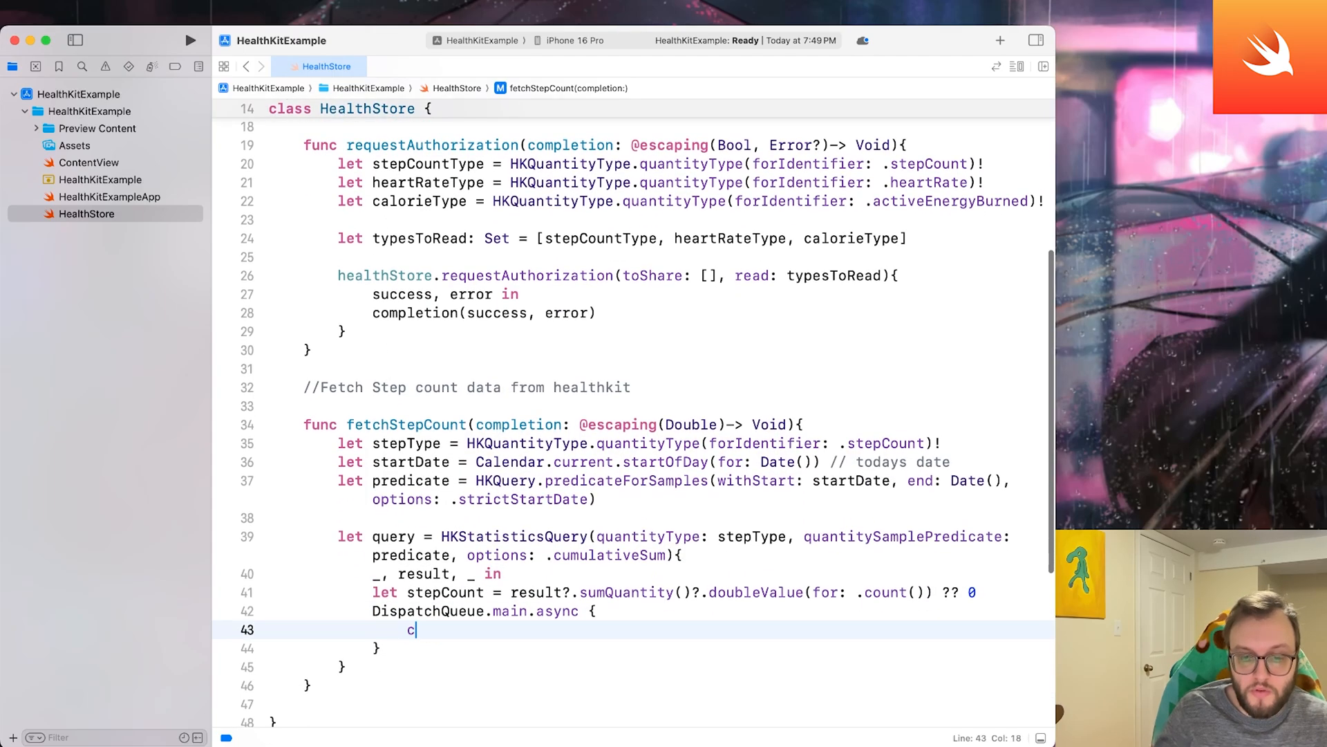
pyautogui.write('ompletion(stepCount')
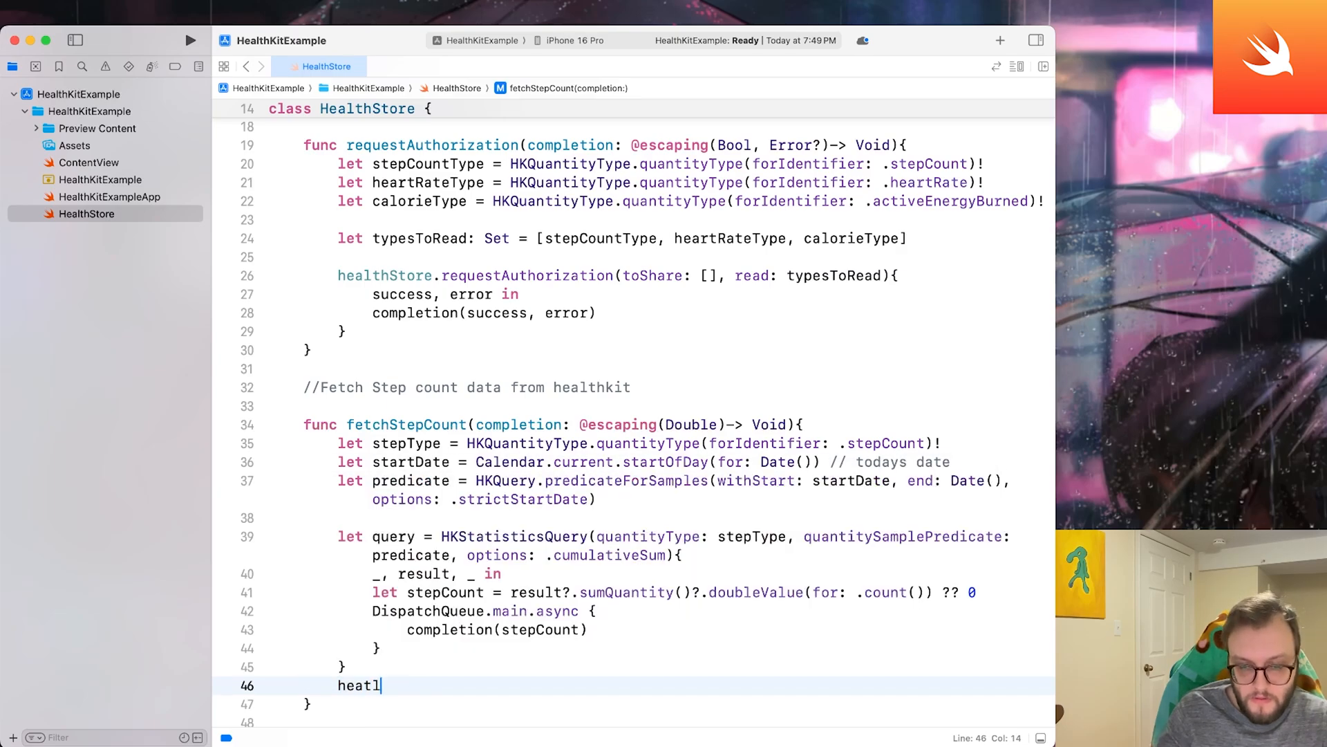
pyautogui.write('healthStore.execute(query')
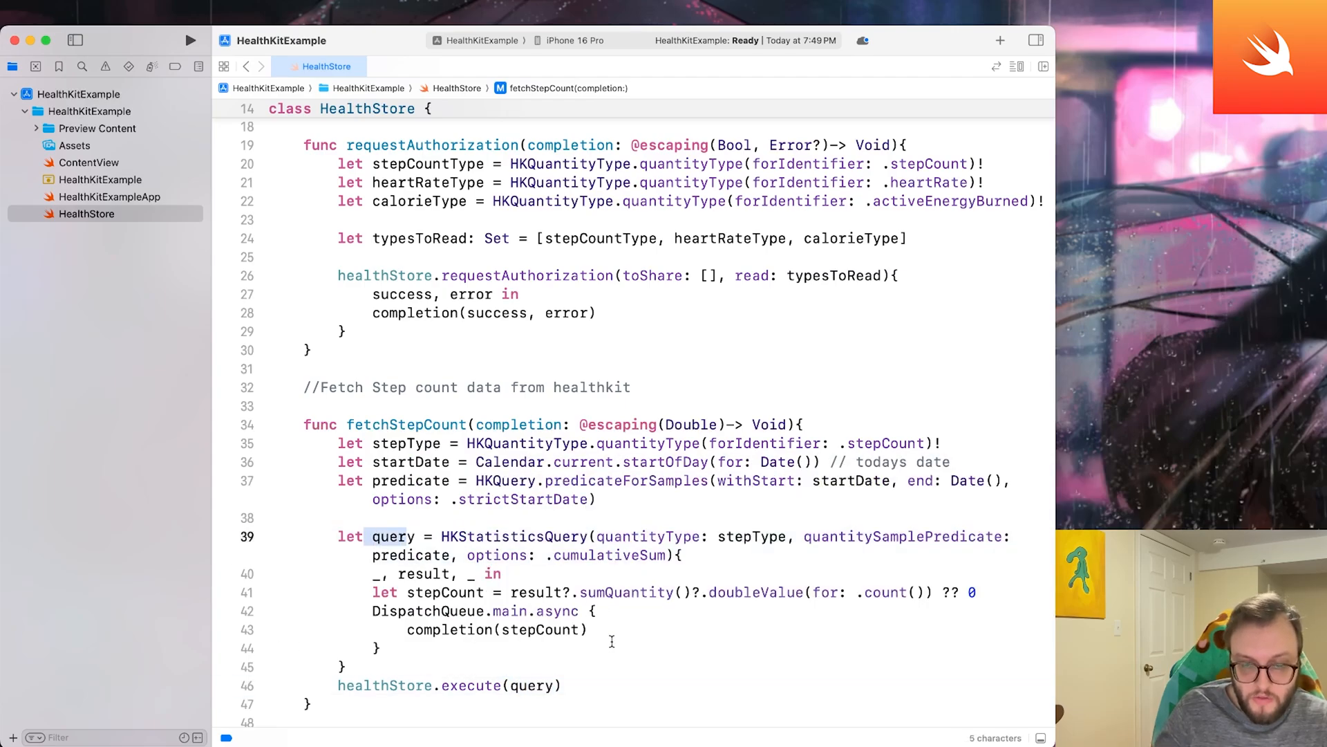
pyautogui.click(564, 684)
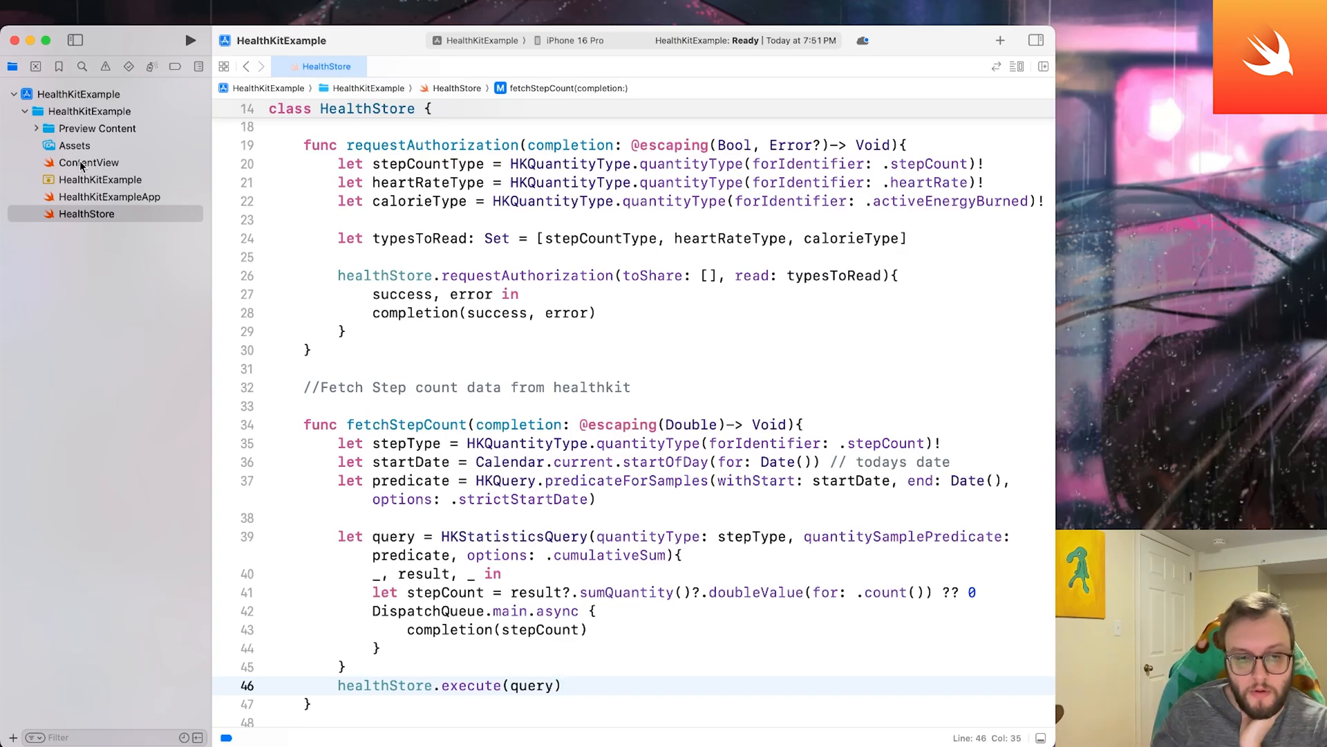
# - Open ContentView from the Project Navigator
pyautogui.click(89, 162)
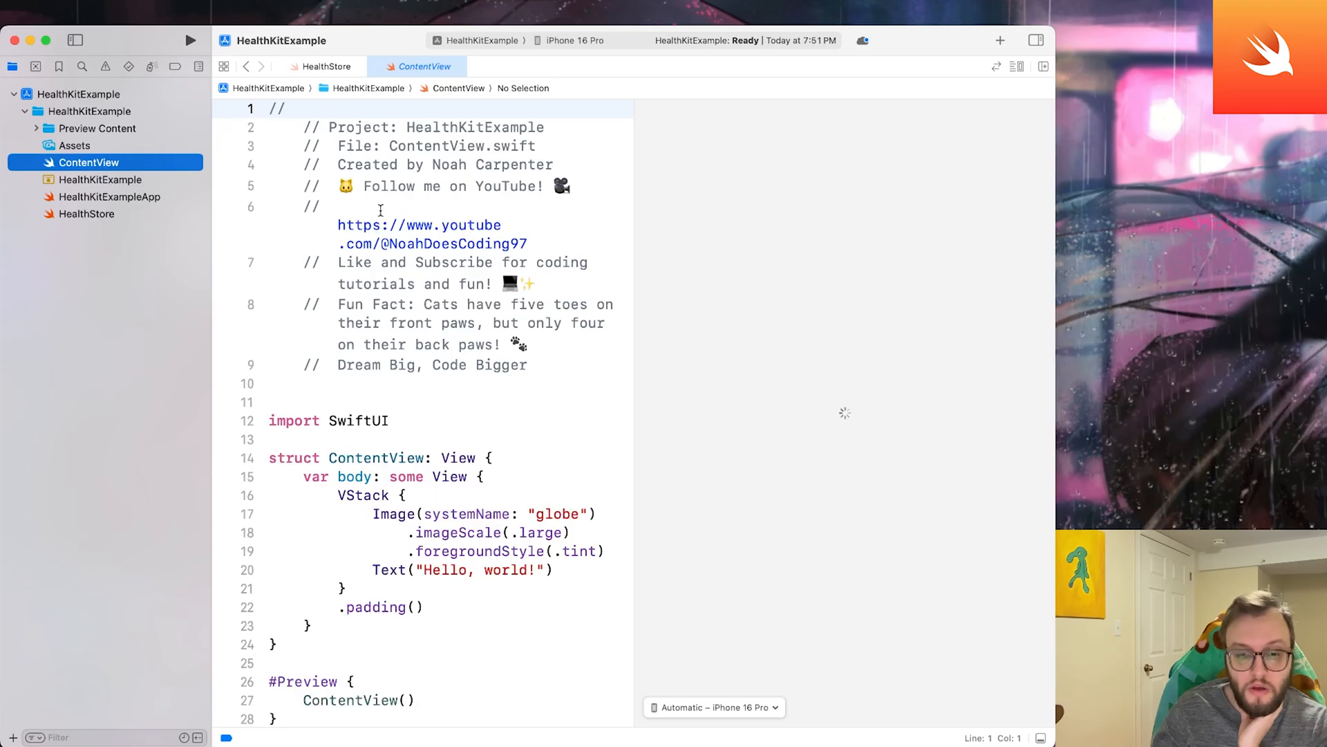
pyautogui.moveTo(415, 435)
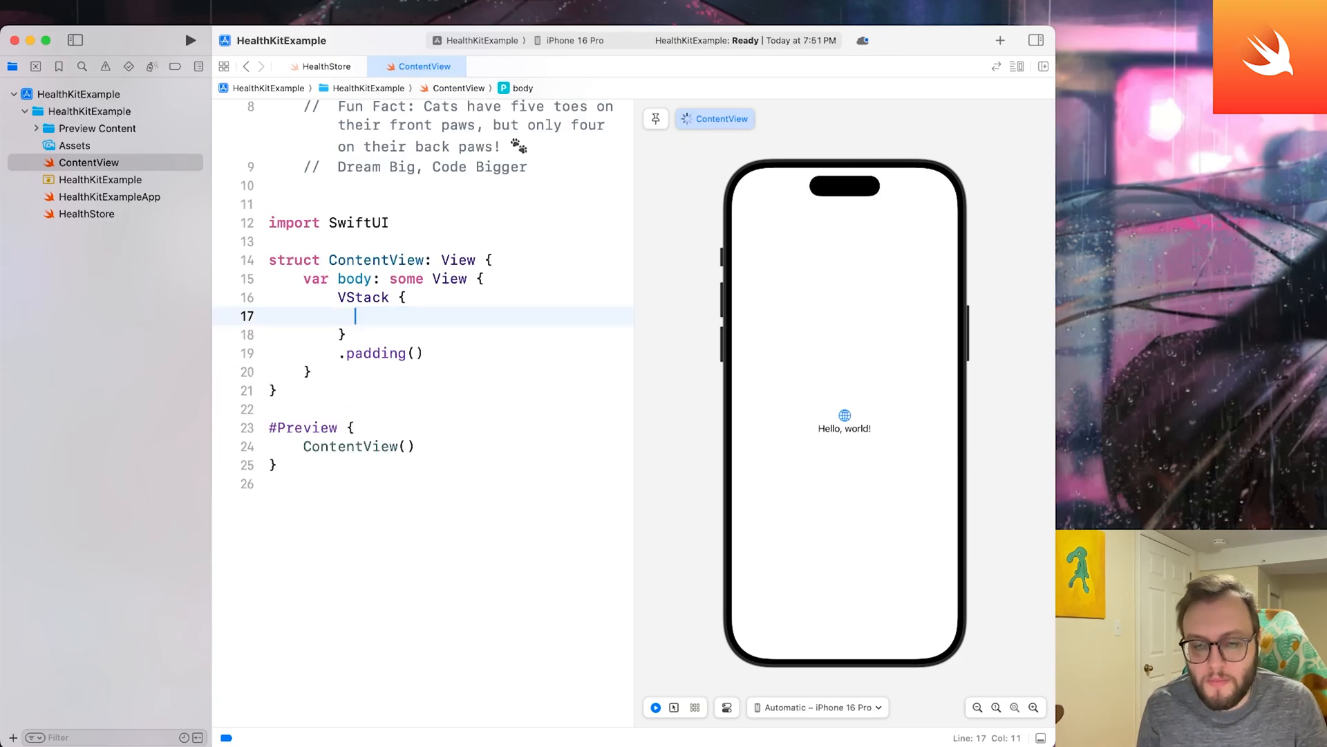
# - Replace the placeholder view with a title-font Text("Today's Steps") in the VStack
pyautogui.write('Text("')
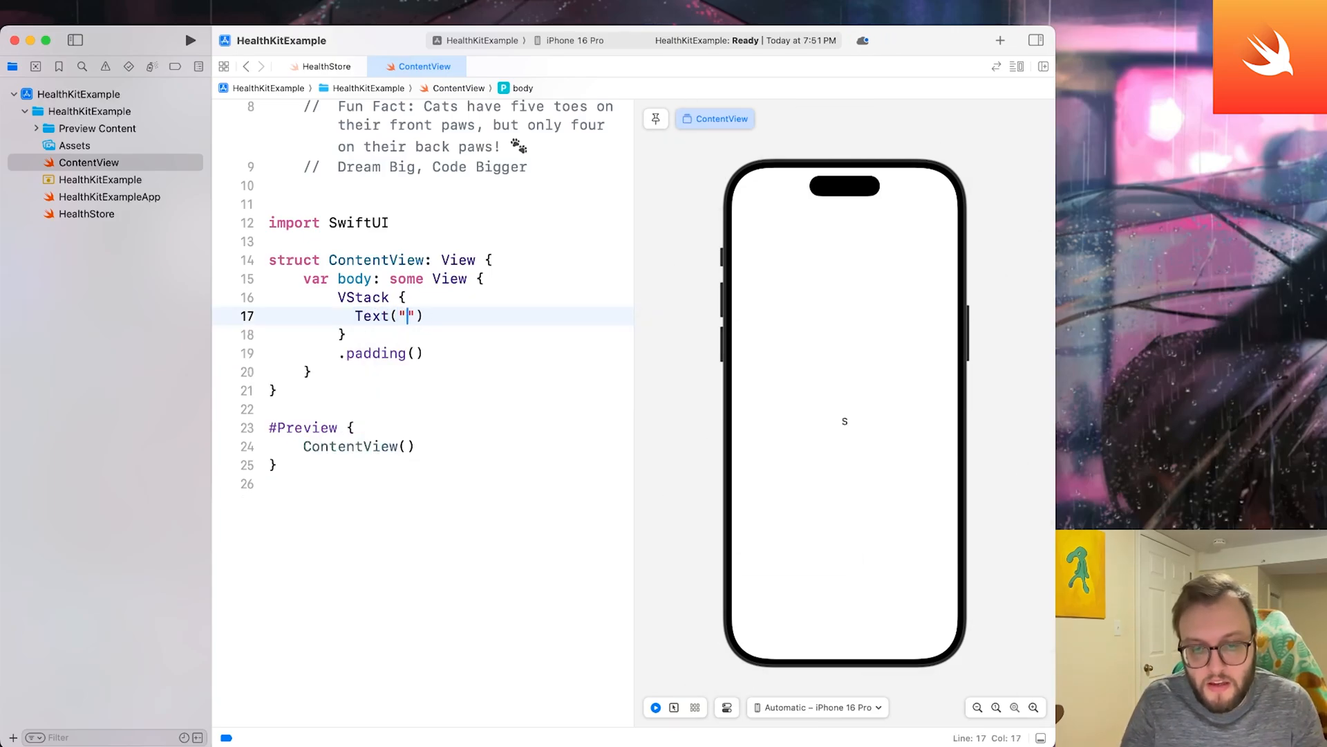
pyautogui.write('Todays Health Data')
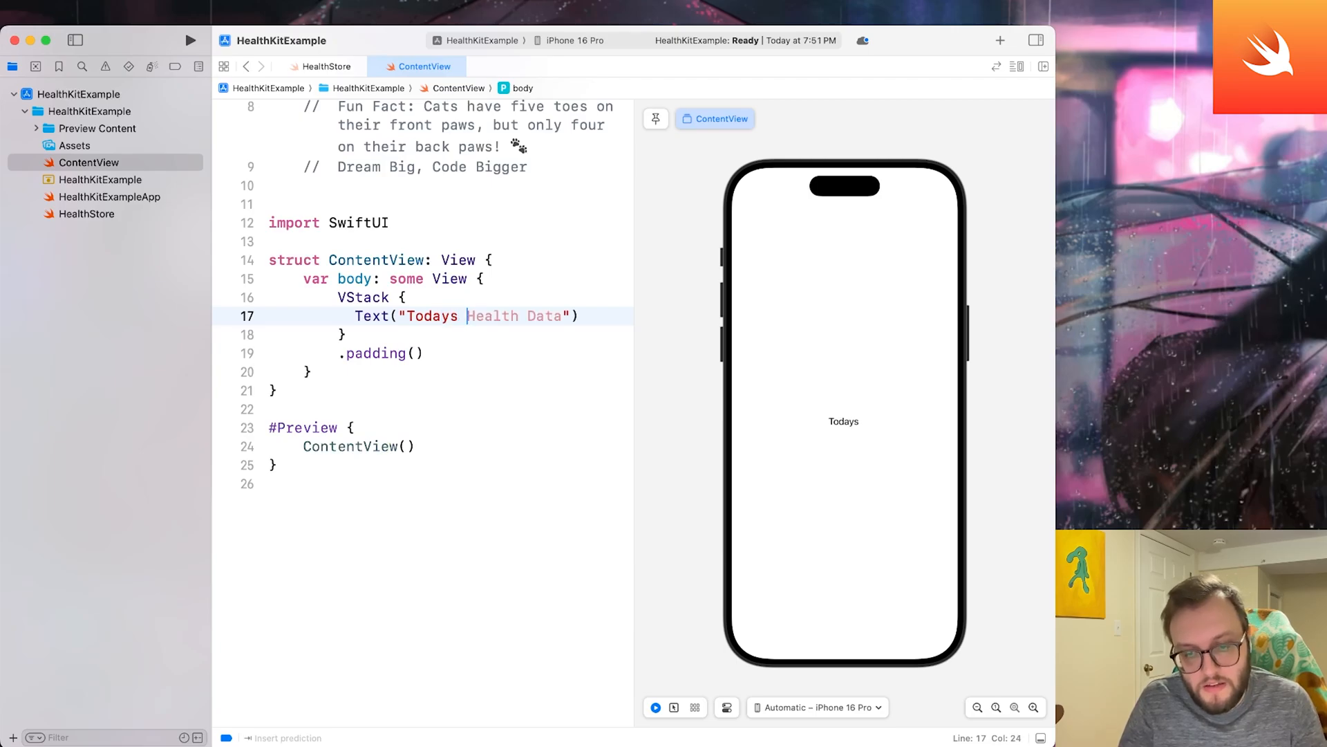
pyautogui.write('Steps')
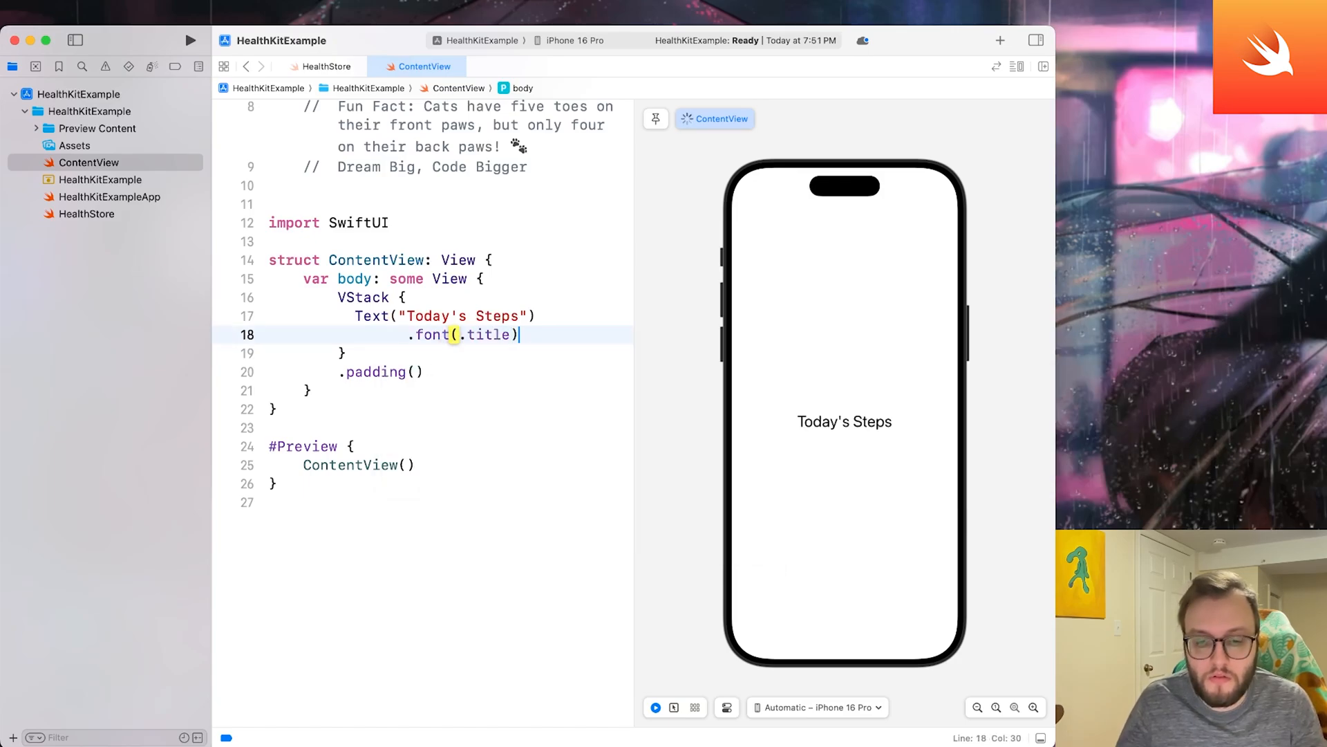
pyautogui.press('Return')
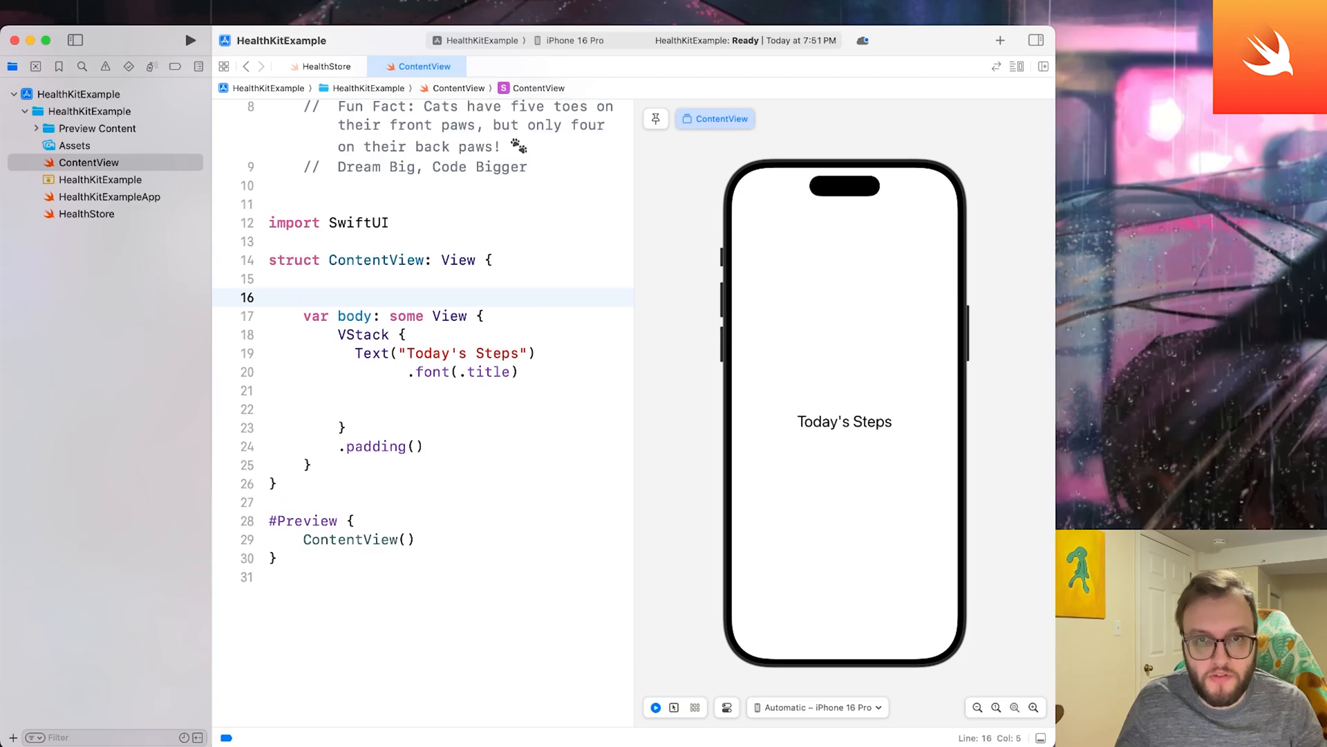
pyautogui.write('@State')
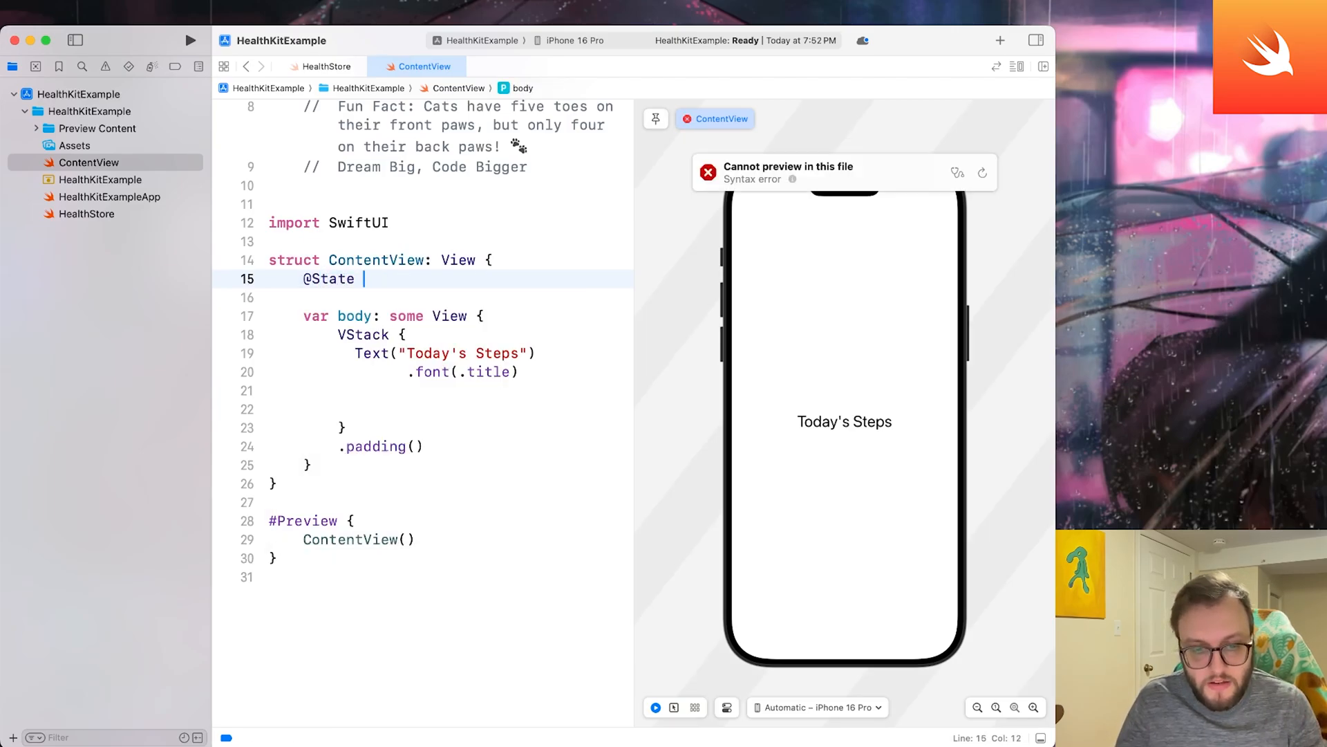
pyautogui.write('private var')
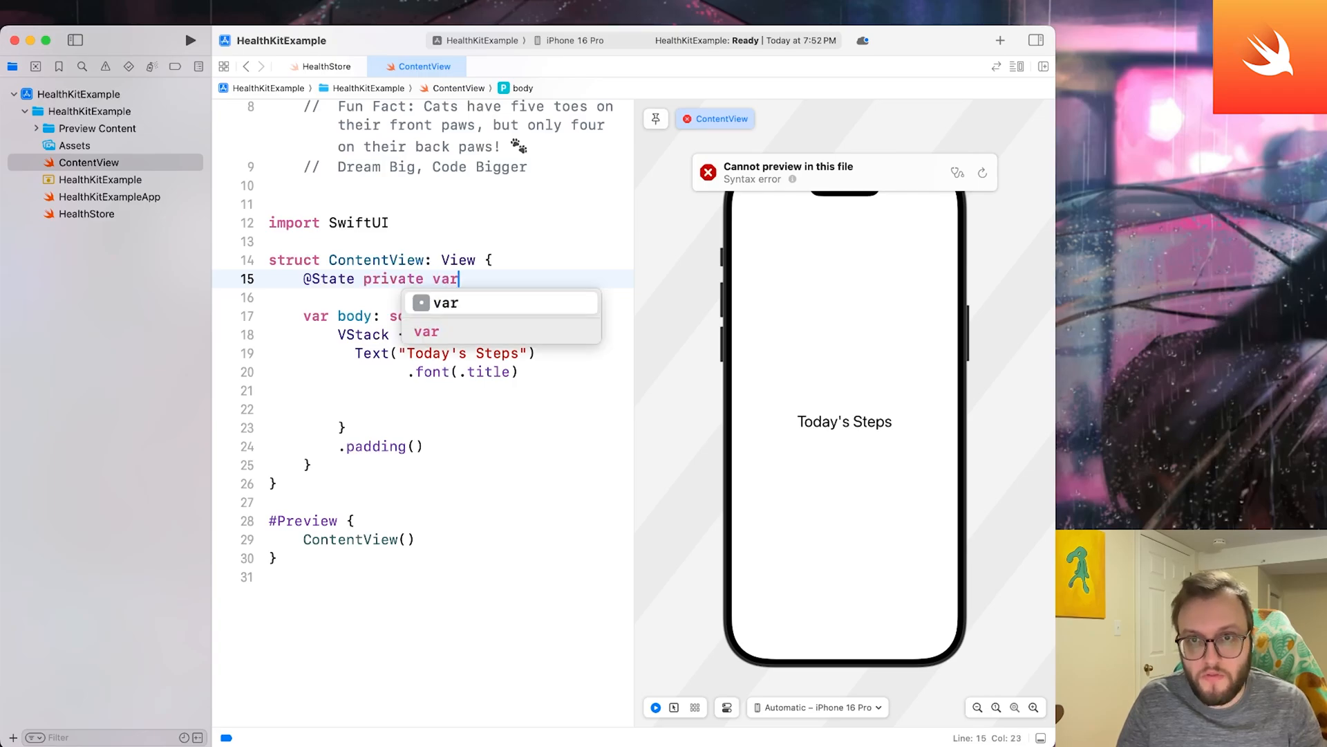
pyautogui.write('stepCount')
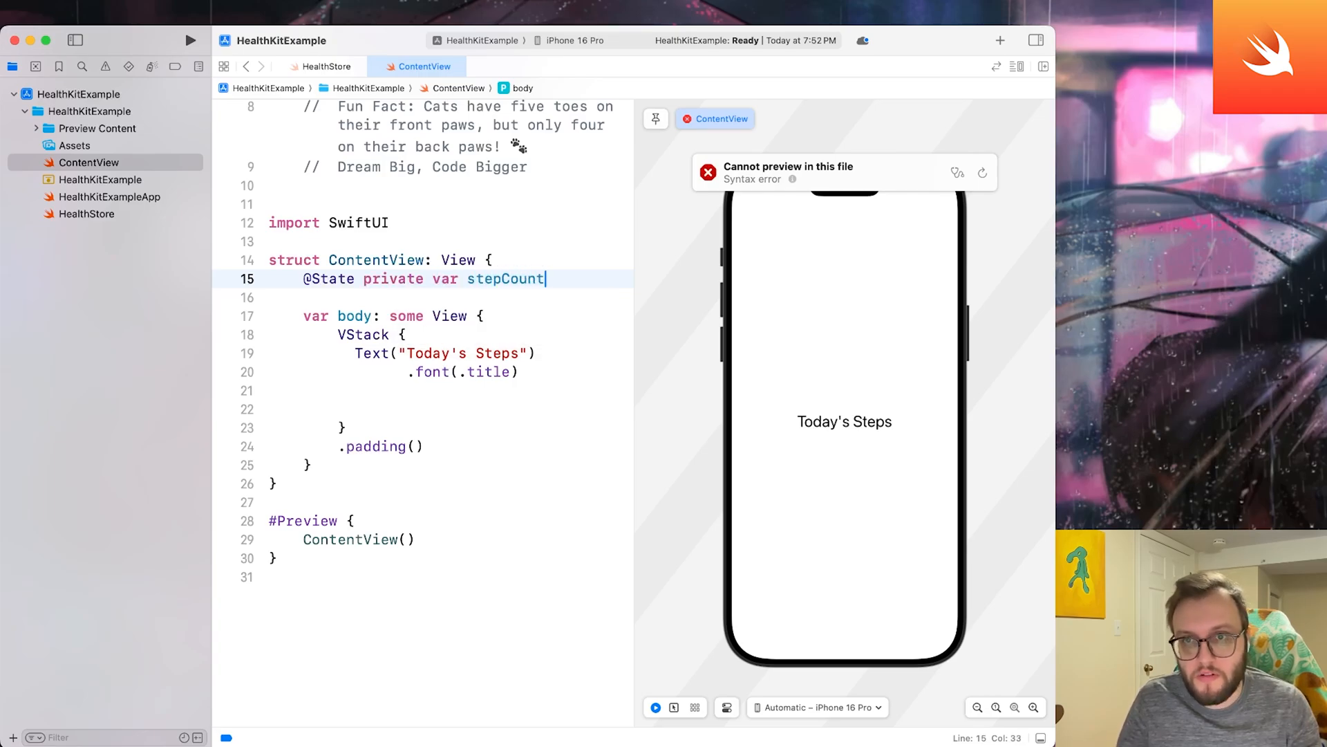
pyautogui.write(': Double')
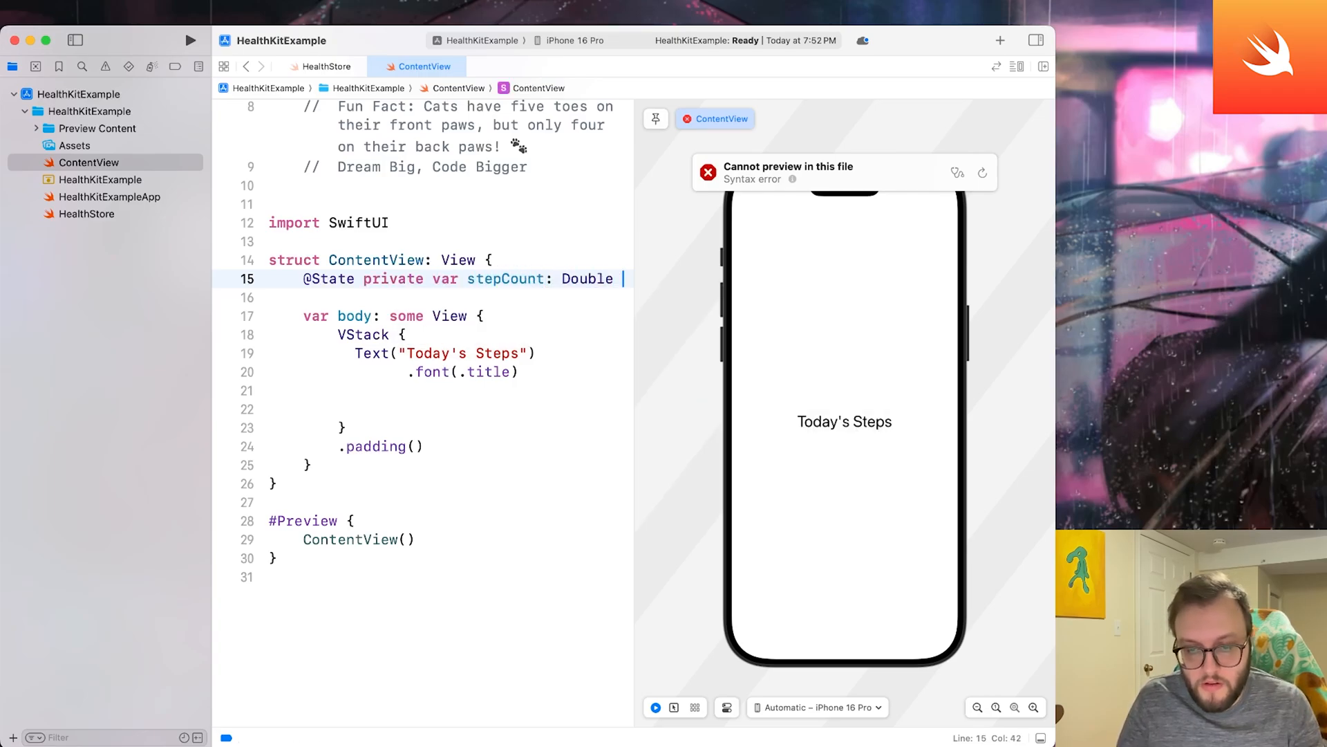
pyautogui.write('= 0')
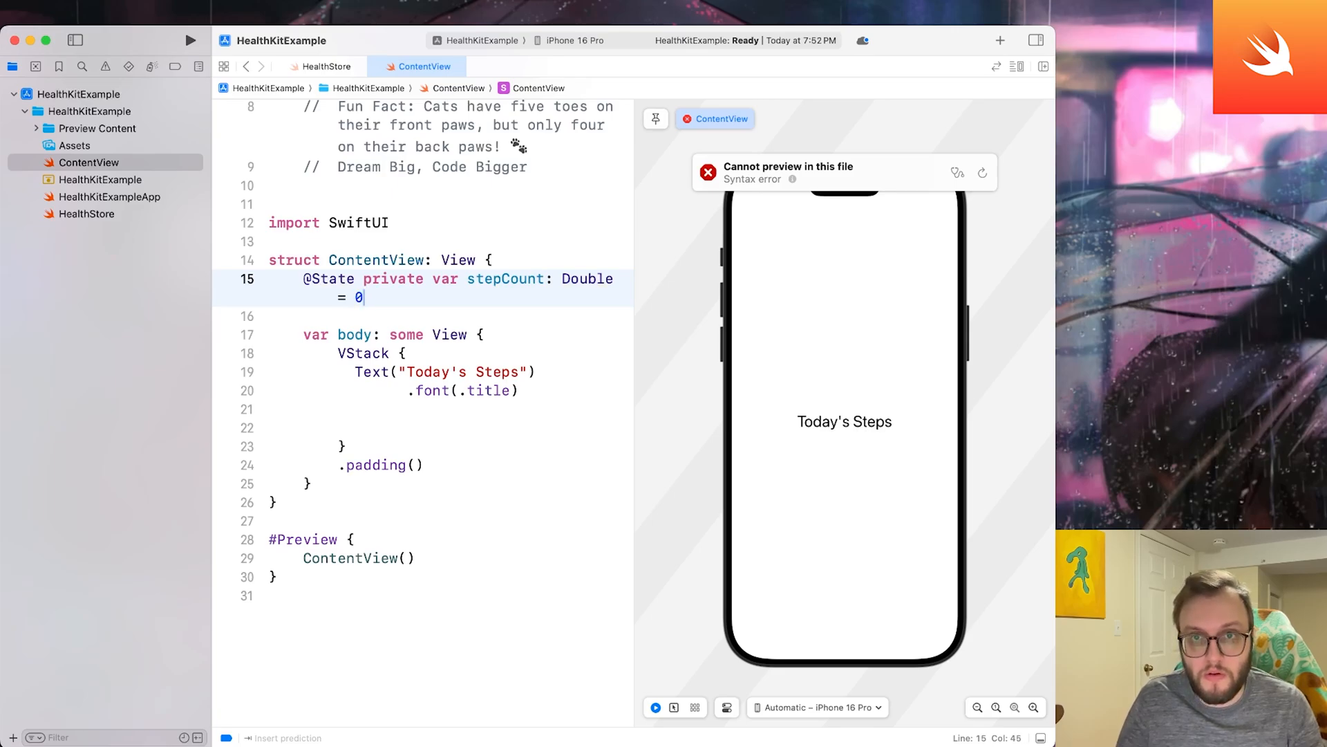
# - Add 'let healthStore = HealthStore()', checking the class name in HealthStore.swift
pyautogui.write('let healt')
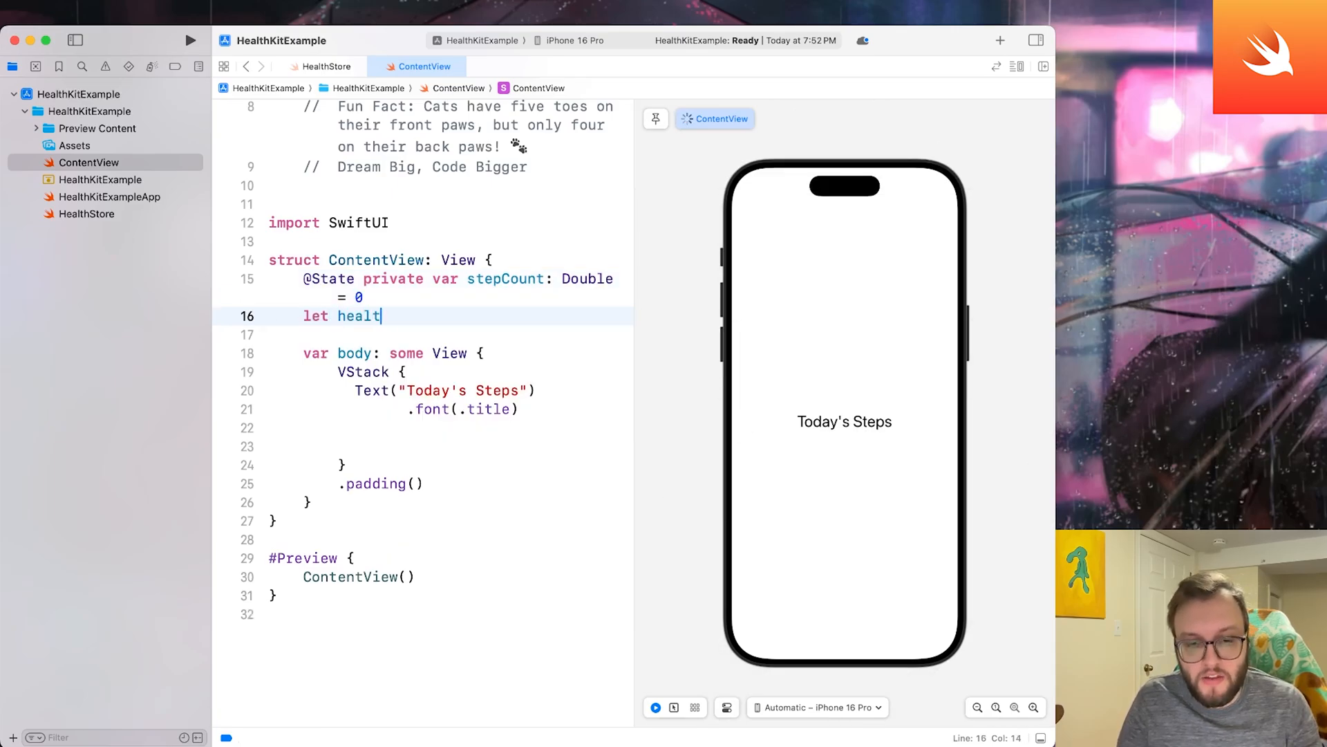
pyautogui.write('hStore =')
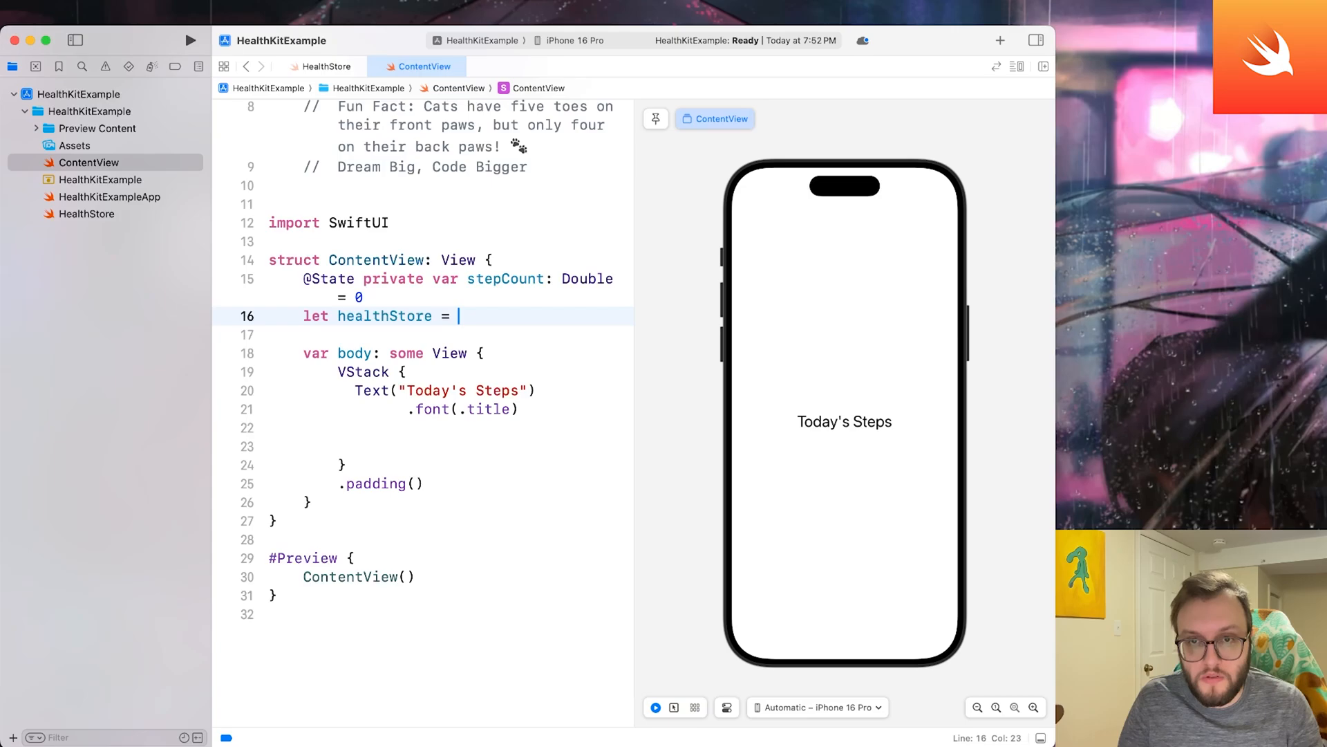
pyautogui.write('HeathStore(')
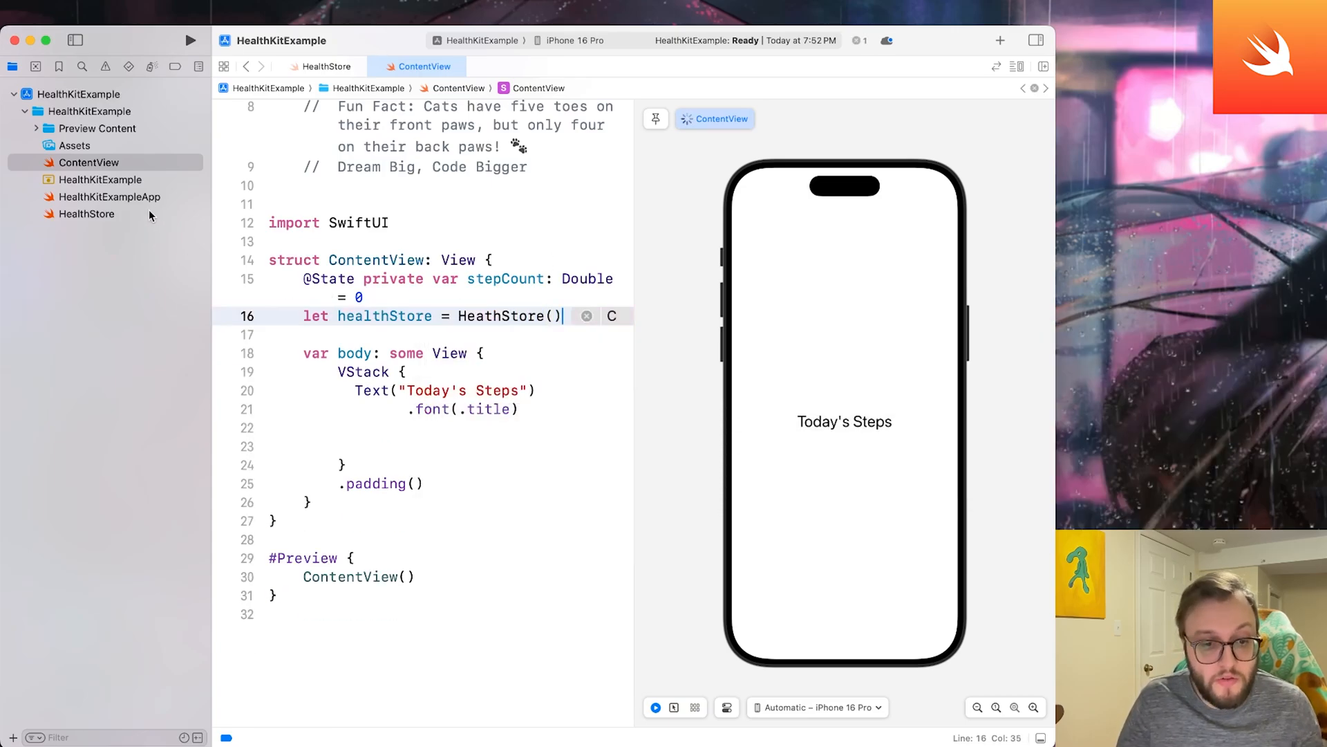
pyautogui.click(85, 213)
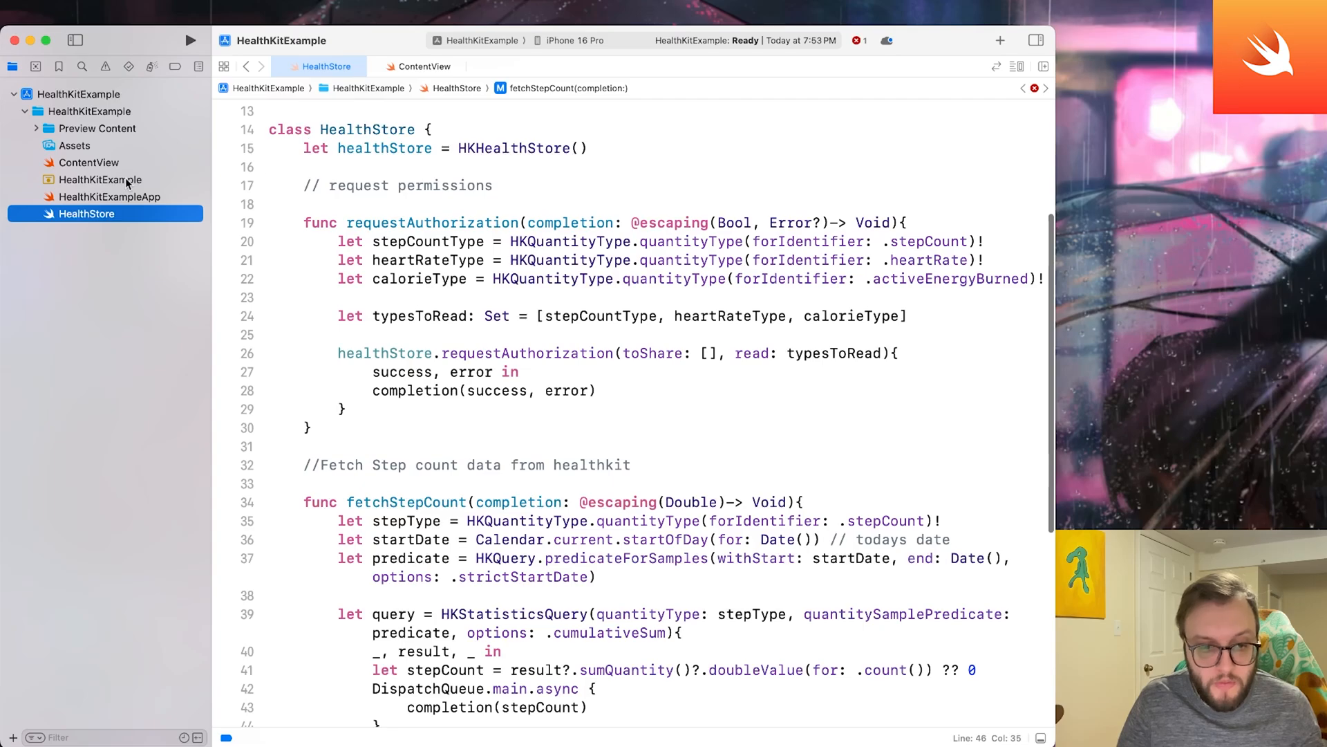
pyautogui.click(423, 66)
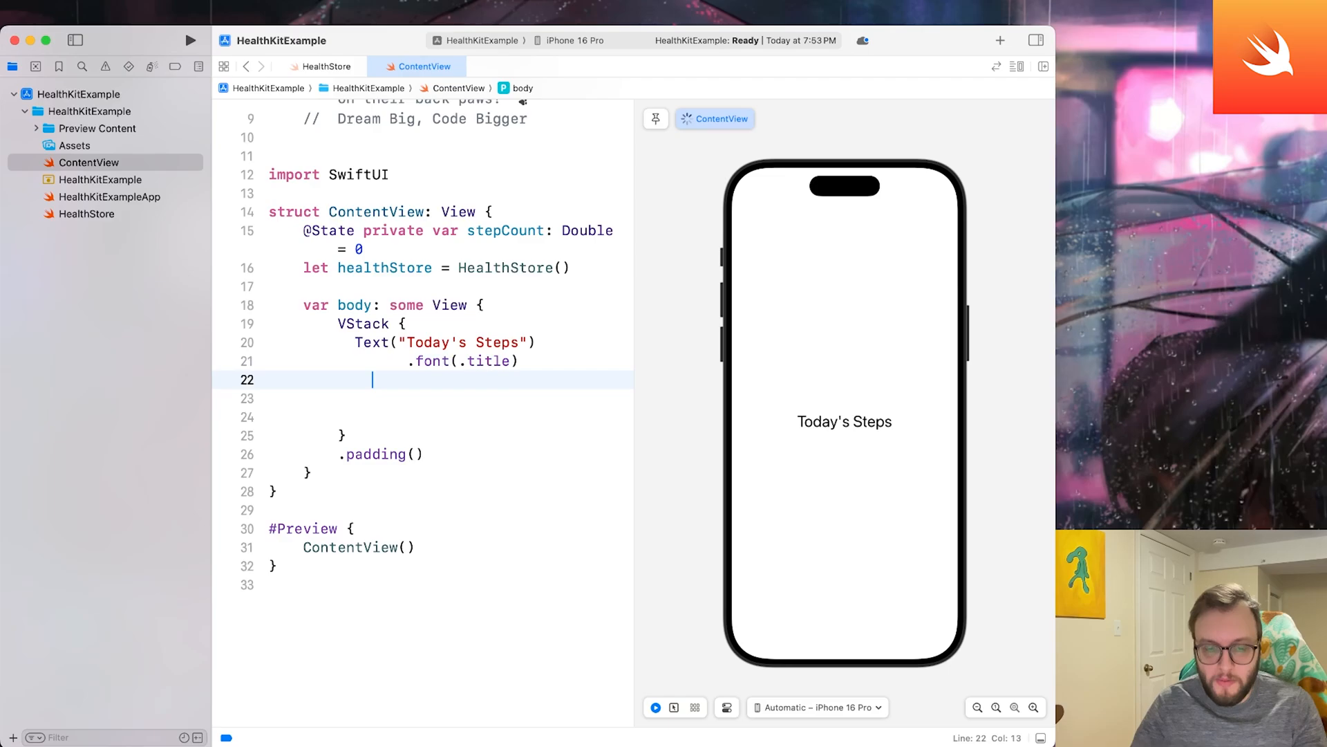
# - Add Text("\(Int(stepCount))") with .bold() and .font(.largeTitle) beneath the title
pyautogui.write('Text("')
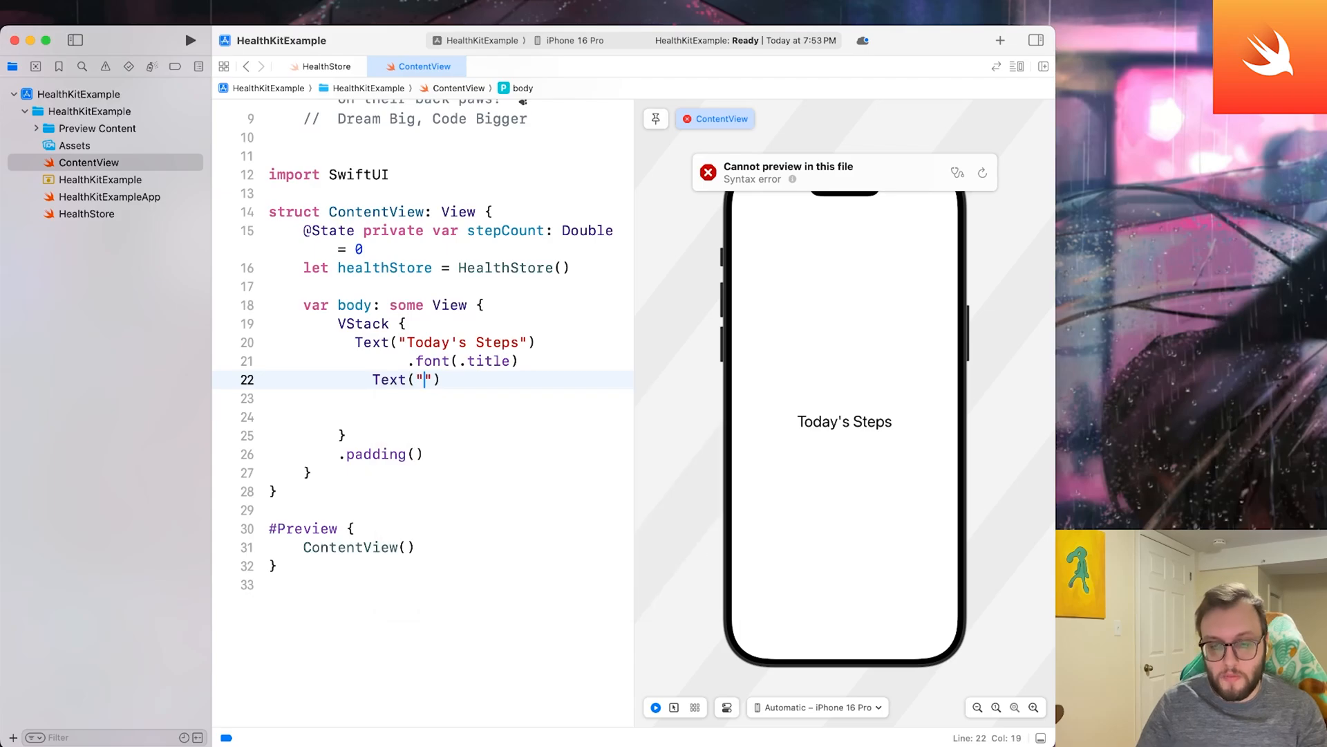
pyautogui.click(982, 173)
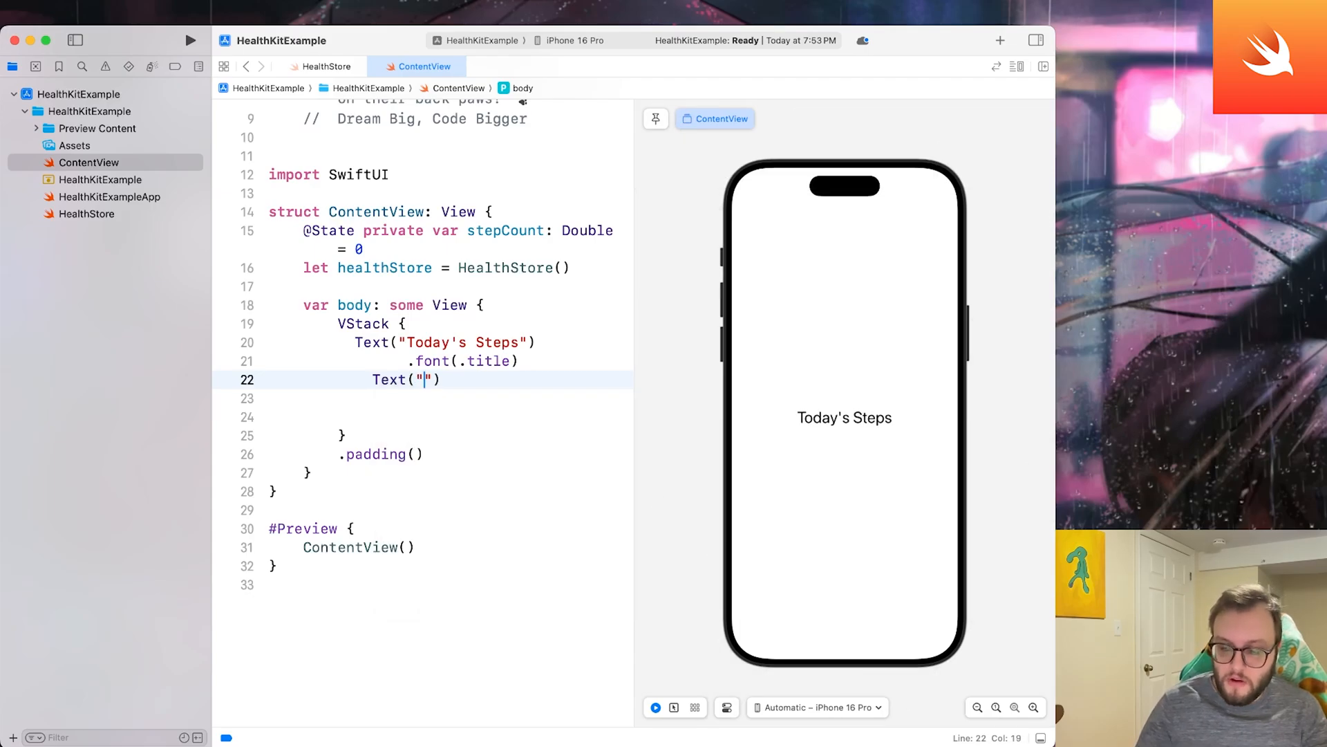
pyautogui.write('\\(Int(stepCo')
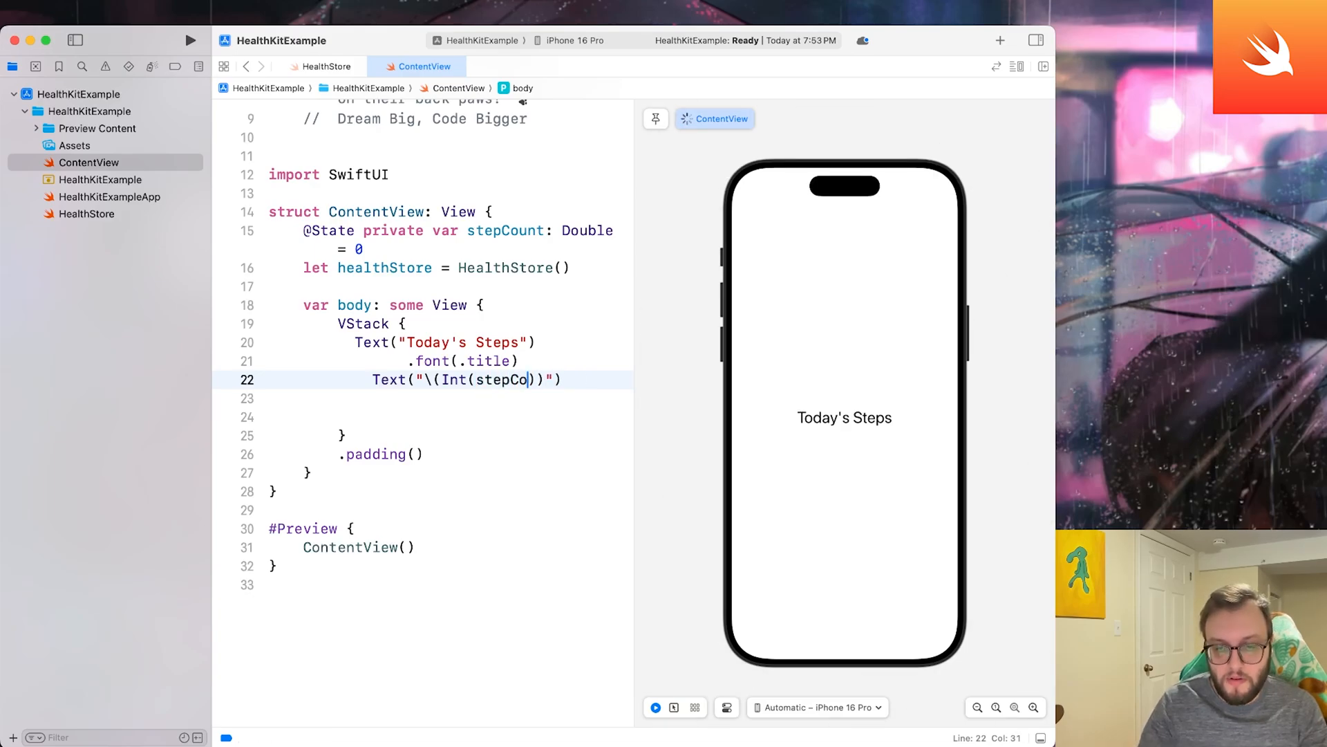
pyautogui.write('.')
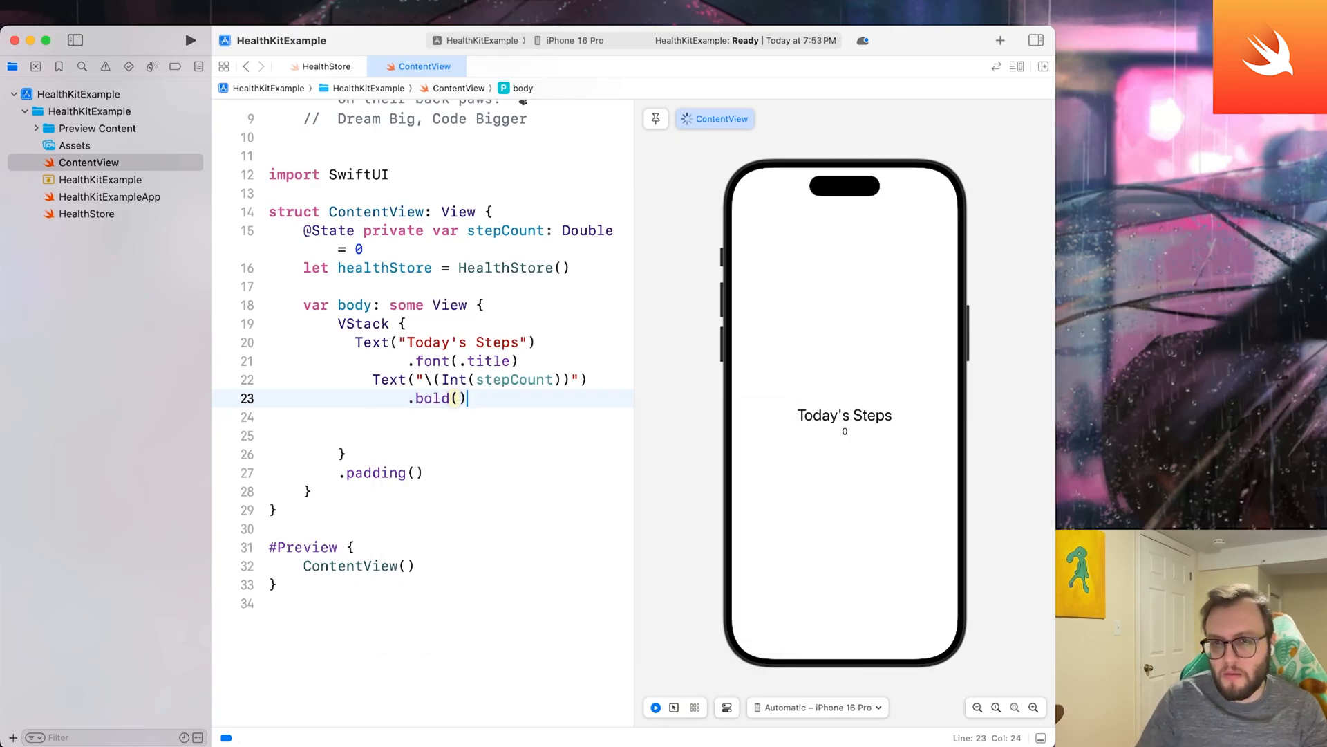
pyautogui.write('.font(.largeTitle)')
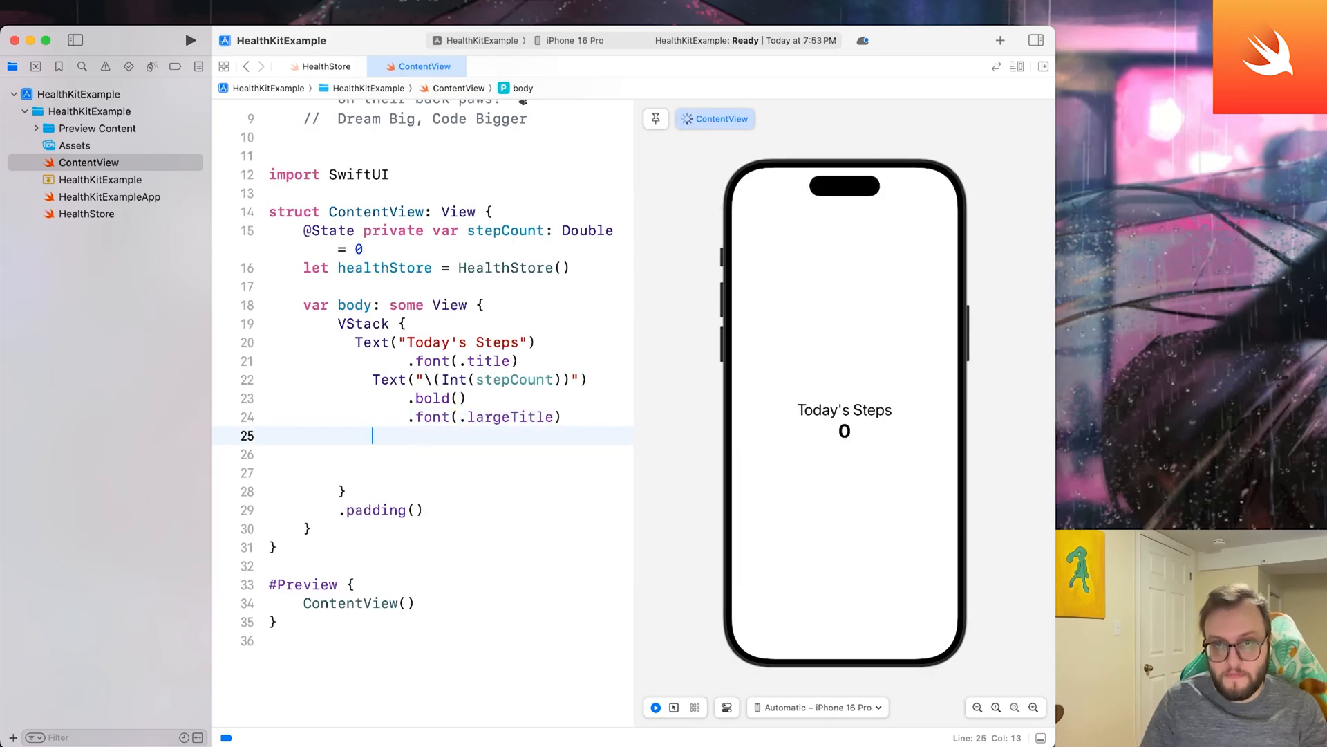
pyautogui.write('button("Fe')
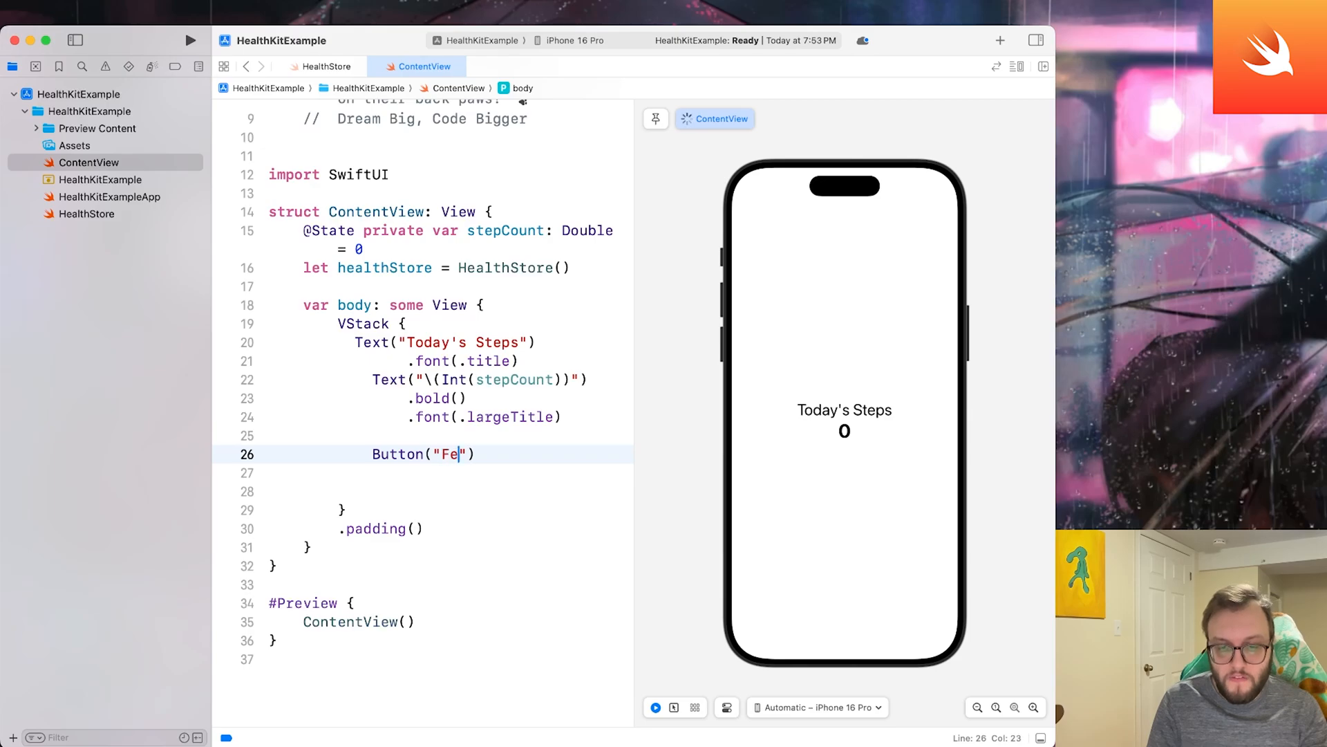
# - Add a Fetch Steps button calling healthStore.fetchStepCount and storing the result in stepCount
pyautogui.write('tchS Steps')
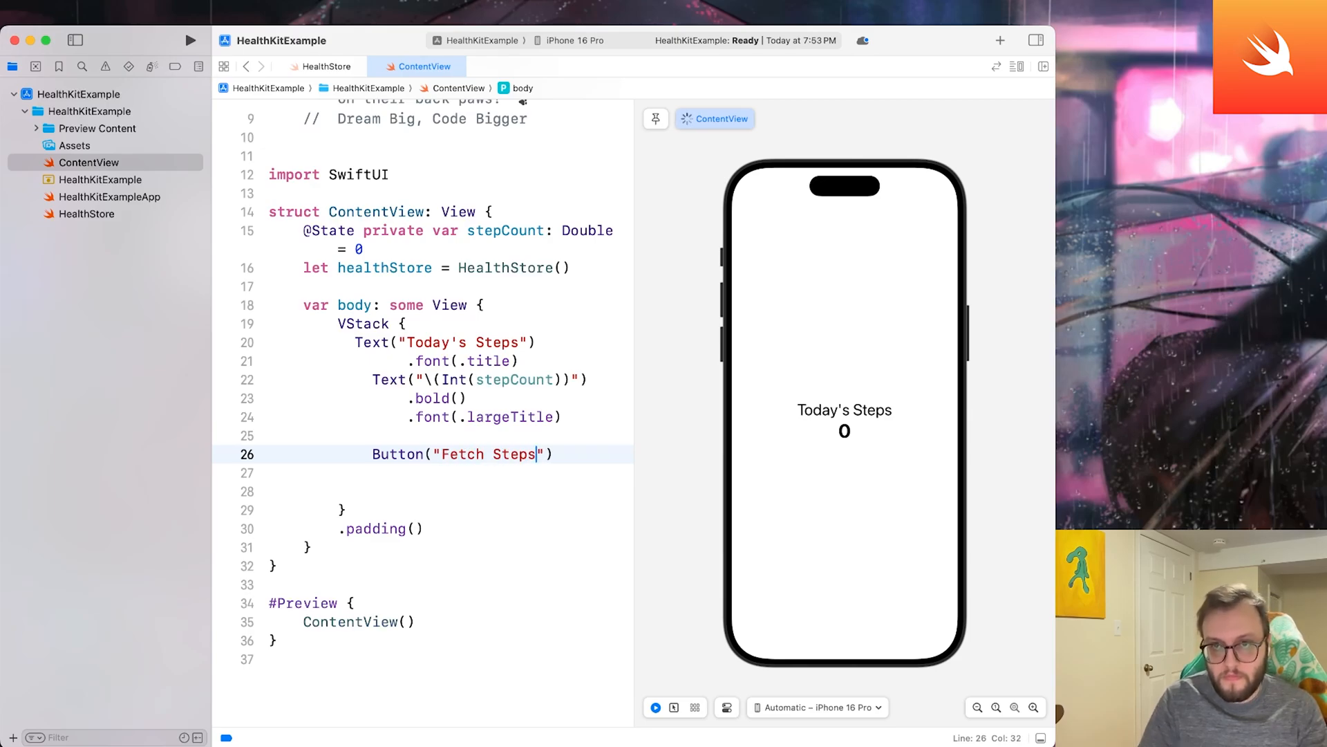
pyautogui.write('h')
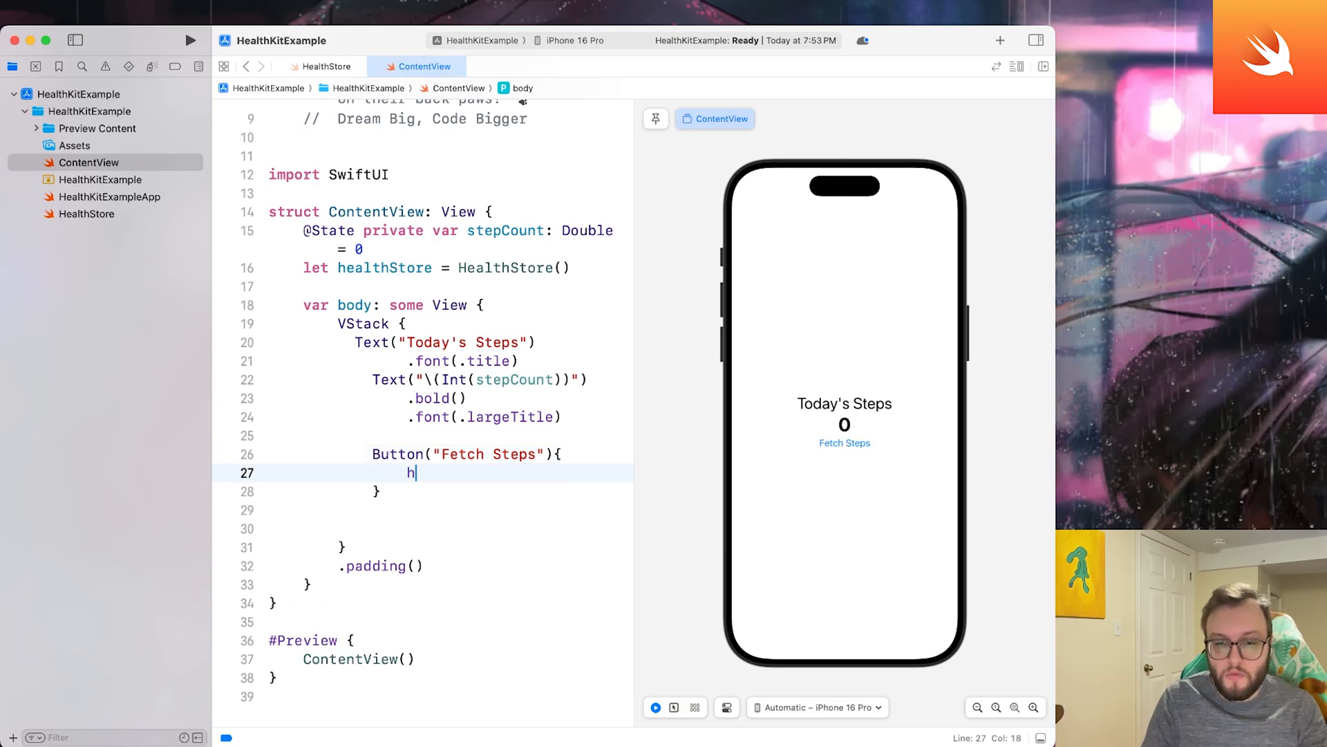
pyautogui.write('ealthStore.fetchStepCount{')
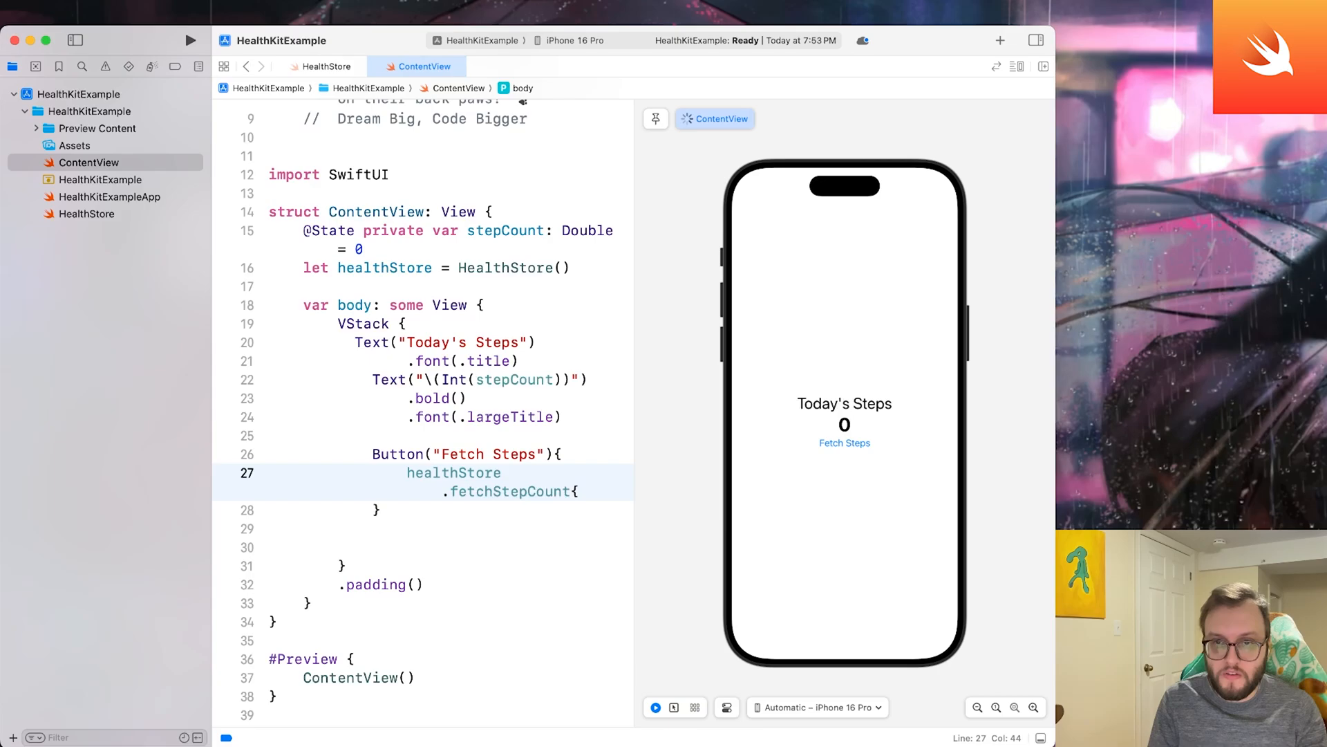
pyautogui.write('steps in')
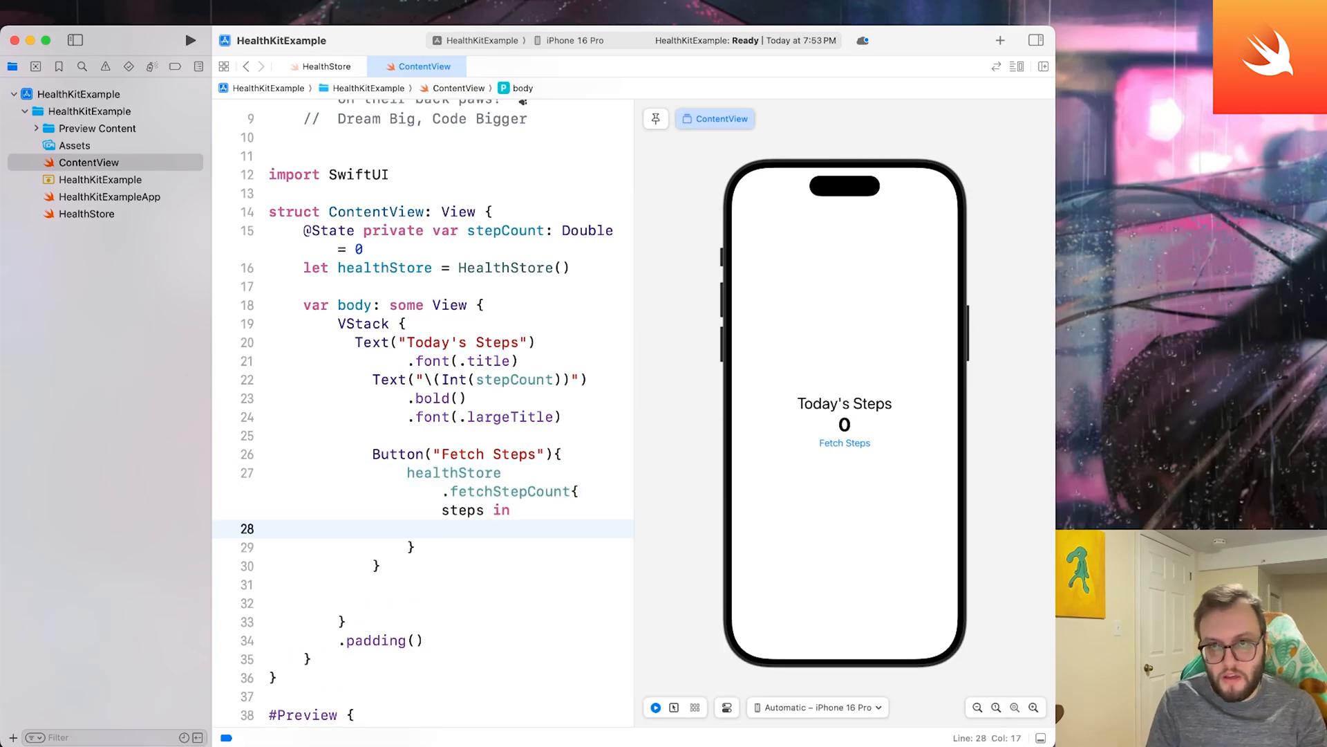
pyautogui.write('stepCount = steps')
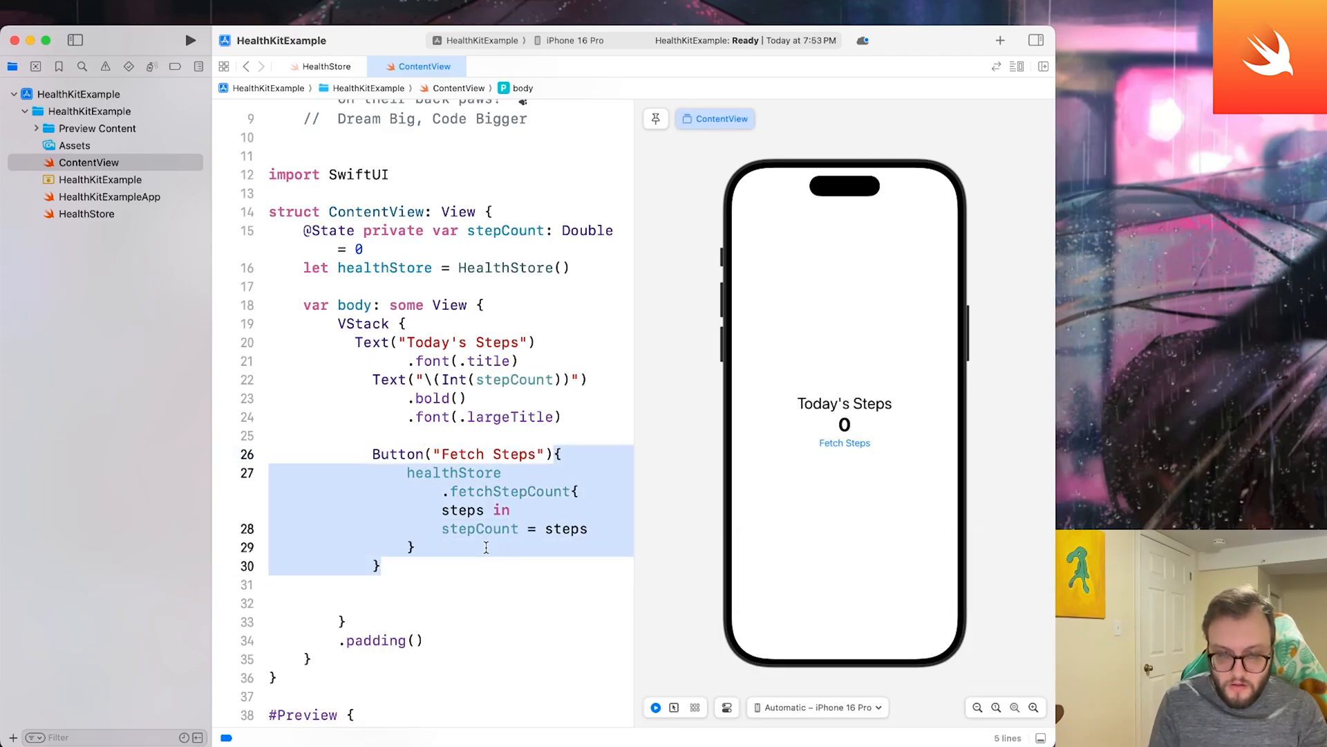
# - Style the button with .buttonStyle(.borderedProminent) and a brown .tint
pyautogui.write('.but')
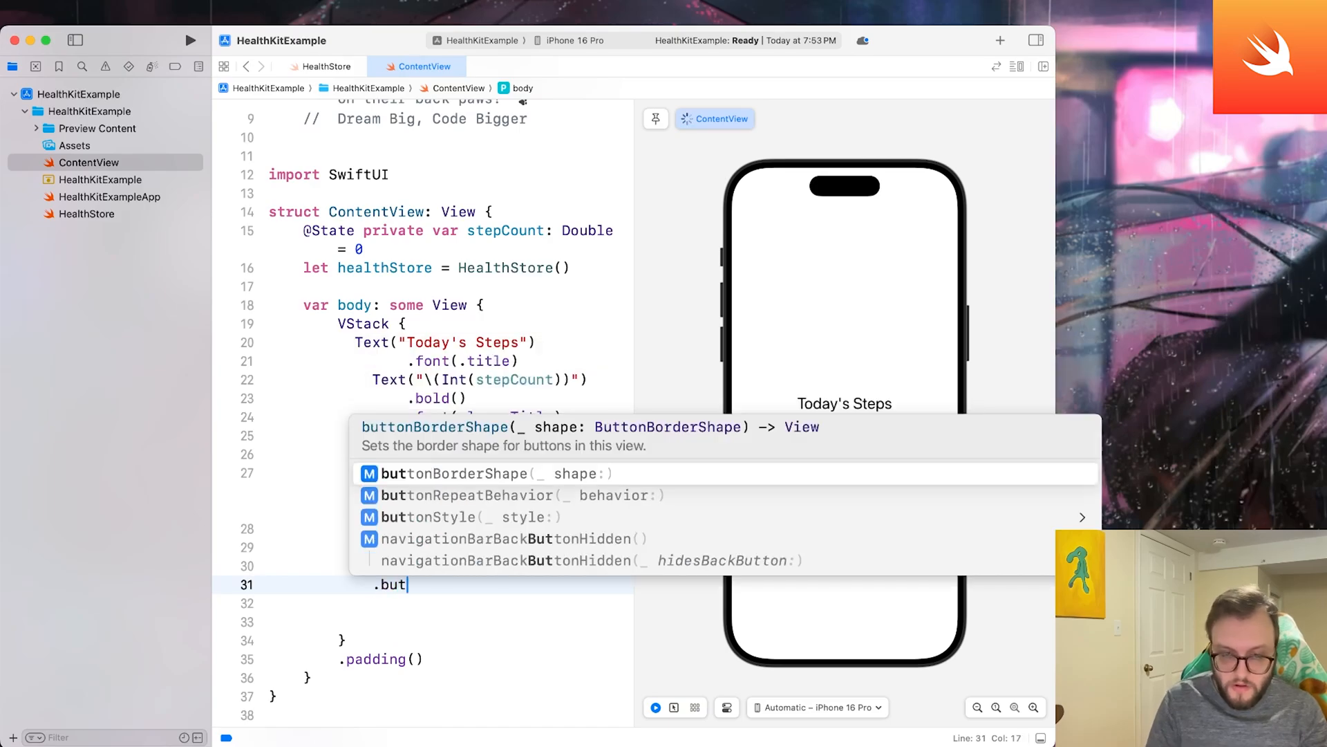
pyautogui.click(427, 515)
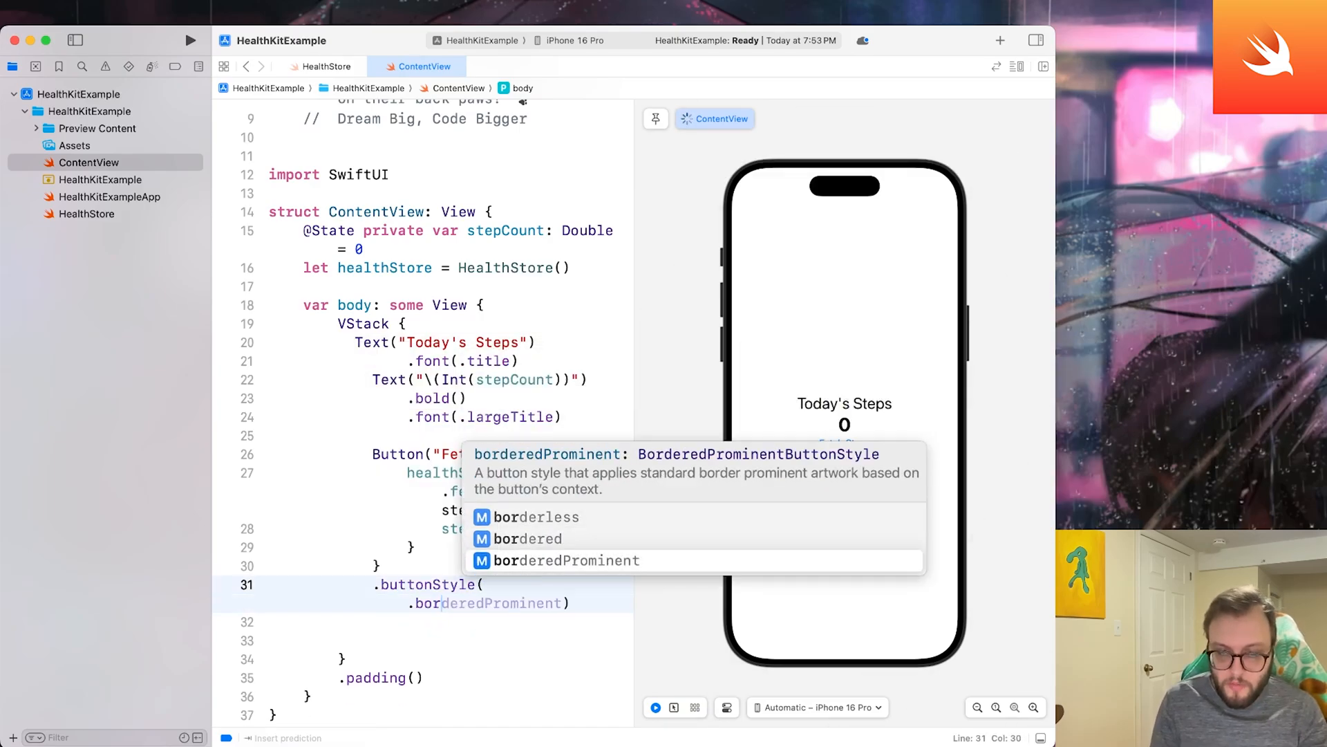
pyautogui.write('.tint(.brown')
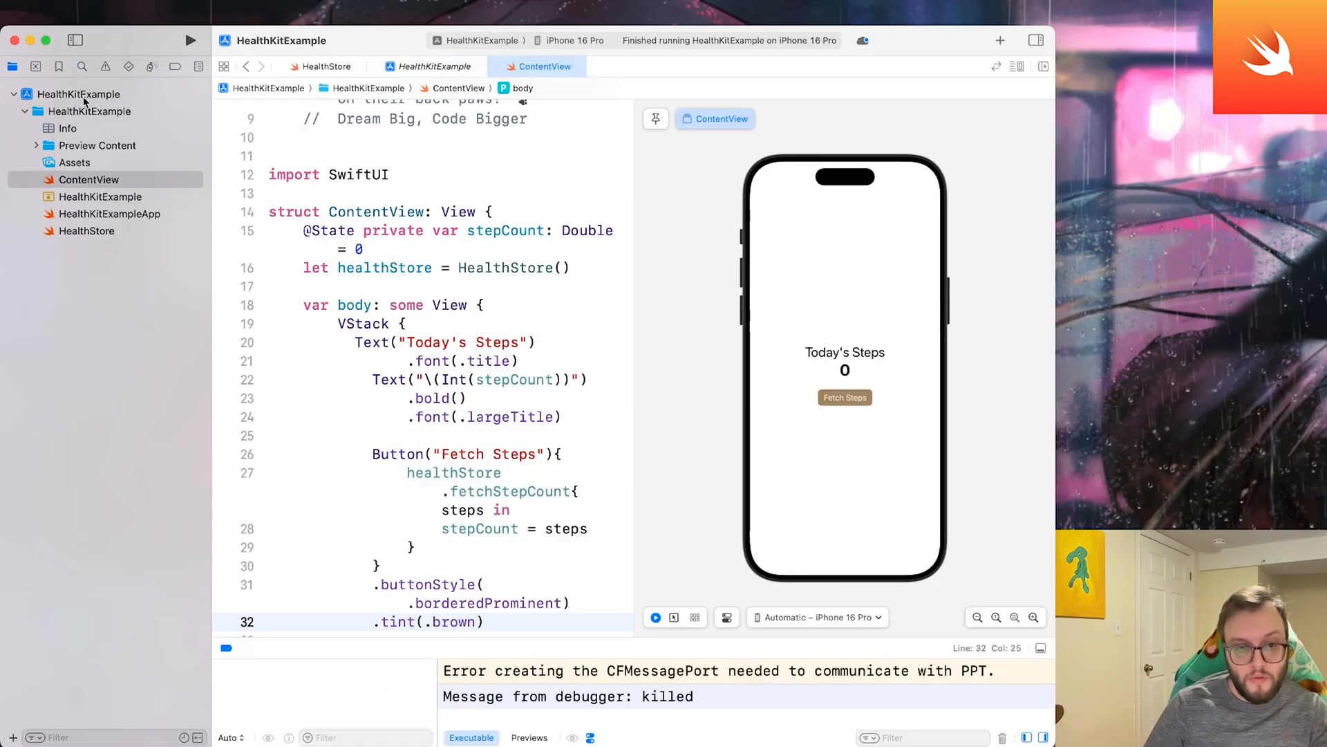
# - Add the Privacy - Health Share Usage Description key in the target's Info settings
pyautogui.click(81, 94)
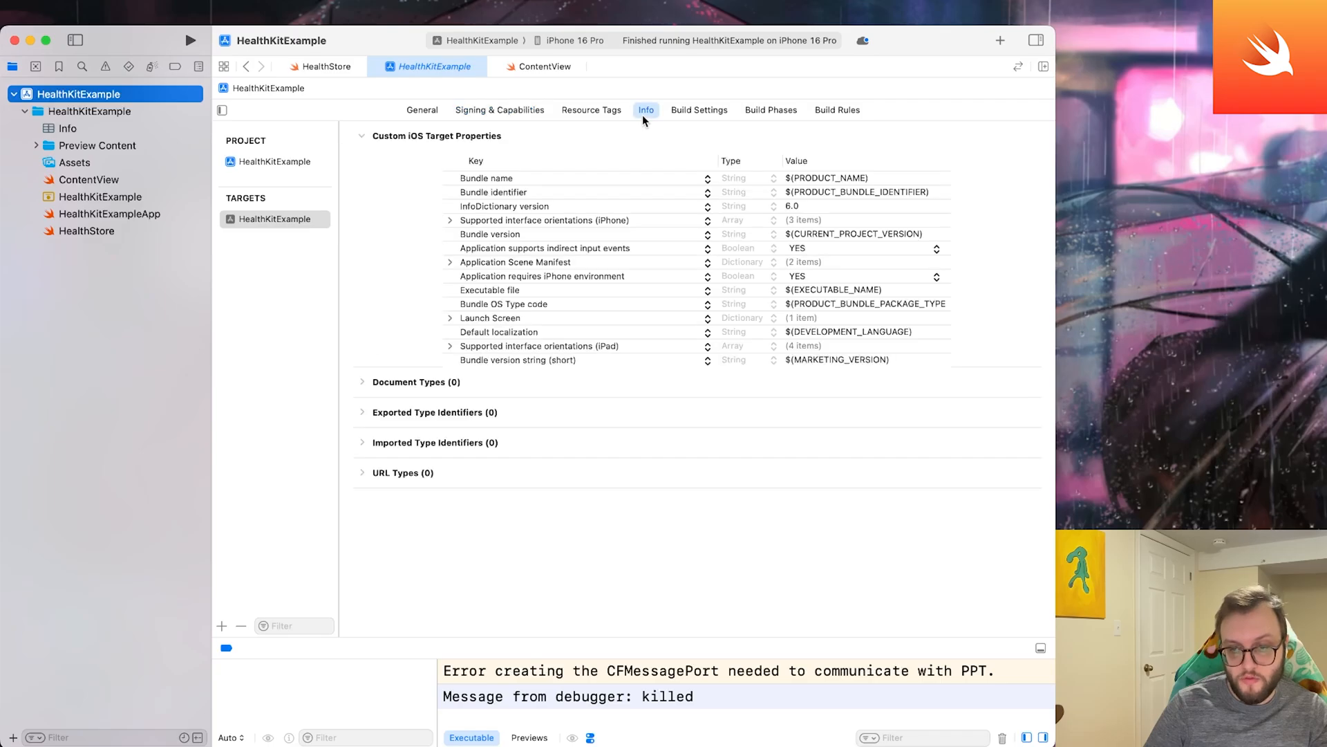
pyautogui.moveTo(698, 184)
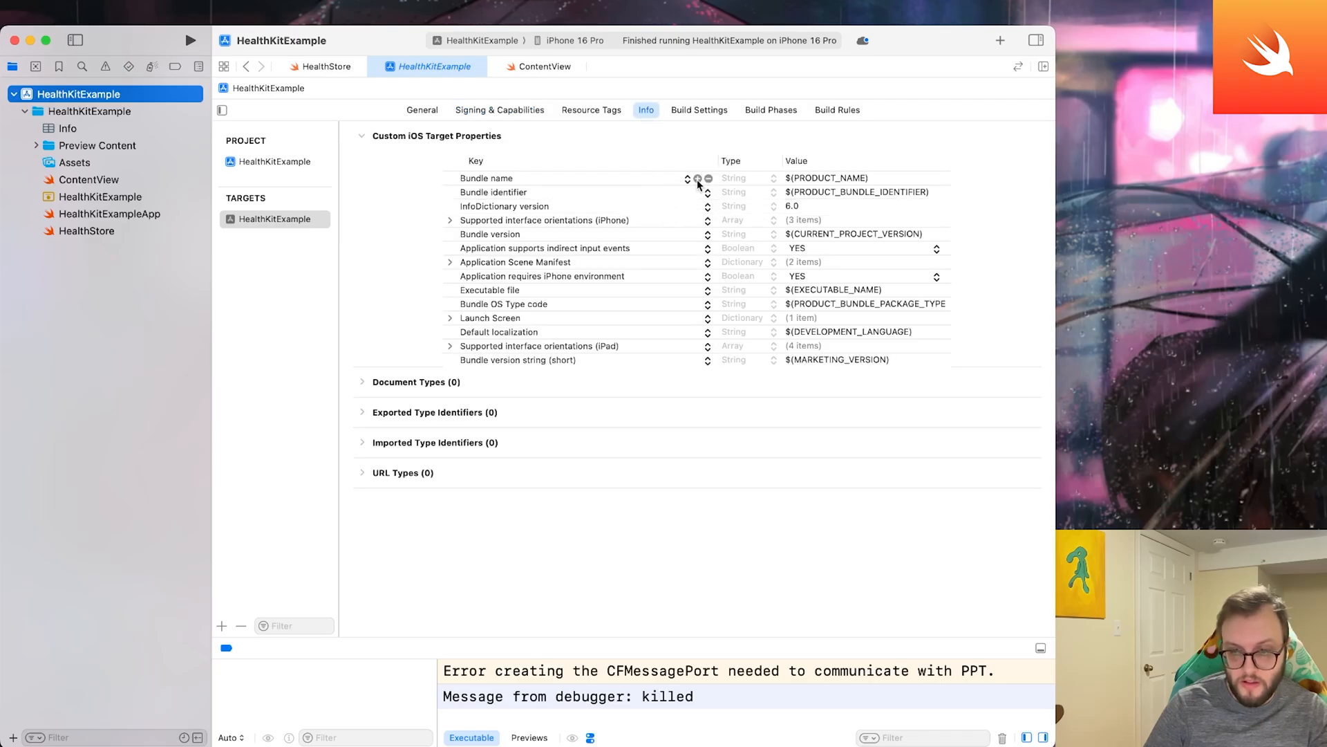
pyautogui.click(485, 178)
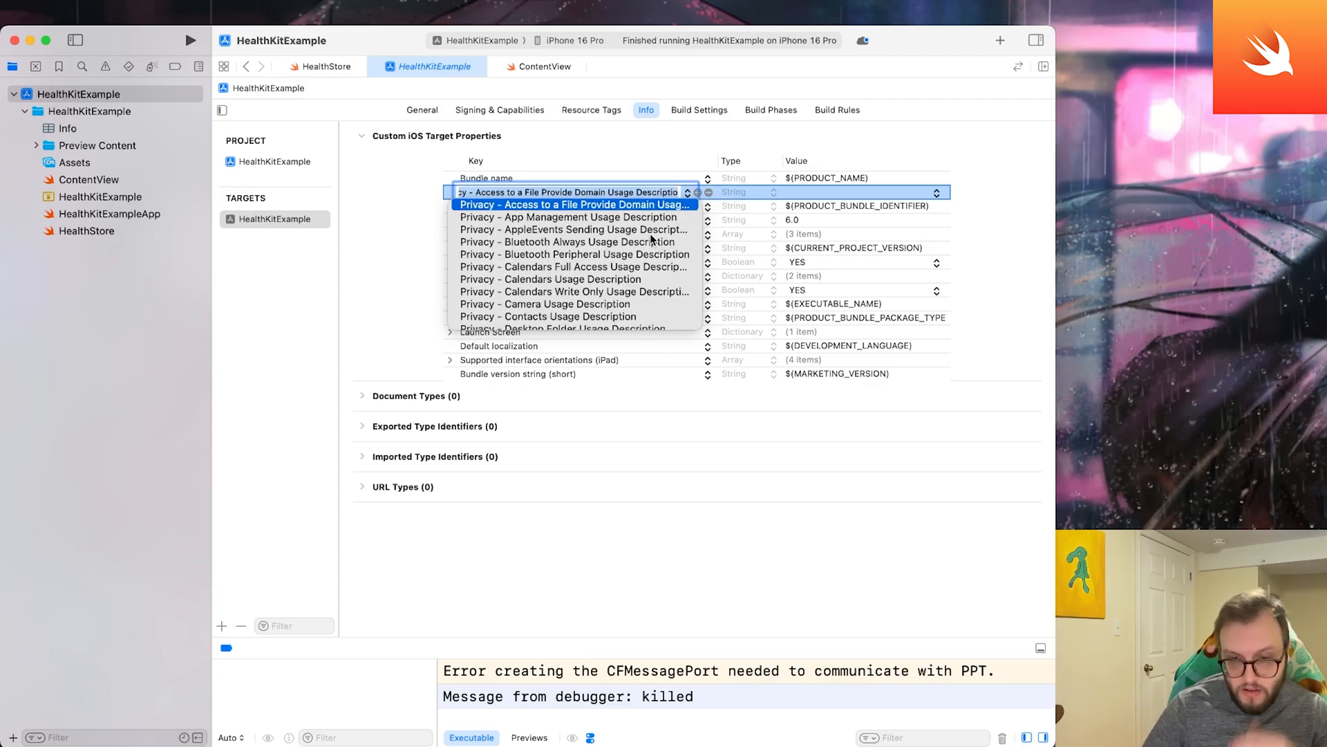
pyautogui.scroll(-3)
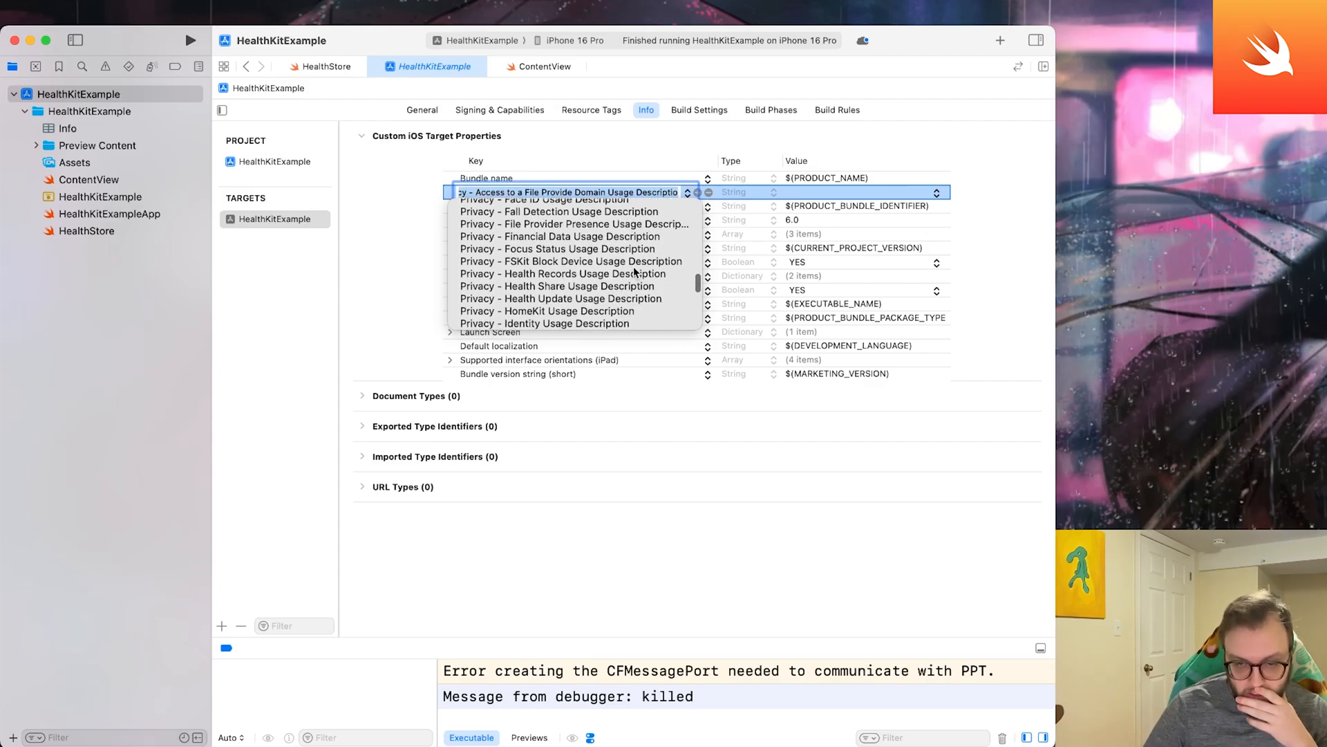
pyautogui.click(559, 286)
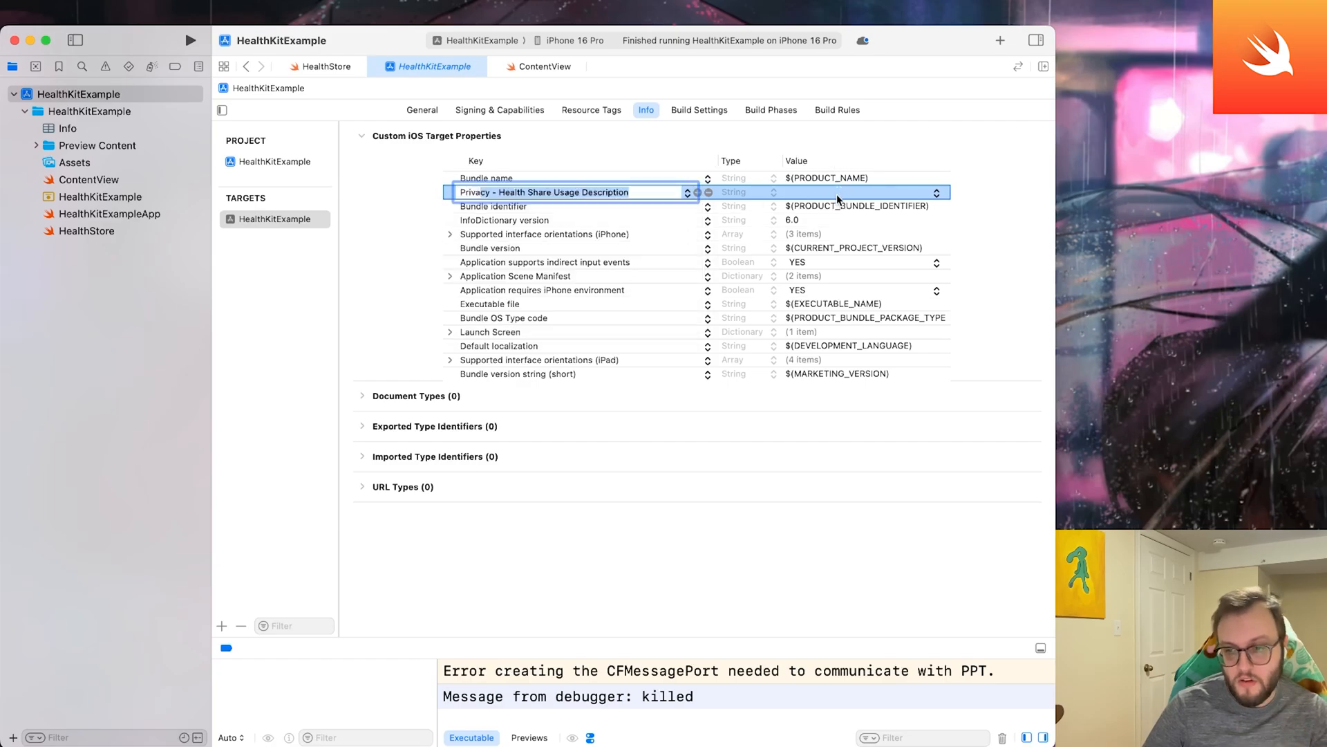
# - Enter a value explaining the app needs to share heart rate and other stats, then return to ContentView
pyautogui.write('The app ne')
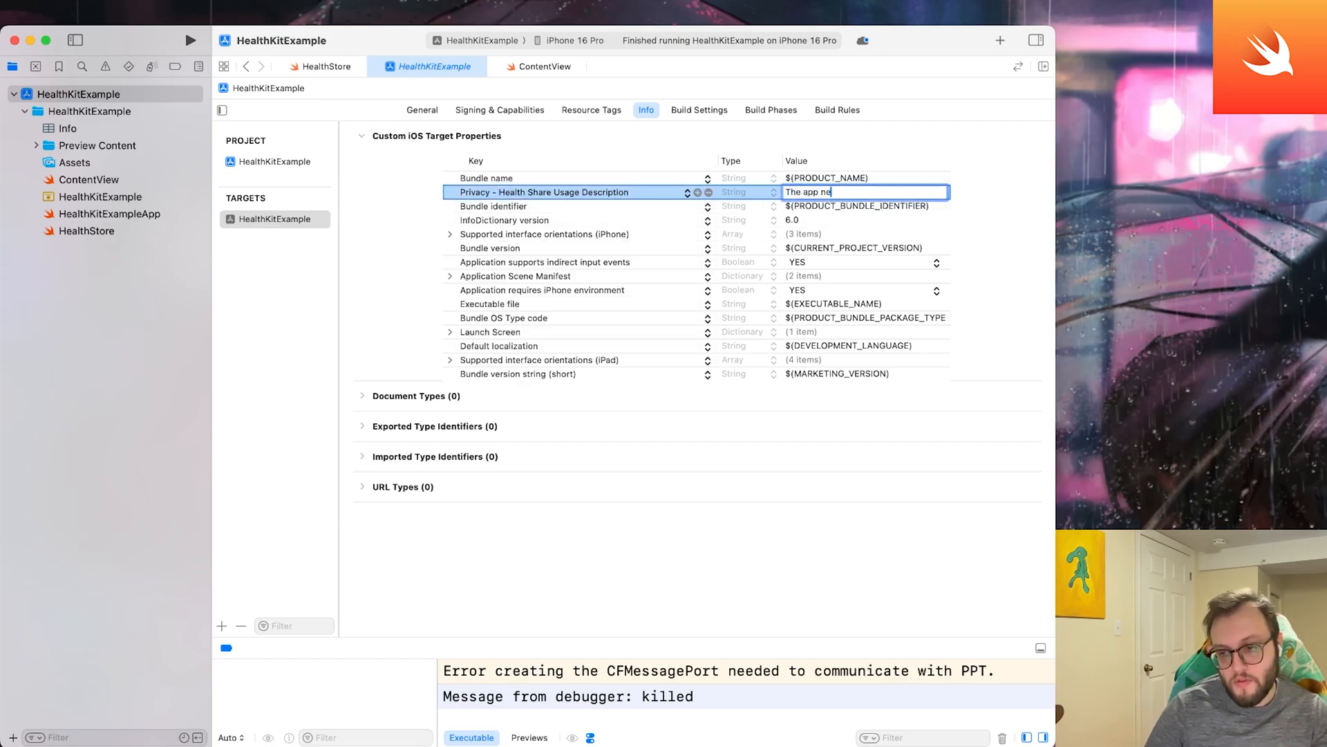
pyautogui.write('eds to share')
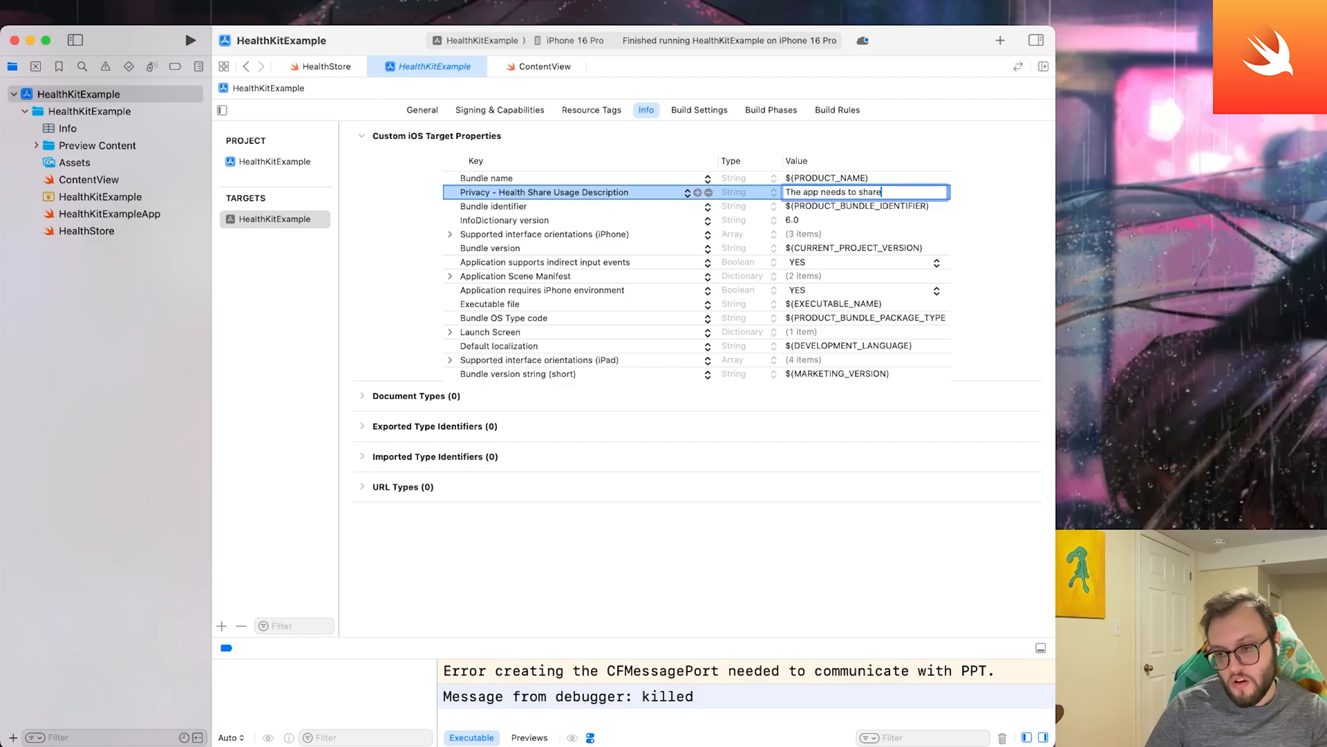
pyautogui.write('with heartrate and other stats')
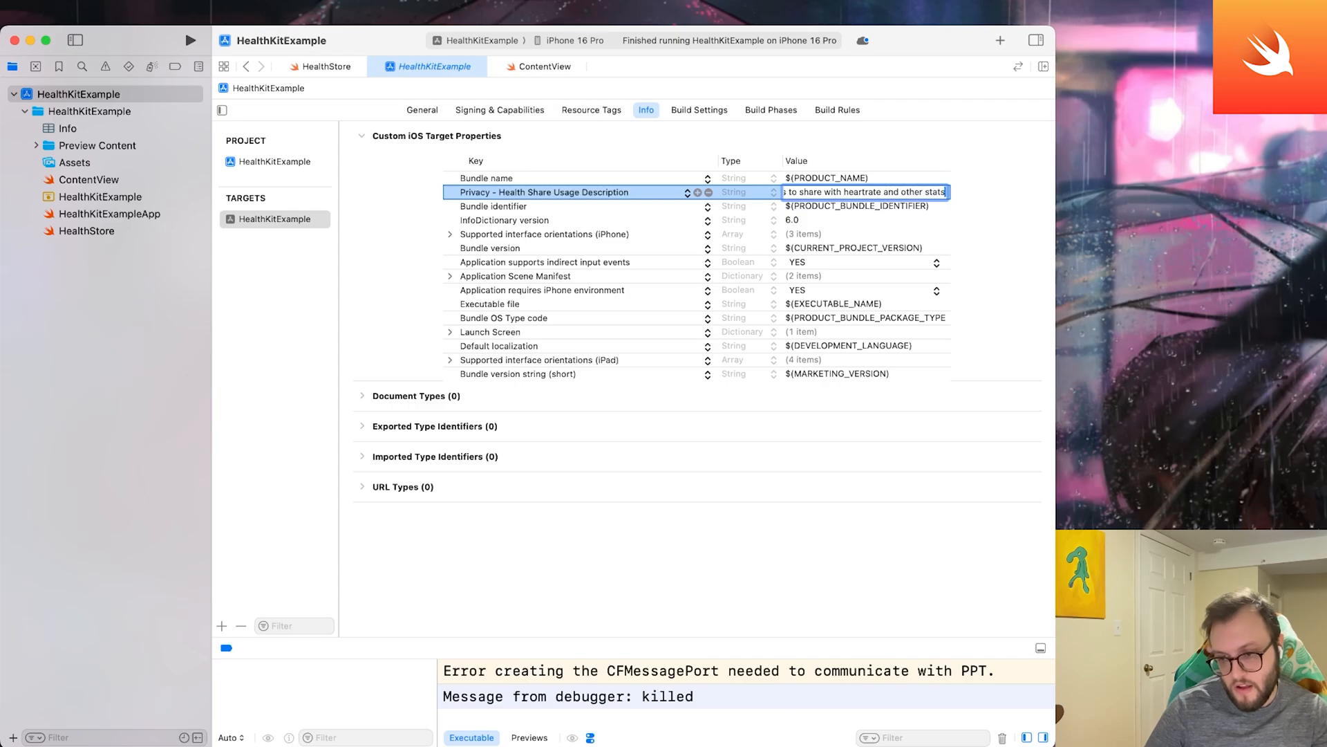
pyautogui.click(494, 206)
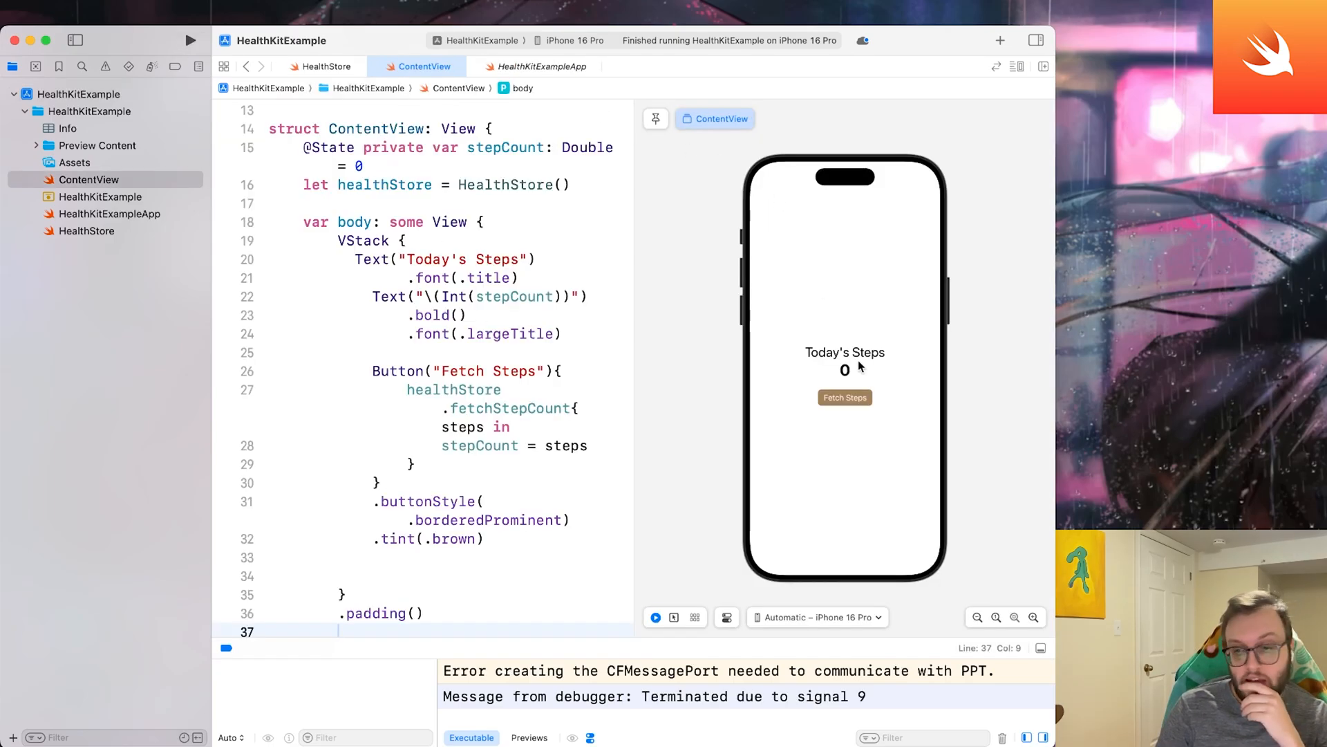
pyautogui.moveTo(884, 440)
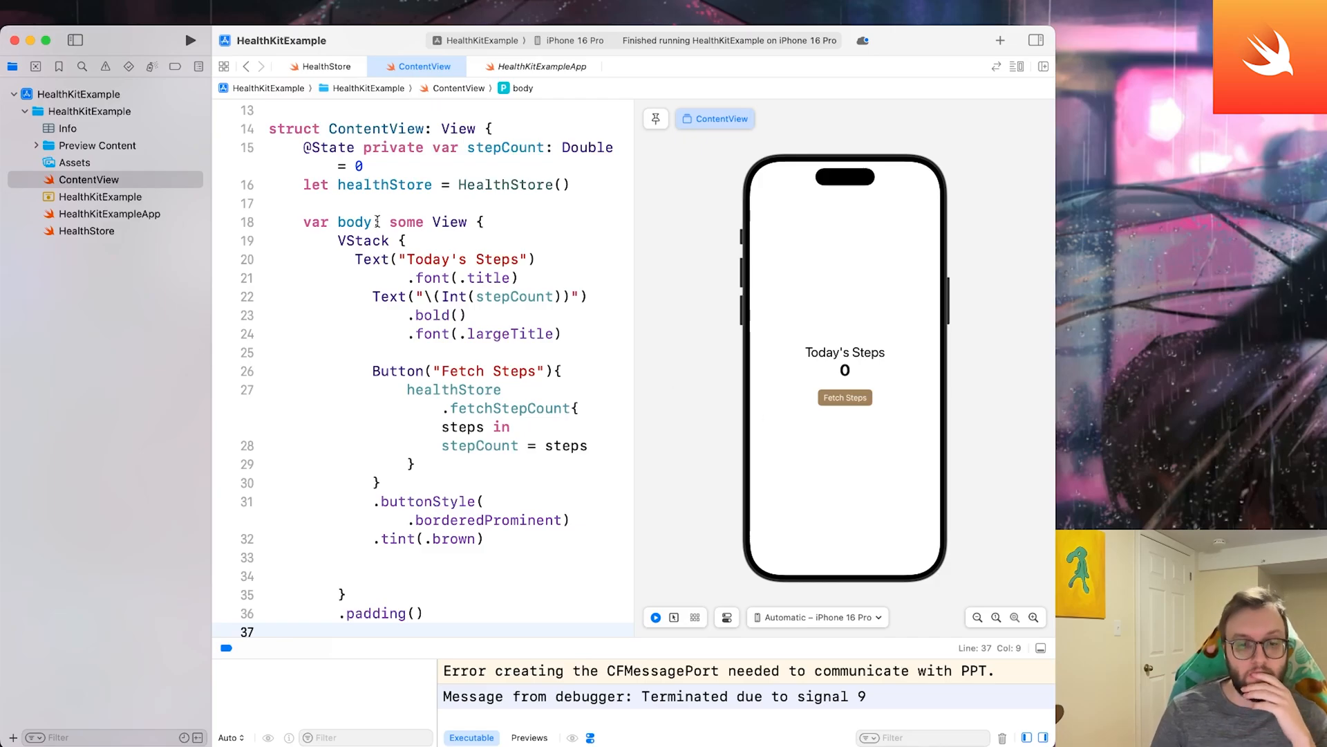
pyautogui.click(80, 94)
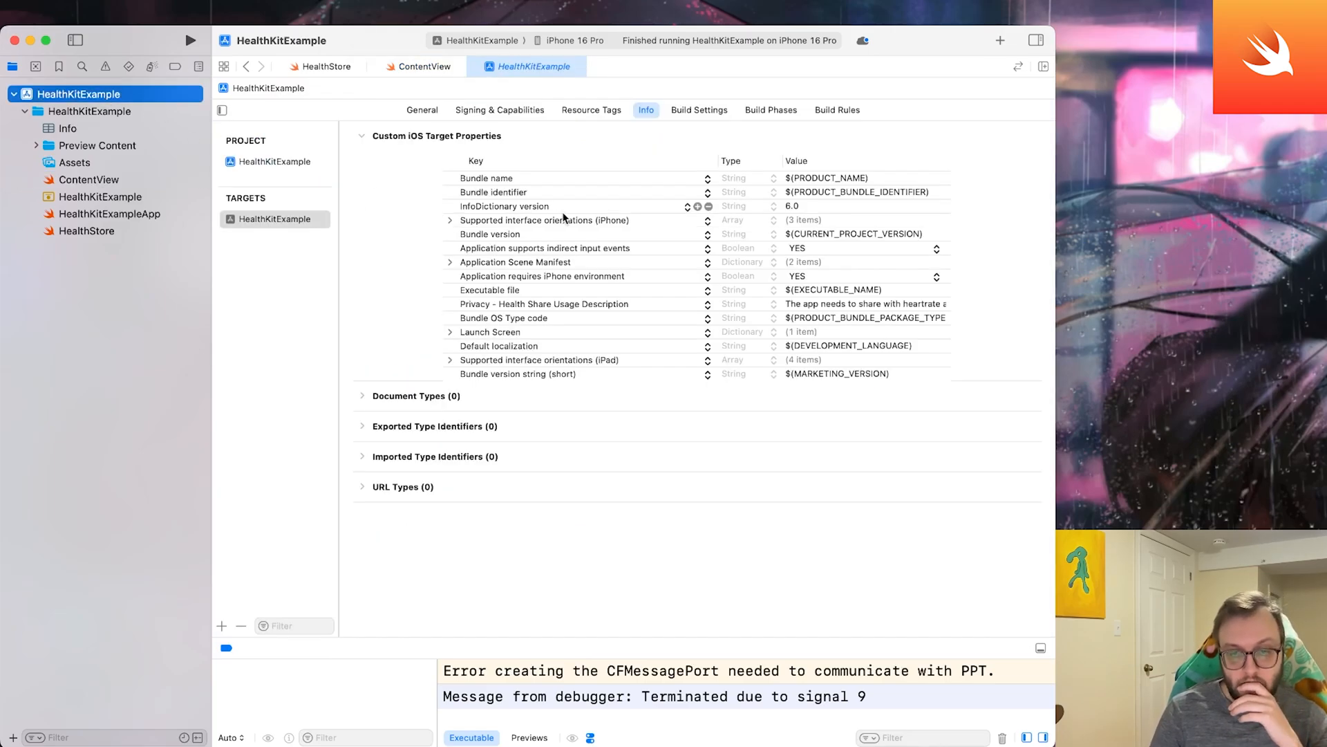
pyautogui.moveTo(554, 305)
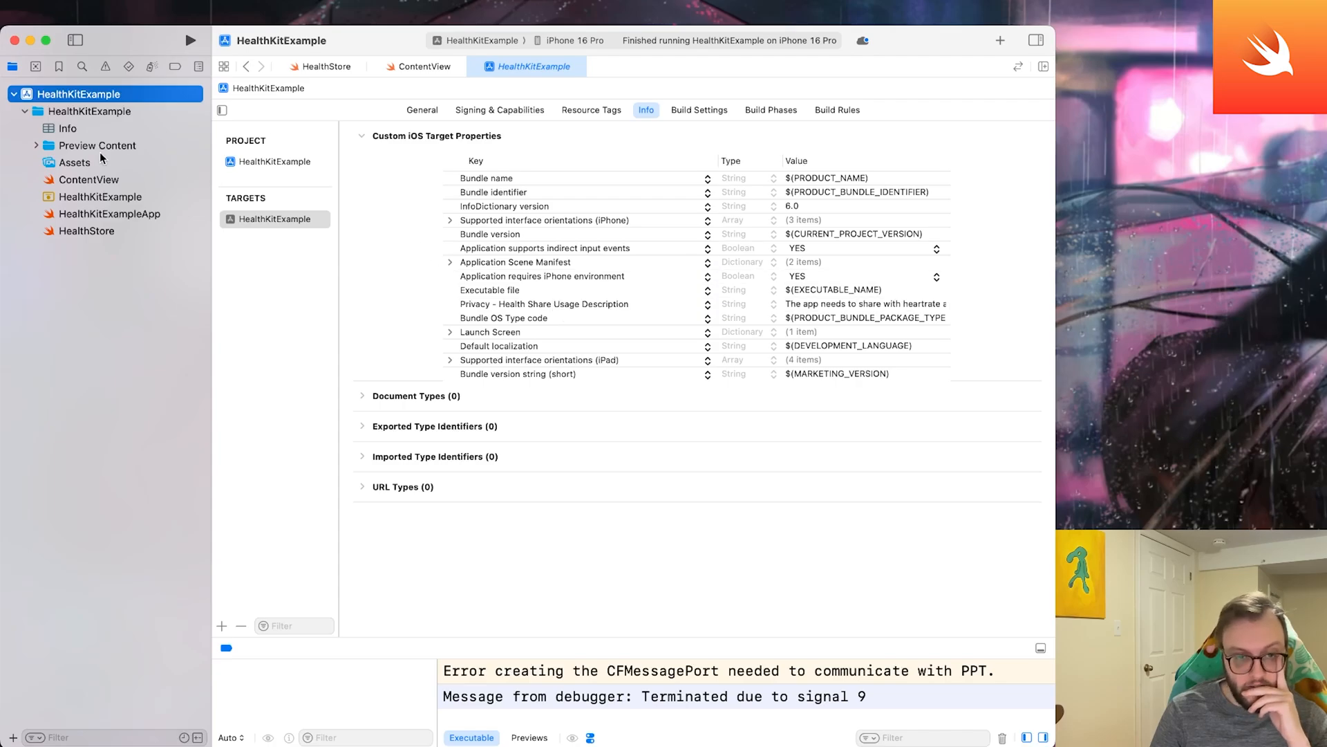
pyautogui.click(89, 178)
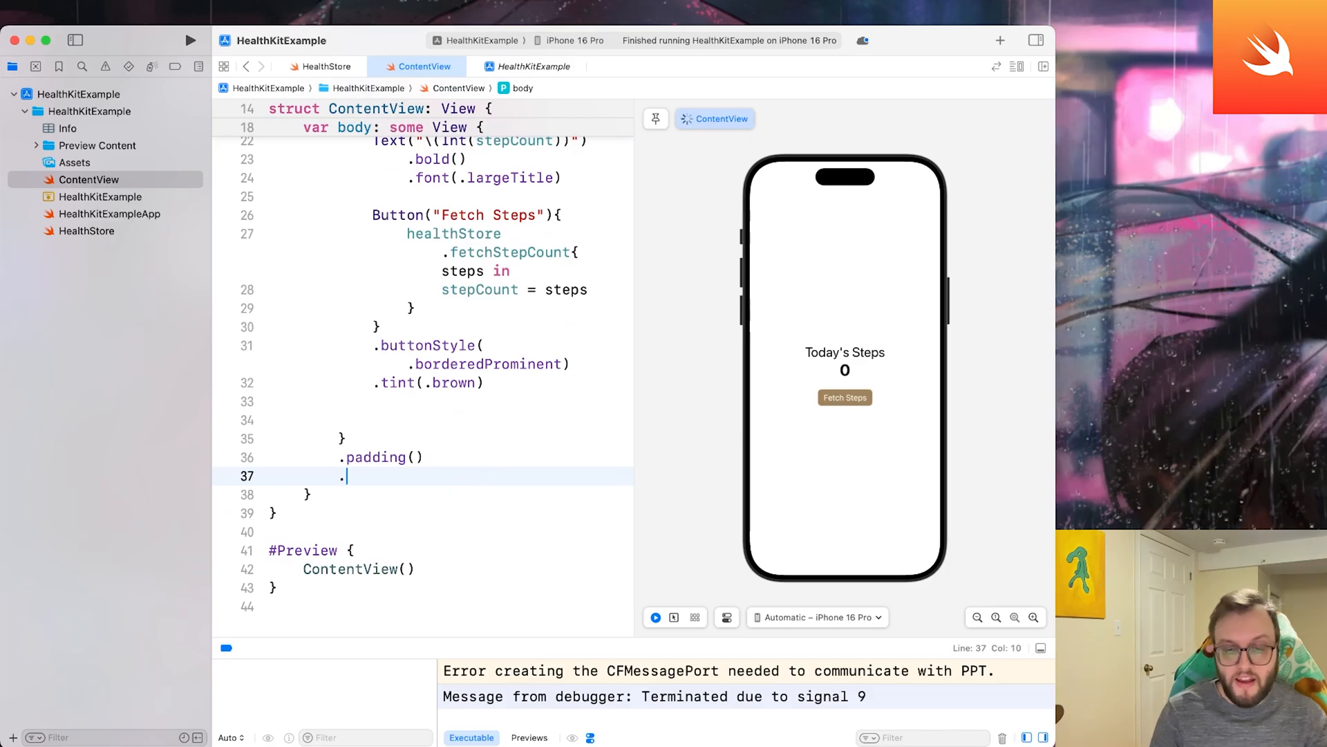
# - Add an .onAppear block calling requestHealthKitAccess()
pyautogui.write('onAppear {')
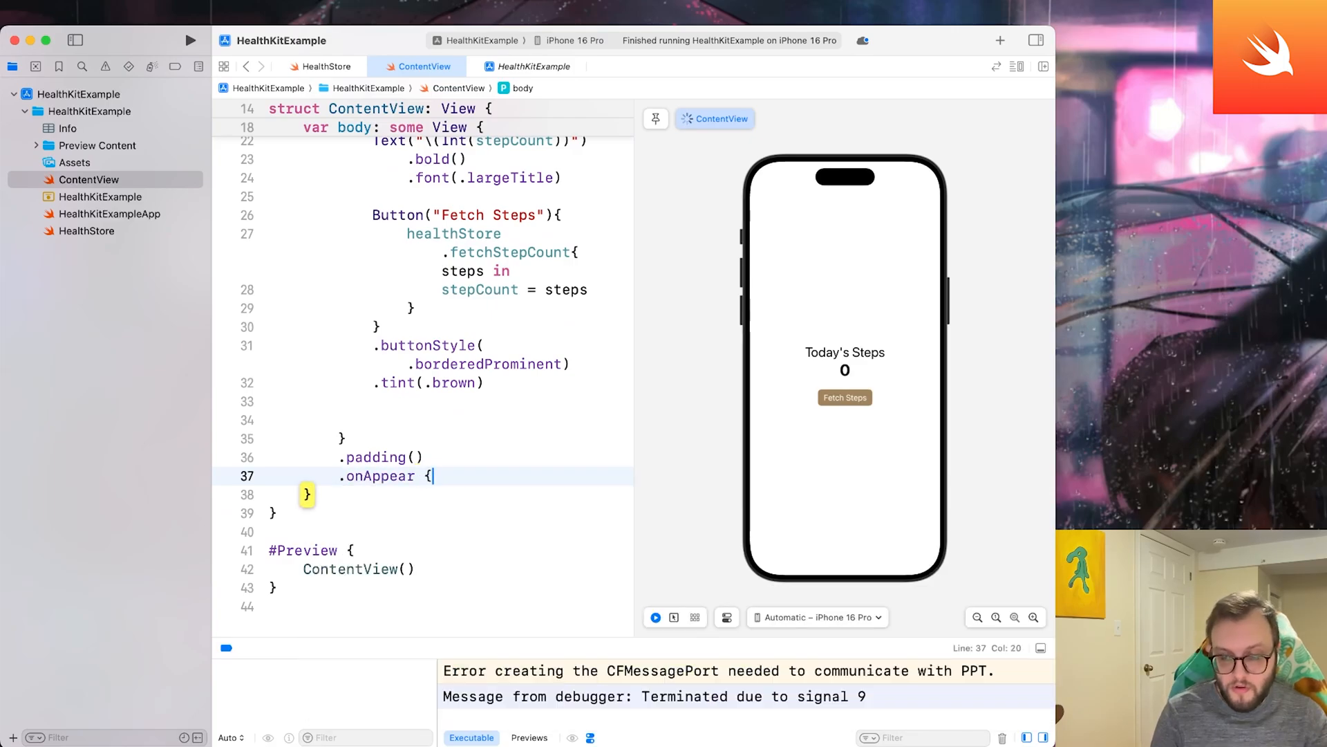
pyautogui.press('Return')
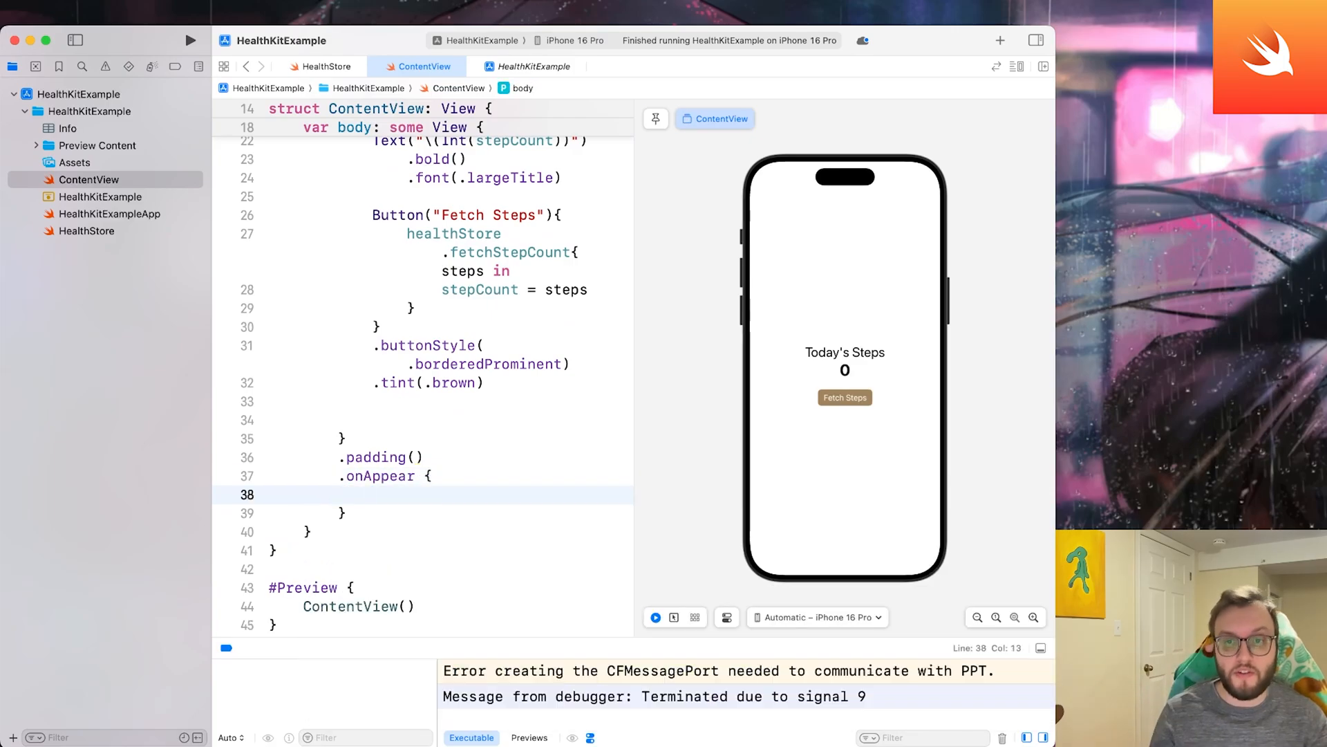
pyautogui.write('requestHealth')
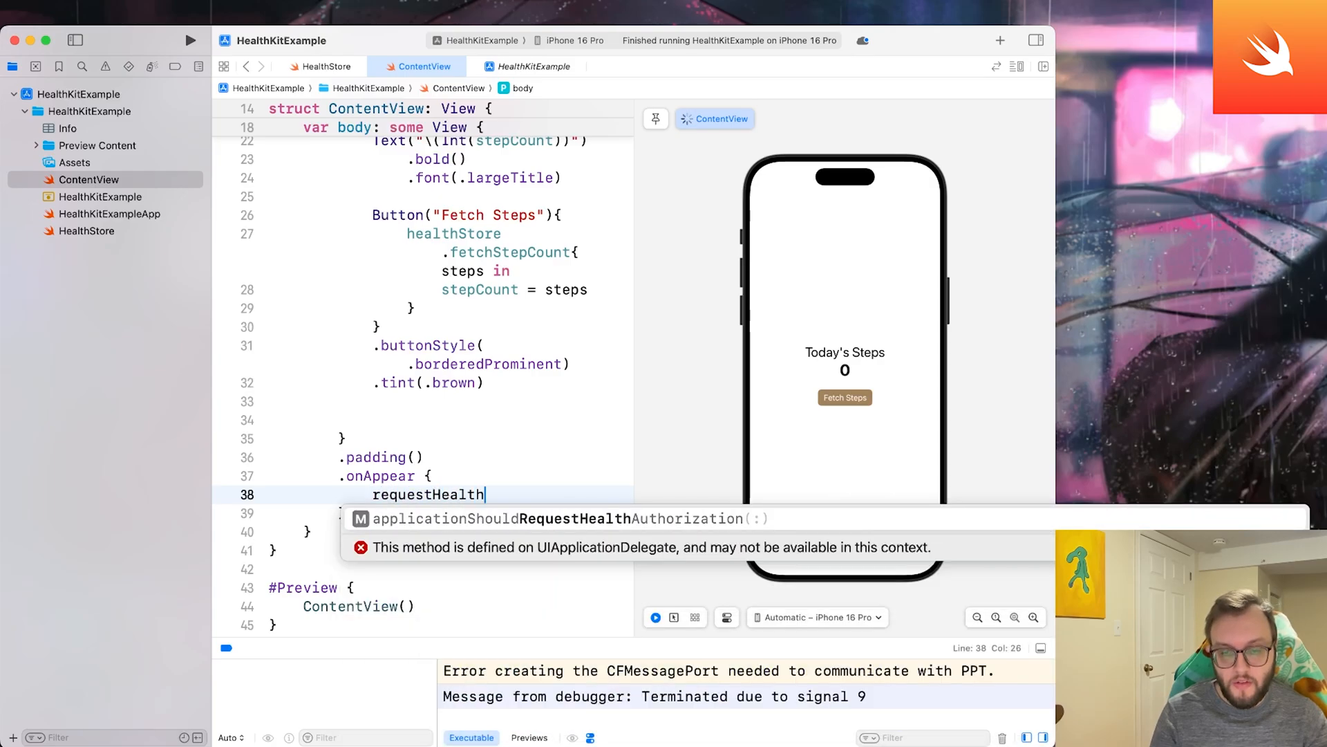
pyautogui.write('KitAccess')
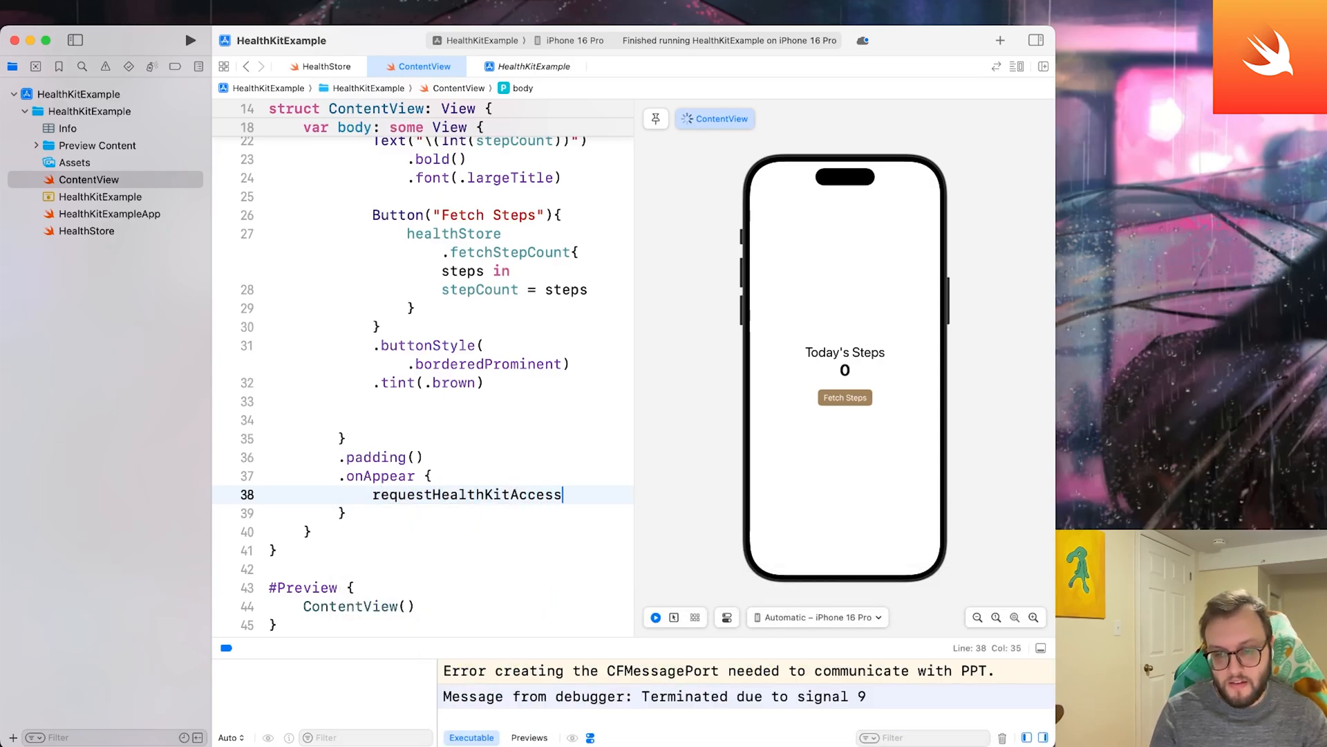
pyautogui.write('()')
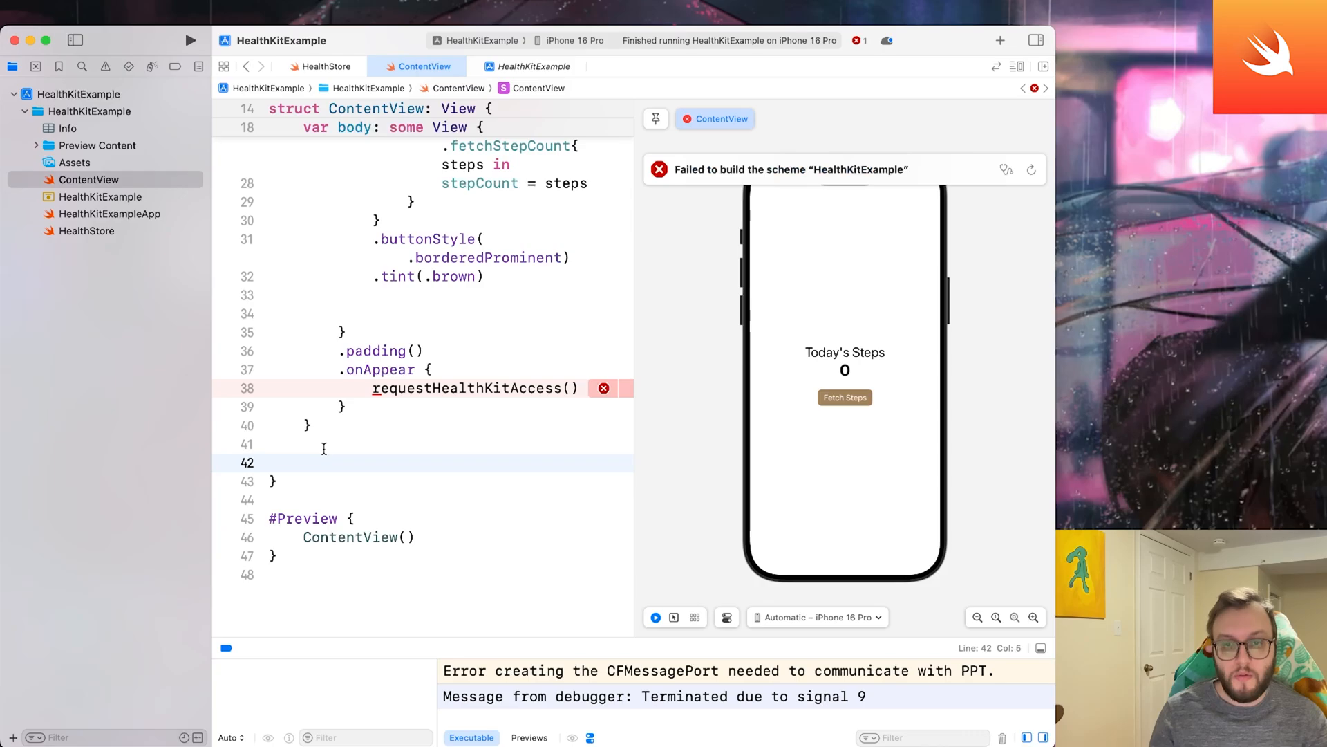
# - Write func requestHealthKitAccess() calling healthStore.requestAuthorization with a completion closure
pyautogui.write('func')
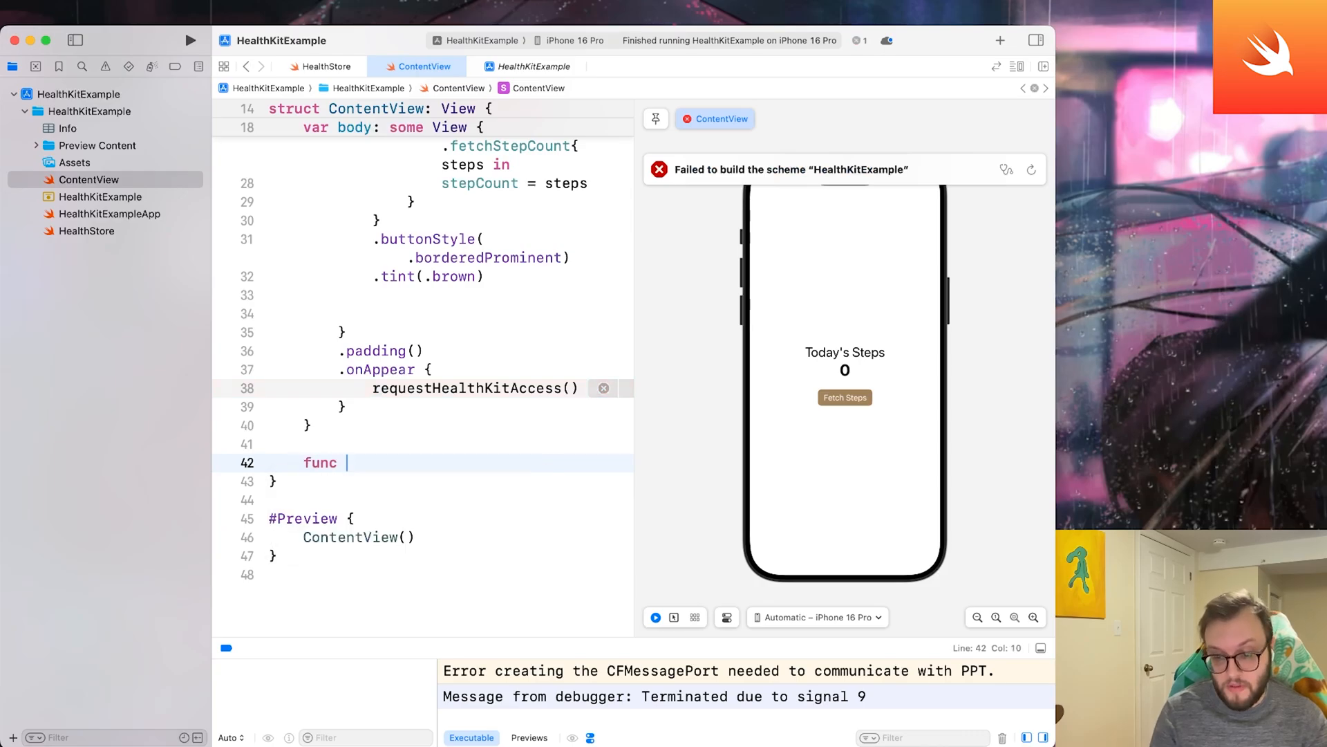
pyautogui.write('requestHealth')
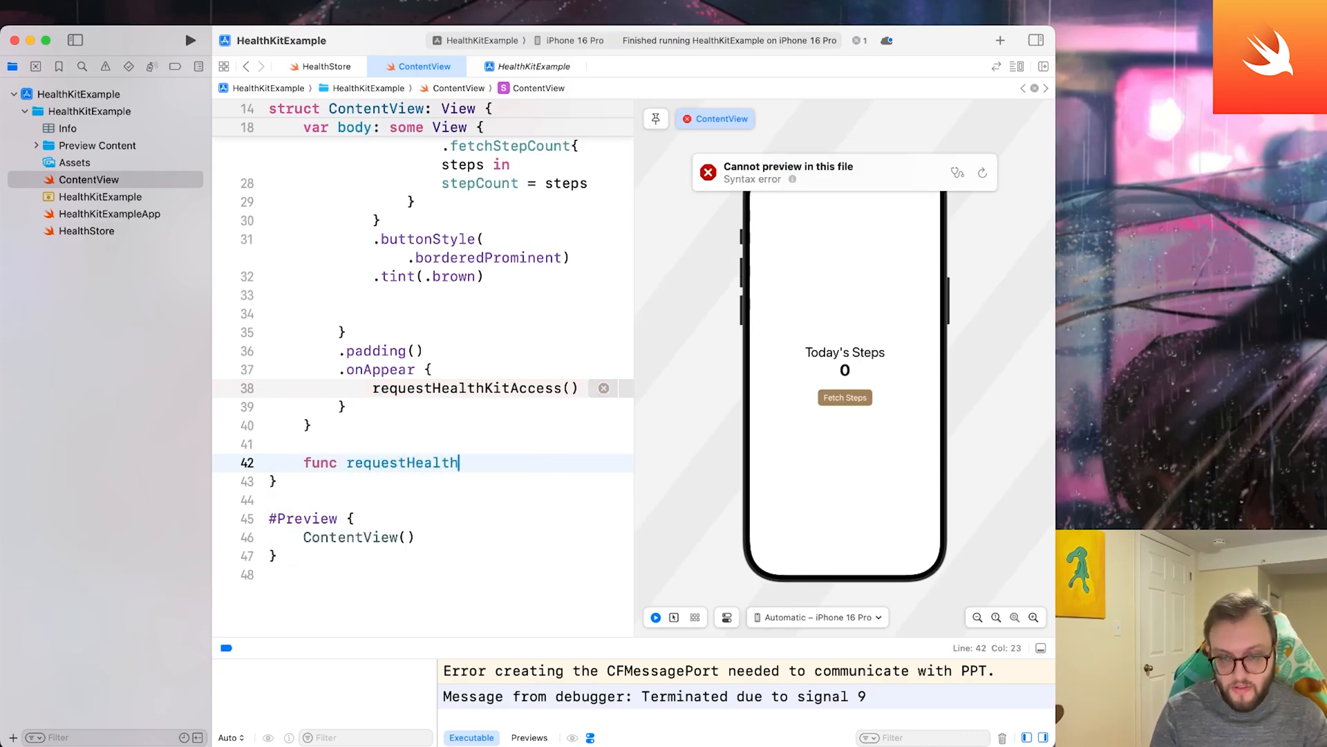
pyautogui.write('KitAccess')
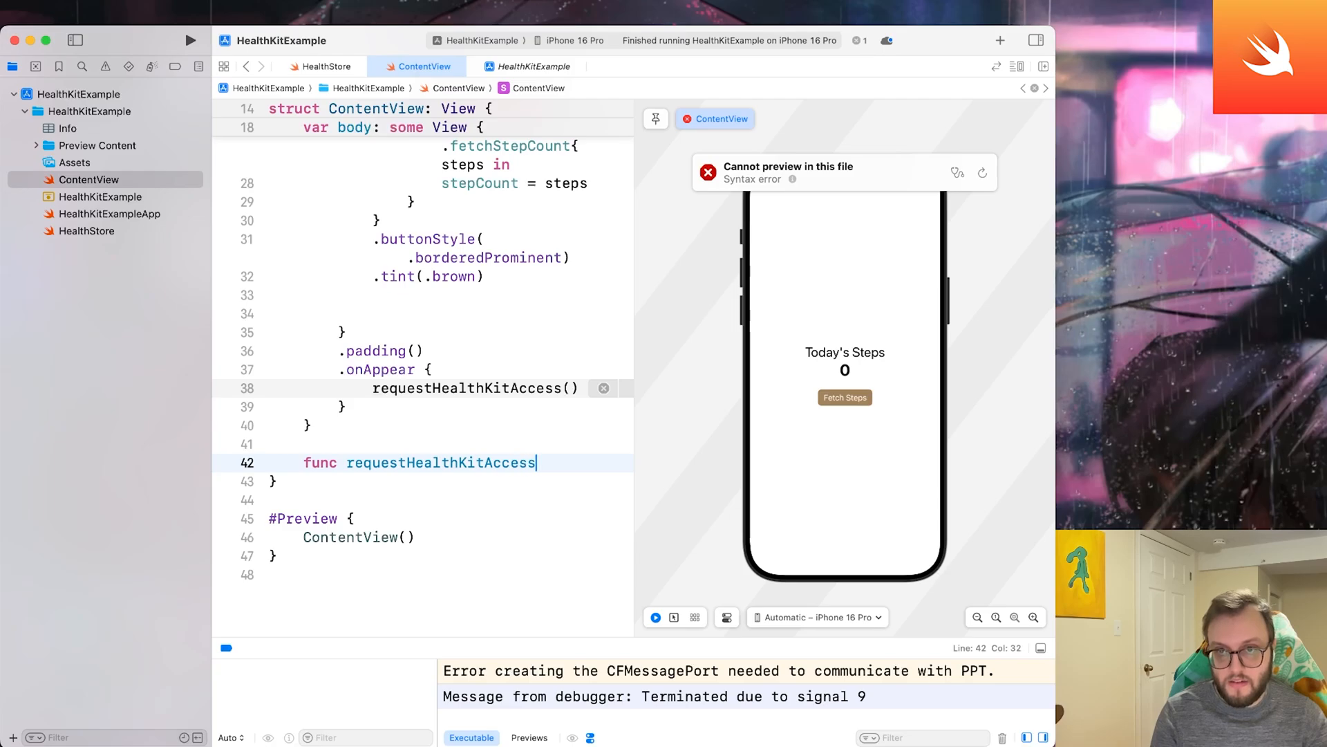
pyautogui.write('(){')
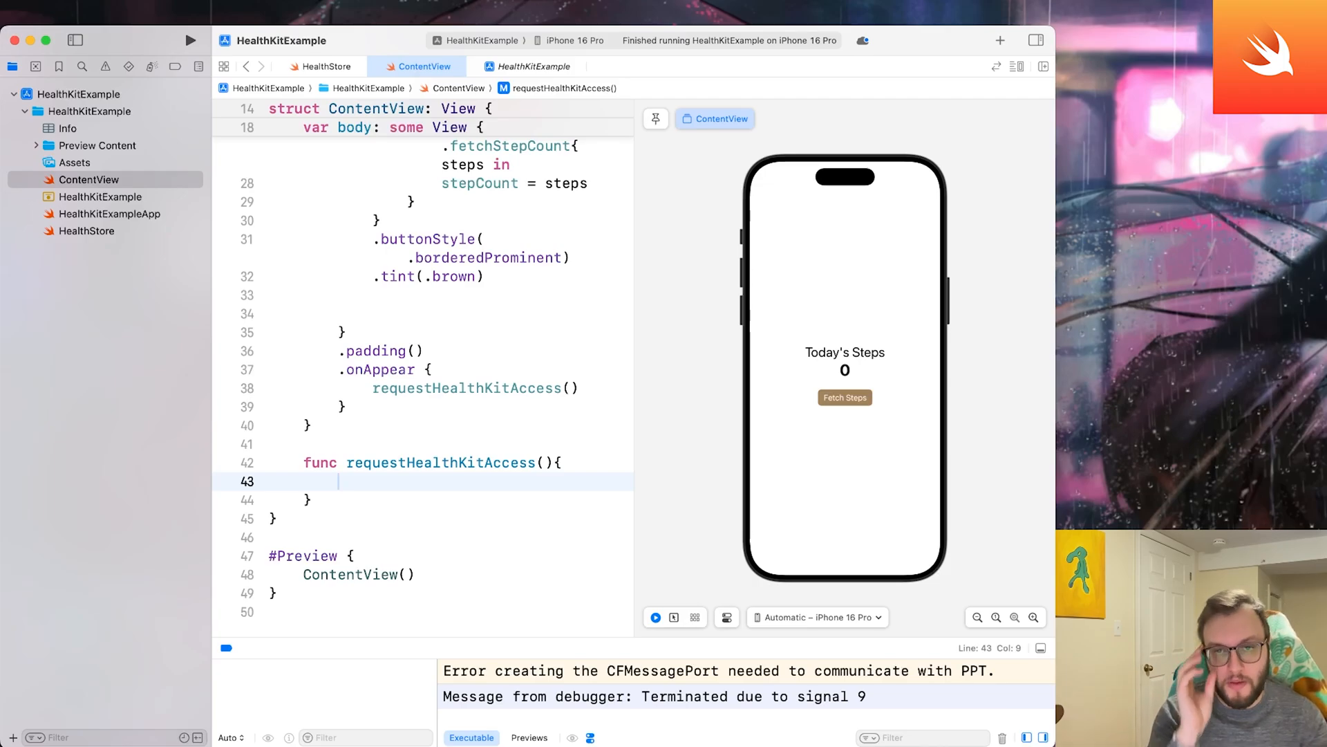
pyautogui.write('healthStore.requestAuthorization')
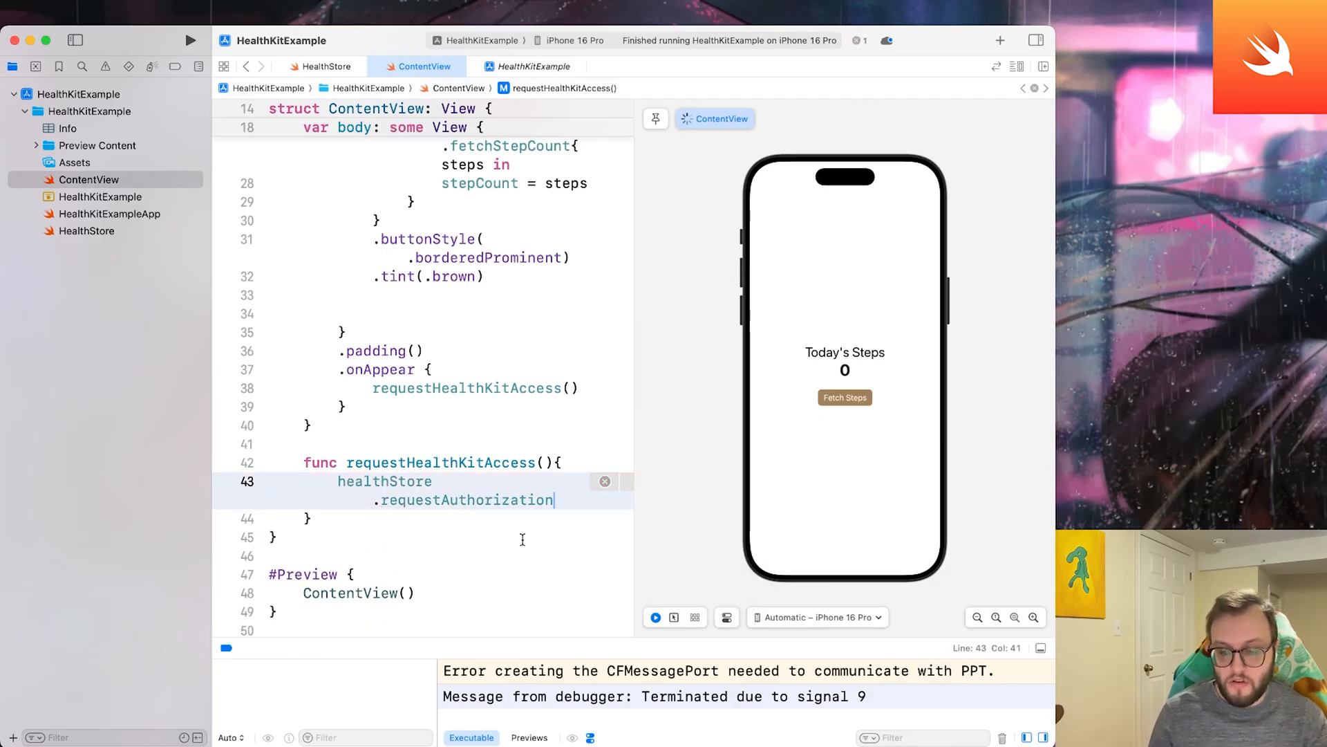
pyautogui.write('{')
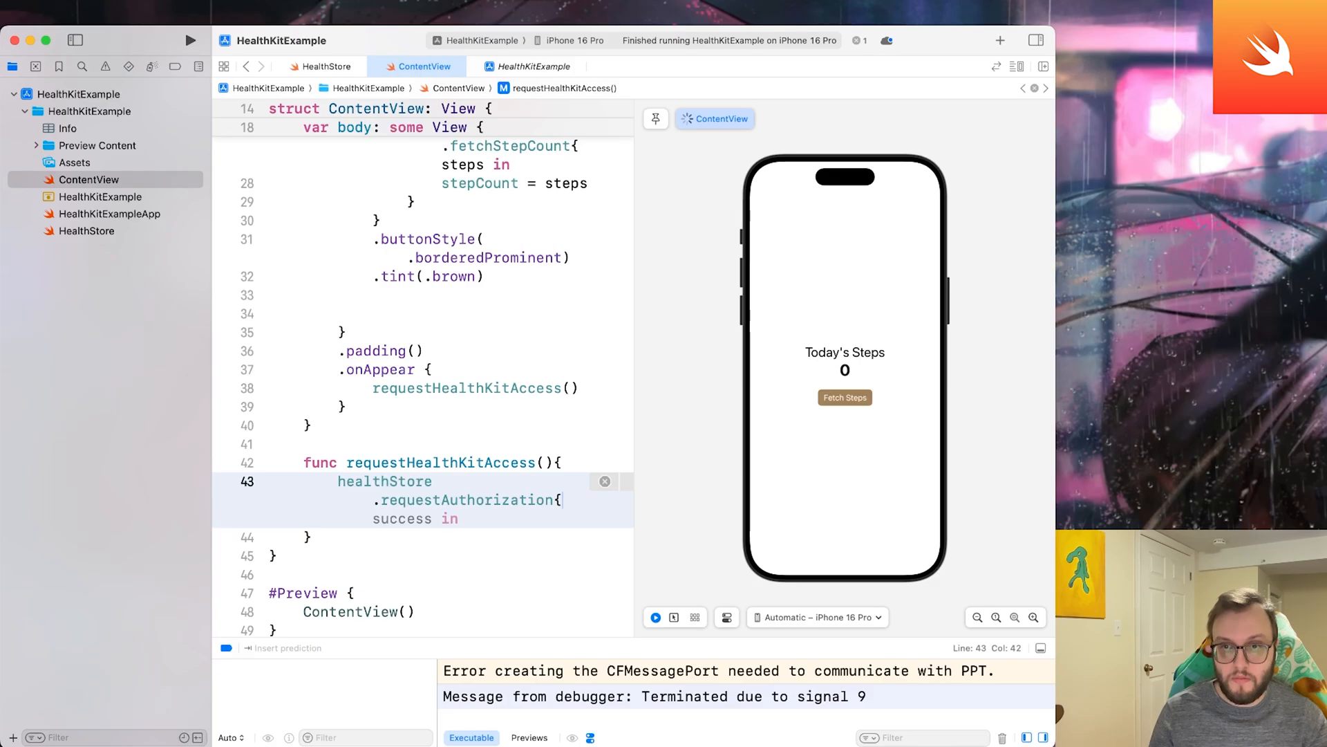
pyautogui.write('success, error in')
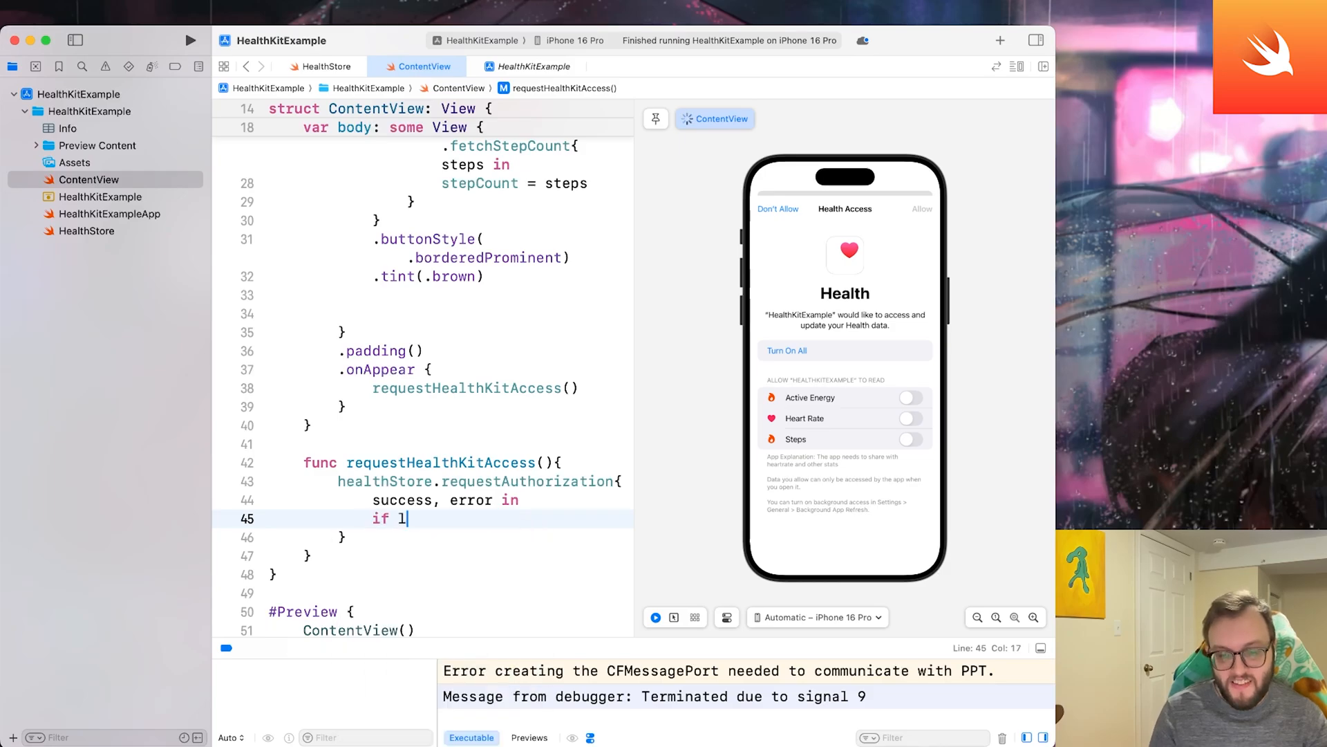
# - Print a failure message with the error if present, otherwise a HealthKit authorization successful message
pyautogui.write('et error = error{')
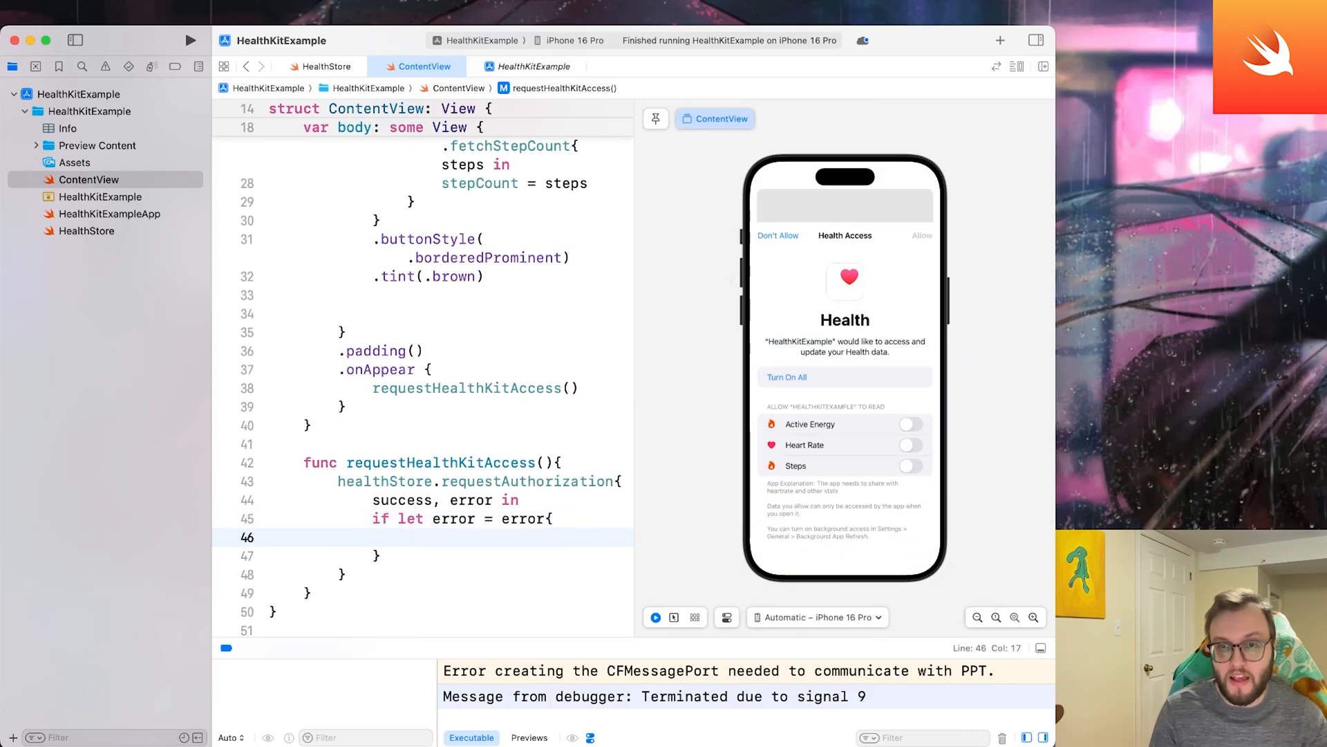
pyautogui.write('print("hea")')
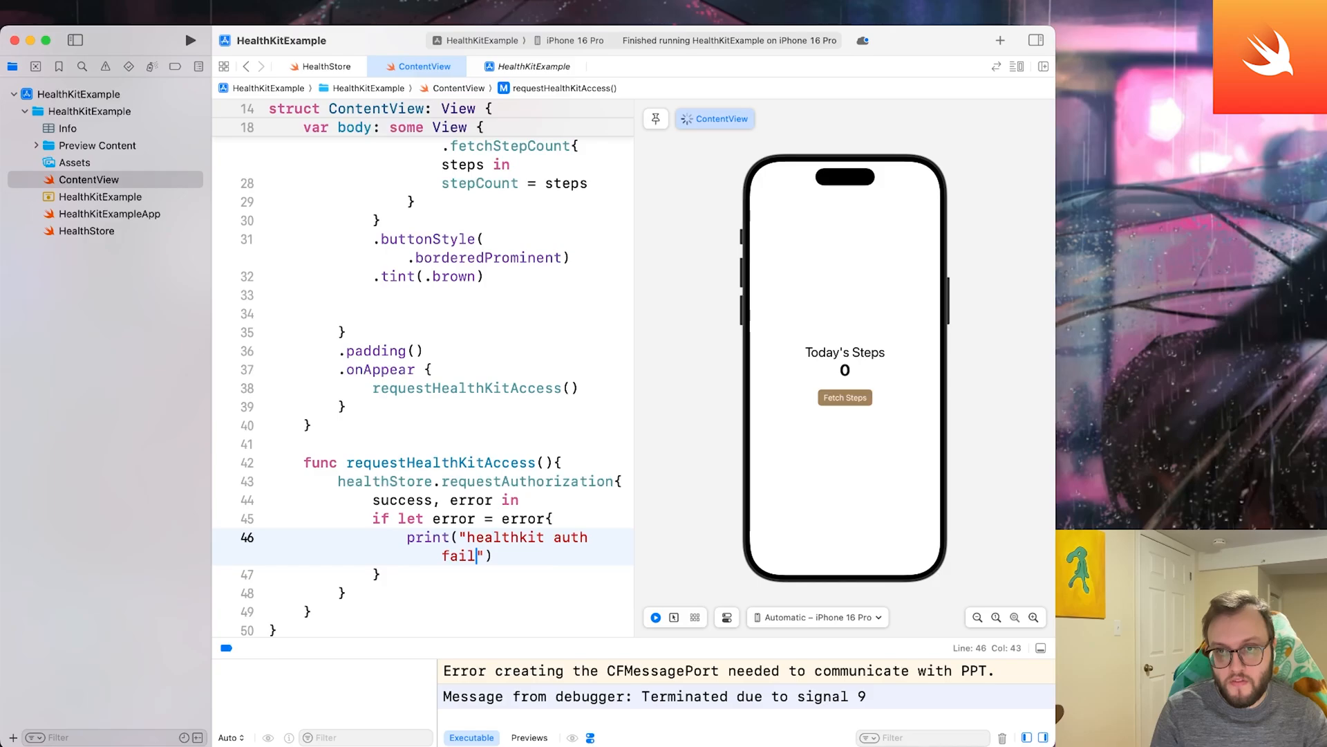
pyautogui.write('ed: \\(error)')
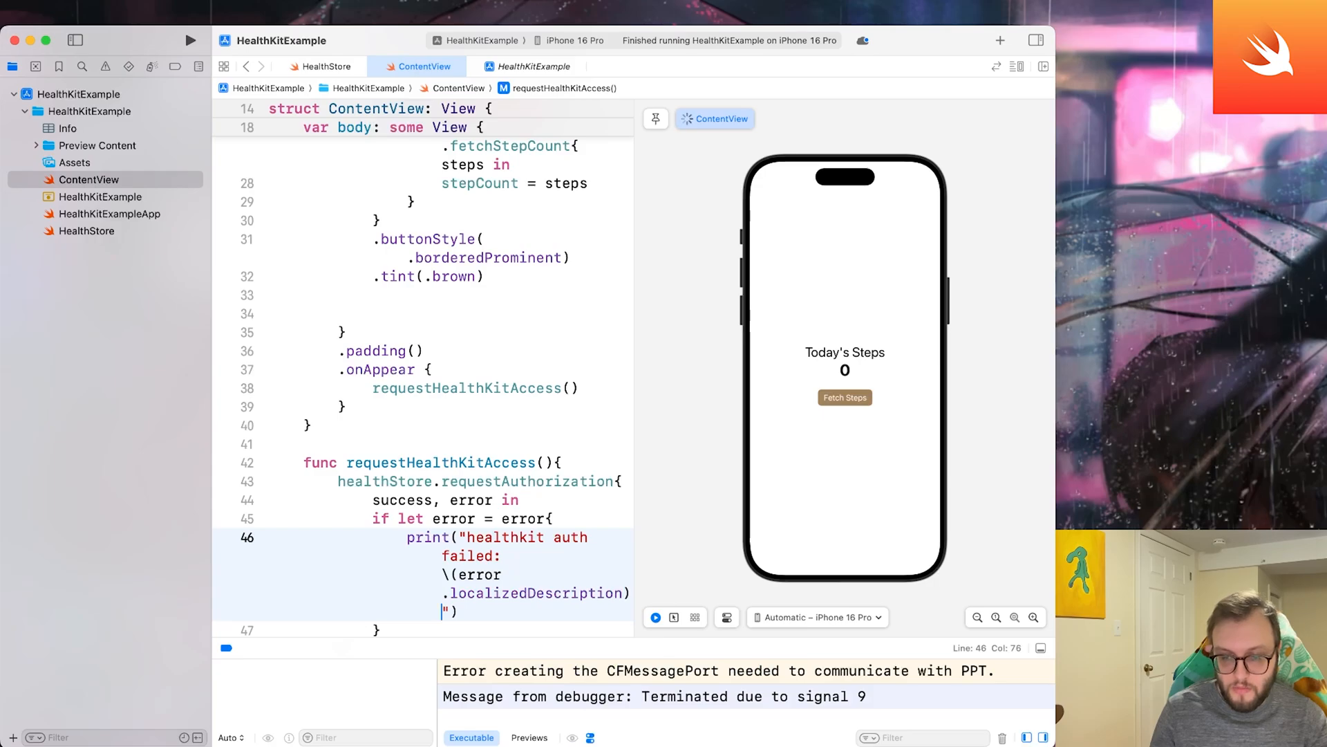
pyautogui.scroll(-3)
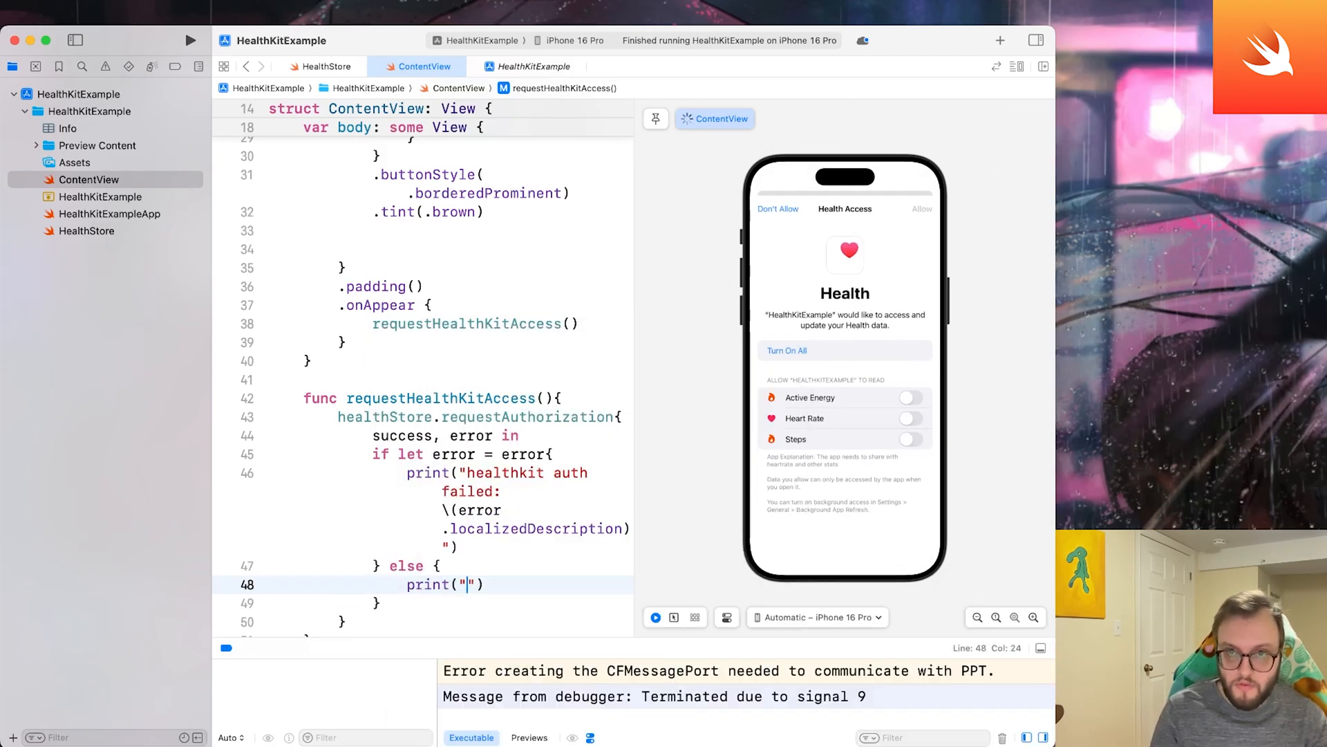
pyautogui.write('Healthkit auth was su')
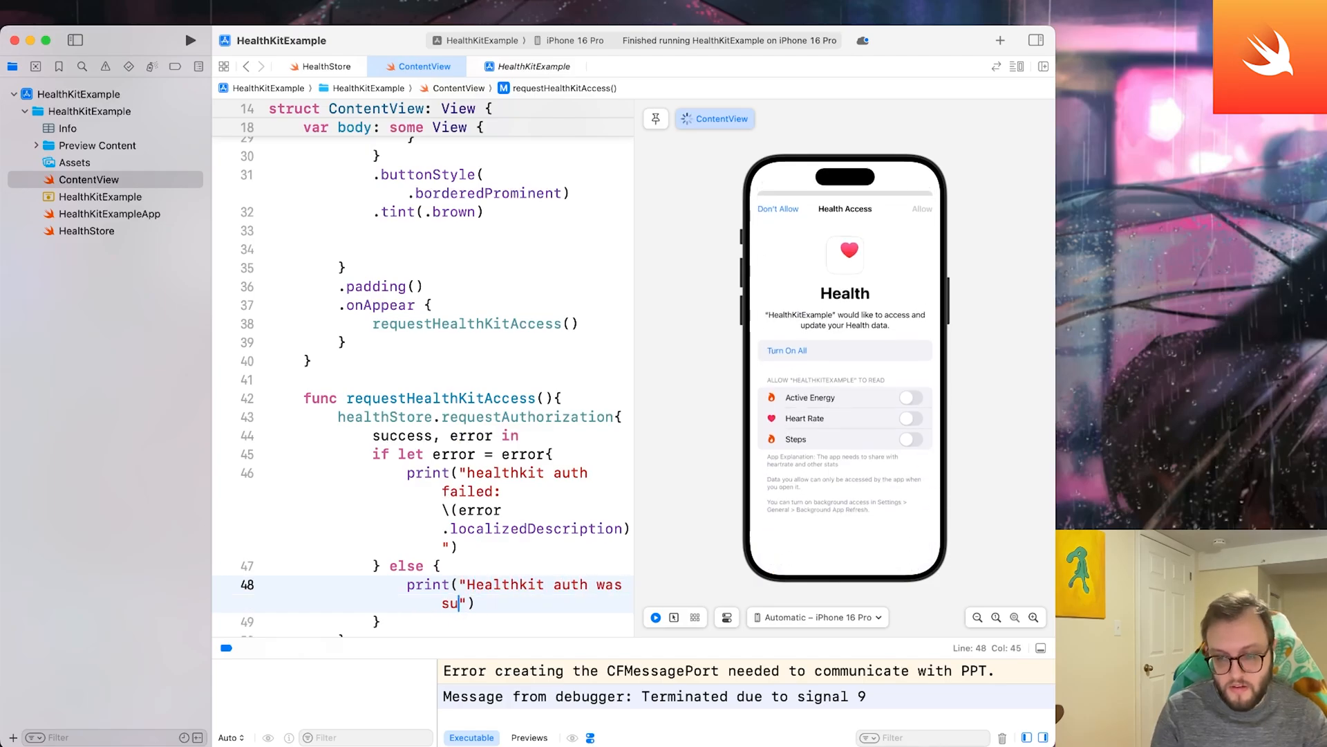
pyautogui.write('ccessful')
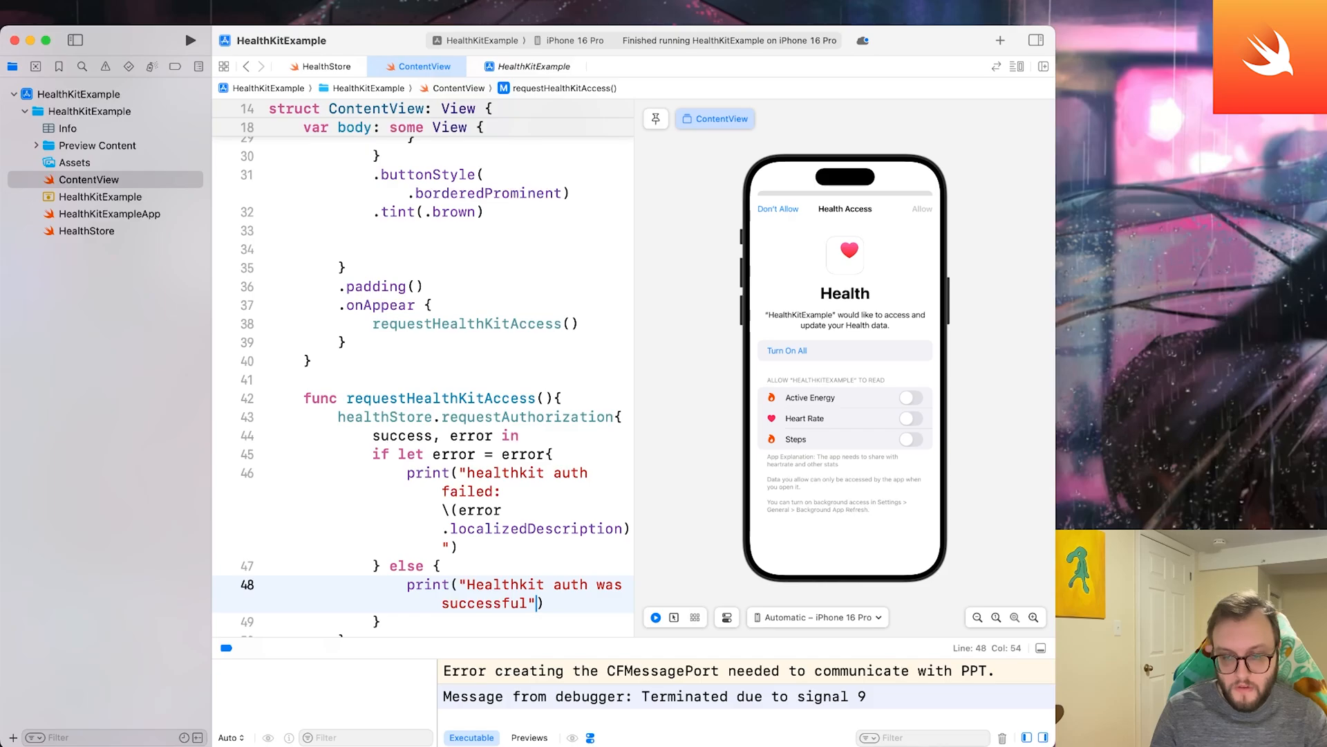
pyautogui.write(')')
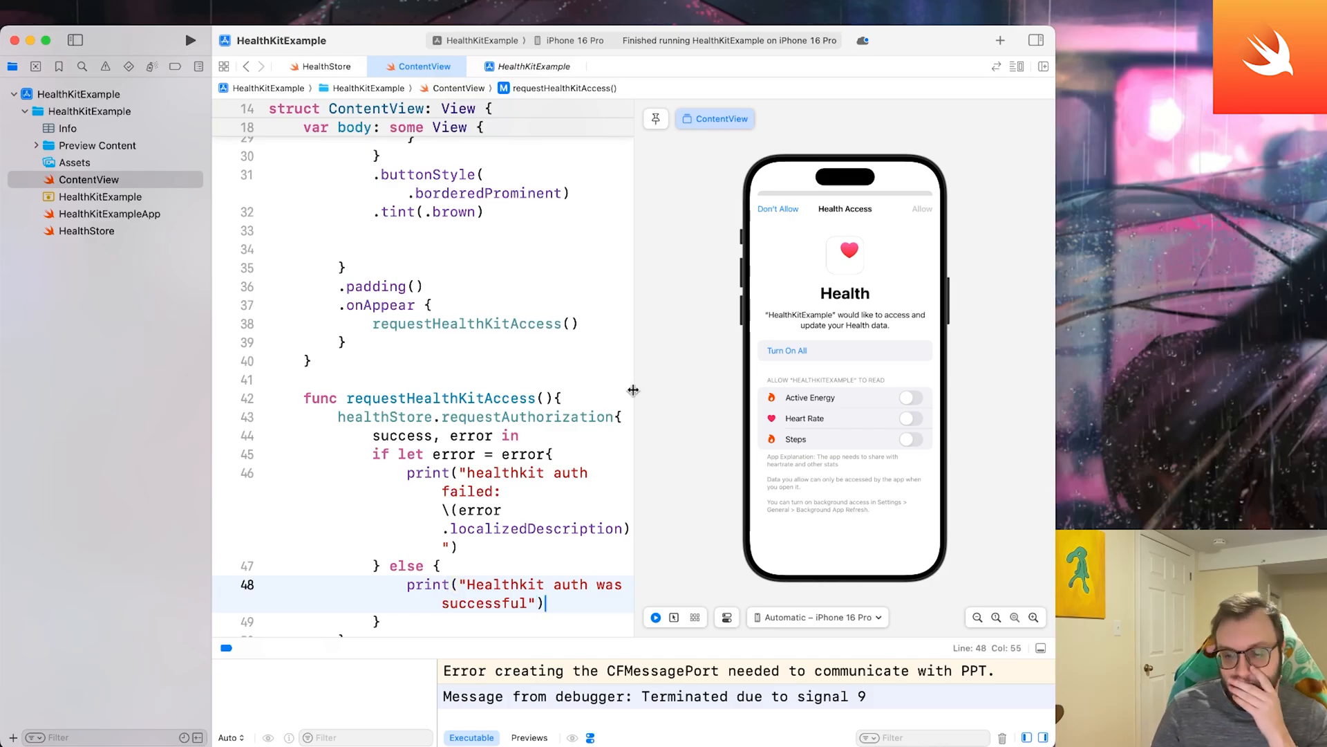
pyautogui.moveTo(907, 435)
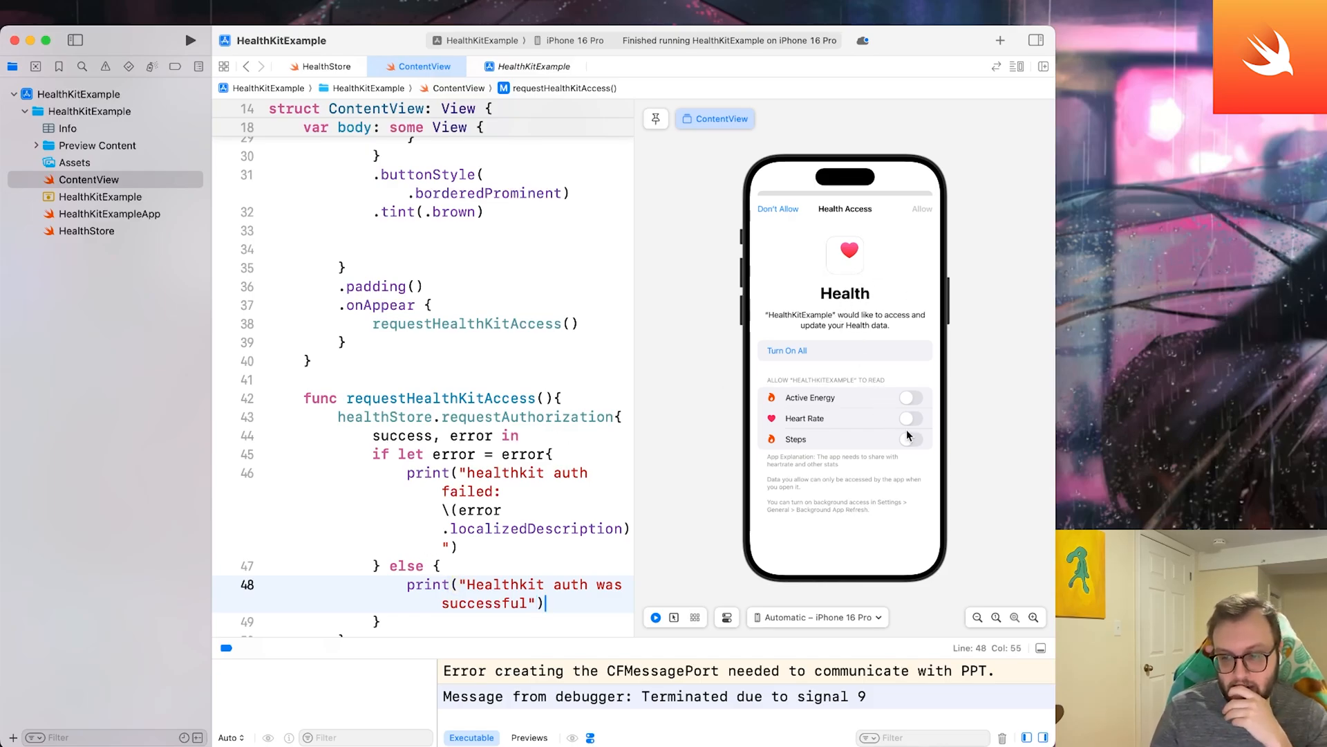
# - Turn on all Health categories and allow access in the preview sheet, then run the app
pyautogui.click(787, 350)
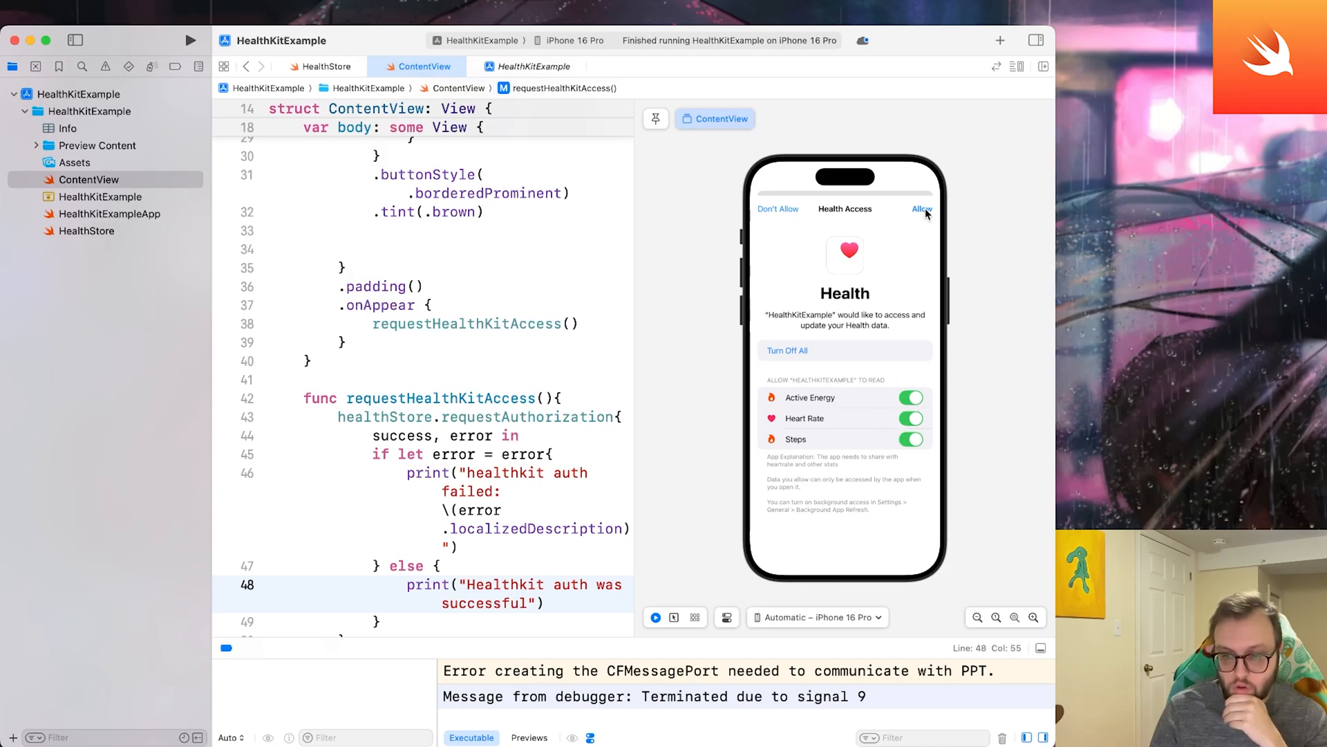
pyautogui.click(923, 209)
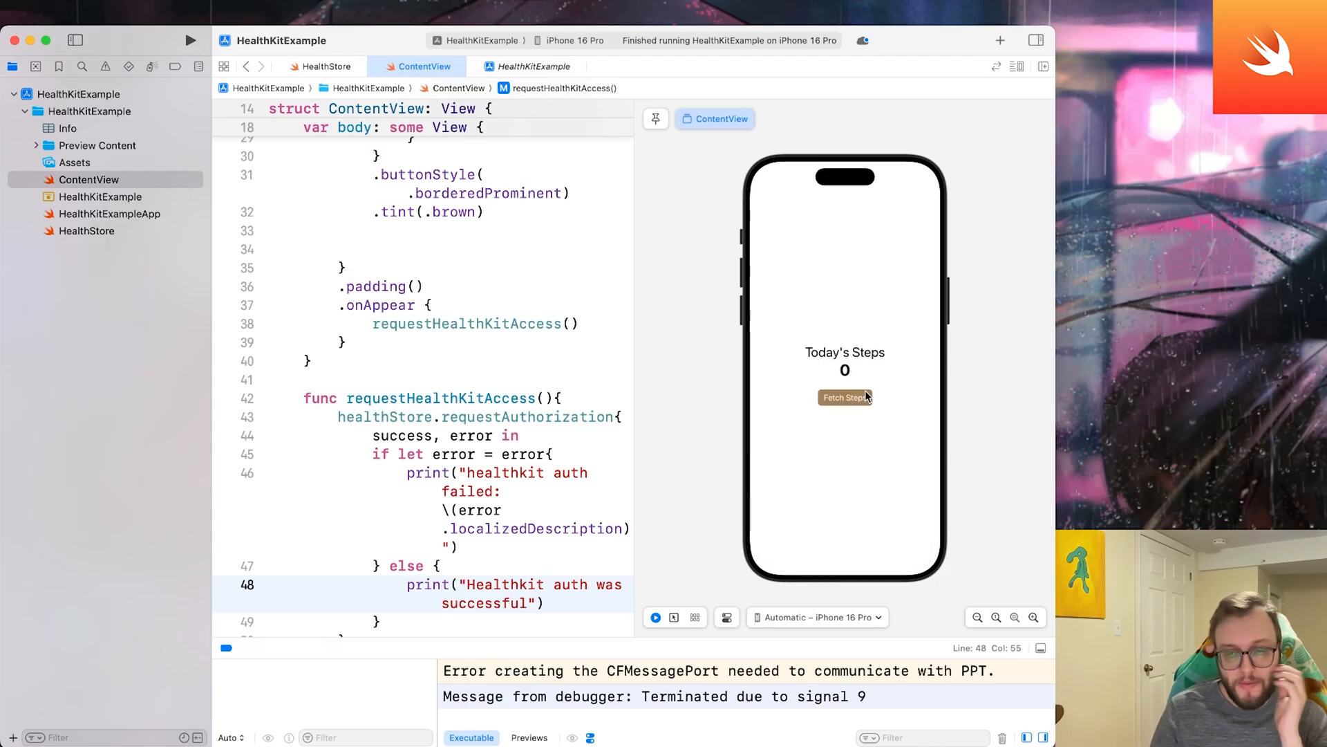
pyautogui.click(191, 40)
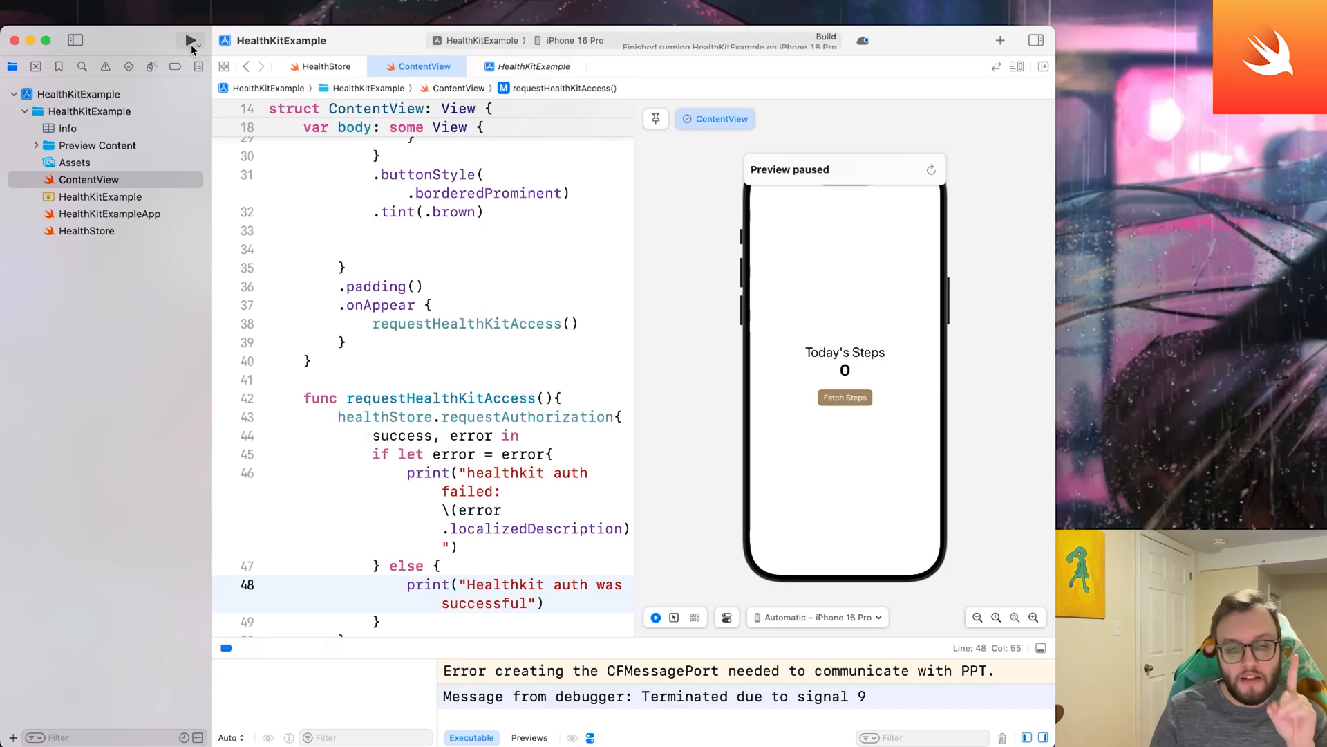
# - Launch the app in the simulator and tap Fetch Steps to bring up the Health Access sheet
pyautogui.click(191, 40)
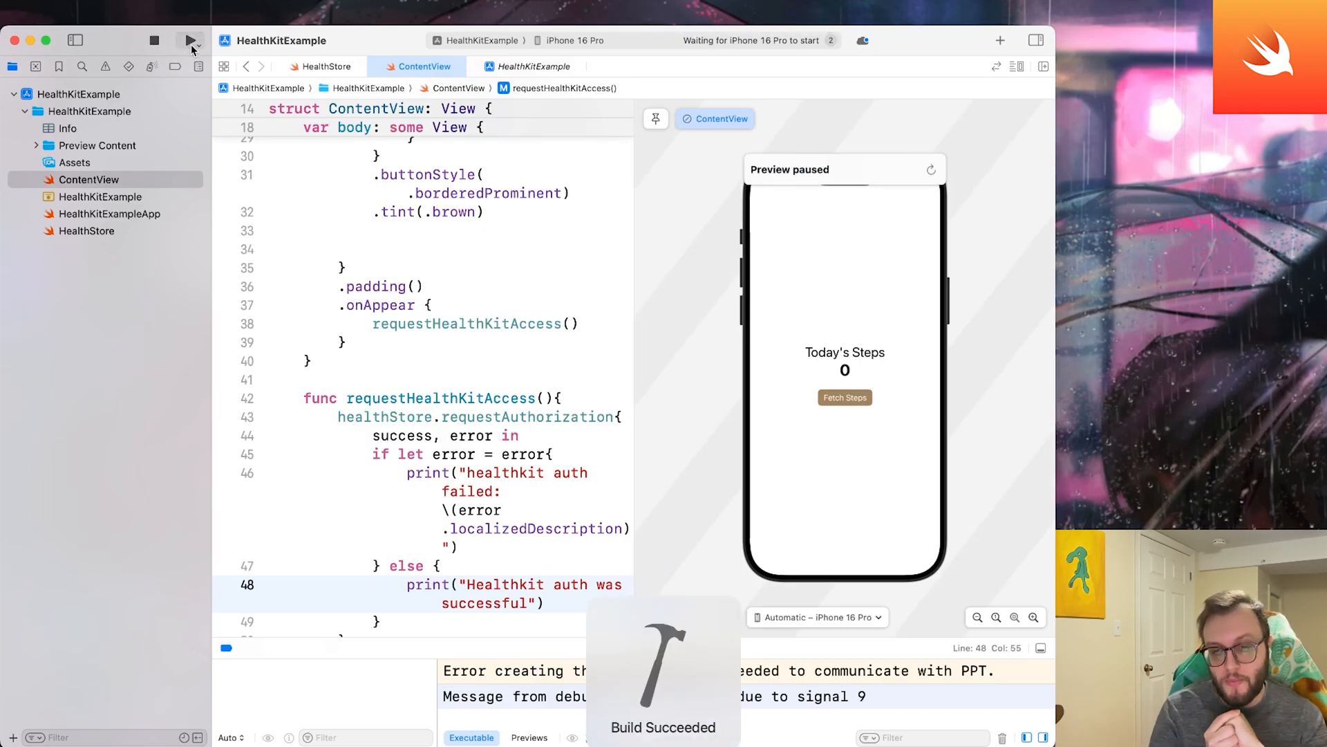
pyautogui.click(191, 40)
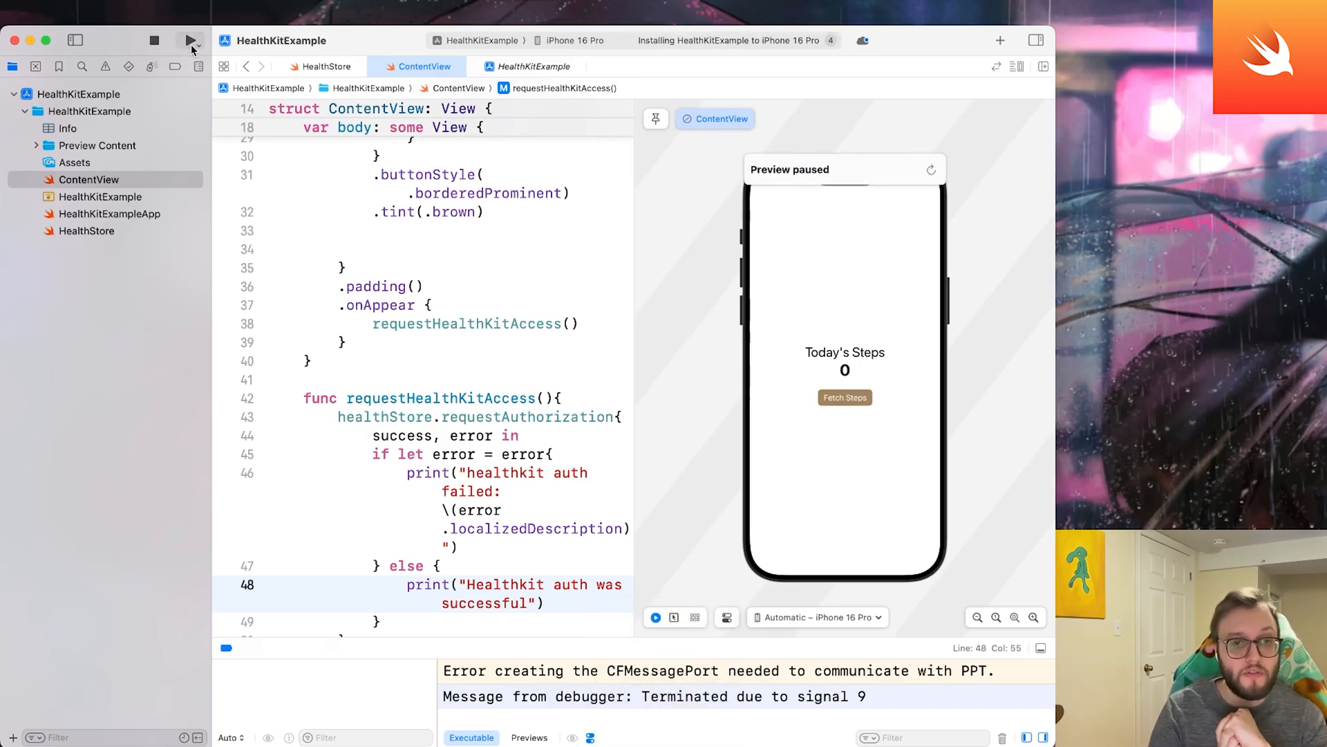
pyautogui.click(191, 40)
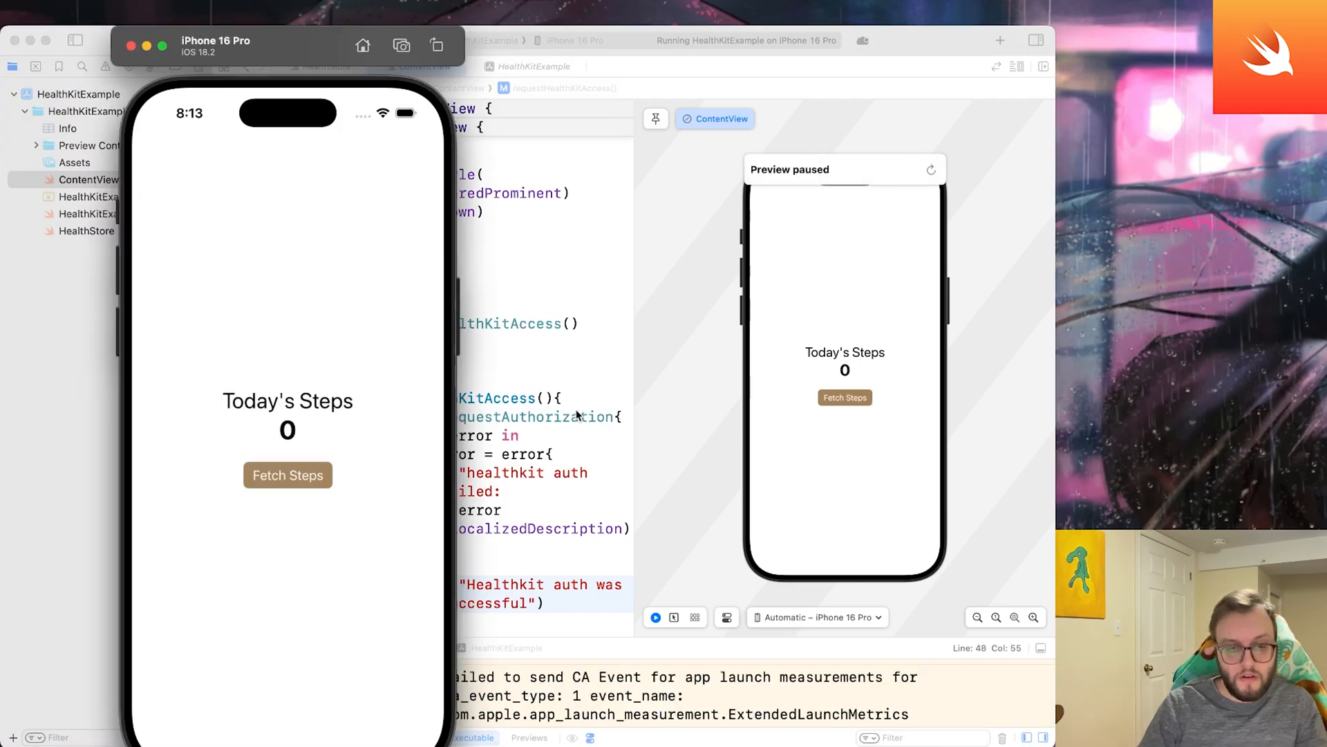
pyautogui.click(288, 474)
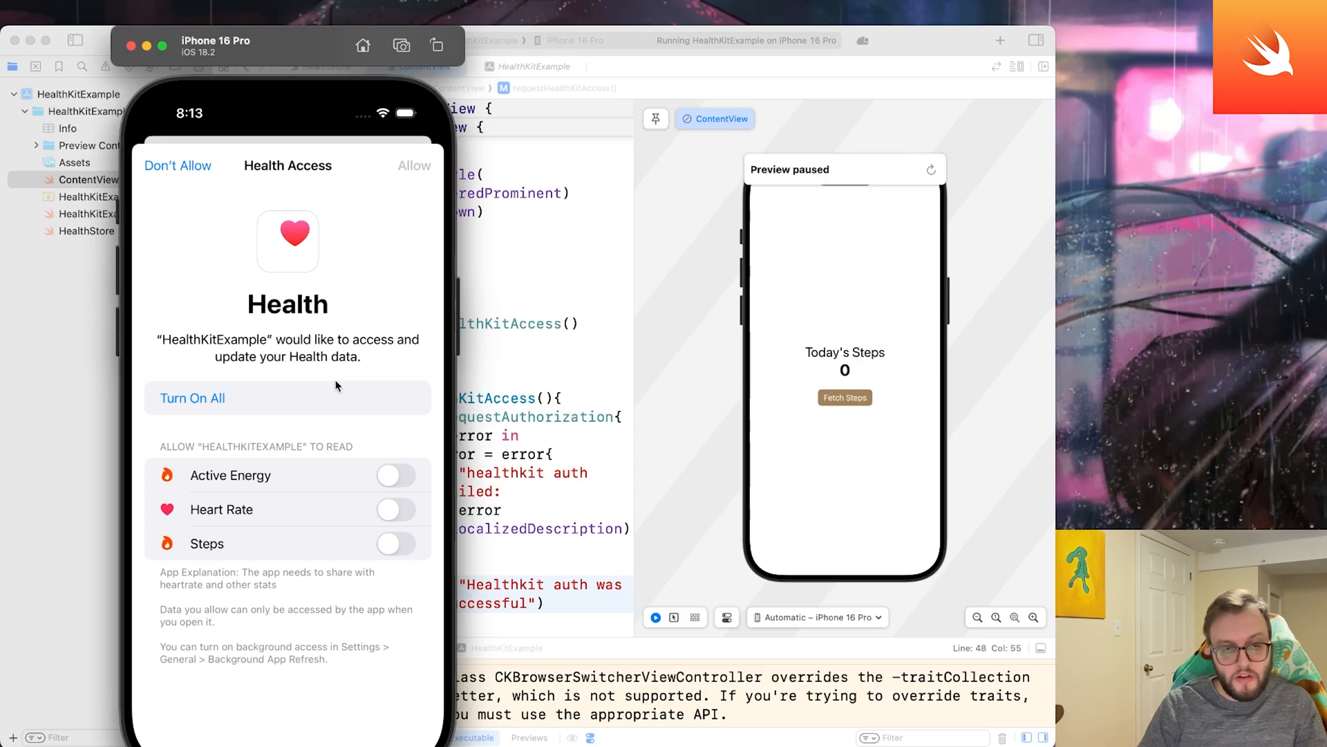
# - Grant access to Active Energy, Heart Rate and Steps via Turn On All and Allow, showing 1,001 steps
pyautogui.click(395, 474)
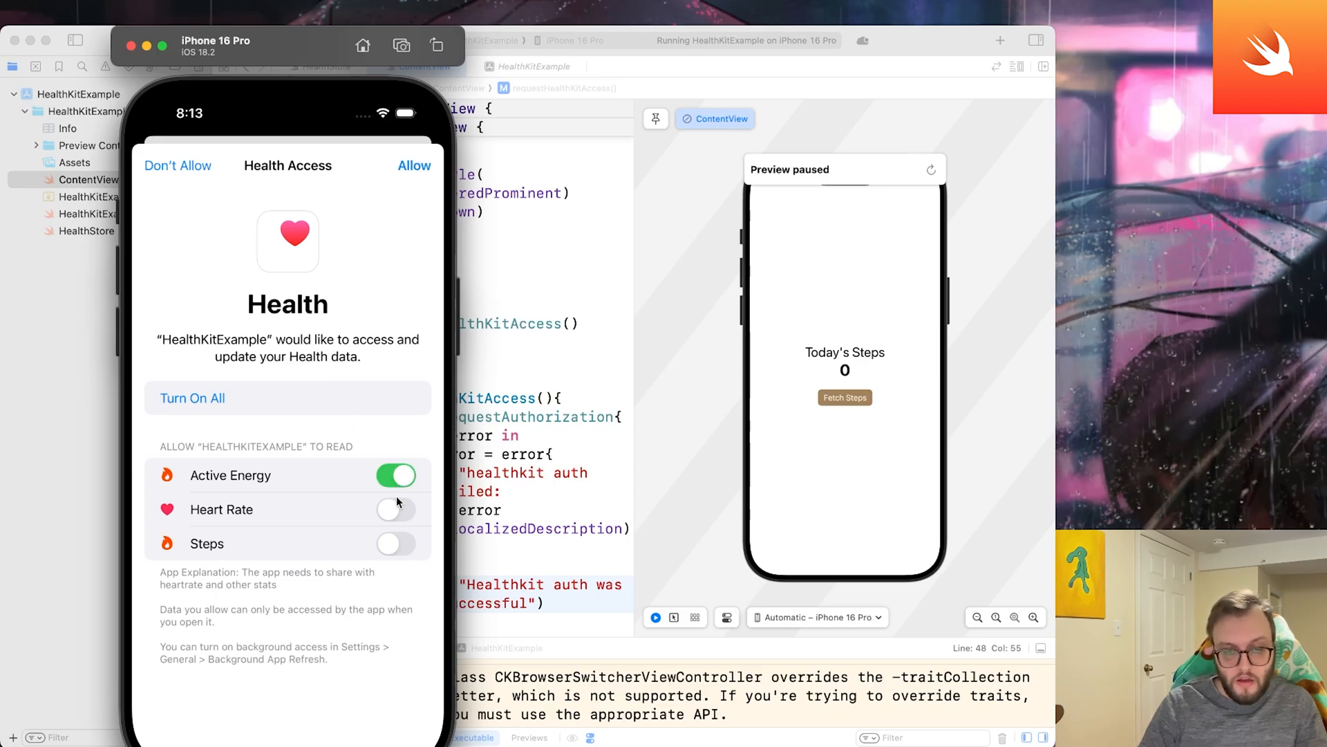
pyautogui.click(395, 475)
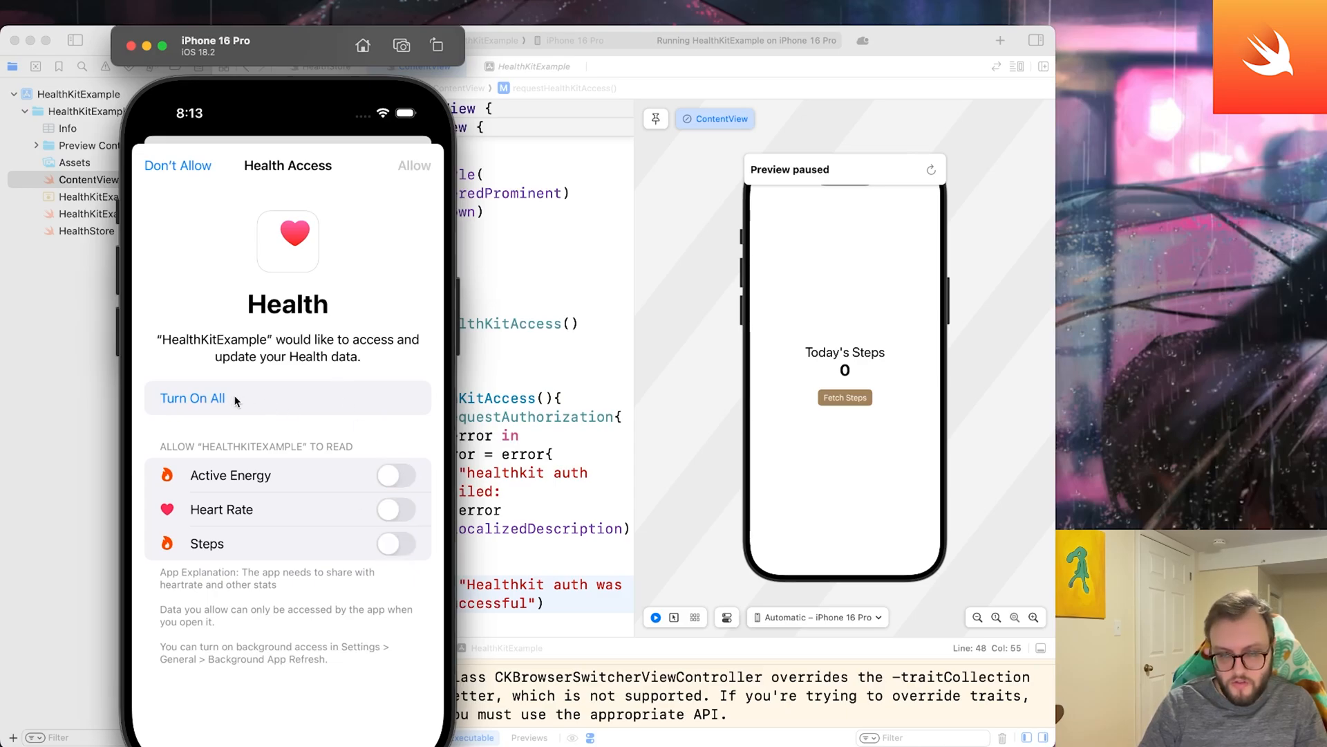
pyautogui.click(192, 399)
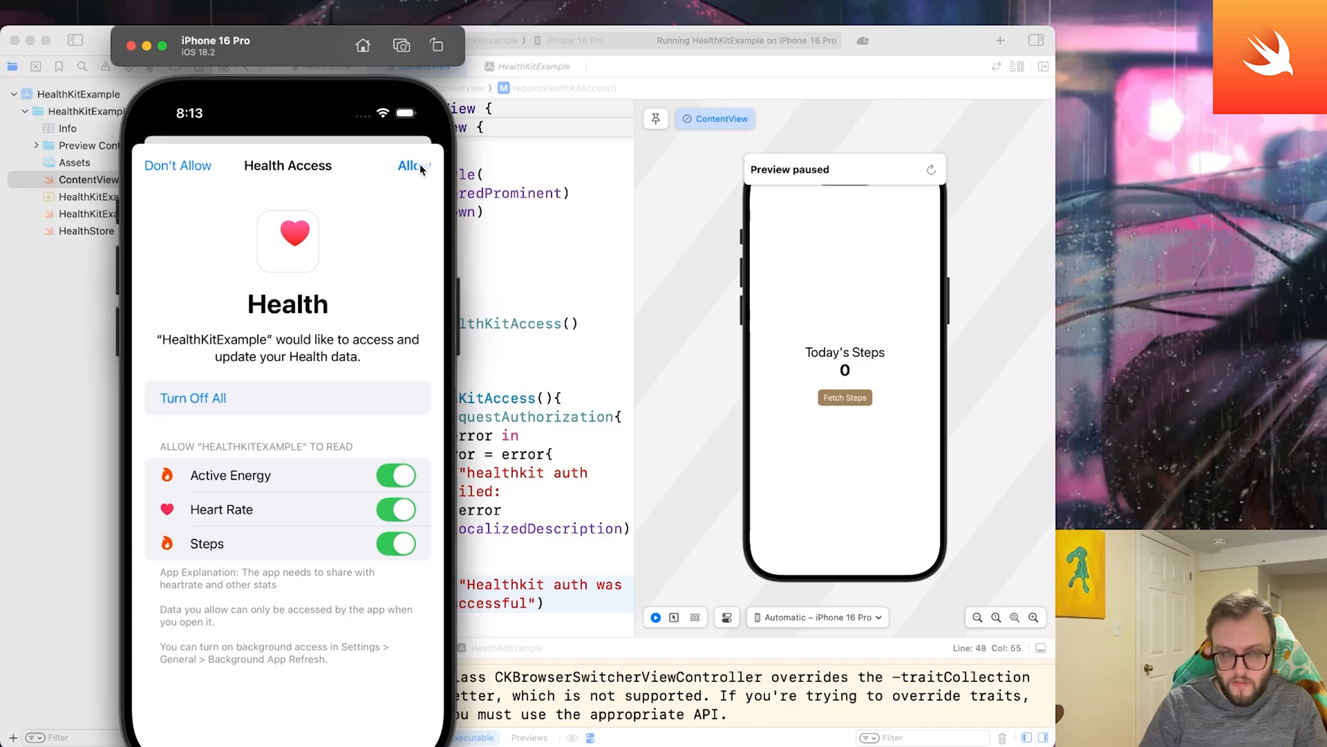
pyautogui.click(409, 165)
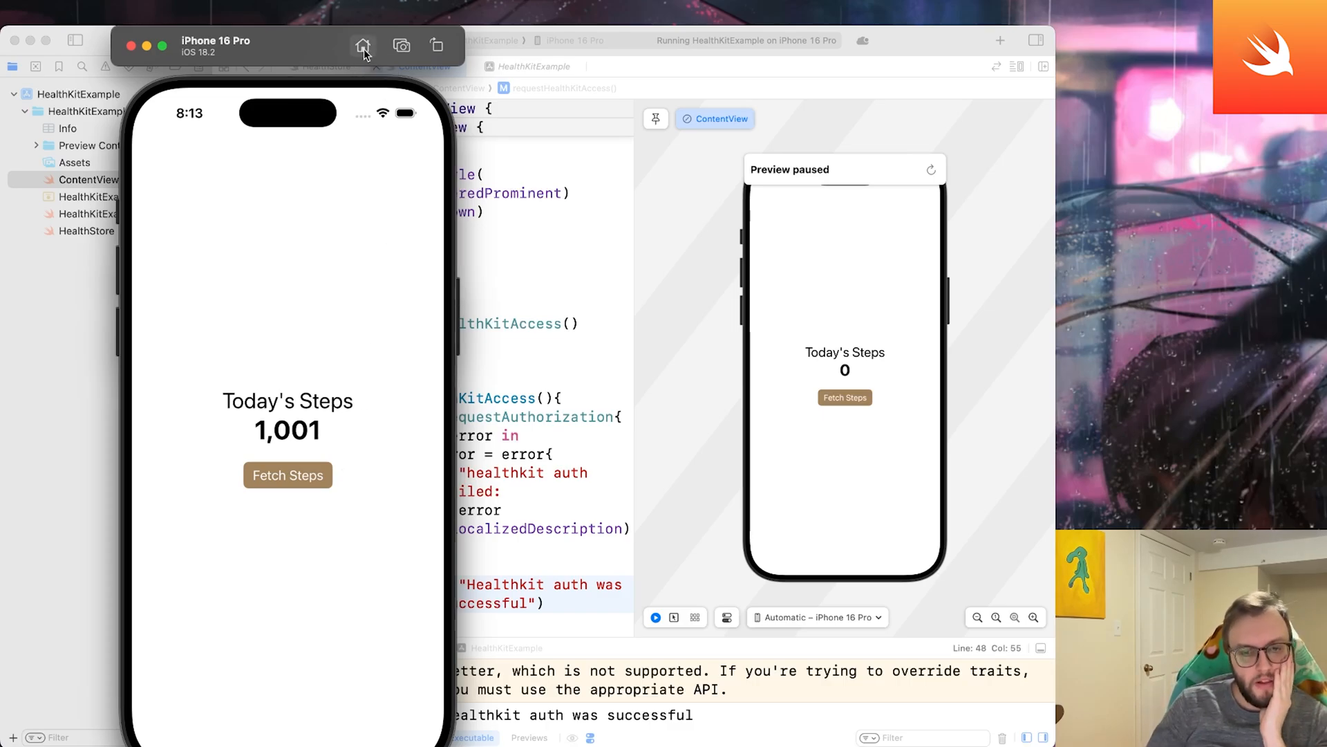
# - Go to the simulator home screen and open the Steps page in the Health app
pyautogui.click(362, 45)
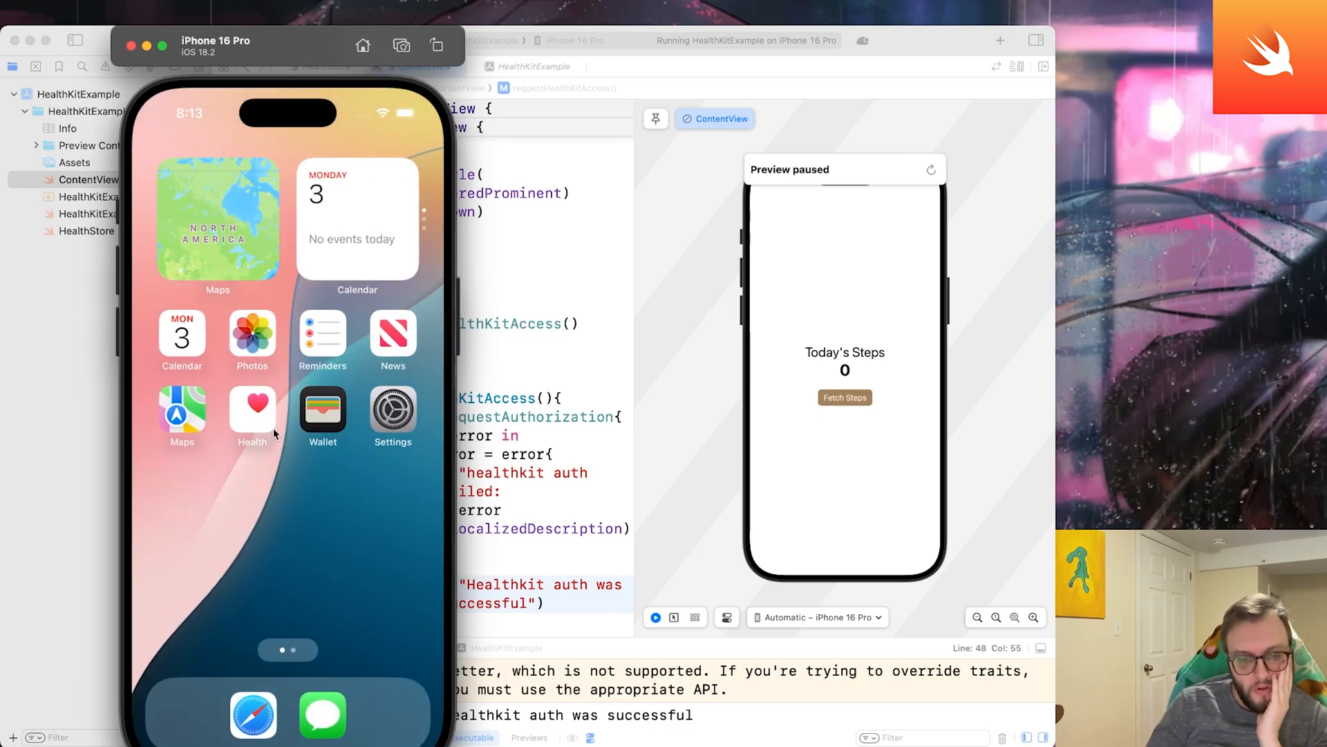
pyautogui.click(251, 410)
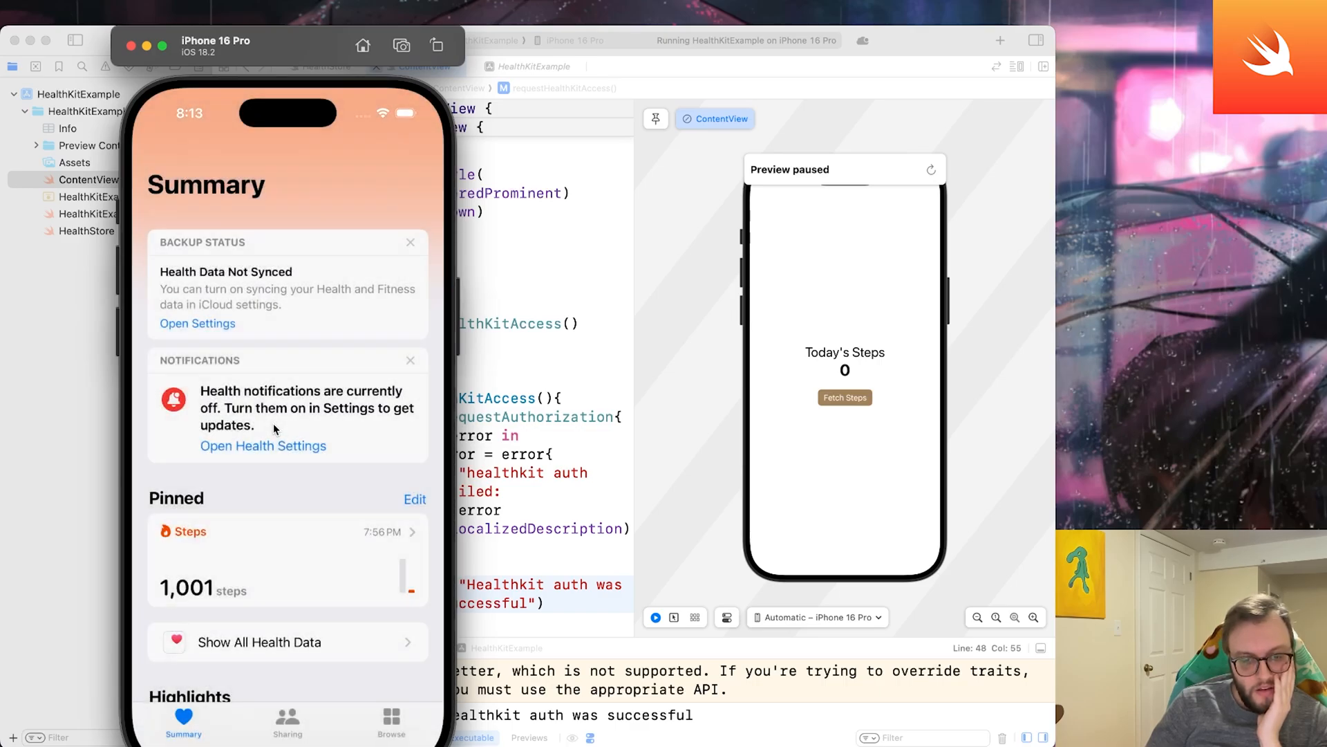
pyautogui.scroll(-3)
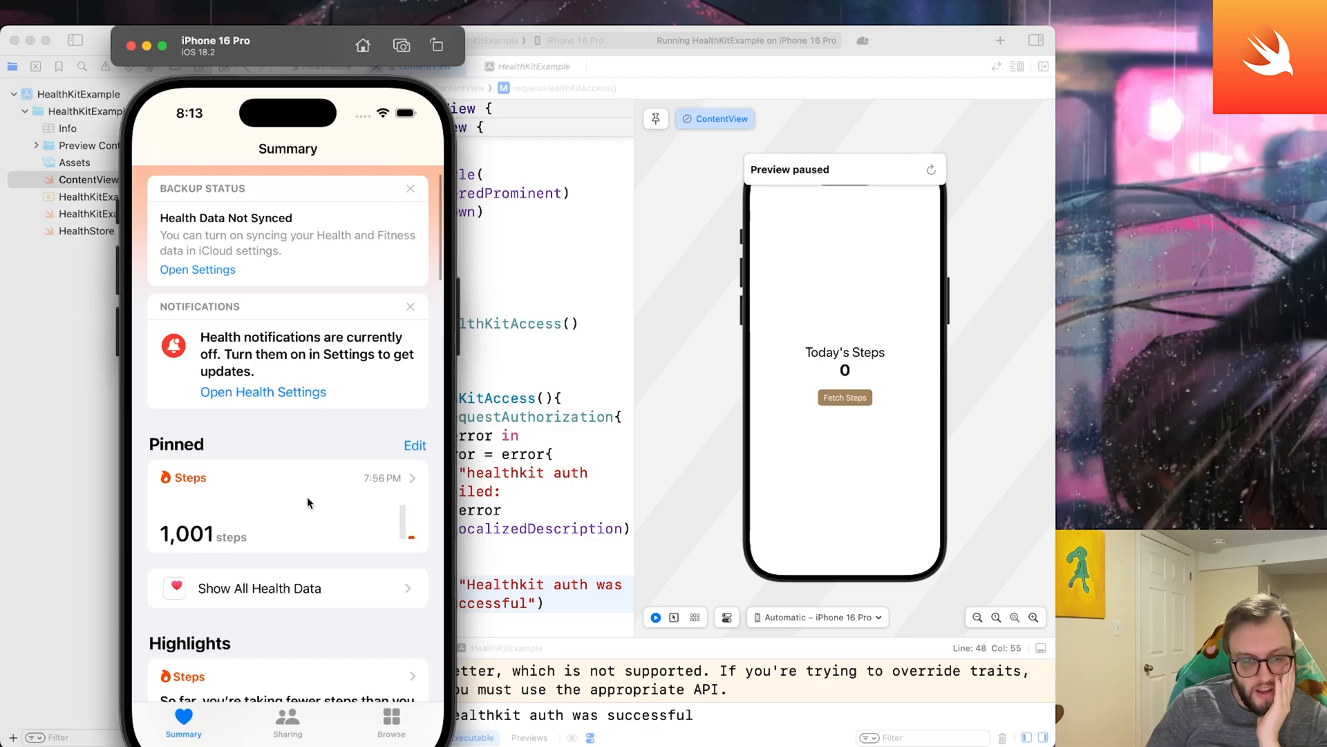
pyautogui.moveTo(212, 483)
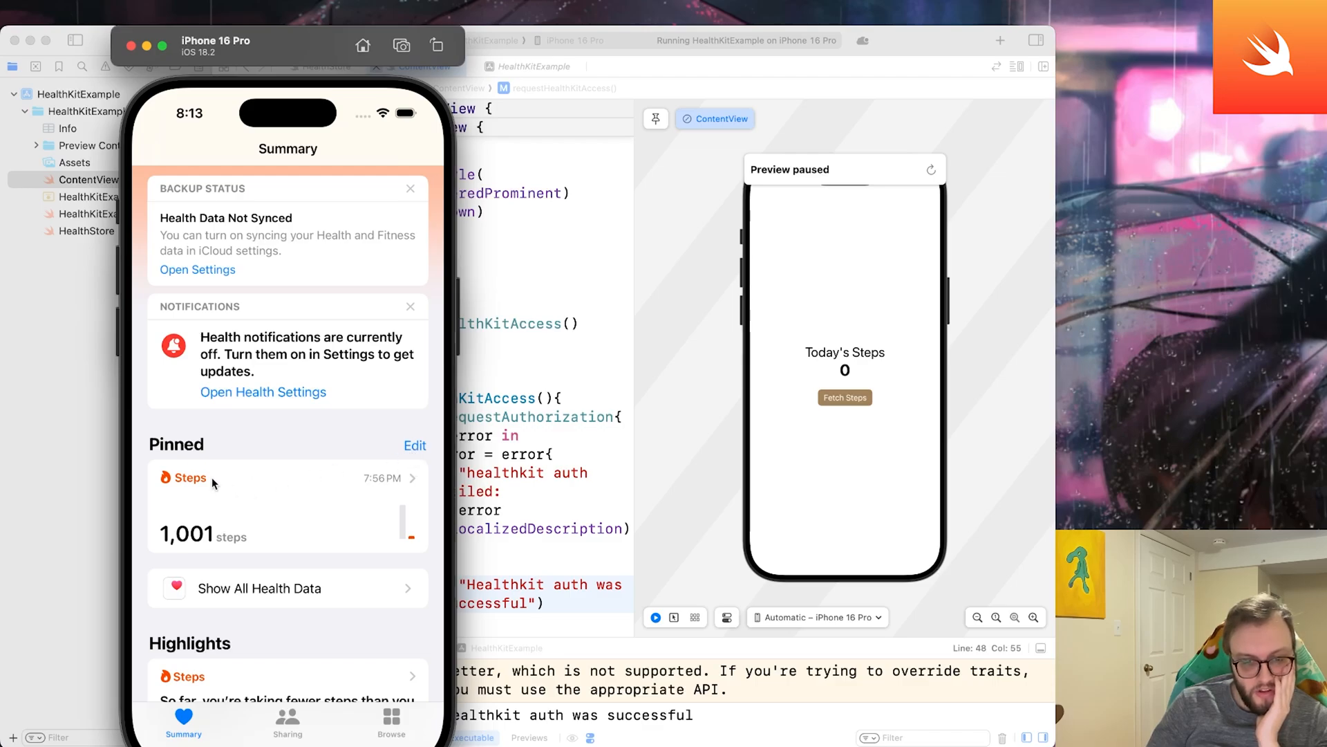
pyautogui.click(190, 477)
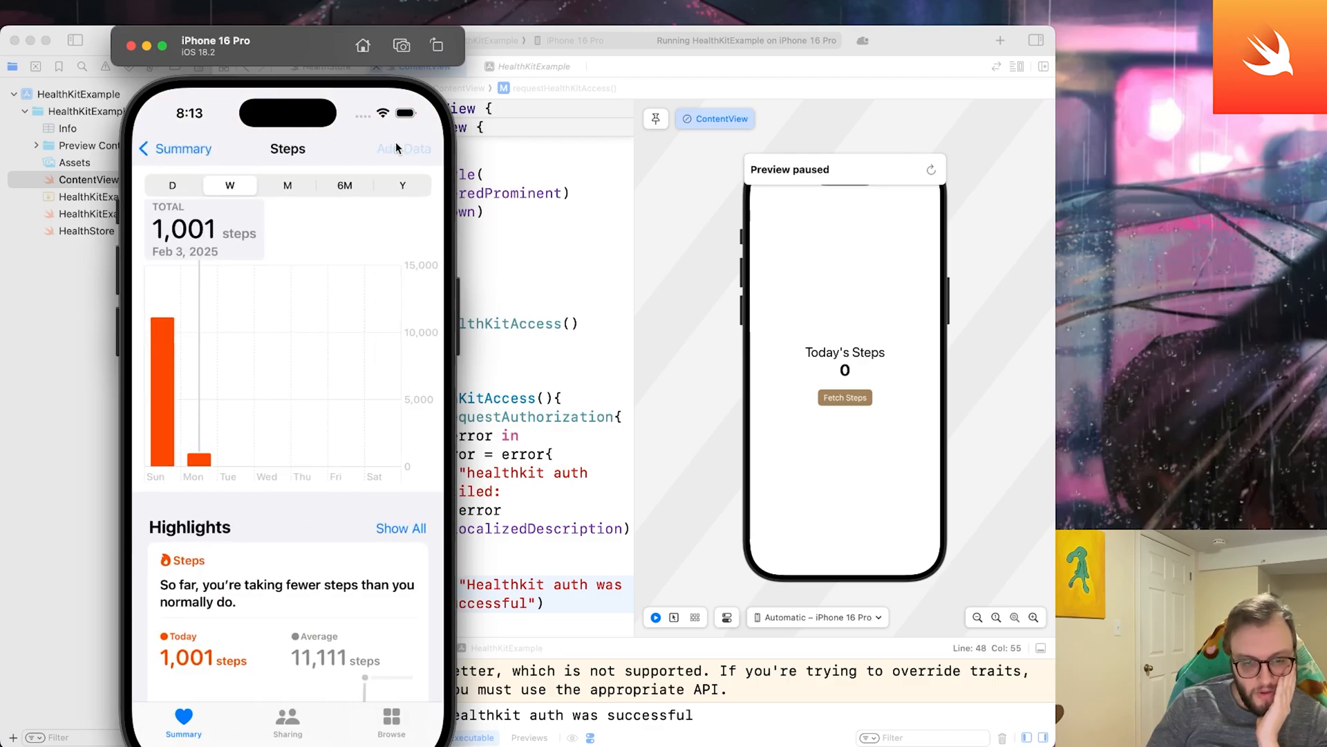
# - Add a manual 11111-step entry, then fetch in the app so Today's Steps reads 12,112
pyautogui.click(406, 149)
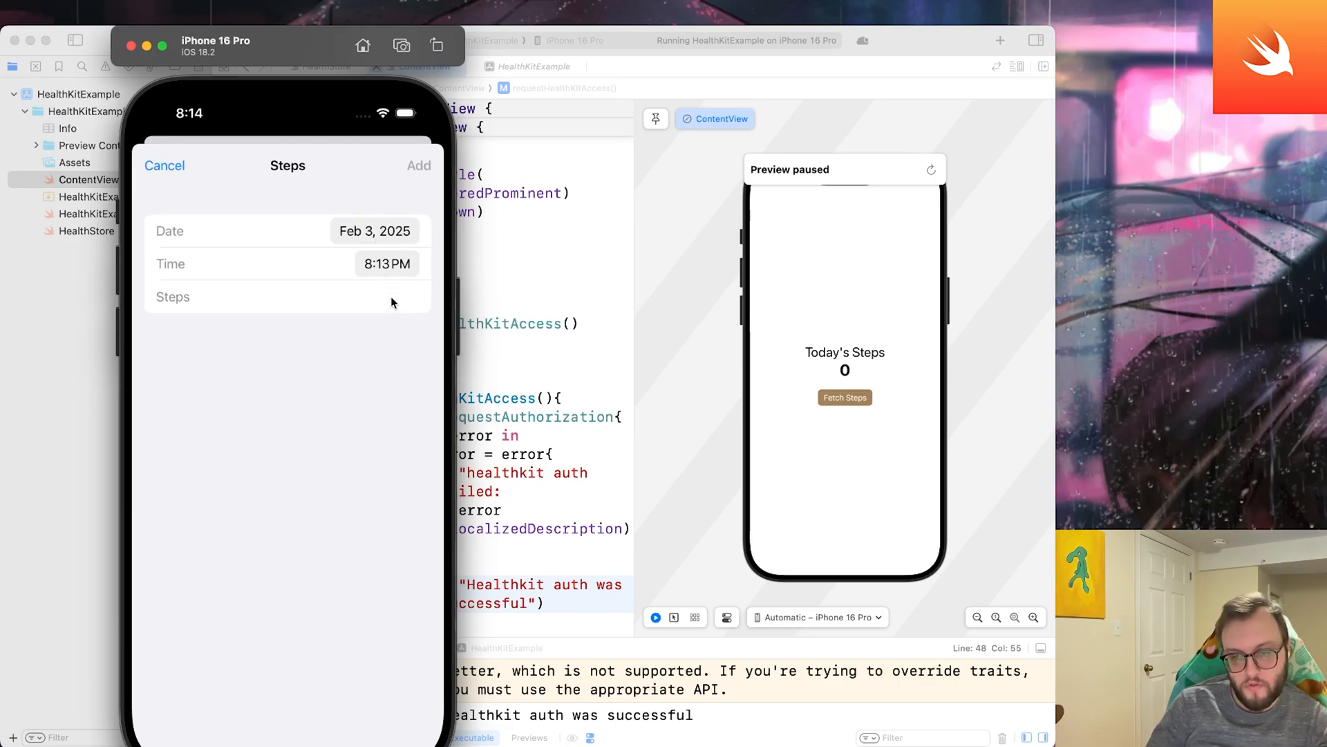
pyautogui.write('11111')
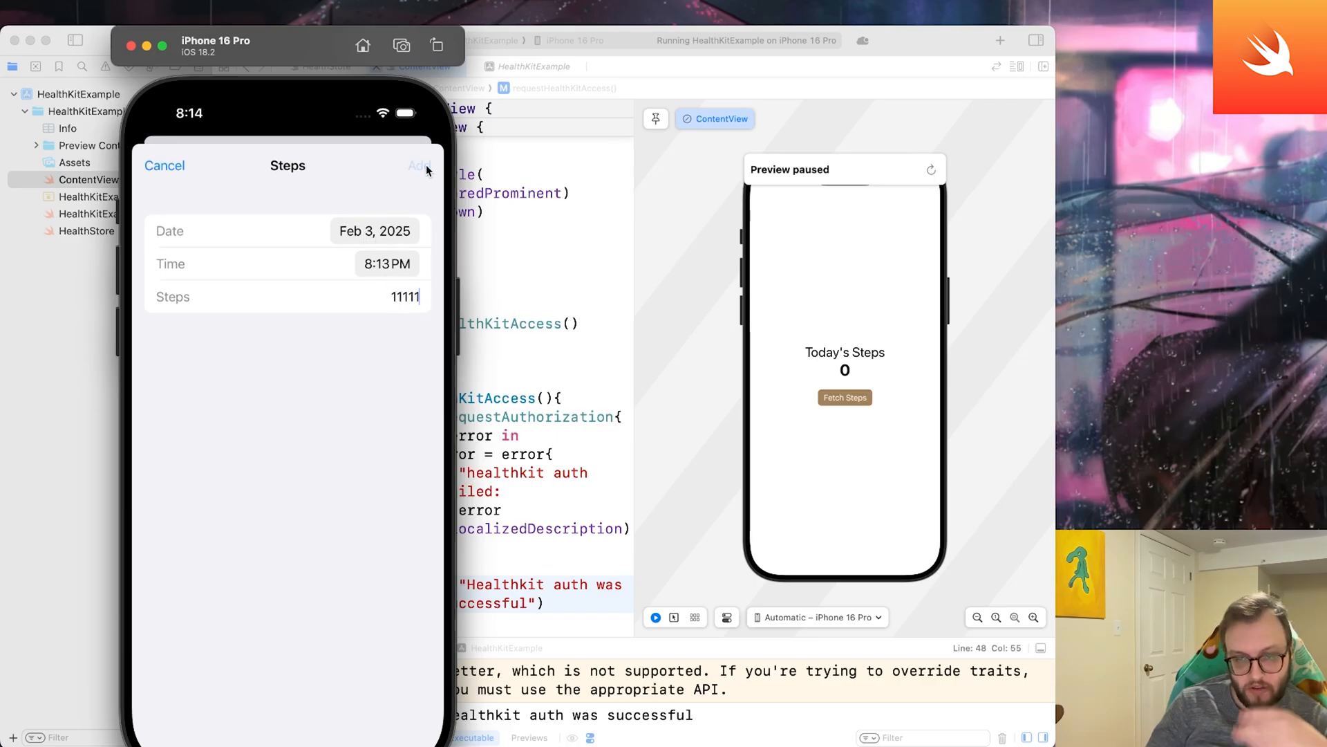
pyautogui.click(421, 165)
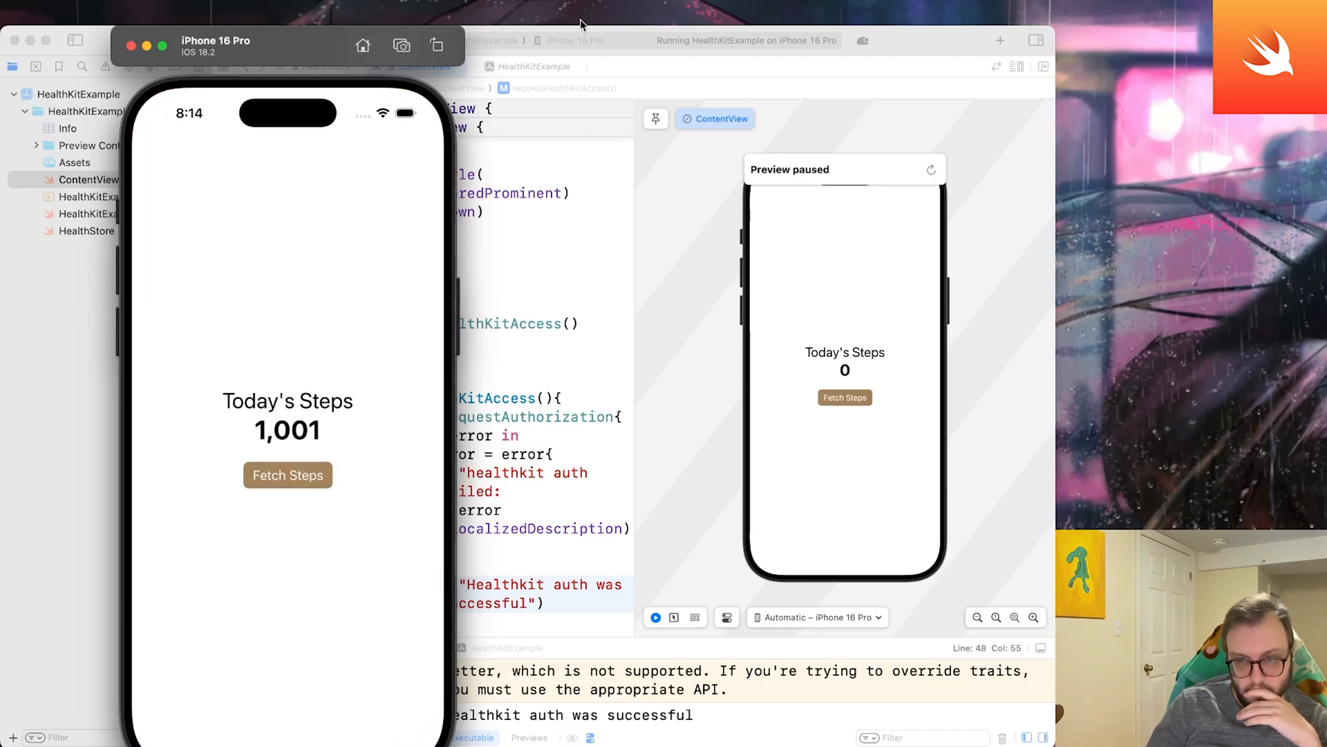
pyautogui.click(288, 474)
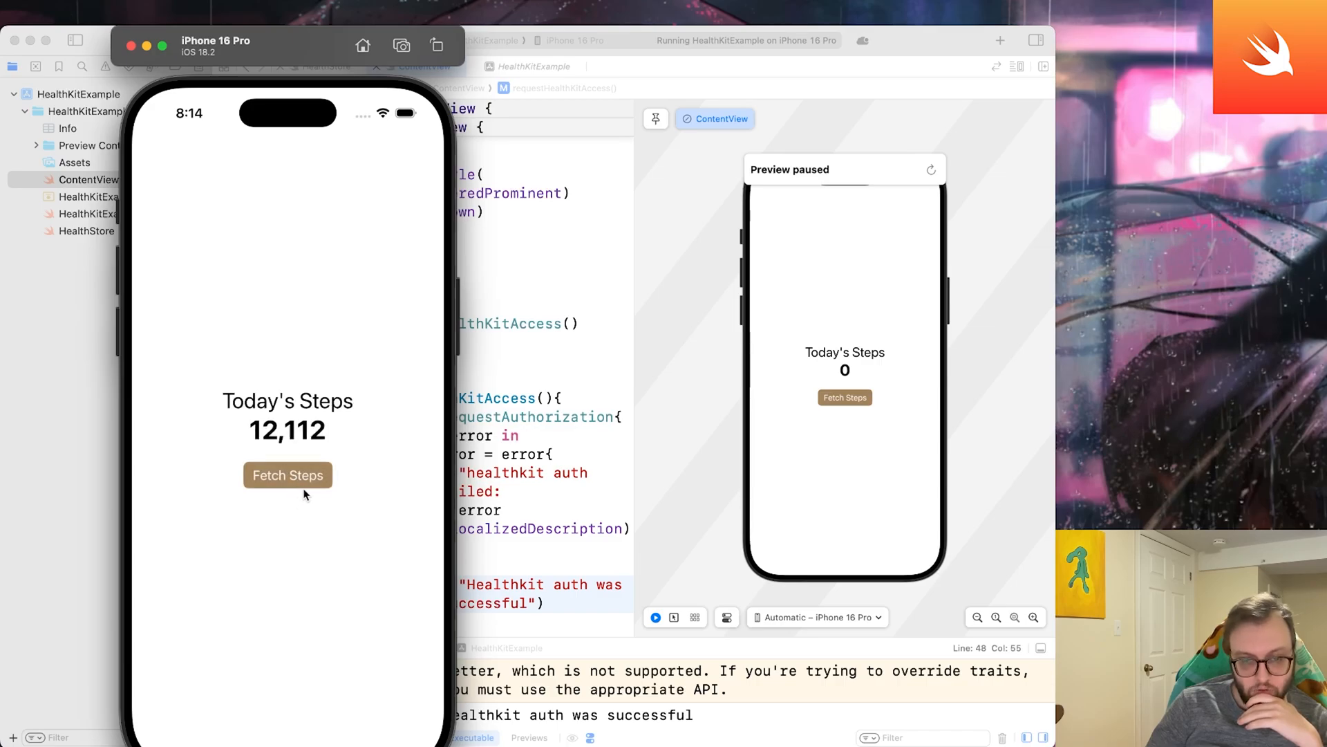
pyautogui.moveTo(322, 523)
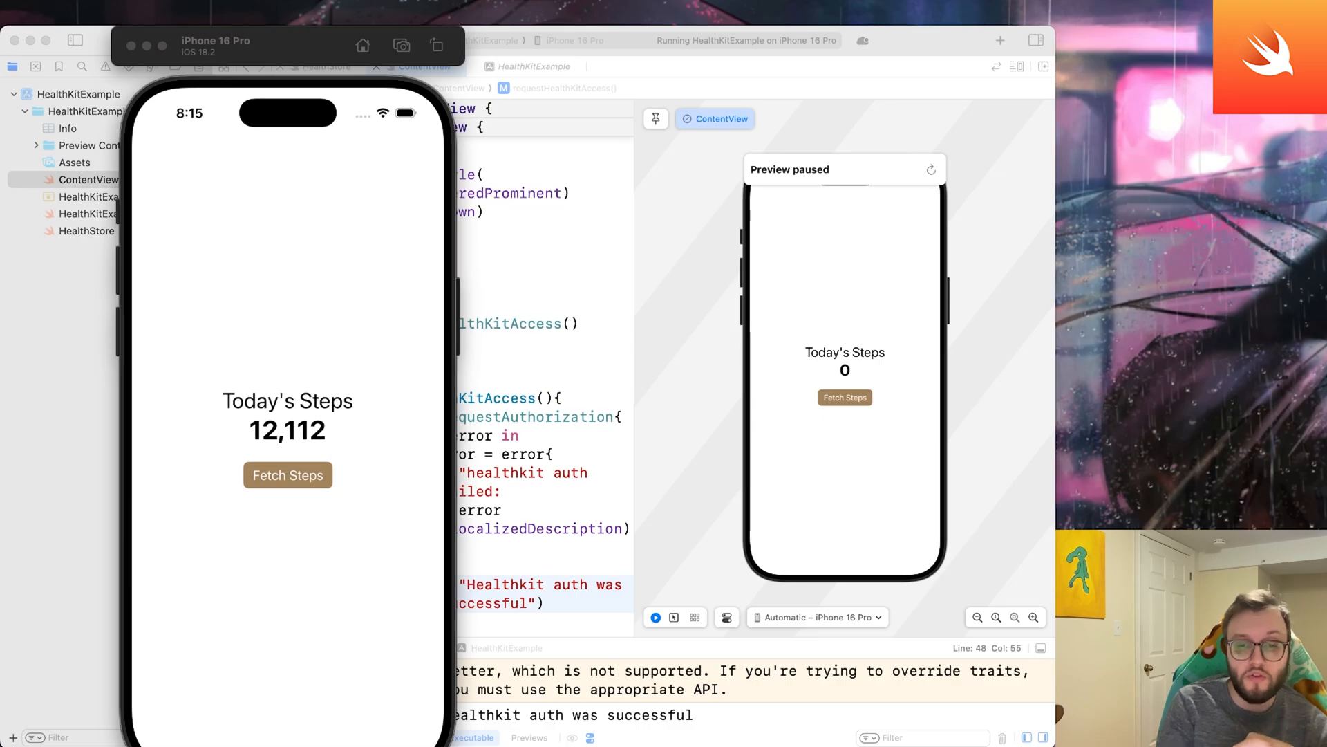
pyautogui.click(154, 40)
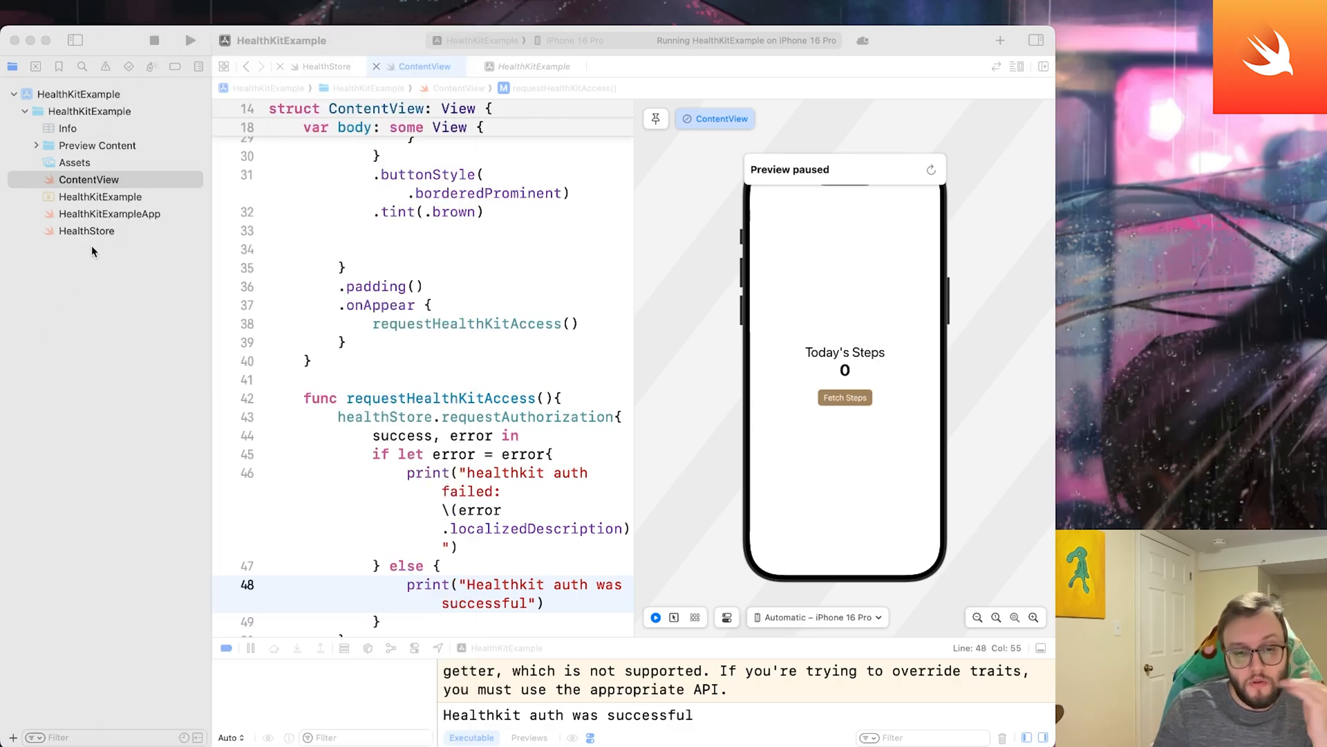
# - Open the HealthStore file and go to the step count type declaration on line 20
pyautogui.click(86, 231)
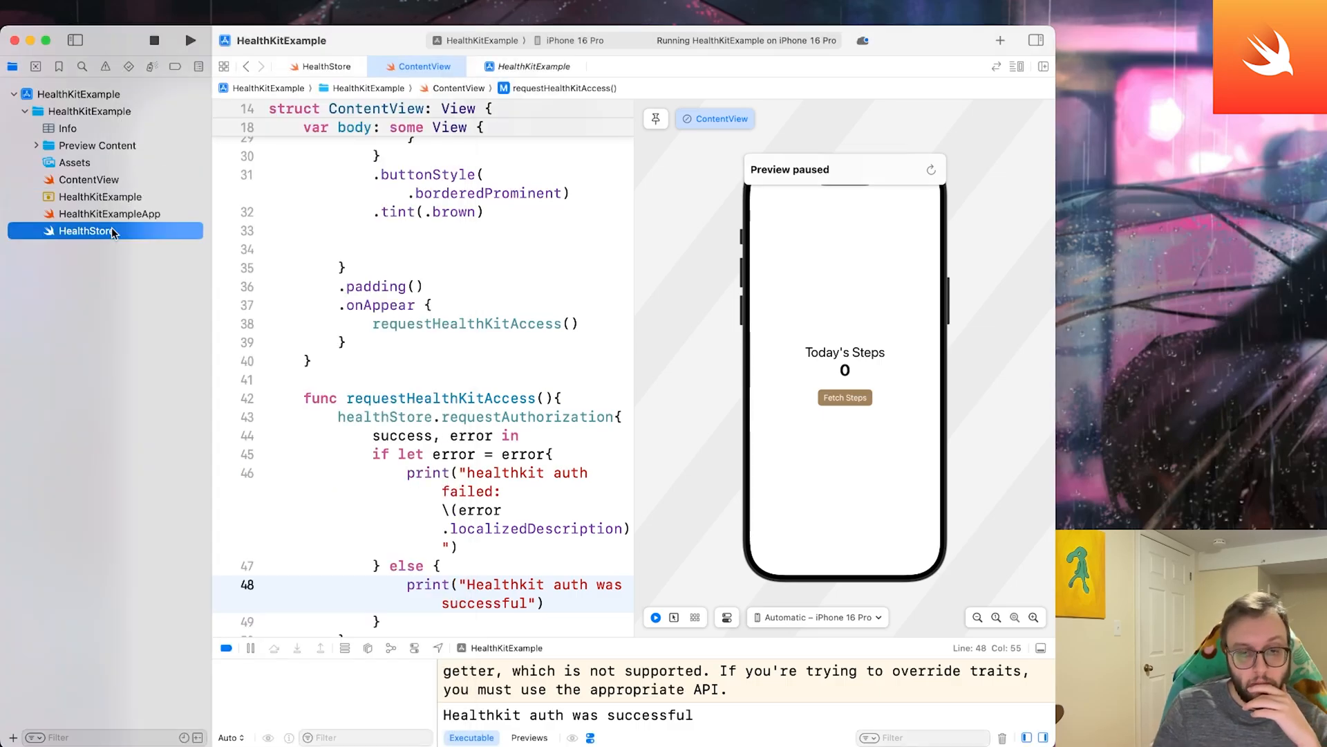
pyautogui.click(86, 231)
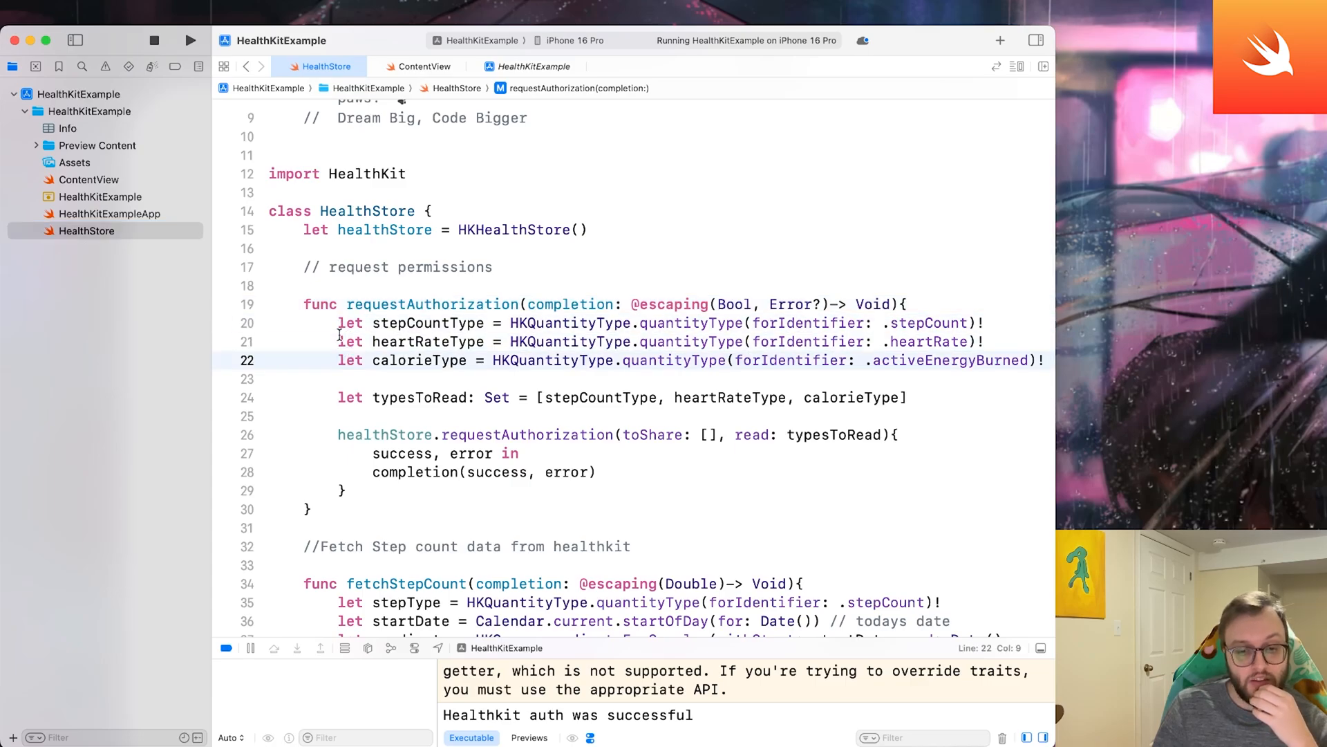
pyautogui.click(347, 323)
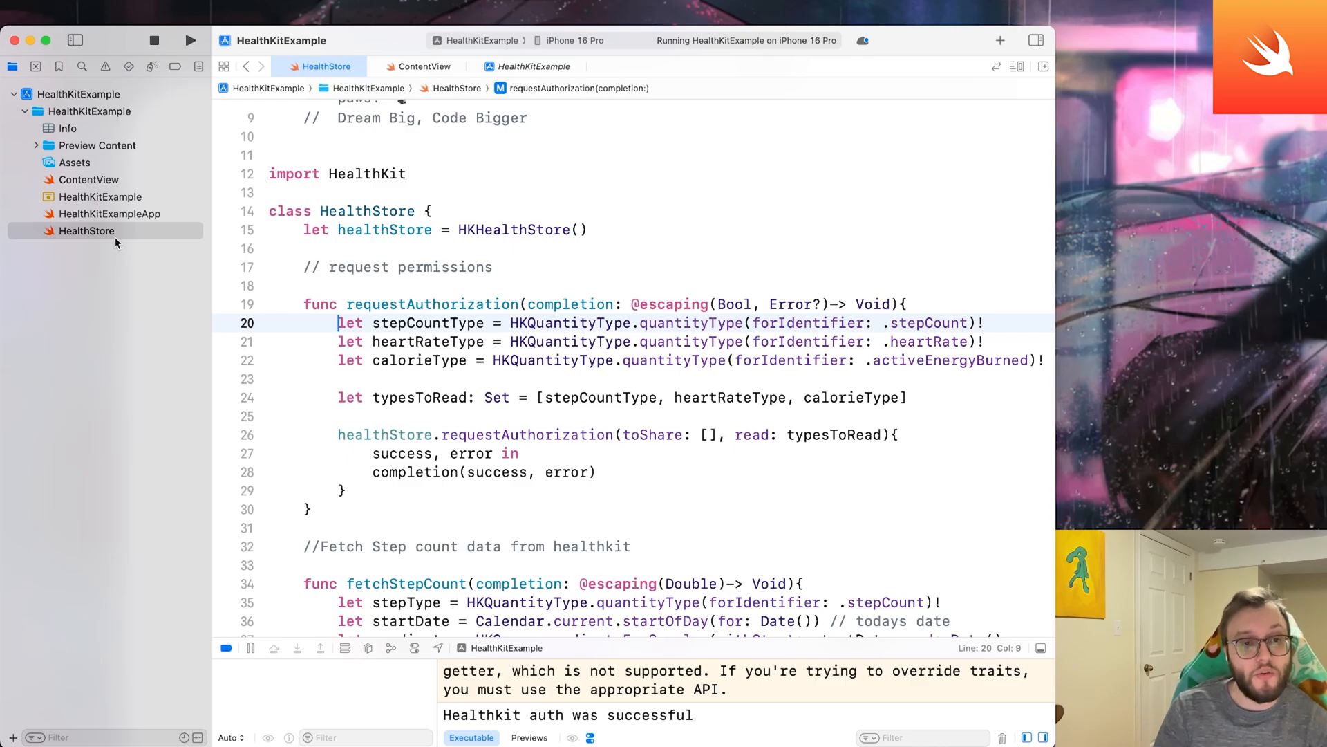
pyautogui.moveTo(326, 365)
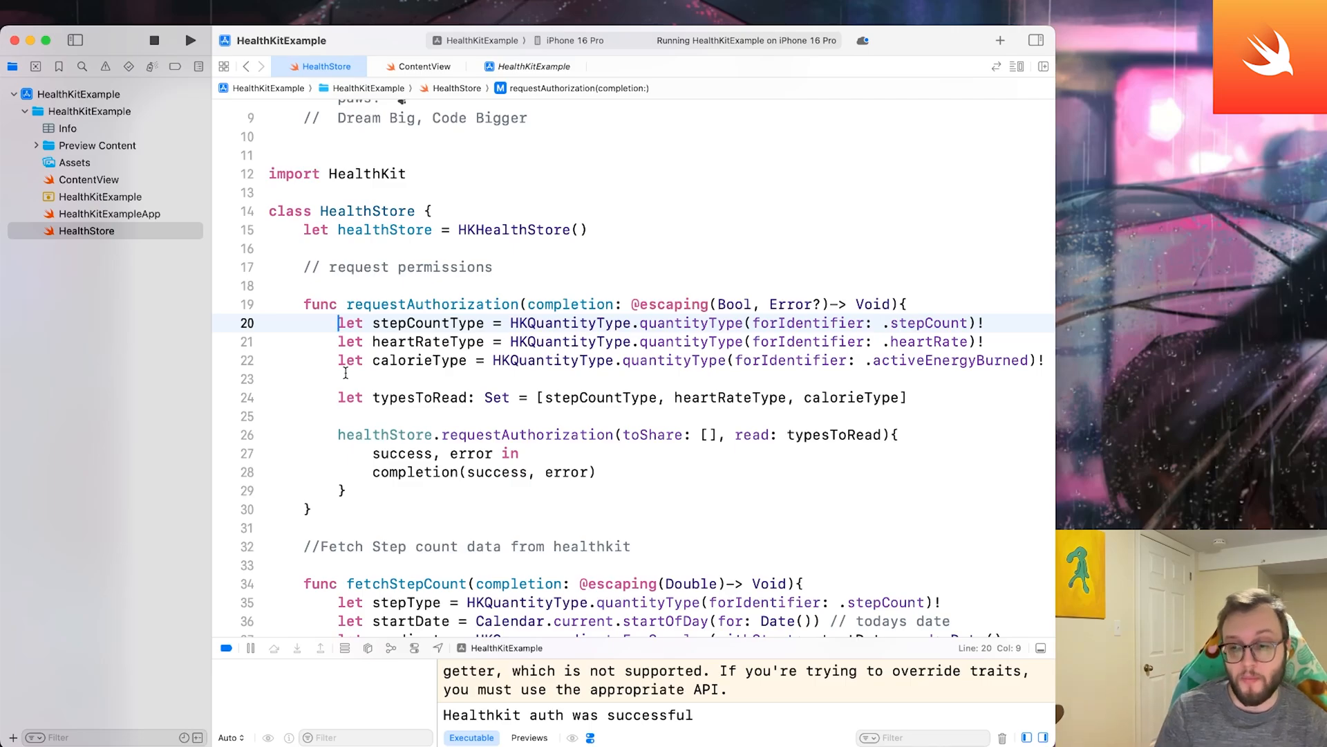
# - Select the stepCount identifier and browse the available quantity type identifiers in code completion
pyautogui.doubleClick(929, 322)
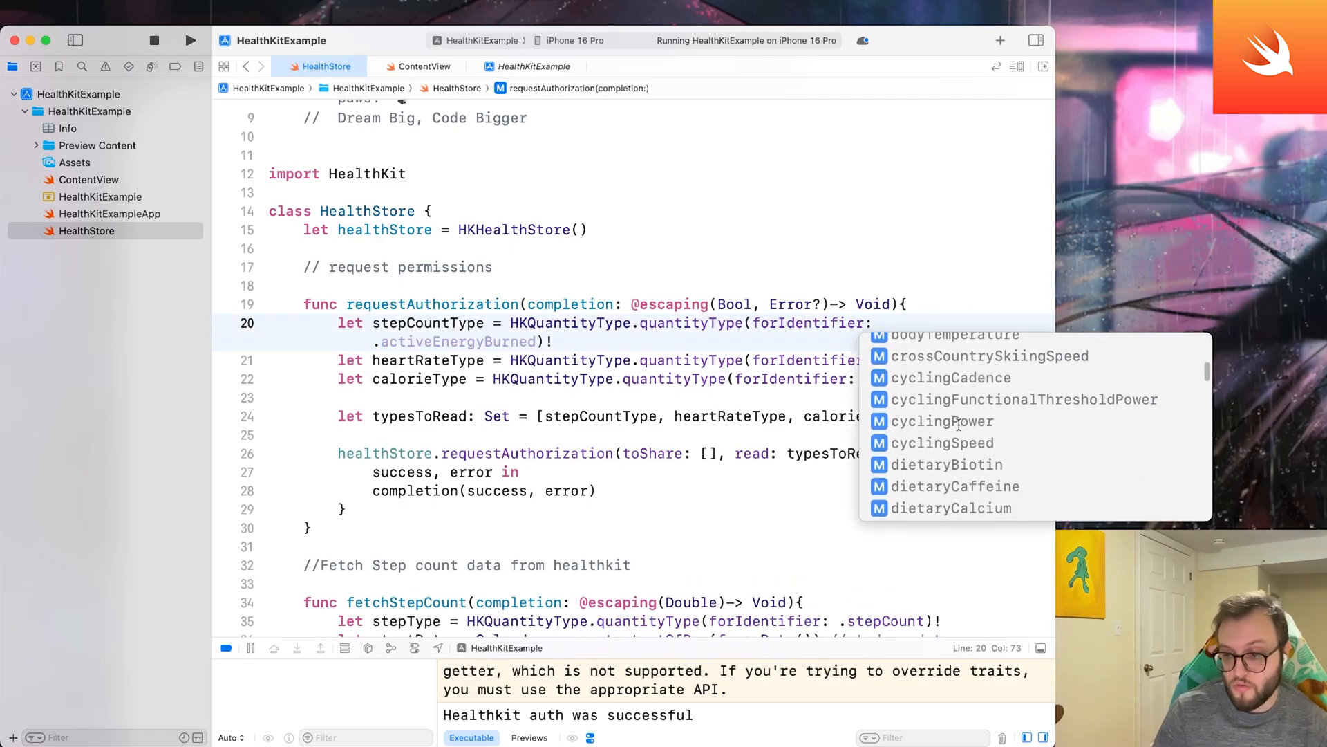
pyautogui.click(941, 443)
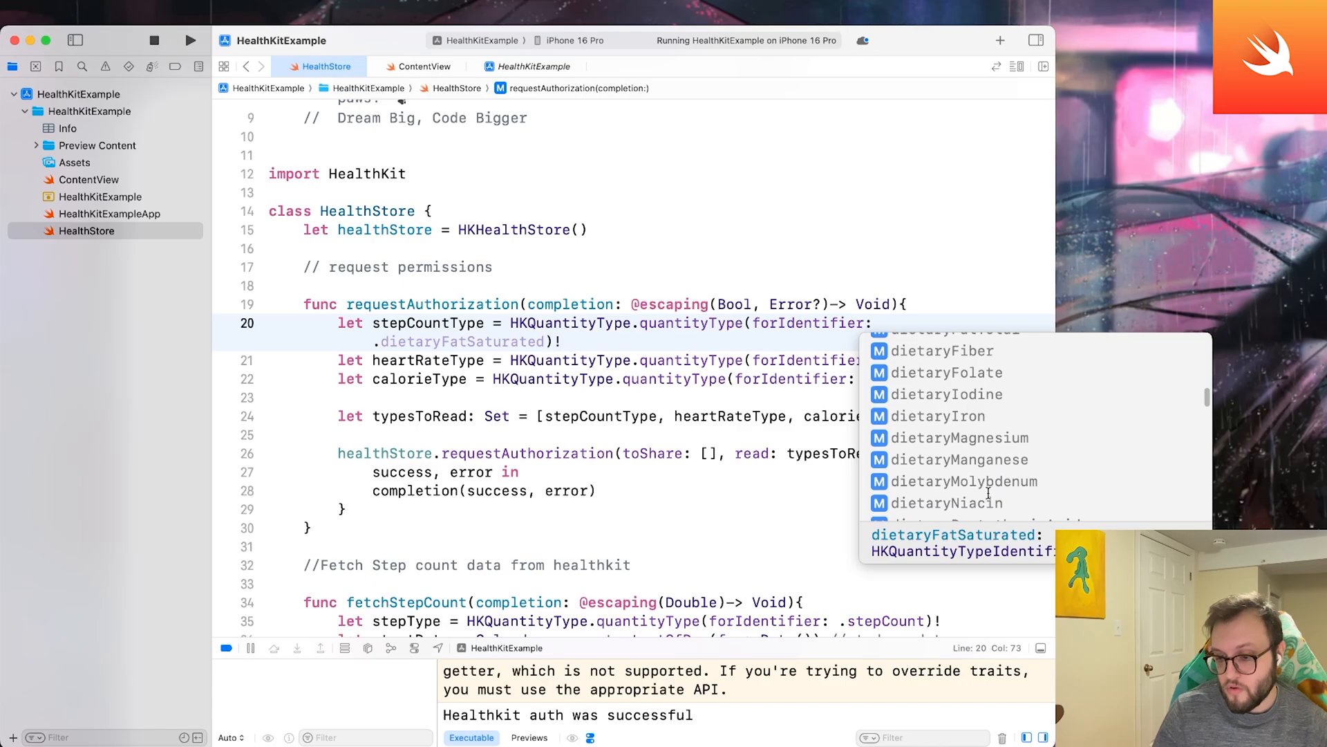
pyautogui.scroll(-3)
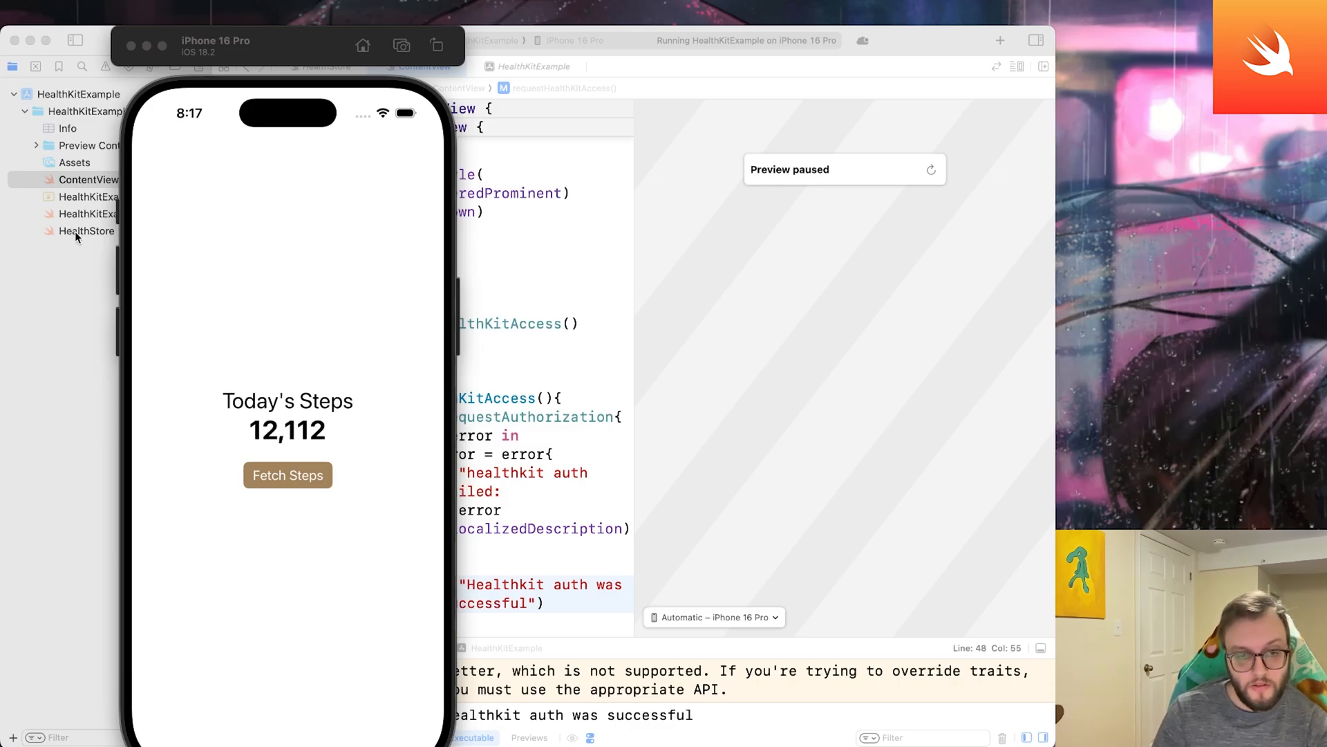
pyautogui.click(86, 231)
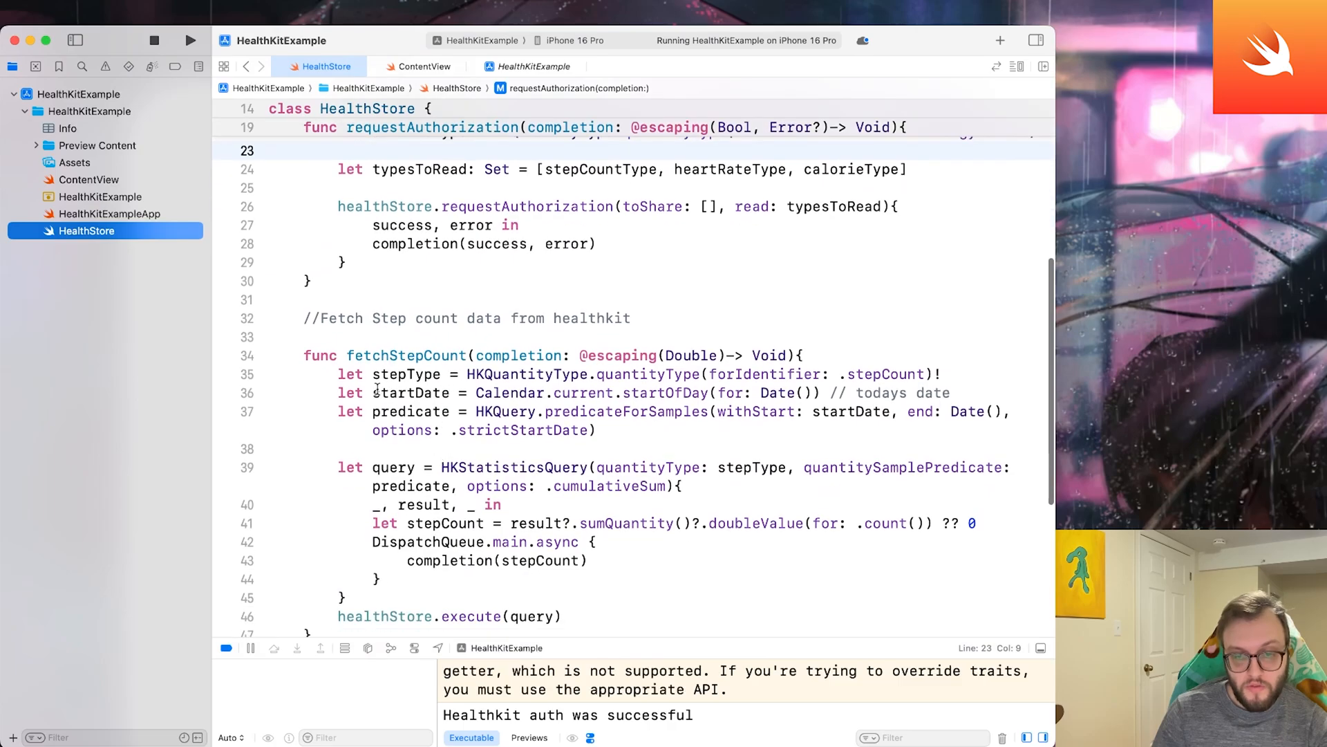